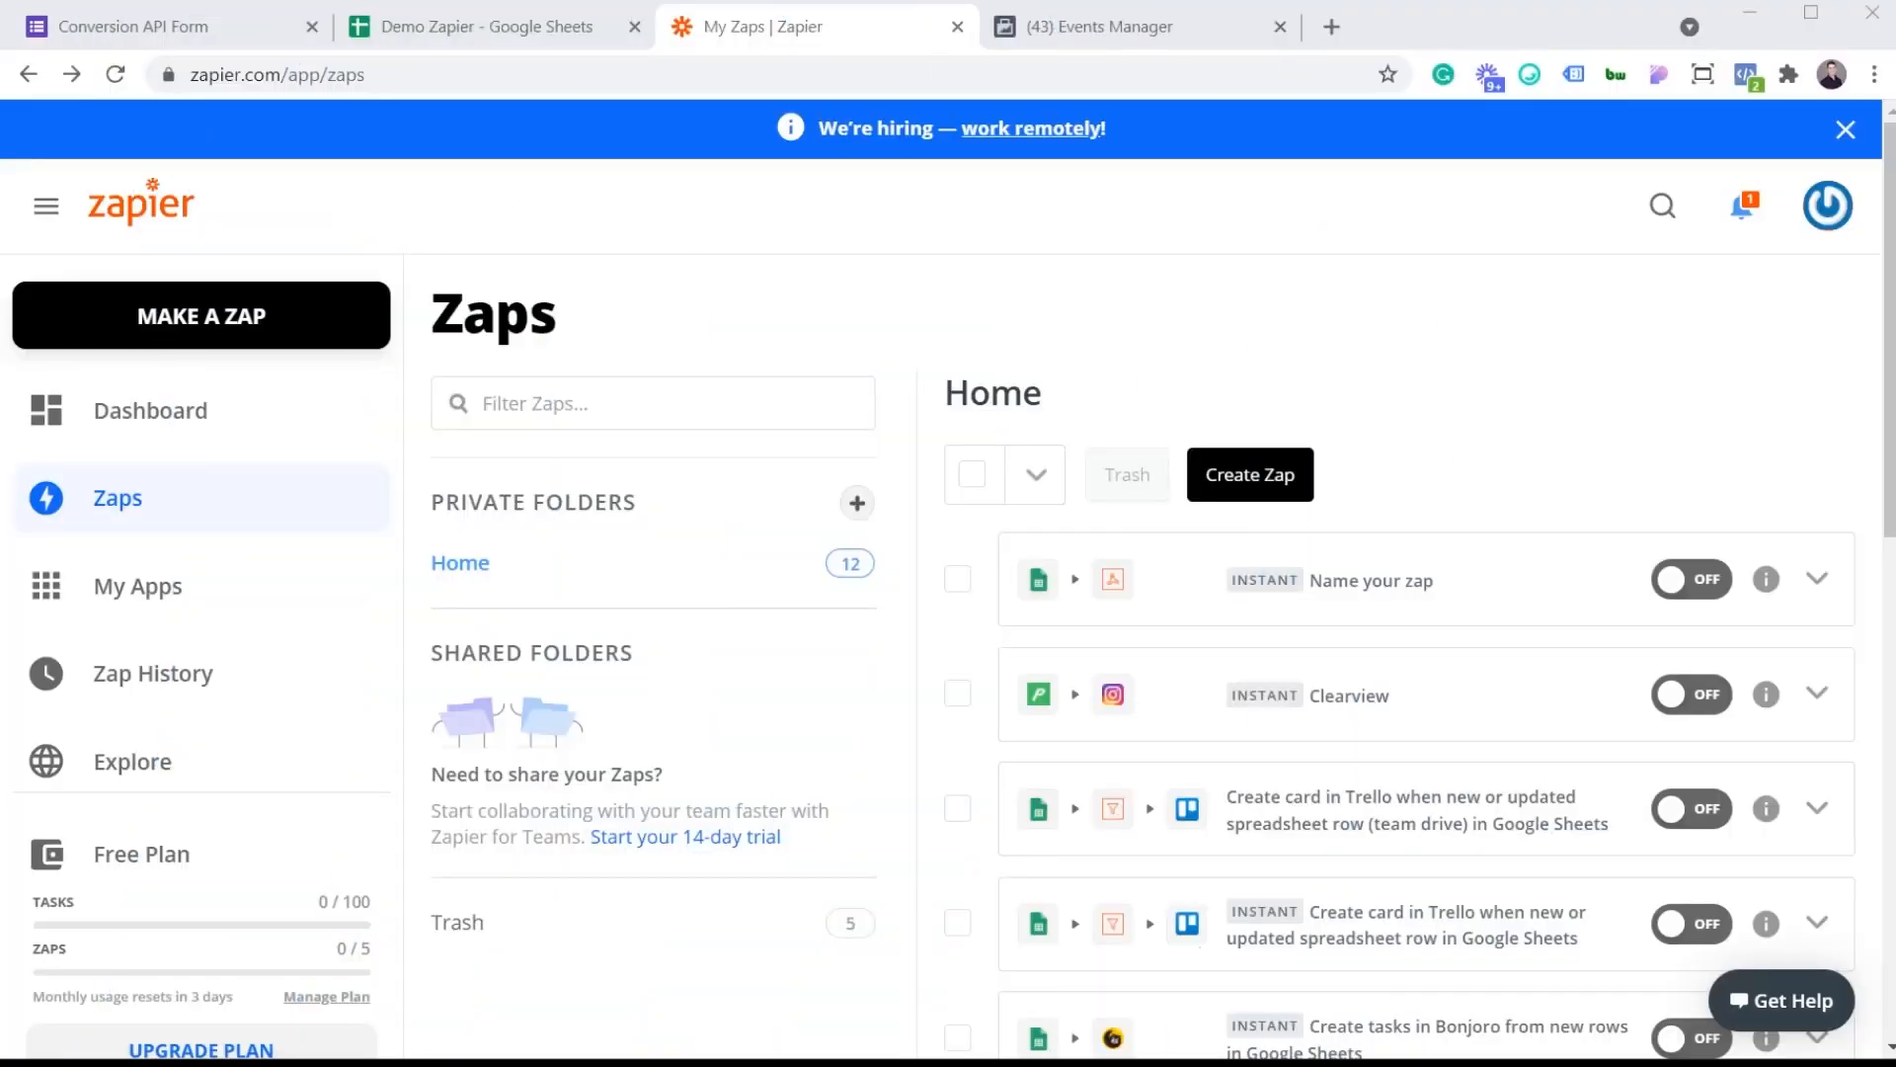
{"action": "mouse_move", "coordinate": [1248, 472]}
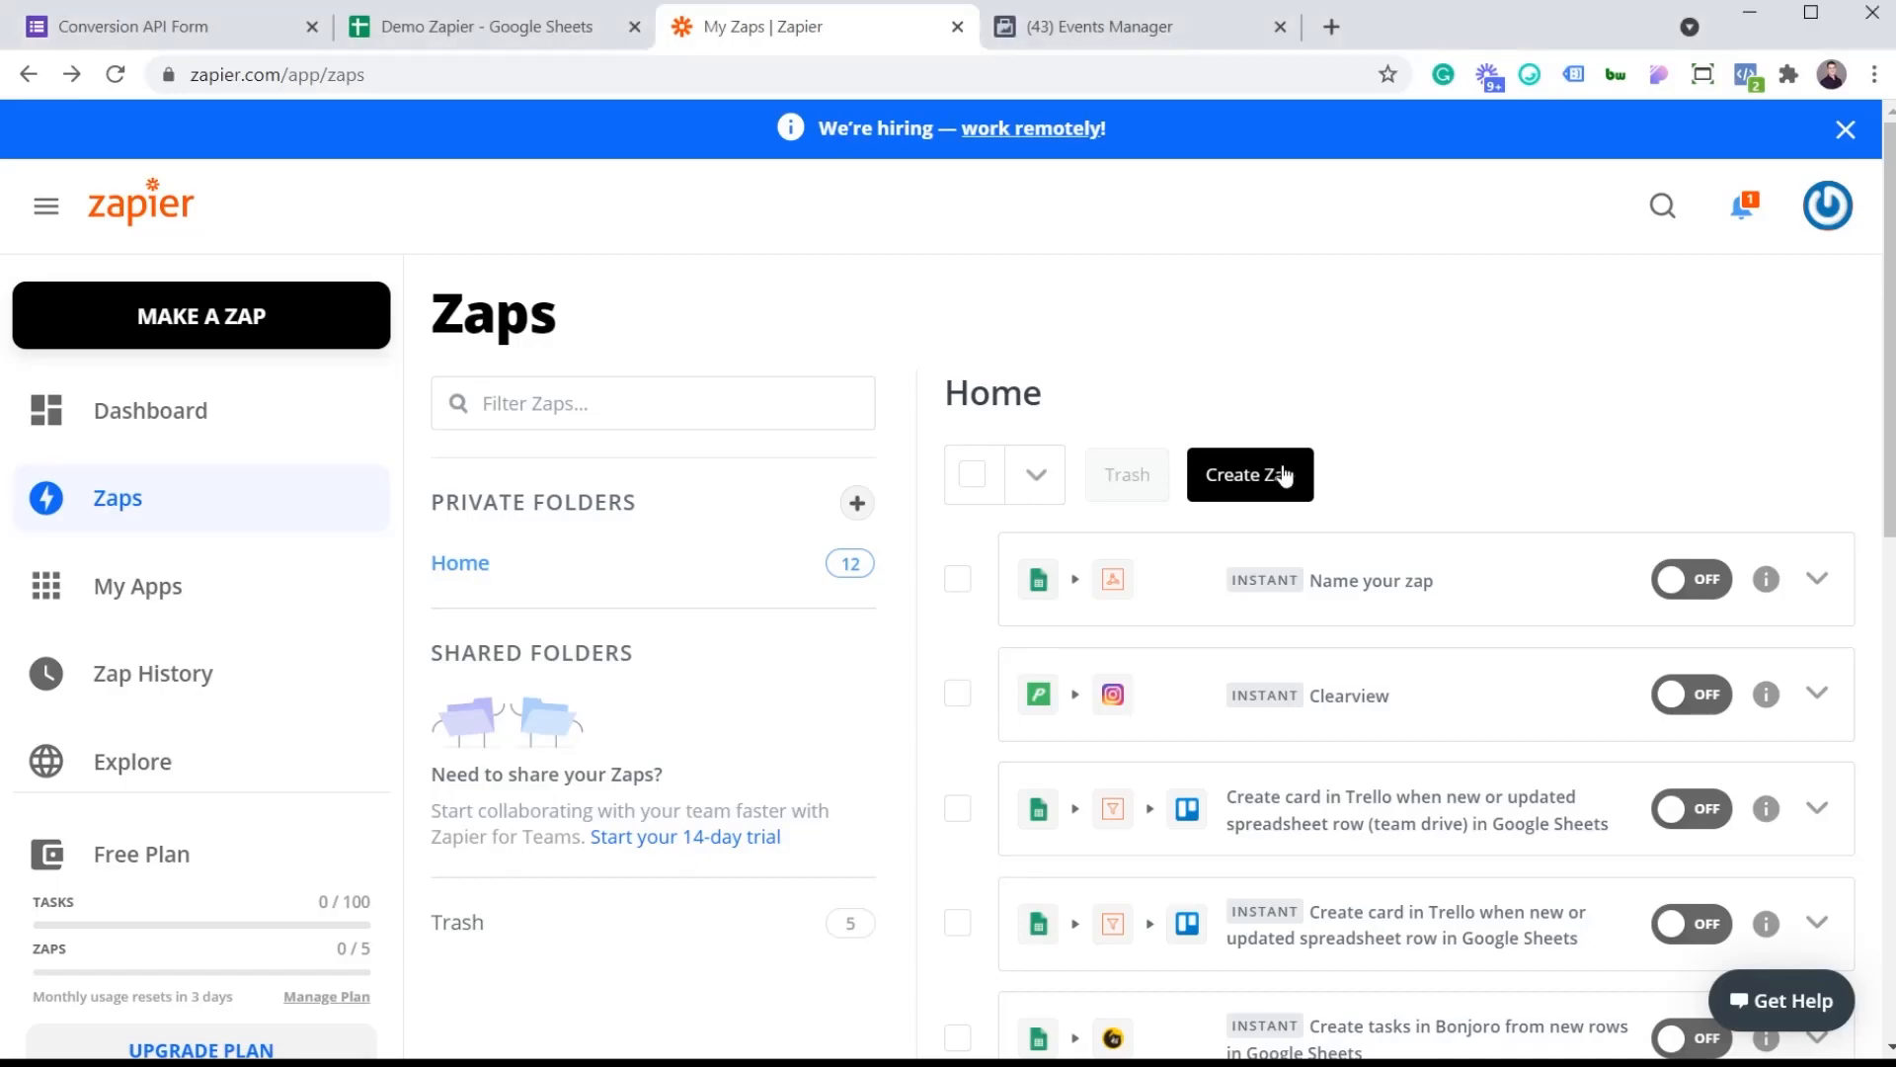
Step: Create a new Zap so the editor opens at the trigger step
{"action": "left_click", "coordinate": [1248, 474]}
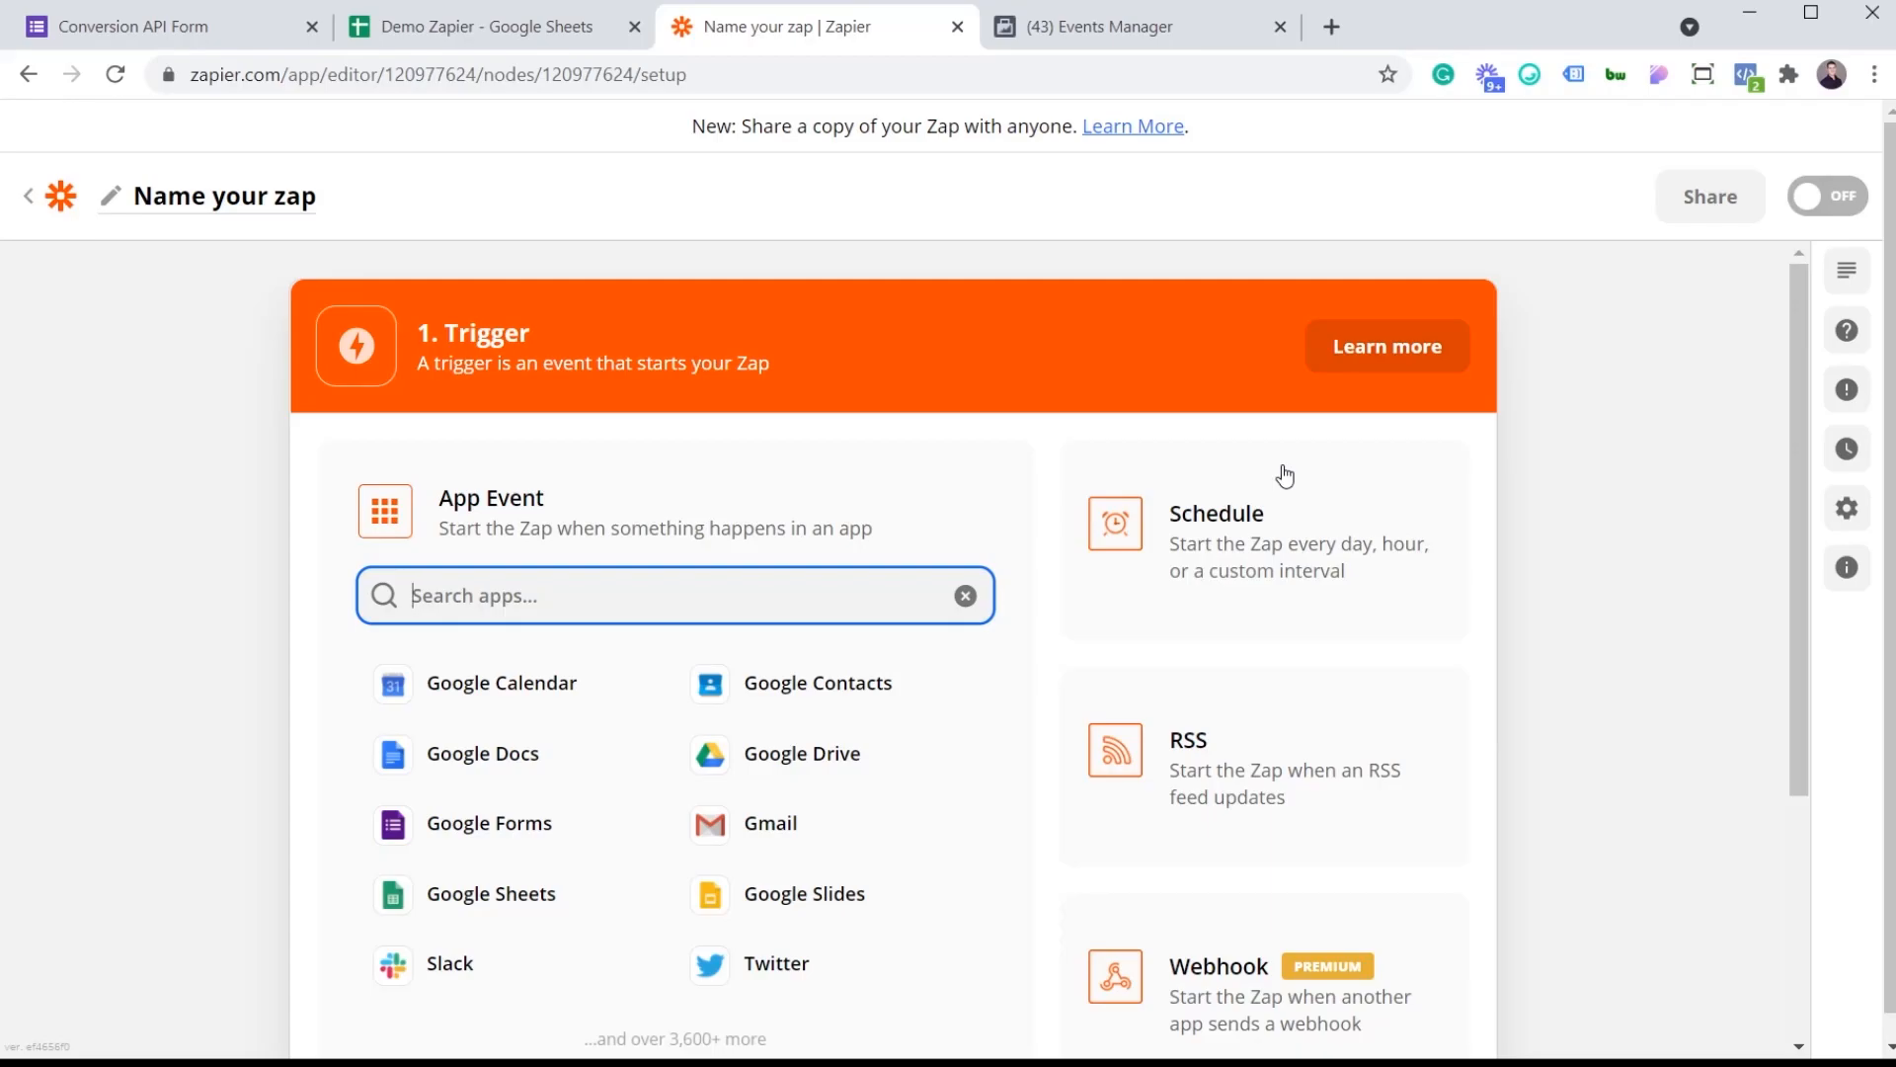
{"action": "mouse_move", "coordinate": [1175, 276]}
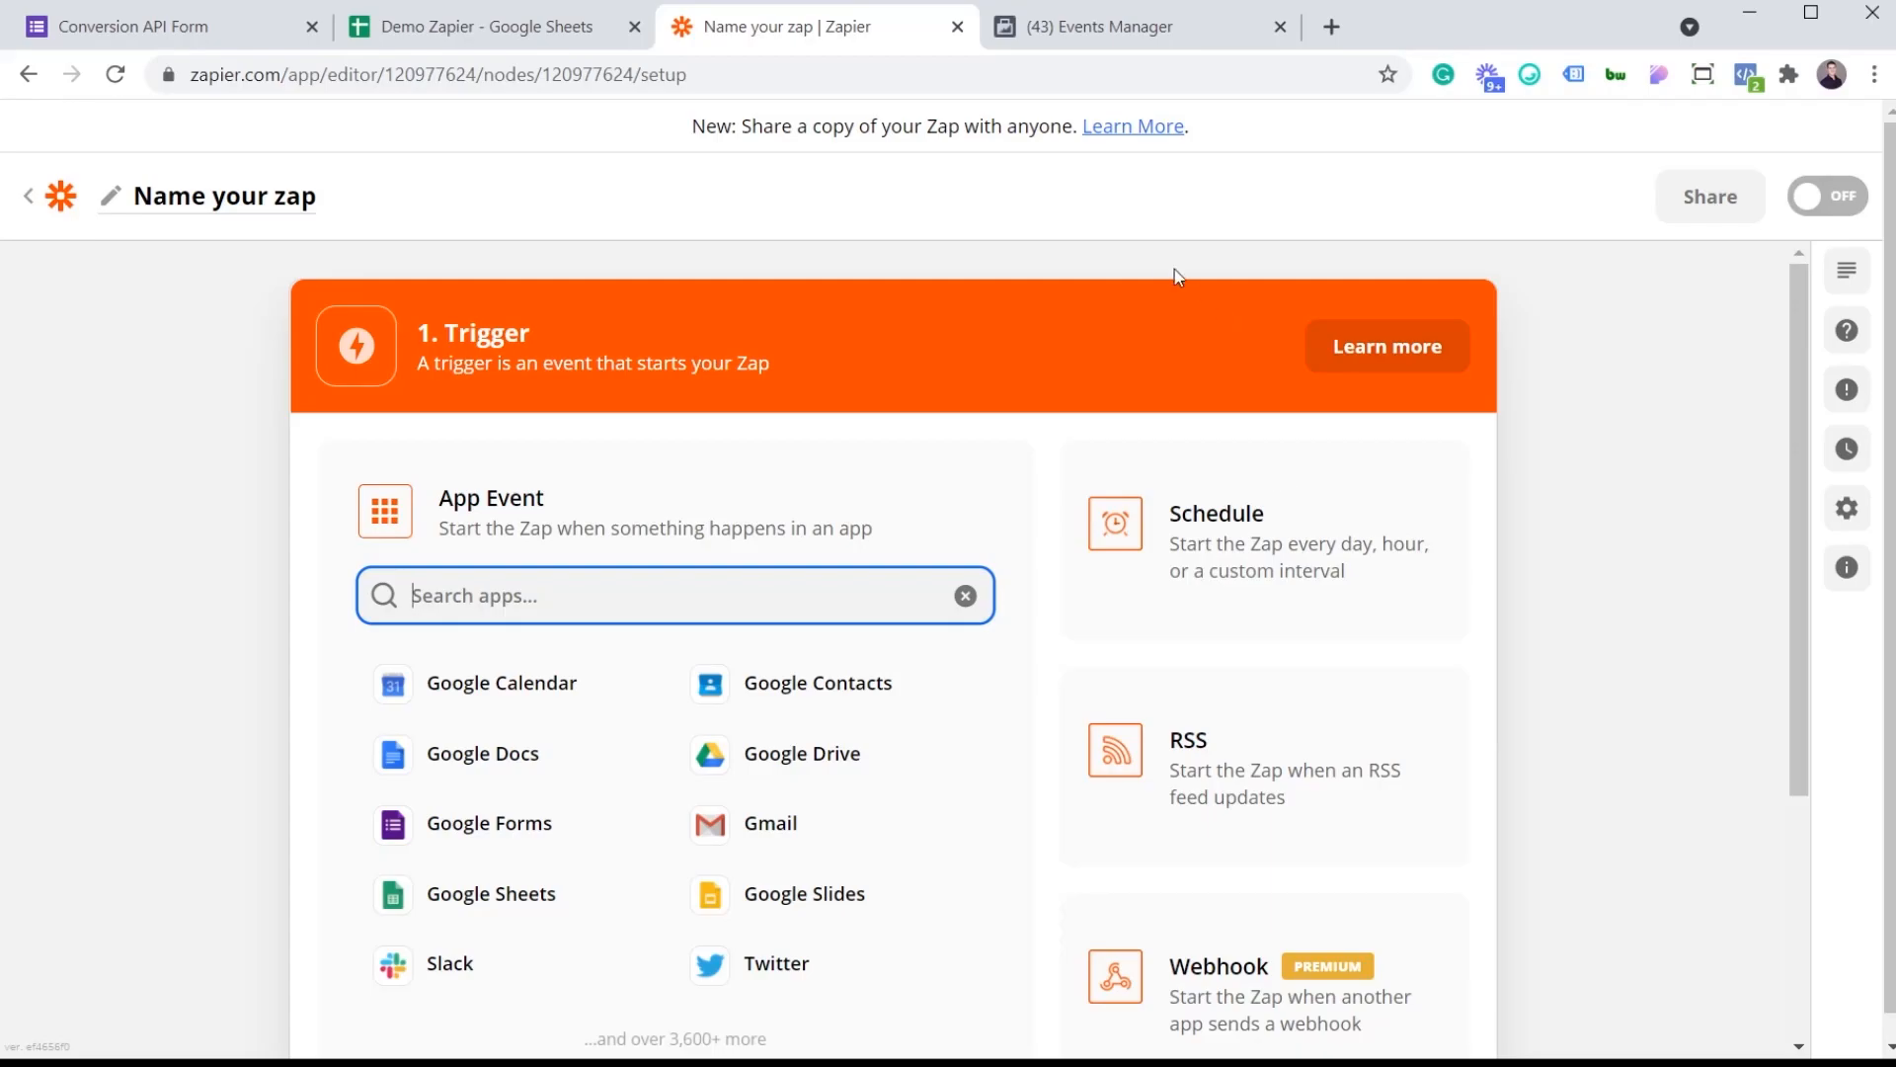
{"action": "left_click", "coordinate": [170, 26]}
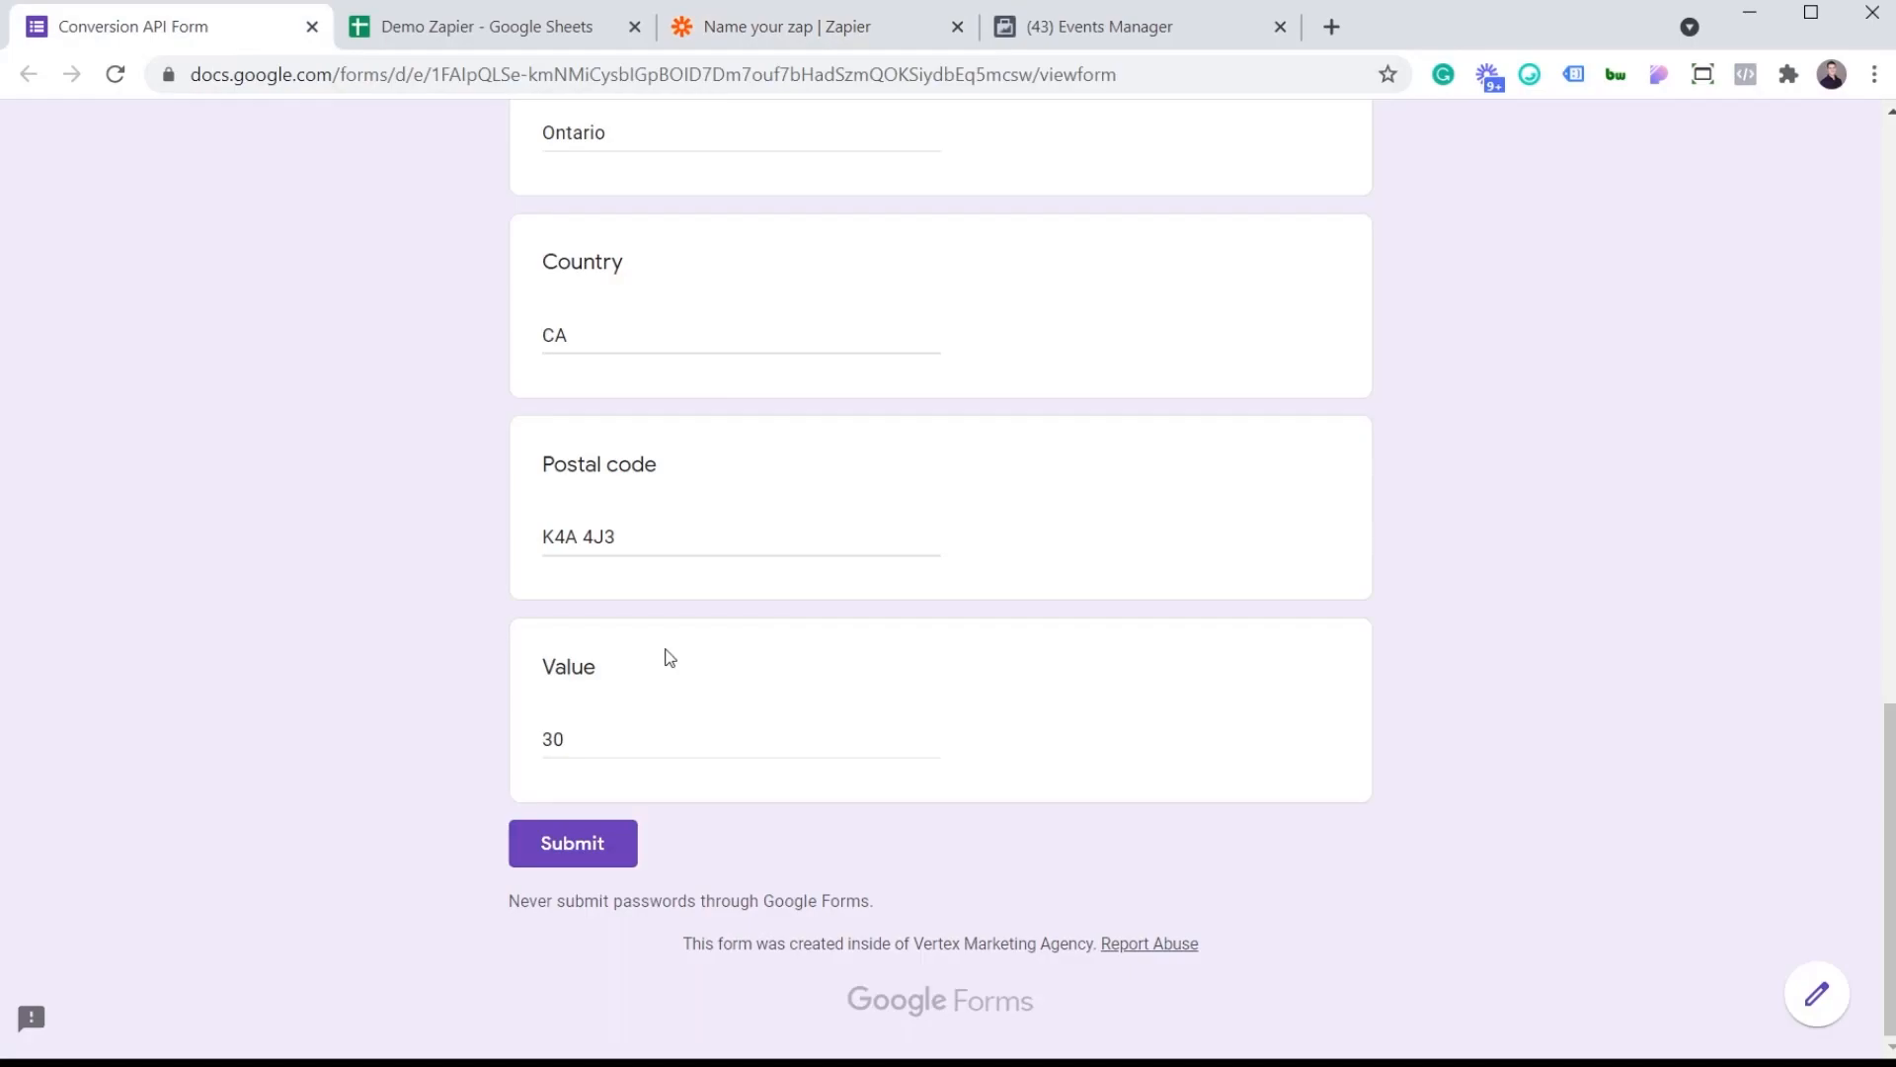
{"action": "scroll", "scroll_direction": "up", "scroll_amount": 3}
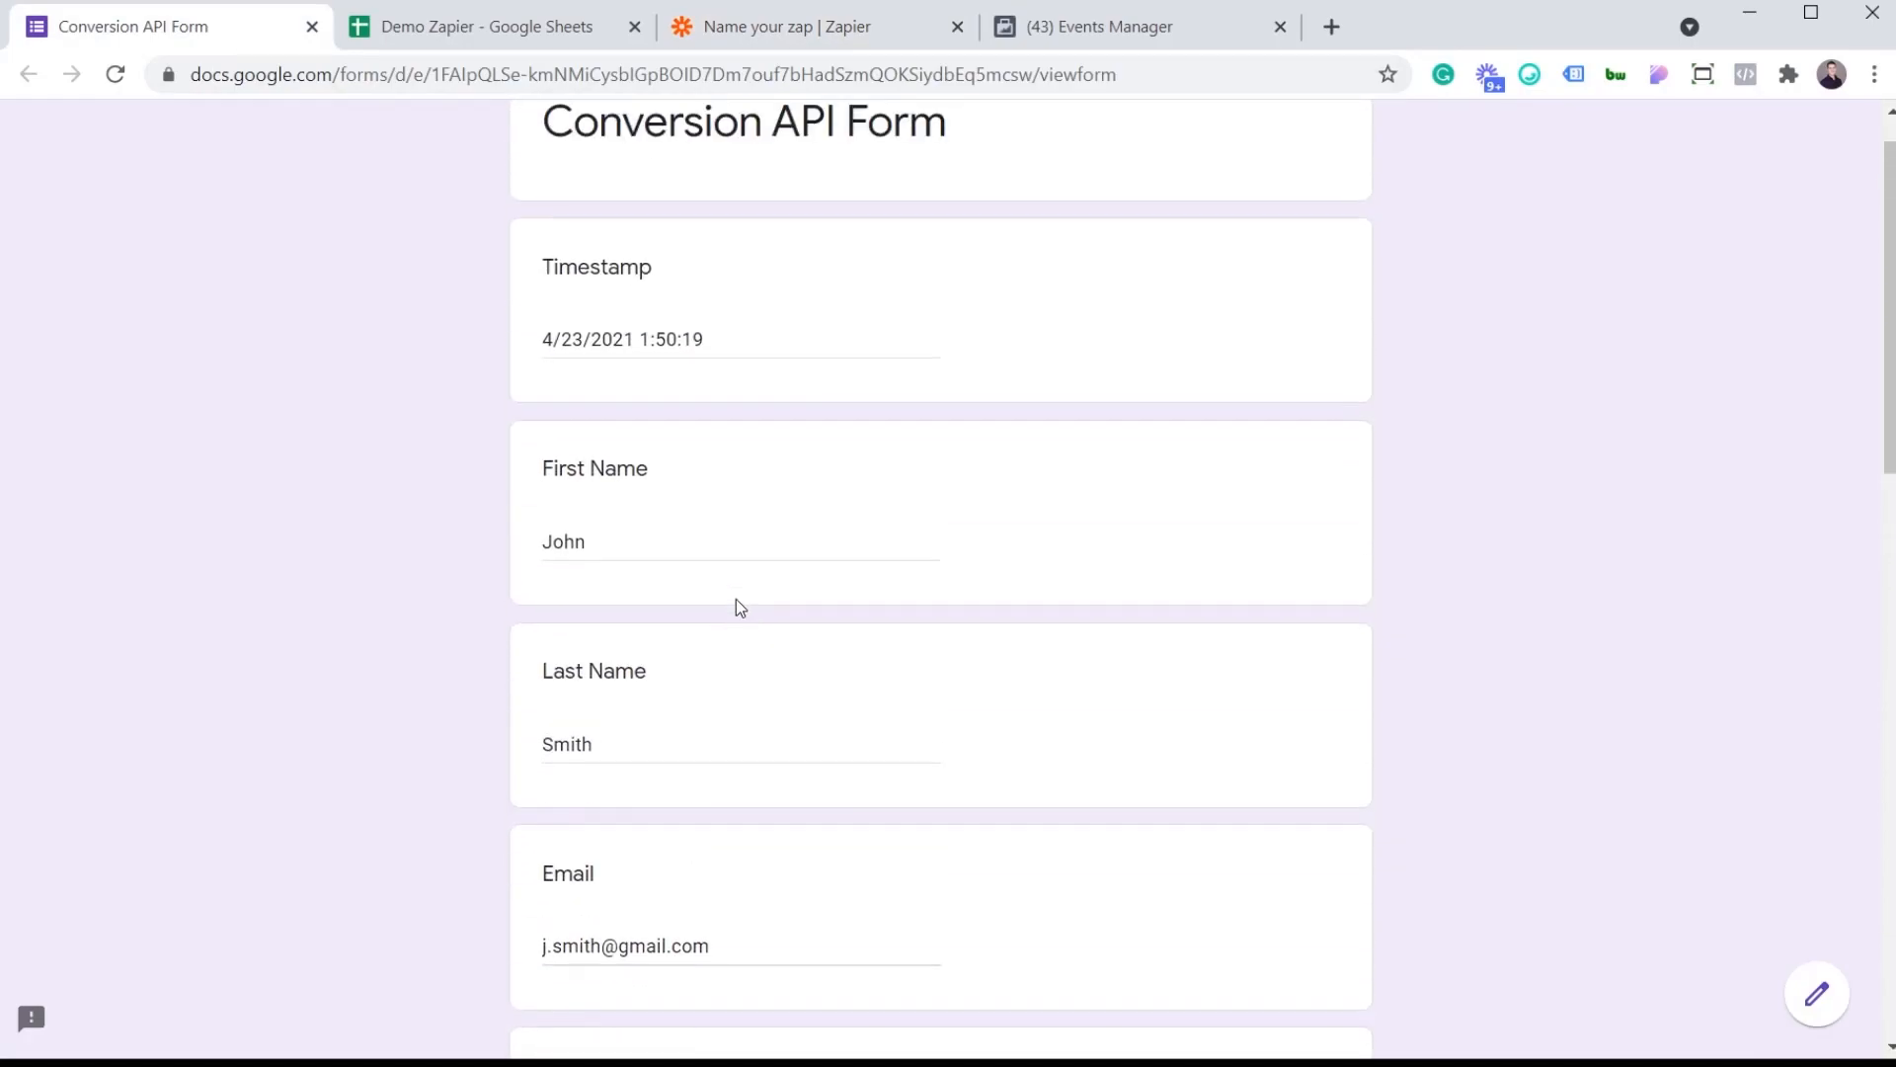
{"action": "left_click", "coordinate": [484, 25]}
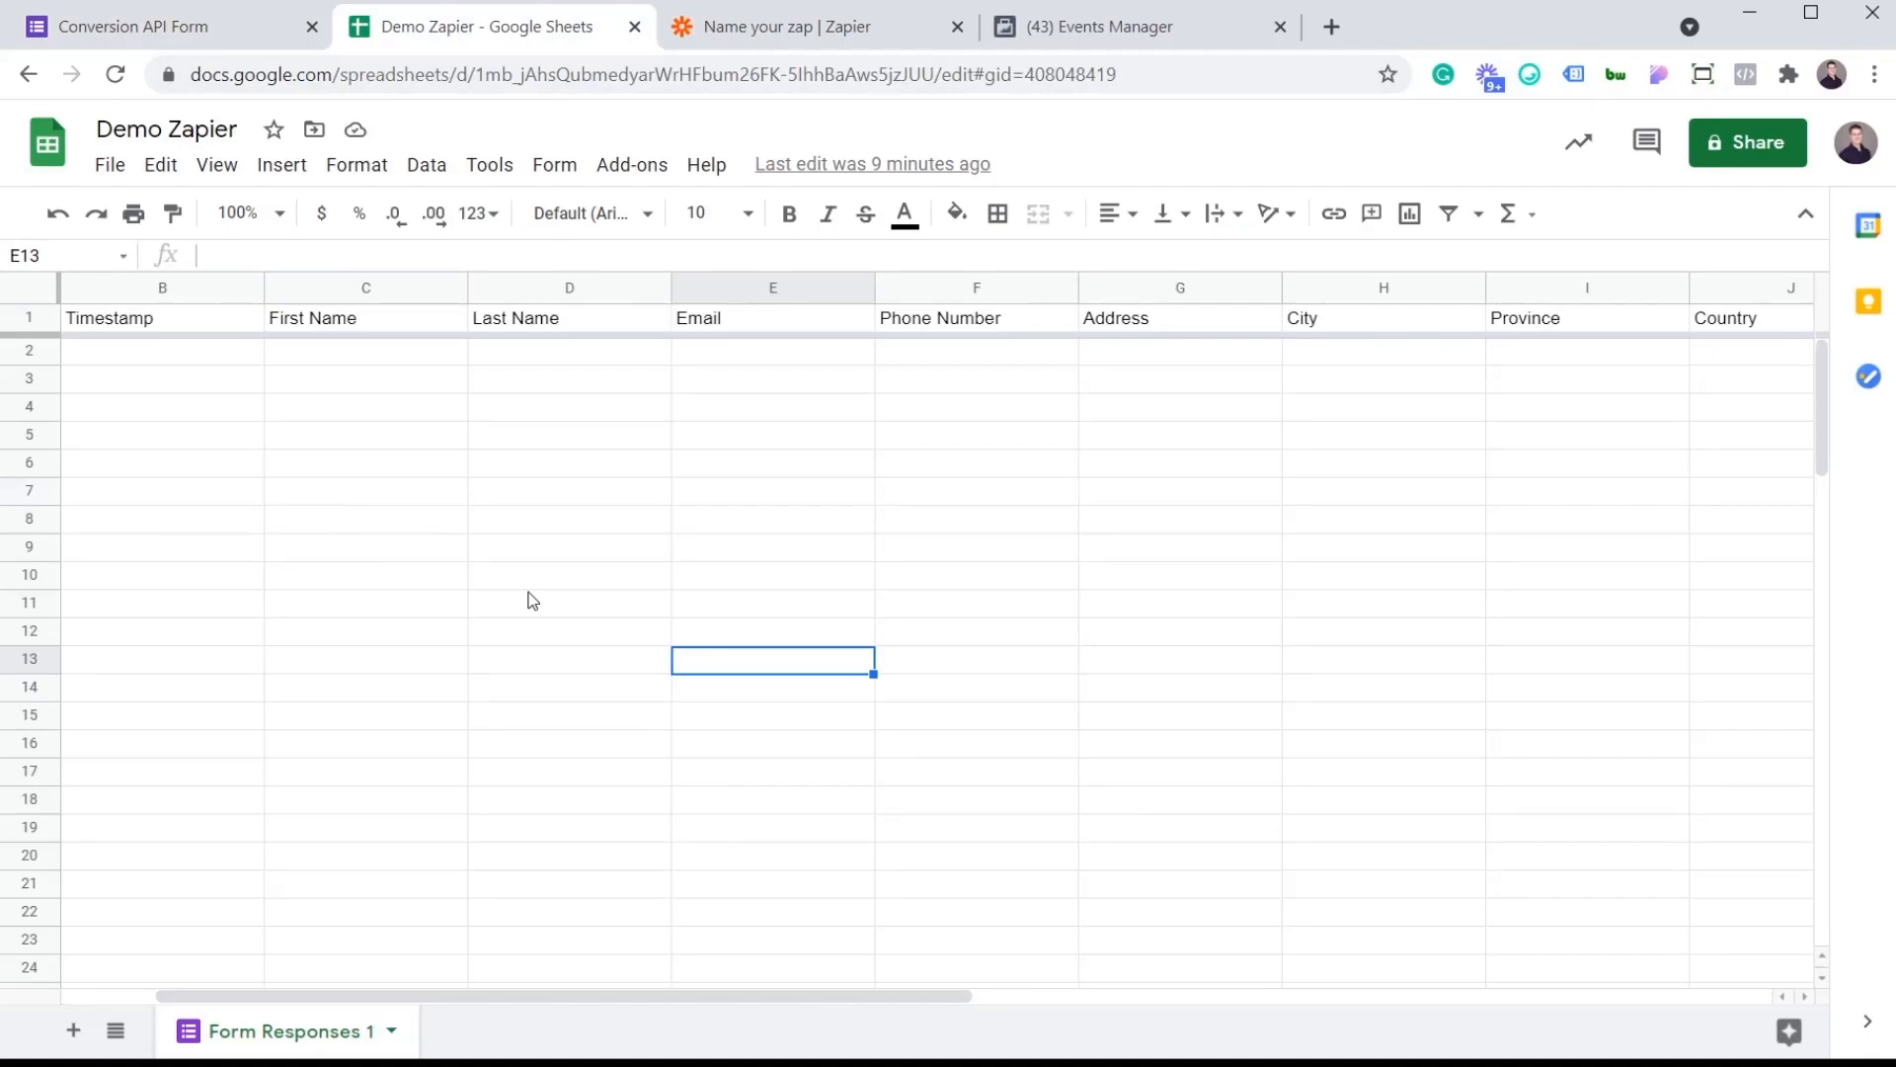
{"action": "left_click", "coordinate": [798, 26]}
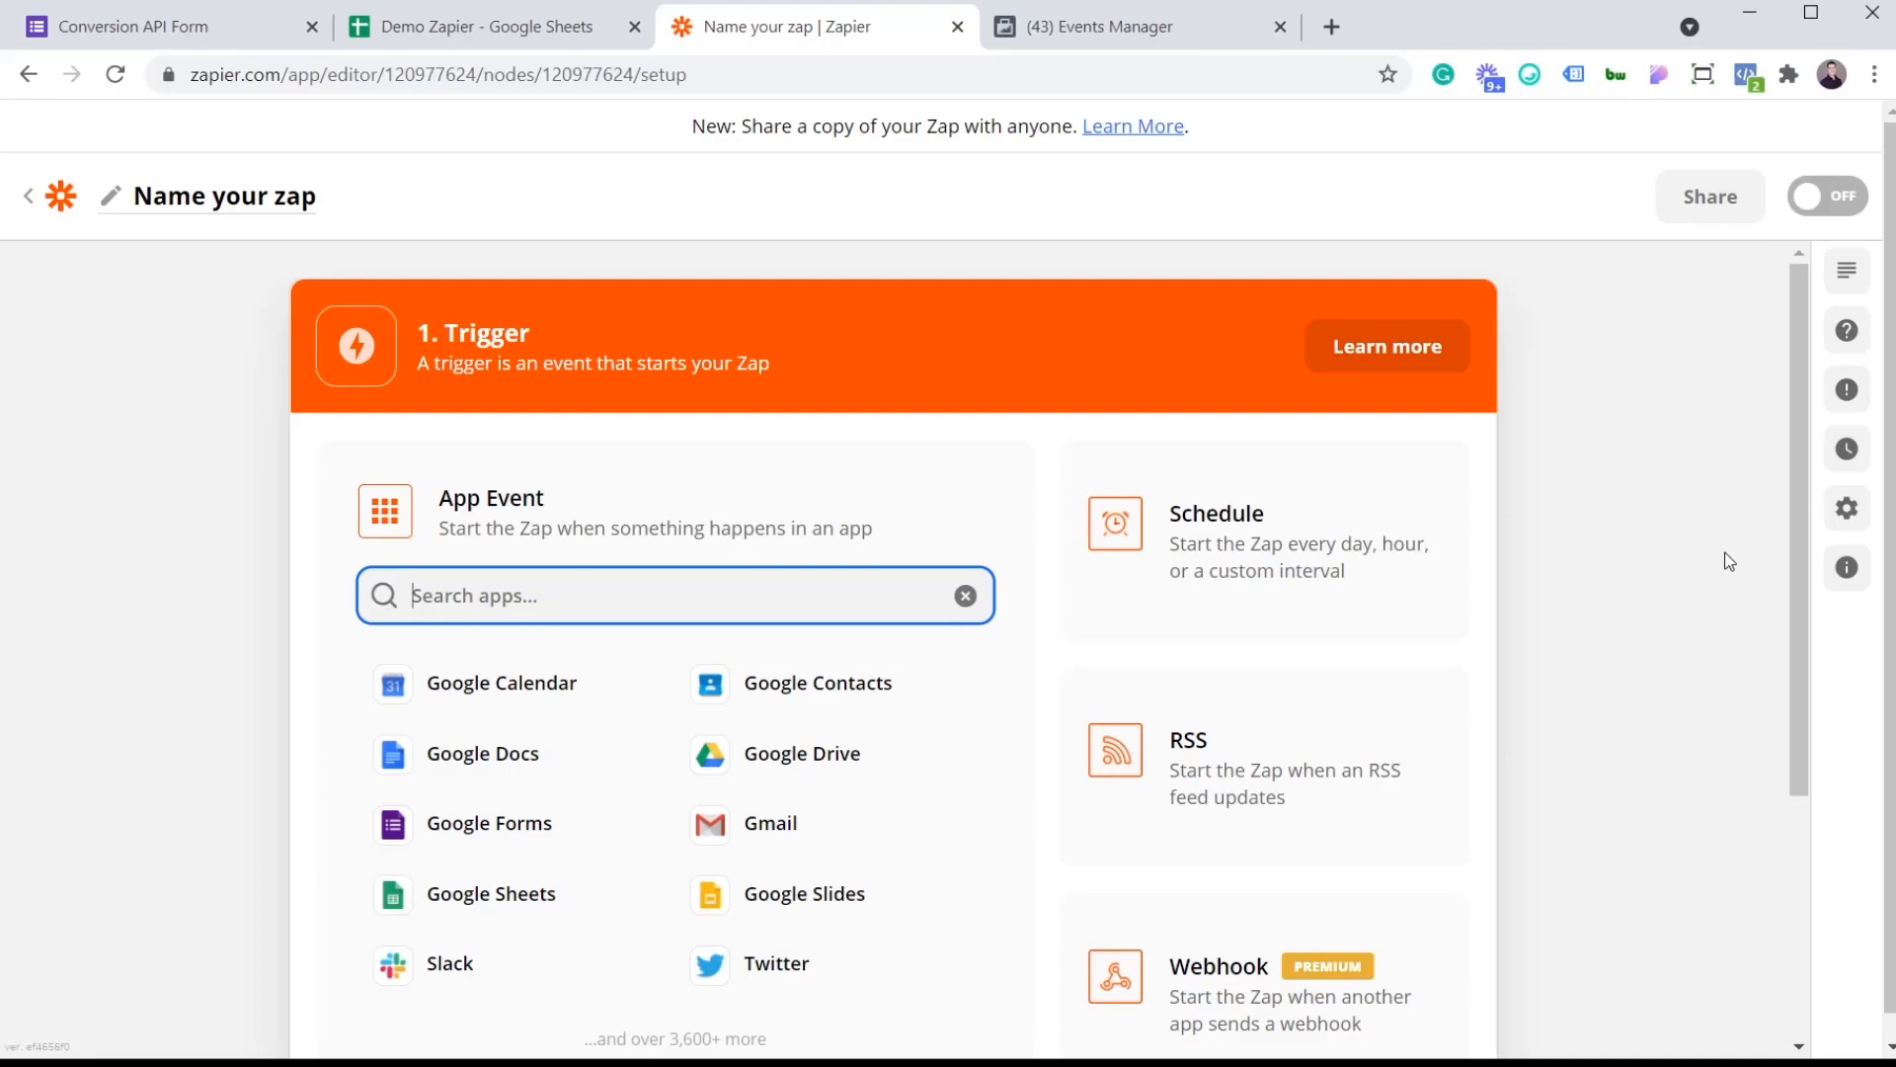
{"action": "mouse_move", "coordinate": [490, 823]}
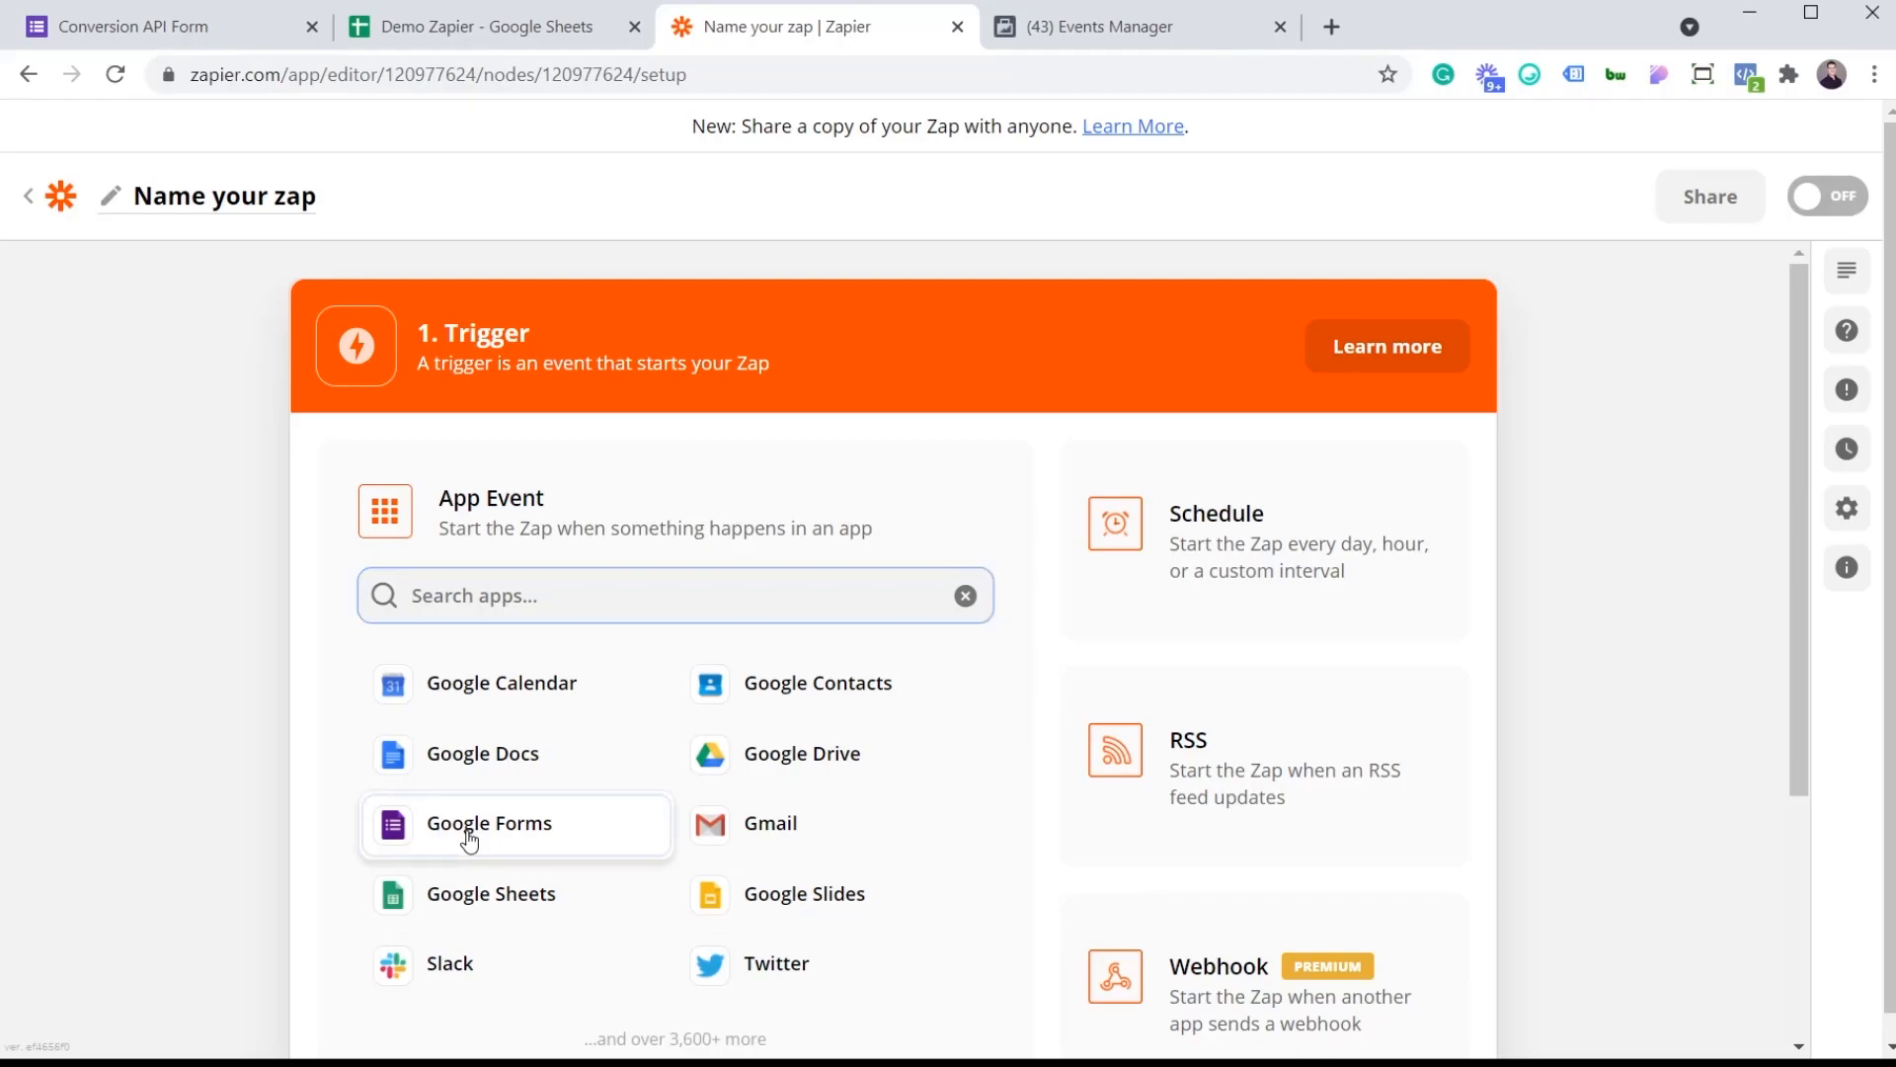
Step: Trigger on Google Forms New Response in Spreadsheet with the connected account, Demo Zapier and Form Responses 1
{"action": "left_click", "coordinate": [490, 822]}
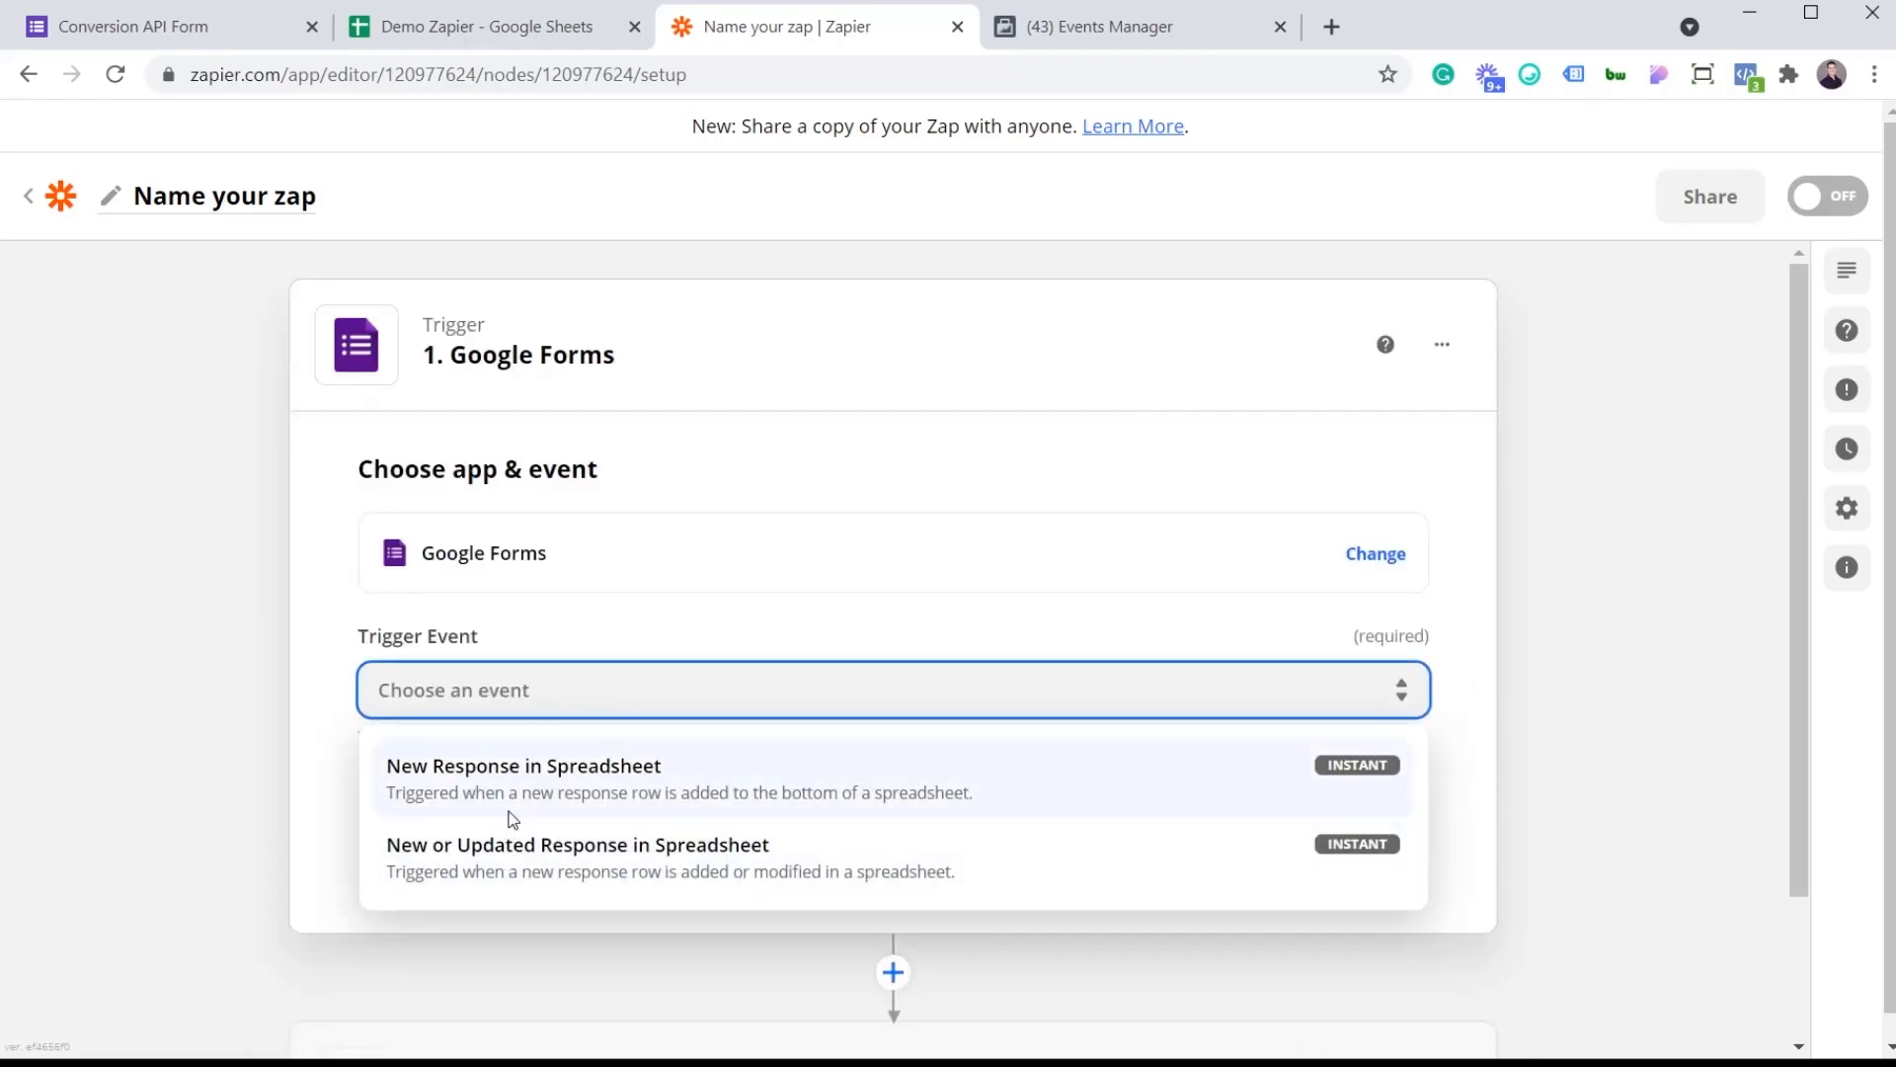
{"action": "mouse_move", "coordinate": [553, 794]}
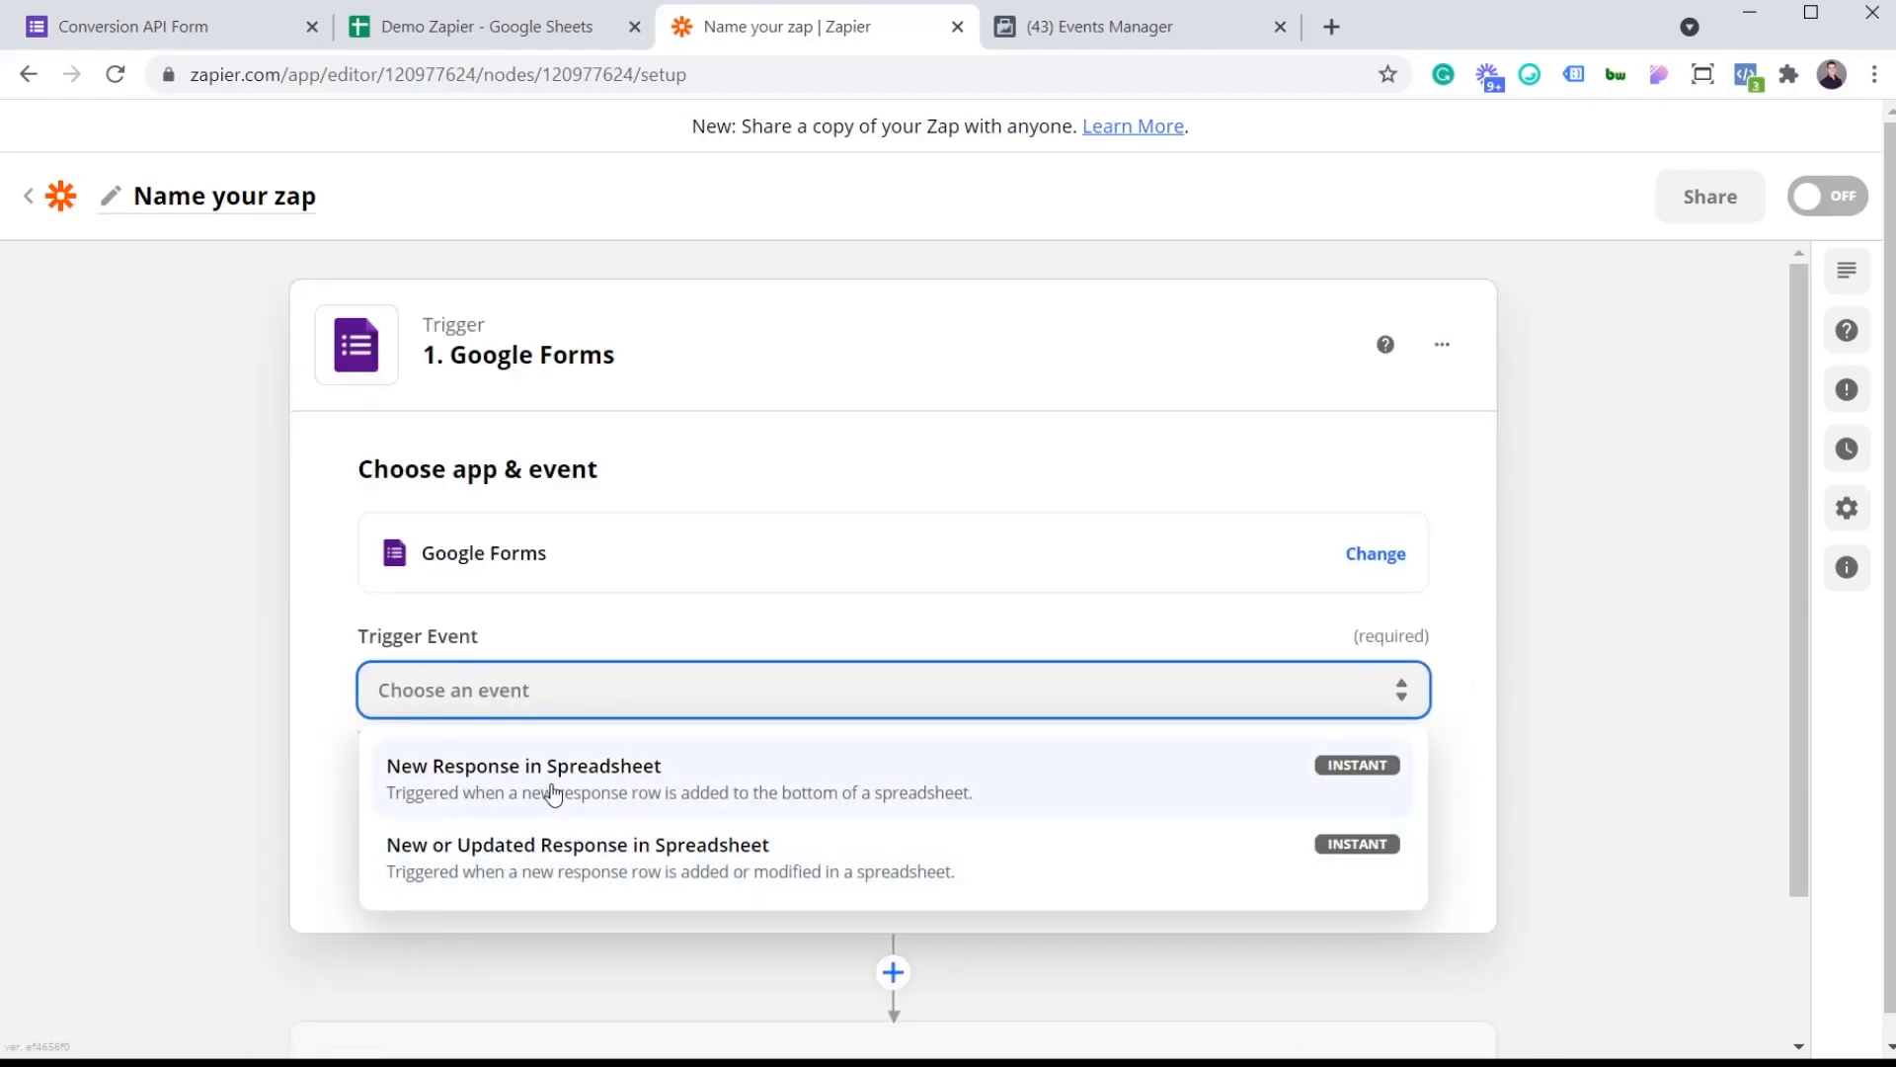
{"action": "left_click", "coordinate": [521, 767]}
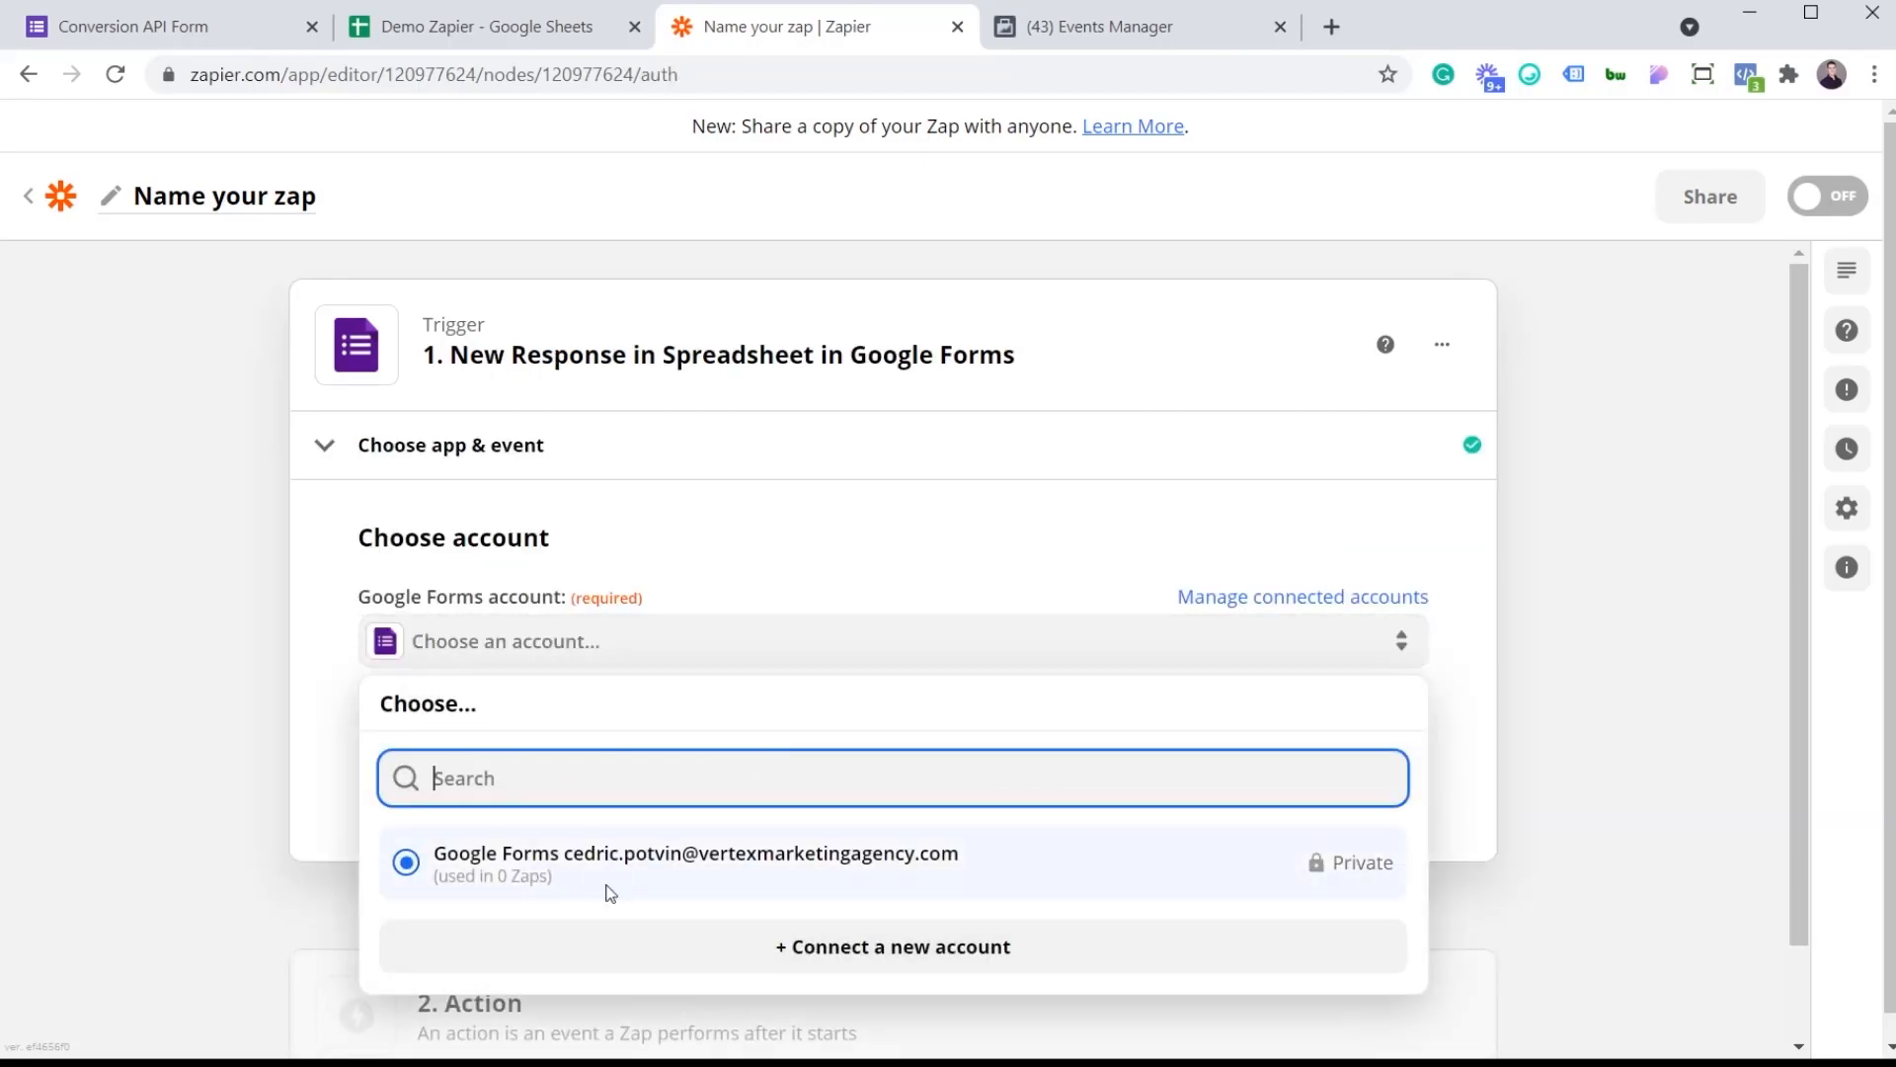
{"action": "left_click", "coordinate": [695, 864]}
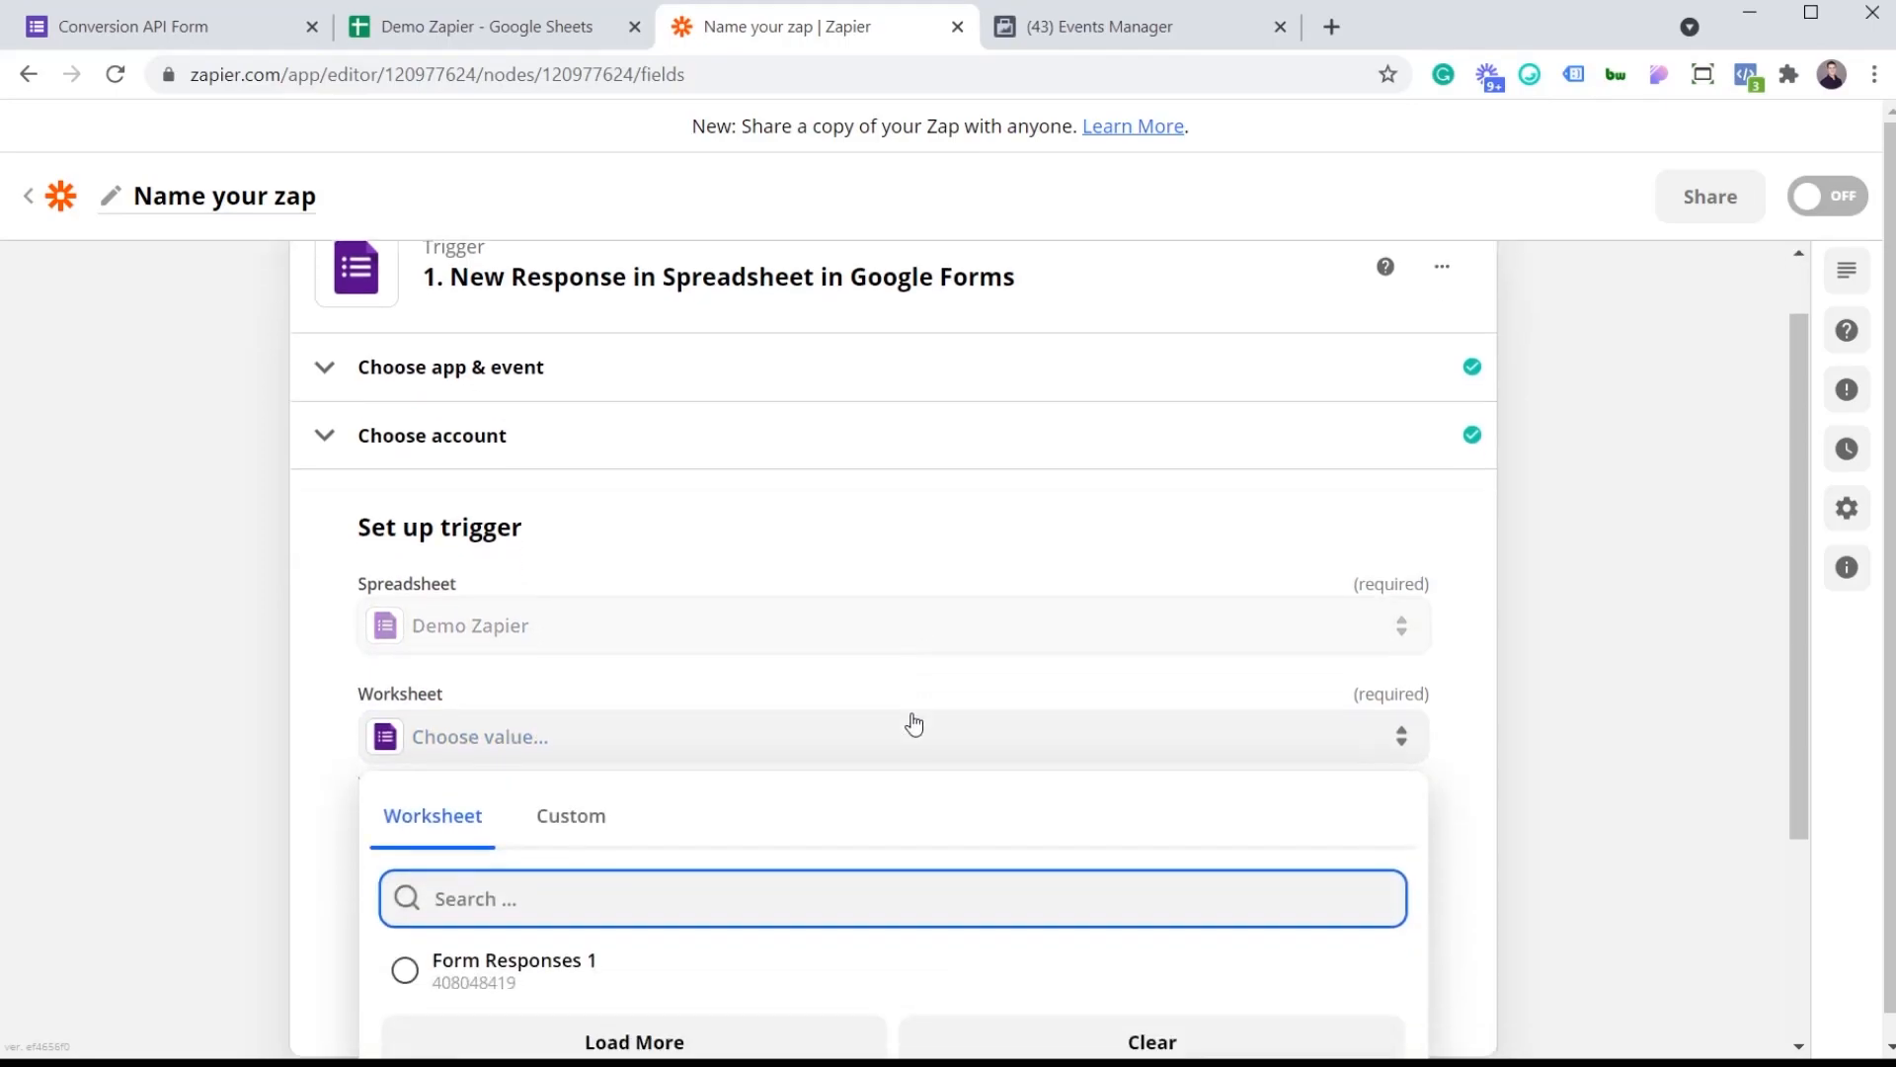
{"action": "scroll", "scroll_direction": "down", "scroll_amount": 3}
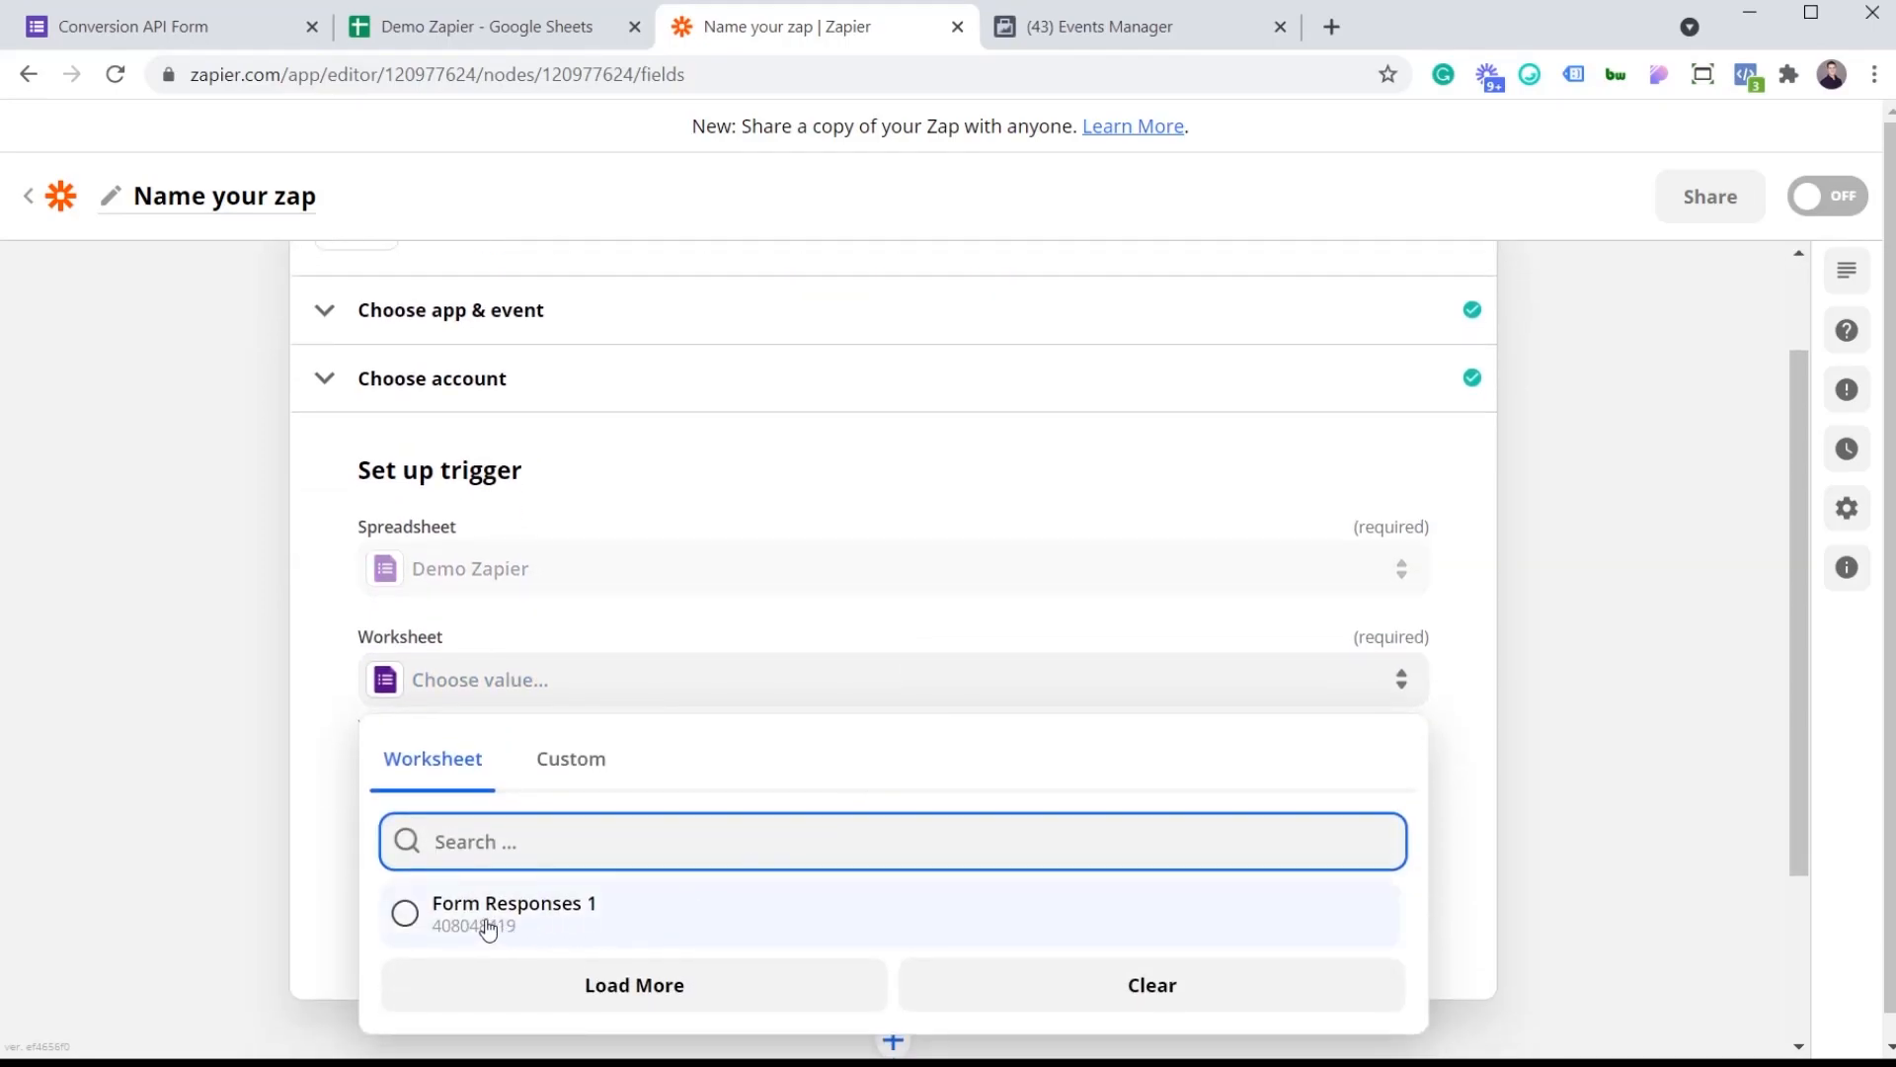
{"action": "left_click", "coordinate": [513, 903]}
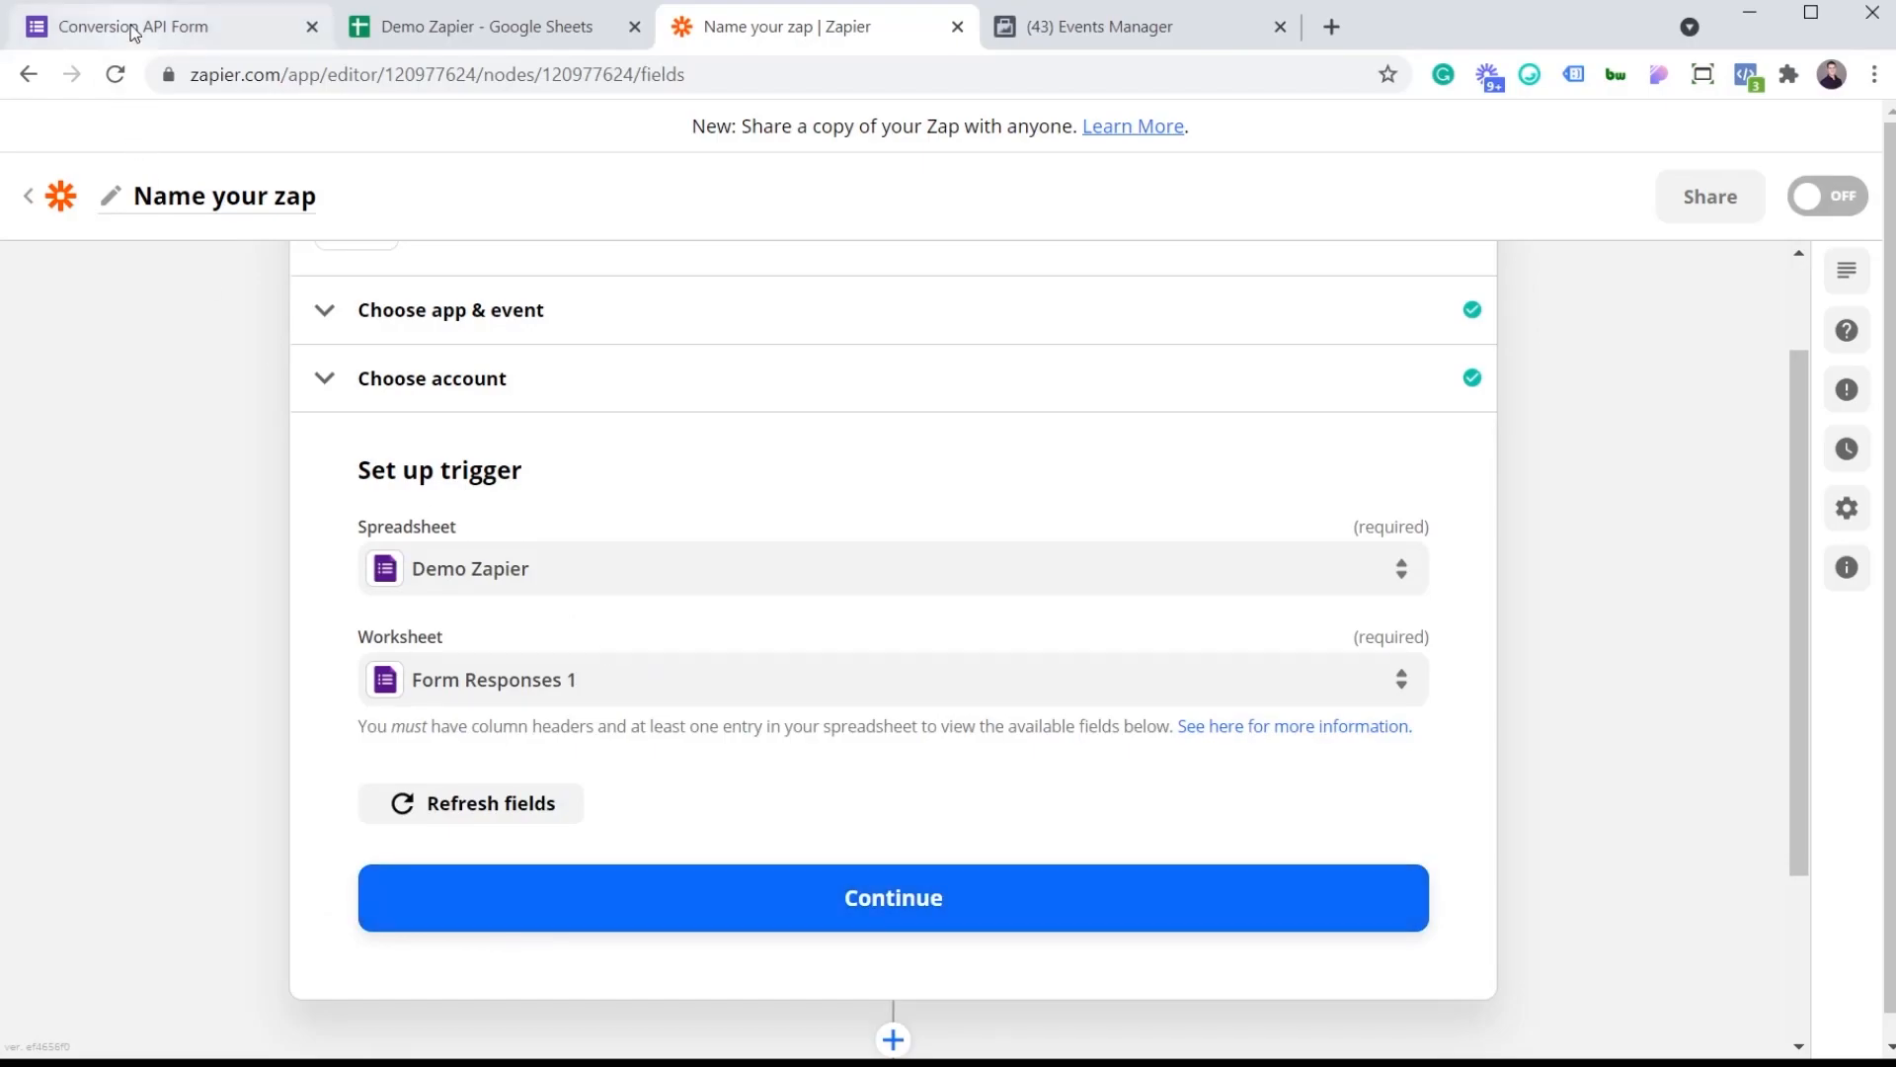
Step: Submit the Conversion API Form test response and check John Smith's new row in the sheet
{"action": "left_click", "coordinate": [144, 26]}
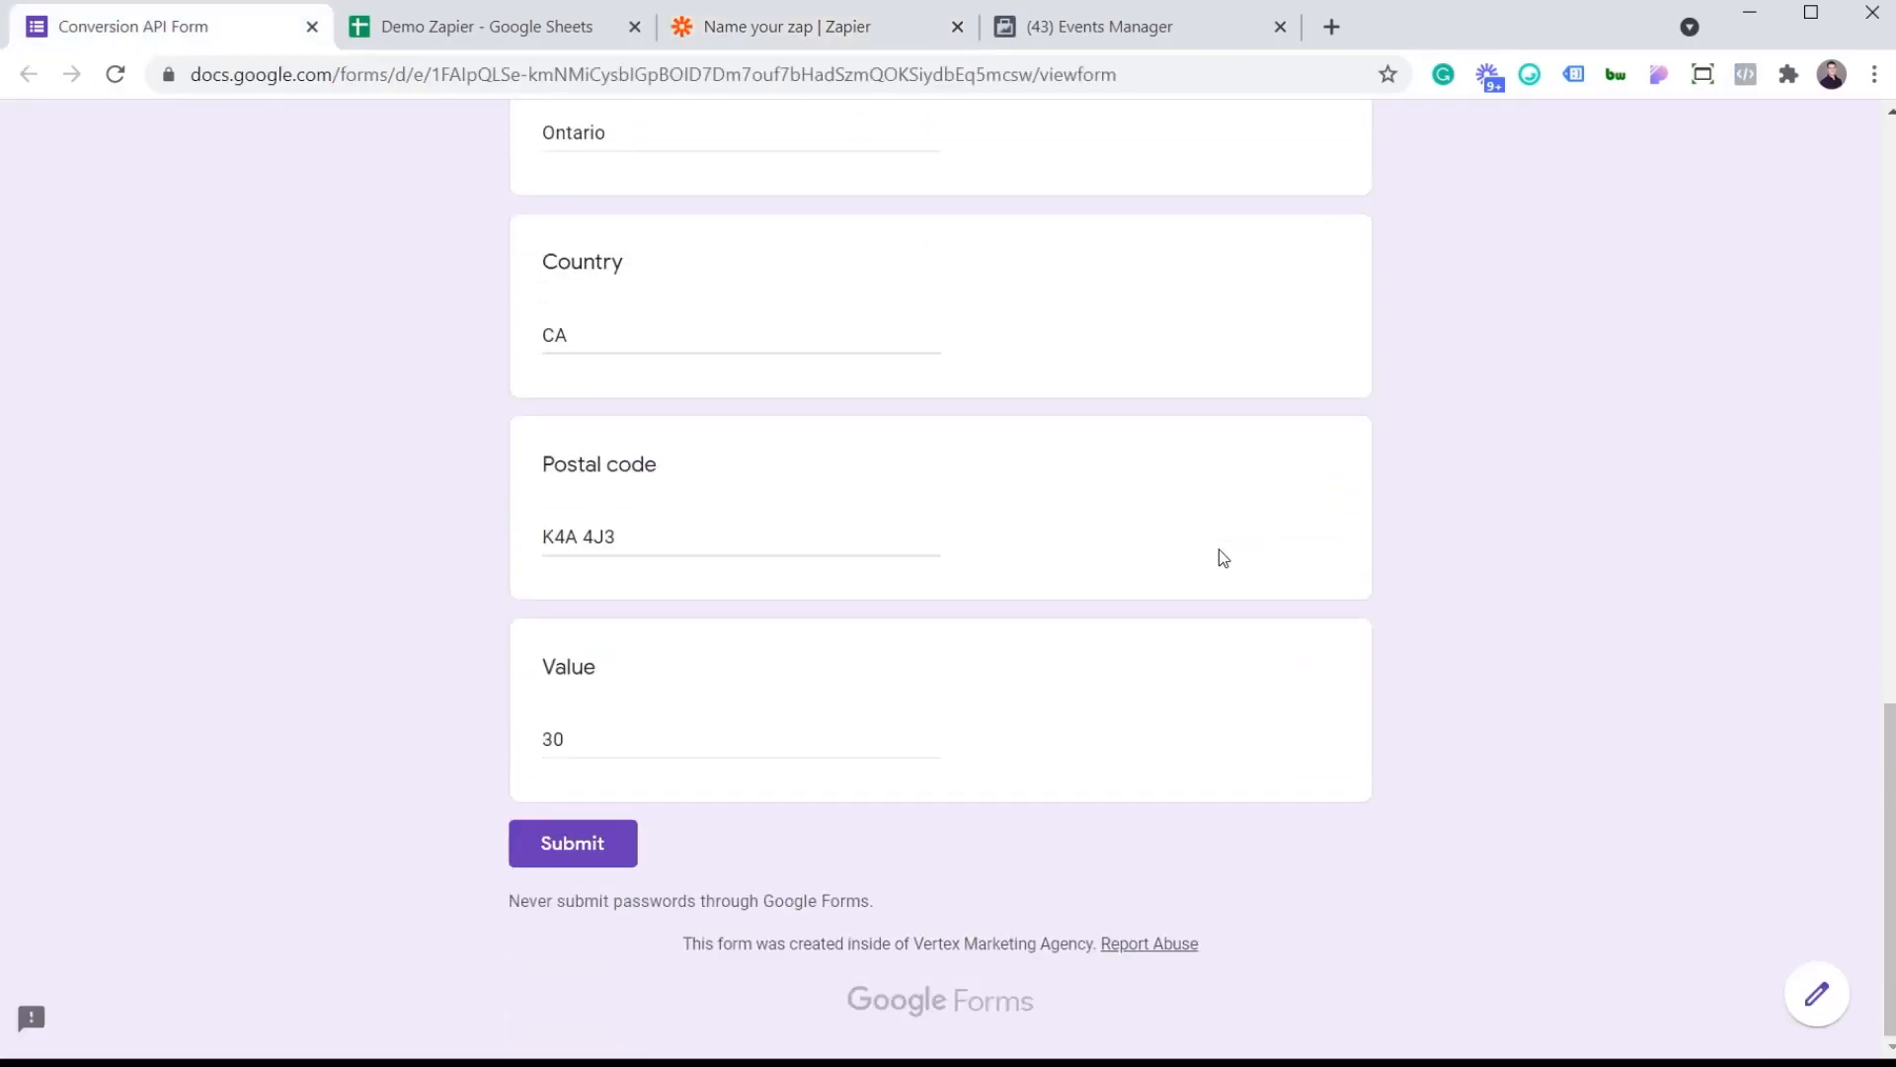
{"action": "left_click", "coordinate": [573, 844]}
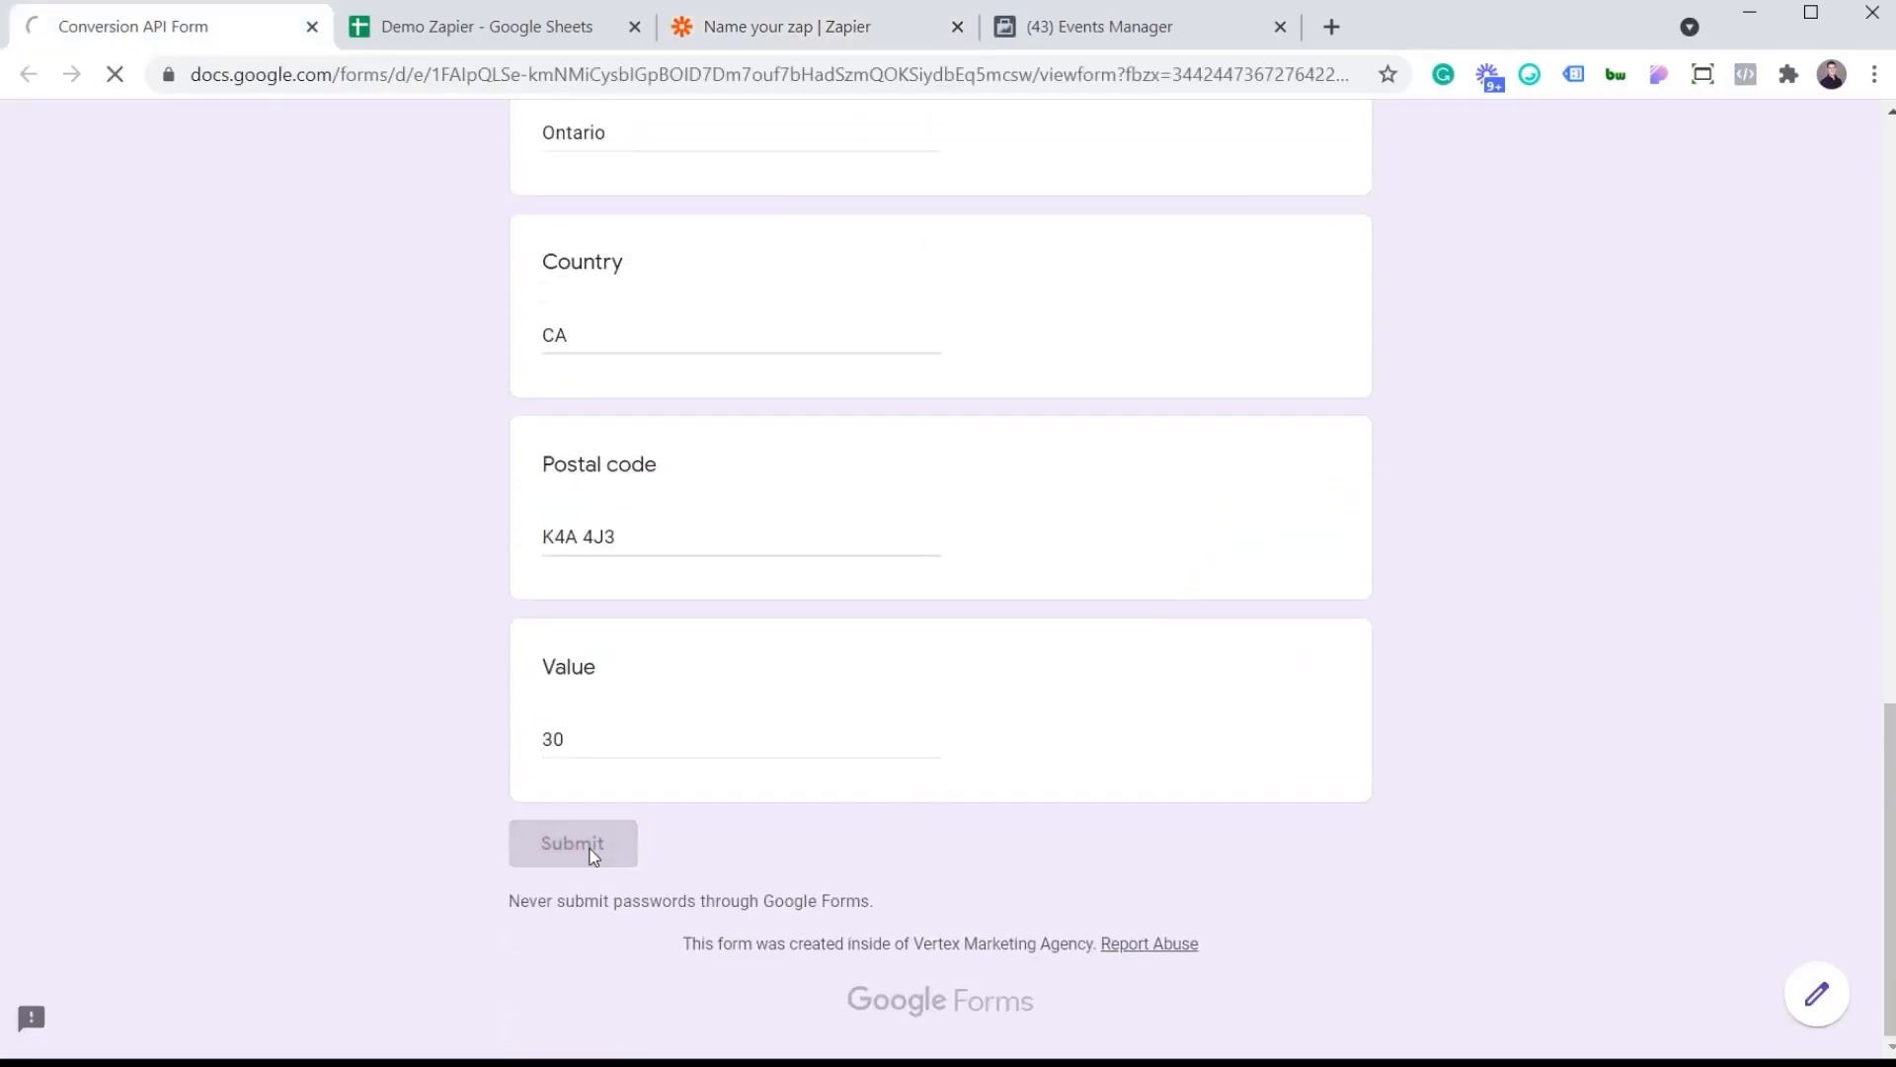
{"action": "left_click", "coordinate": [573, 843]}
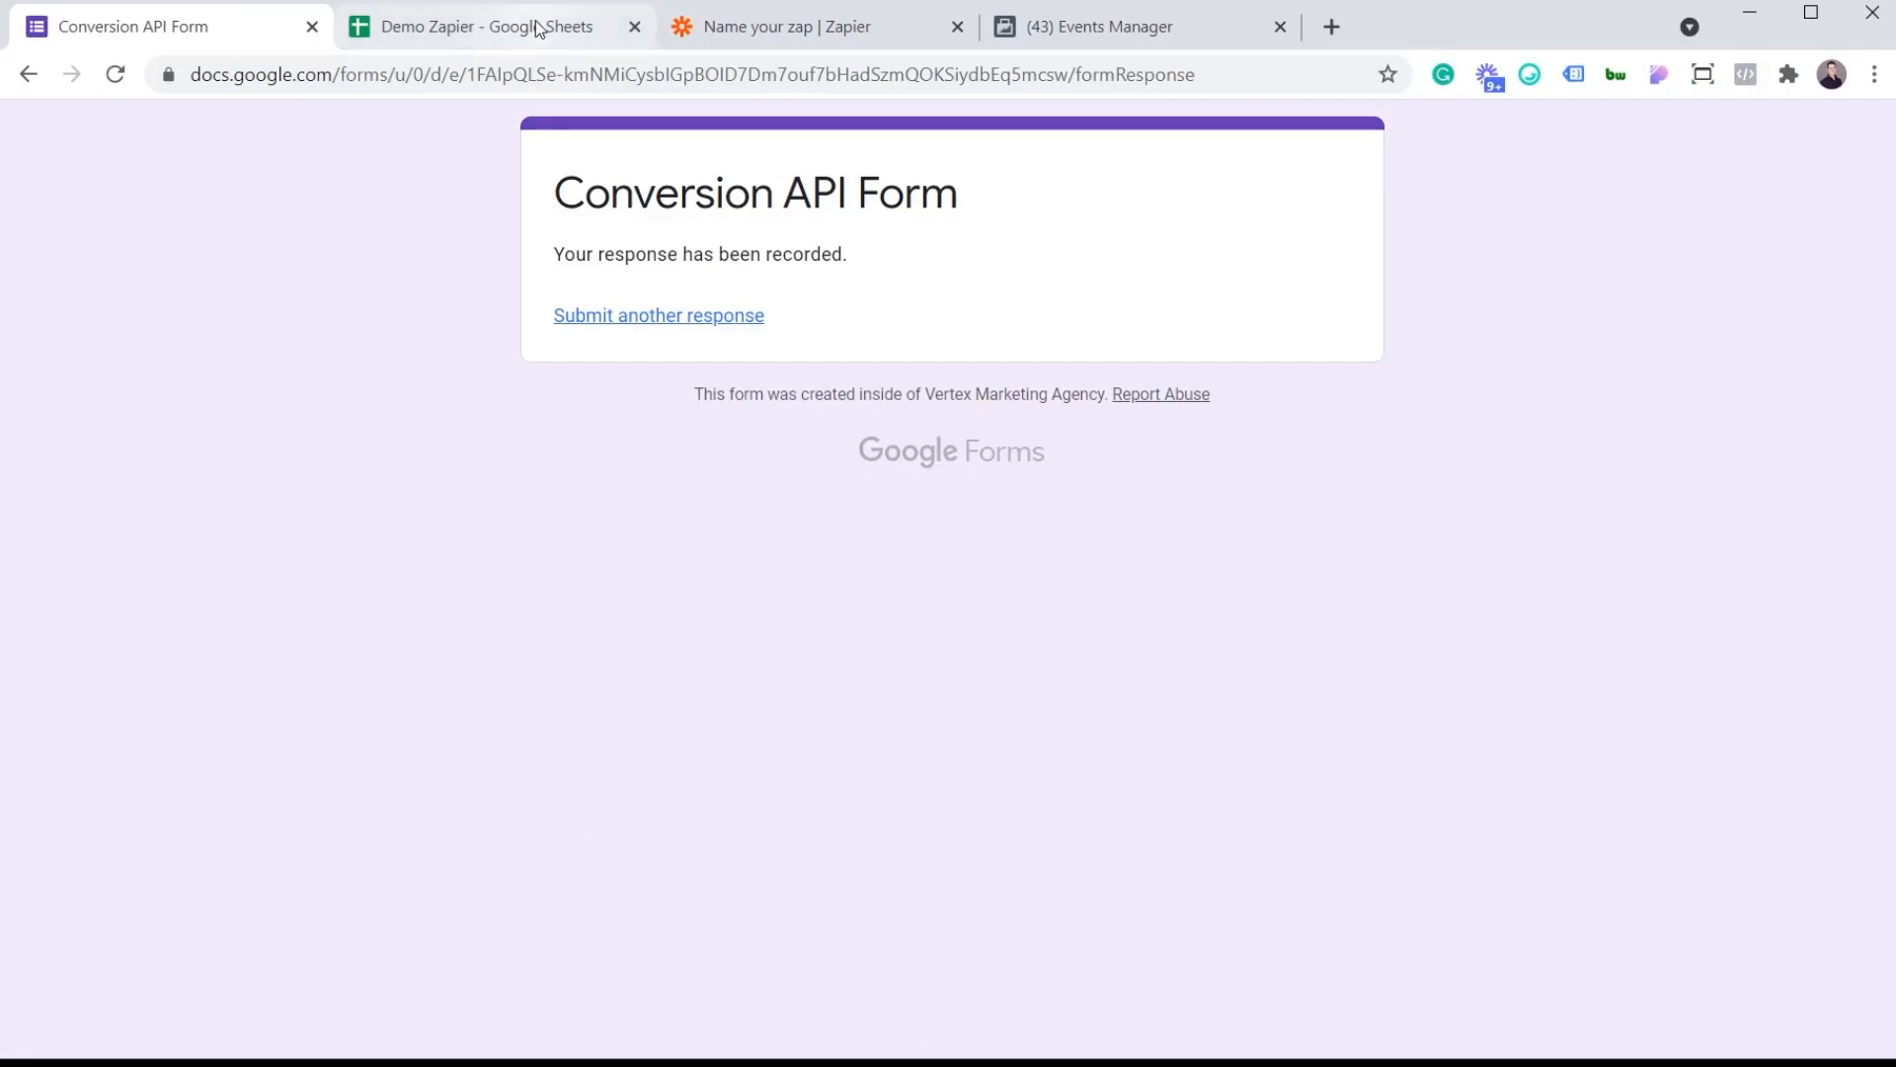
{"action": "left_click", "coordinate": [484, 26]}
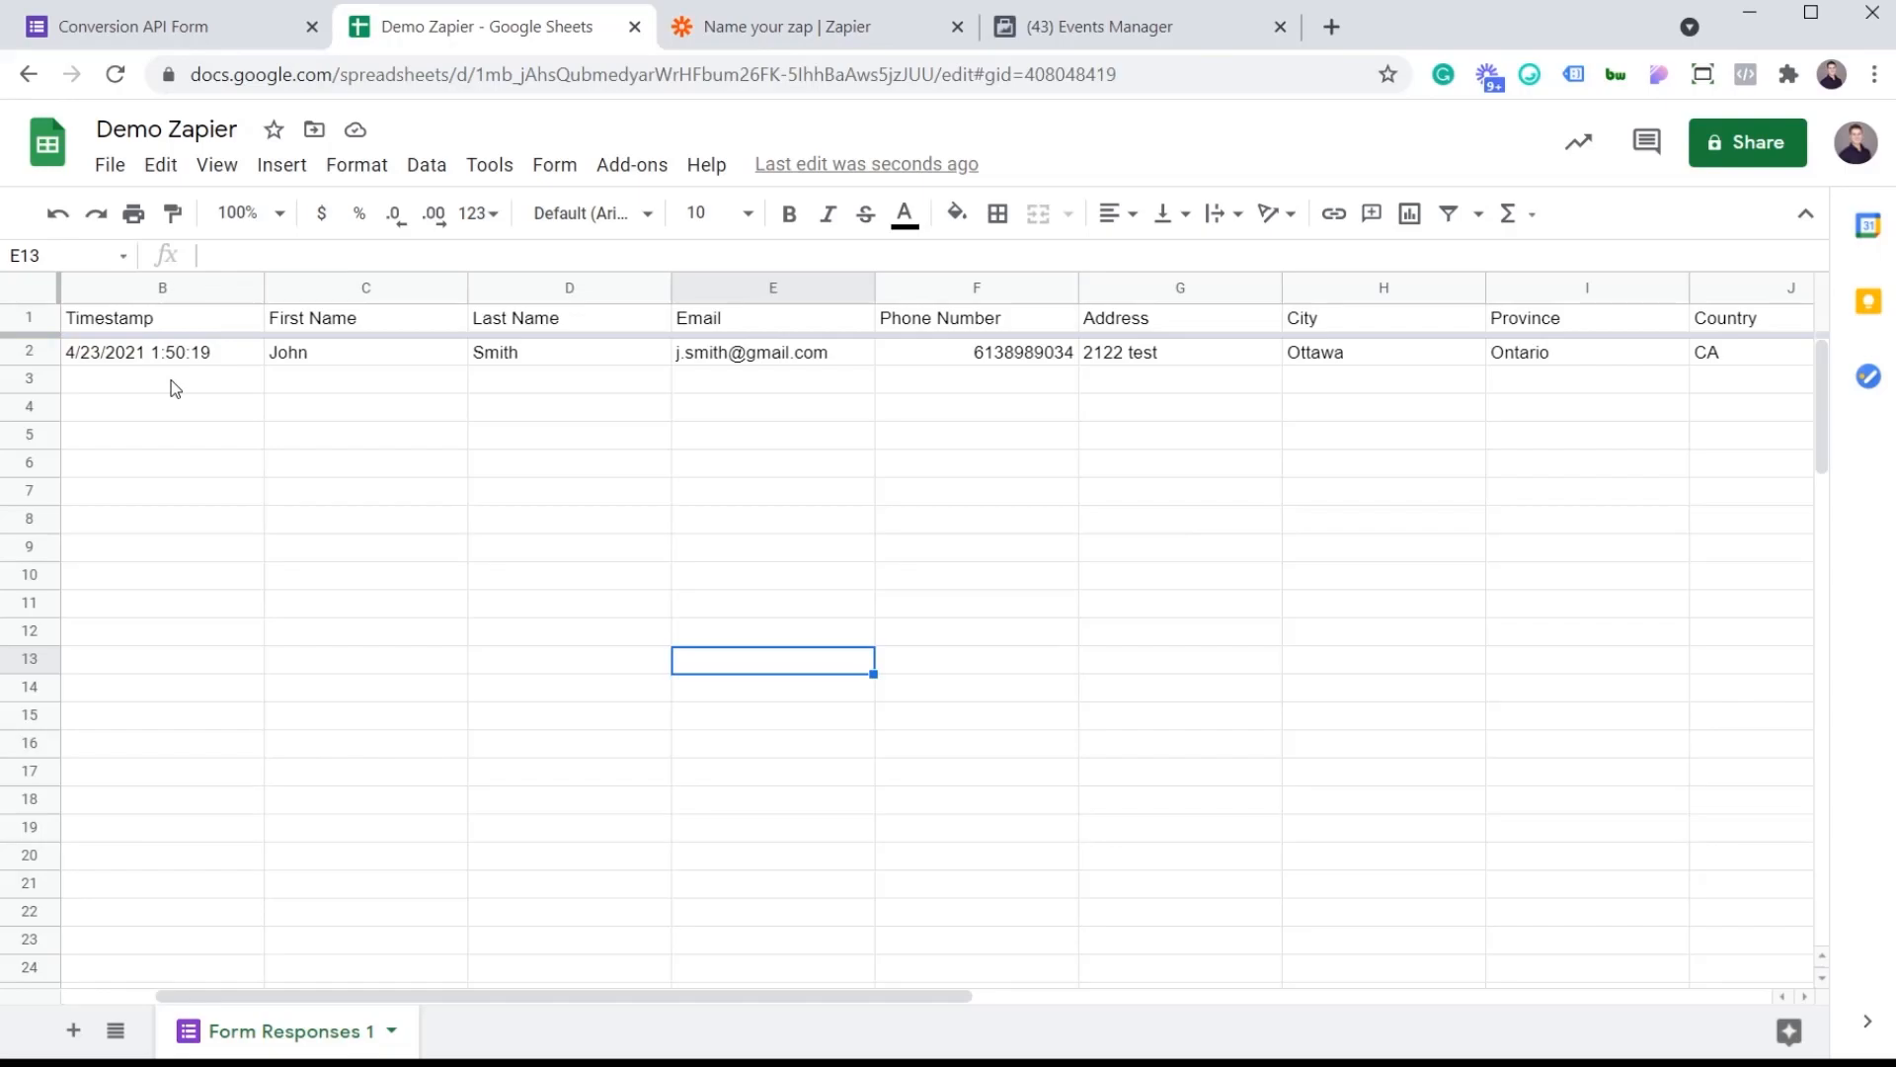
{"action": "mouse_move", "coordinate": [164, 407]}
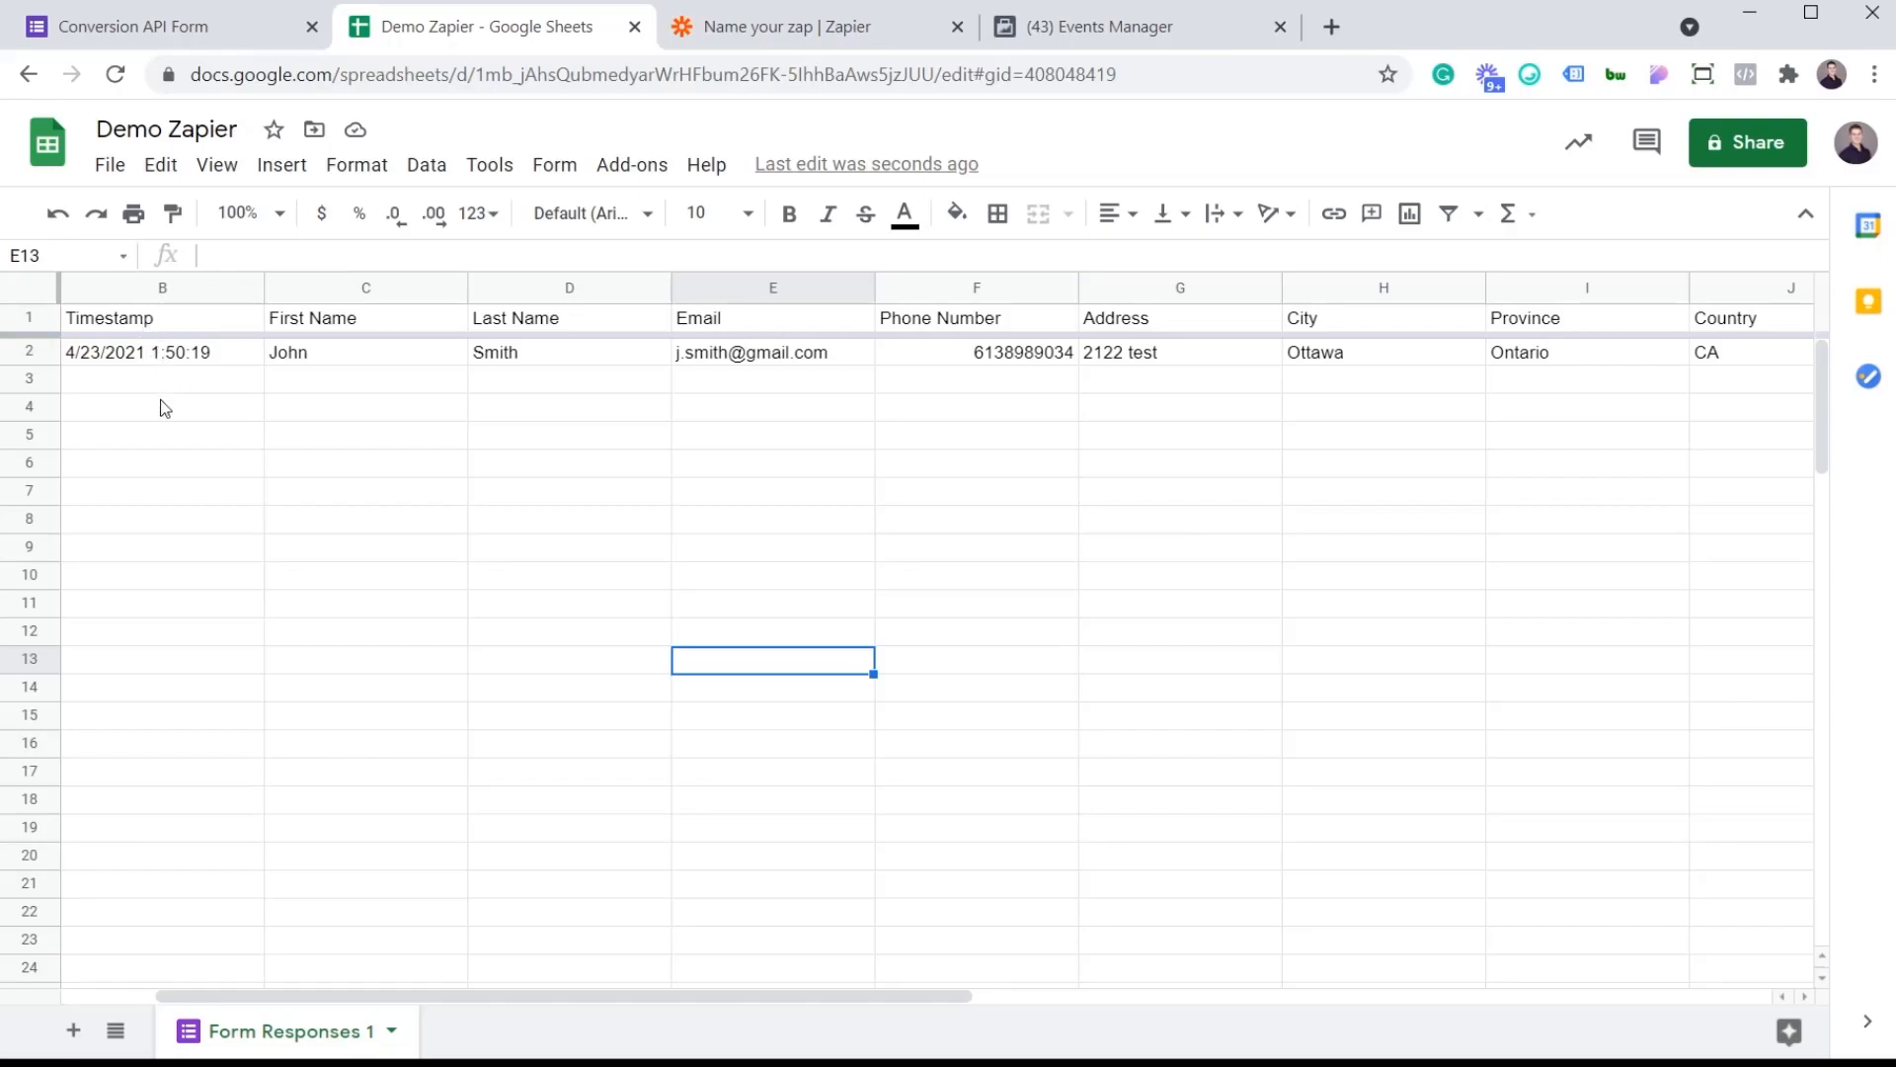
{"action": "mouse_move", "coordinate": [273, 381]}
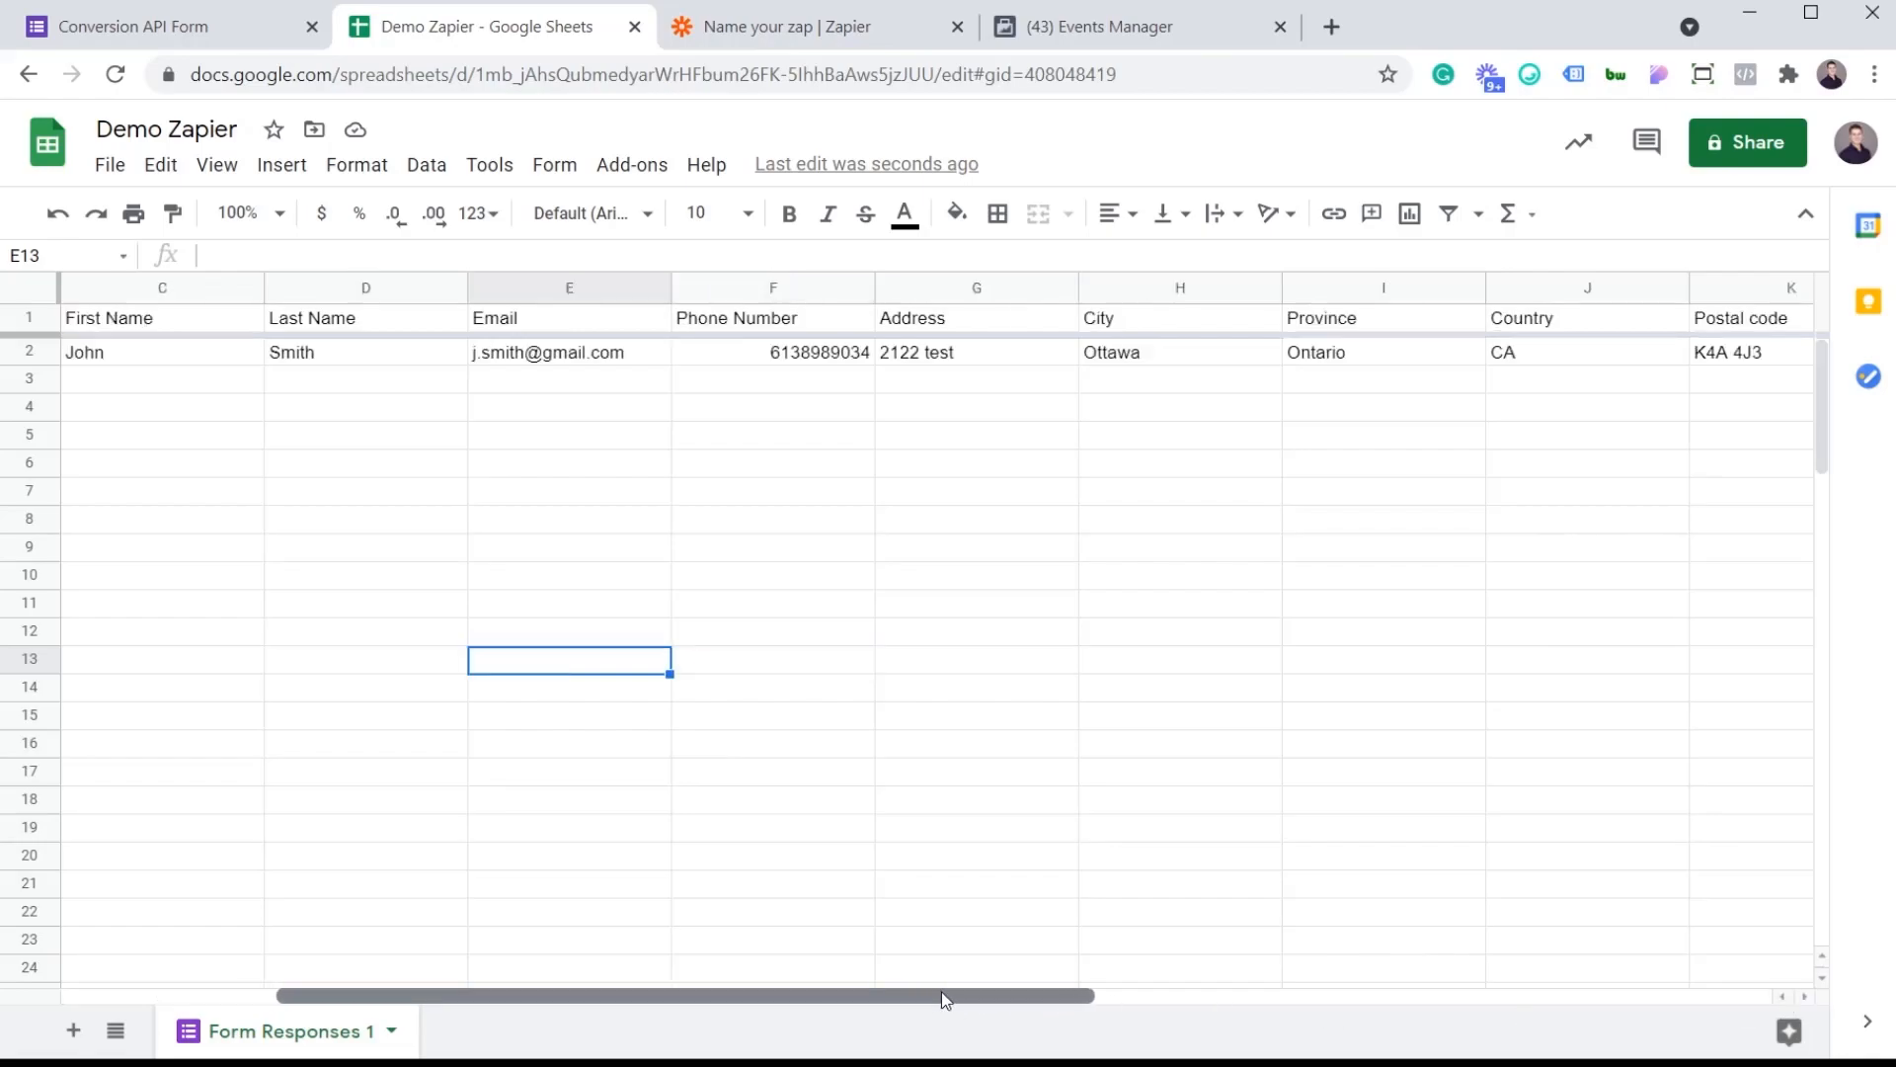
{"action": "scroll", "scroll_direction": "right", "scroll_amount": 3}
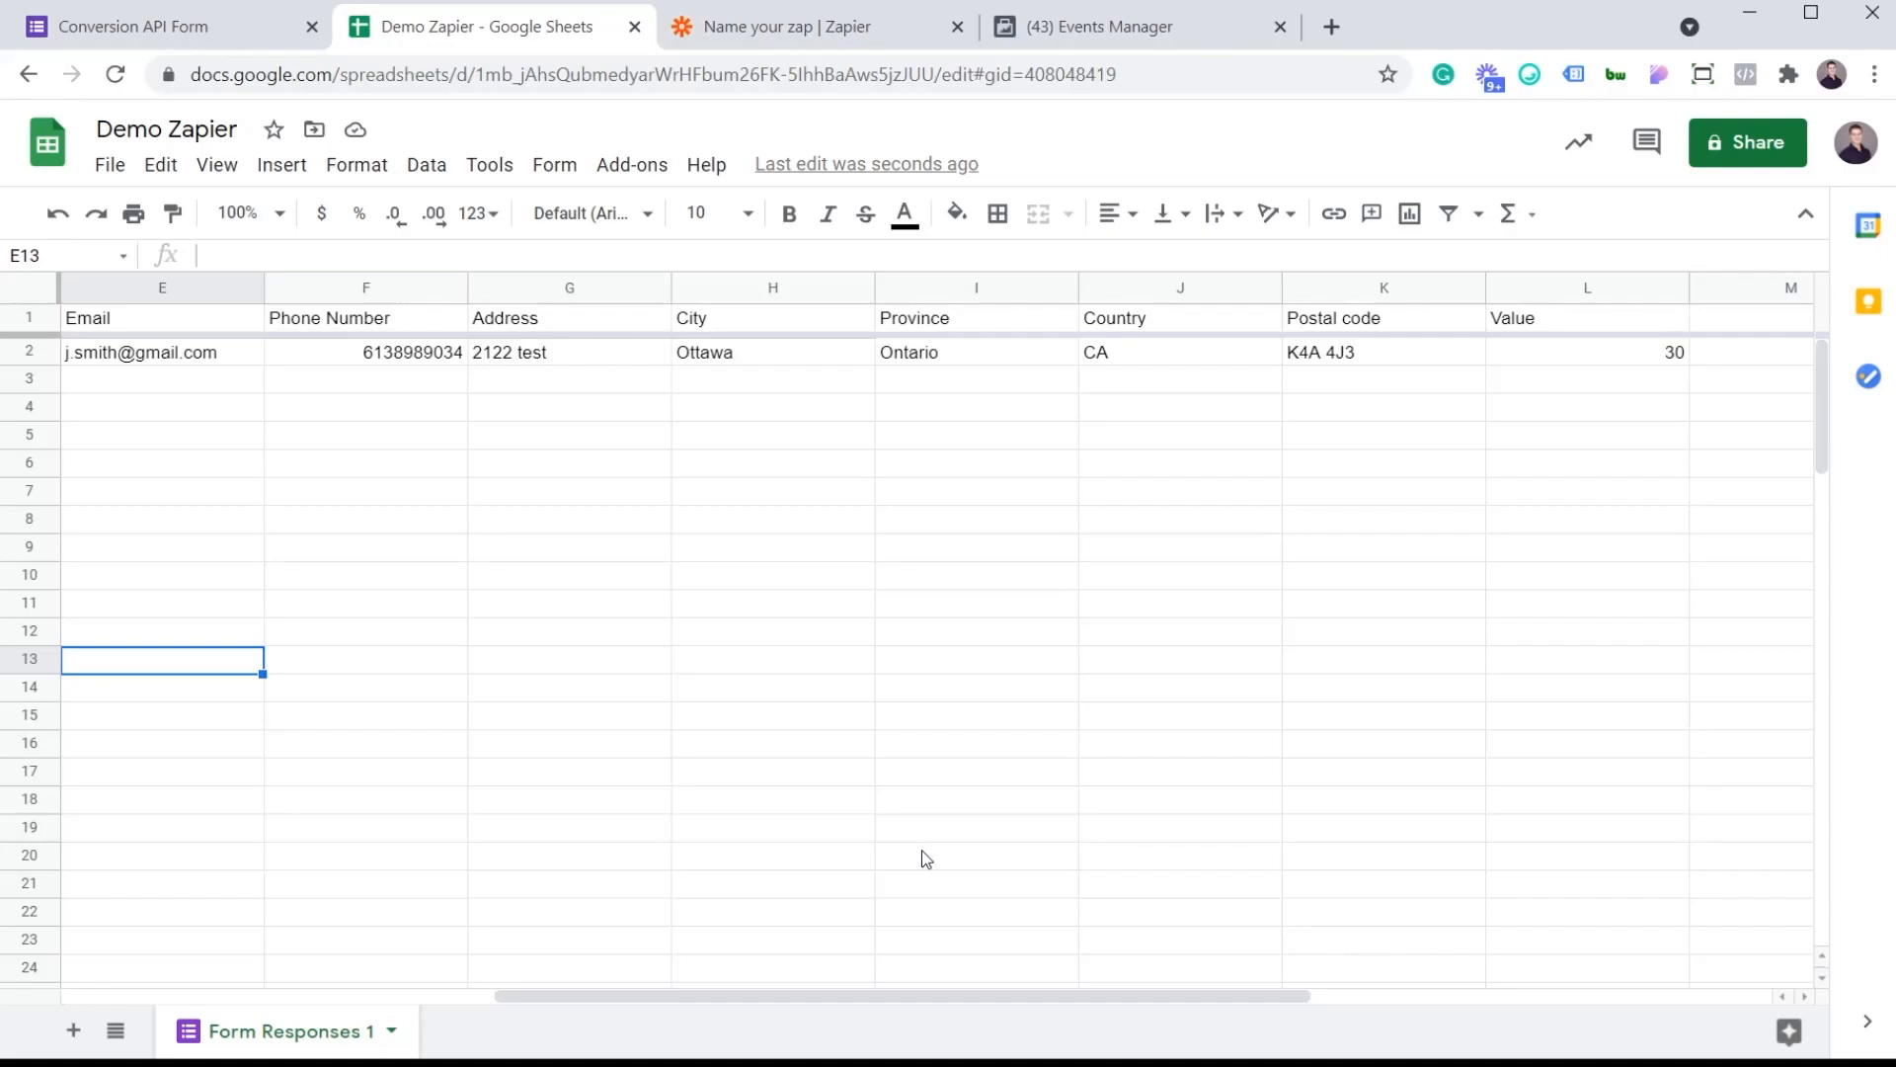
Step: Test the trigger to pull John Smith's response, then continue to the Action step
{"action": "left_click", "coordinate": [798, 26]}
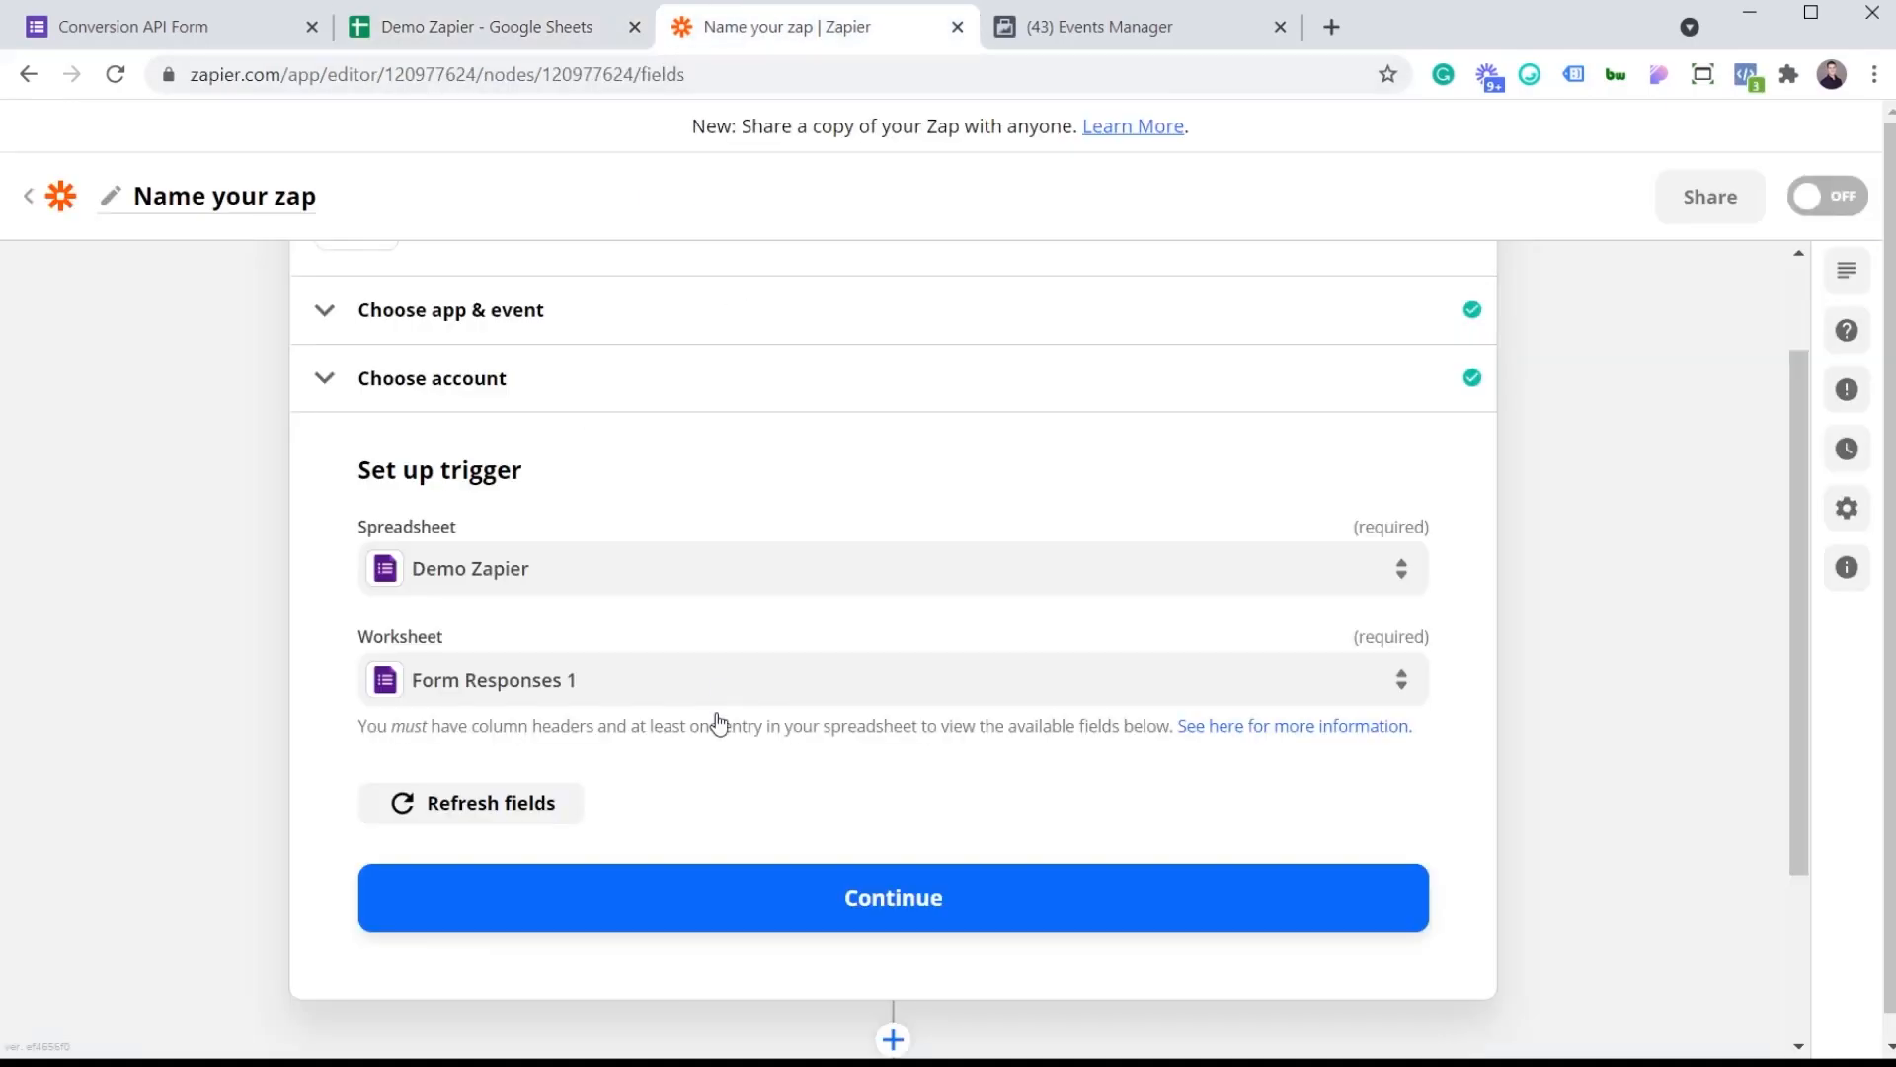
{"action": "left_click", "coordinate": [890, 896]}
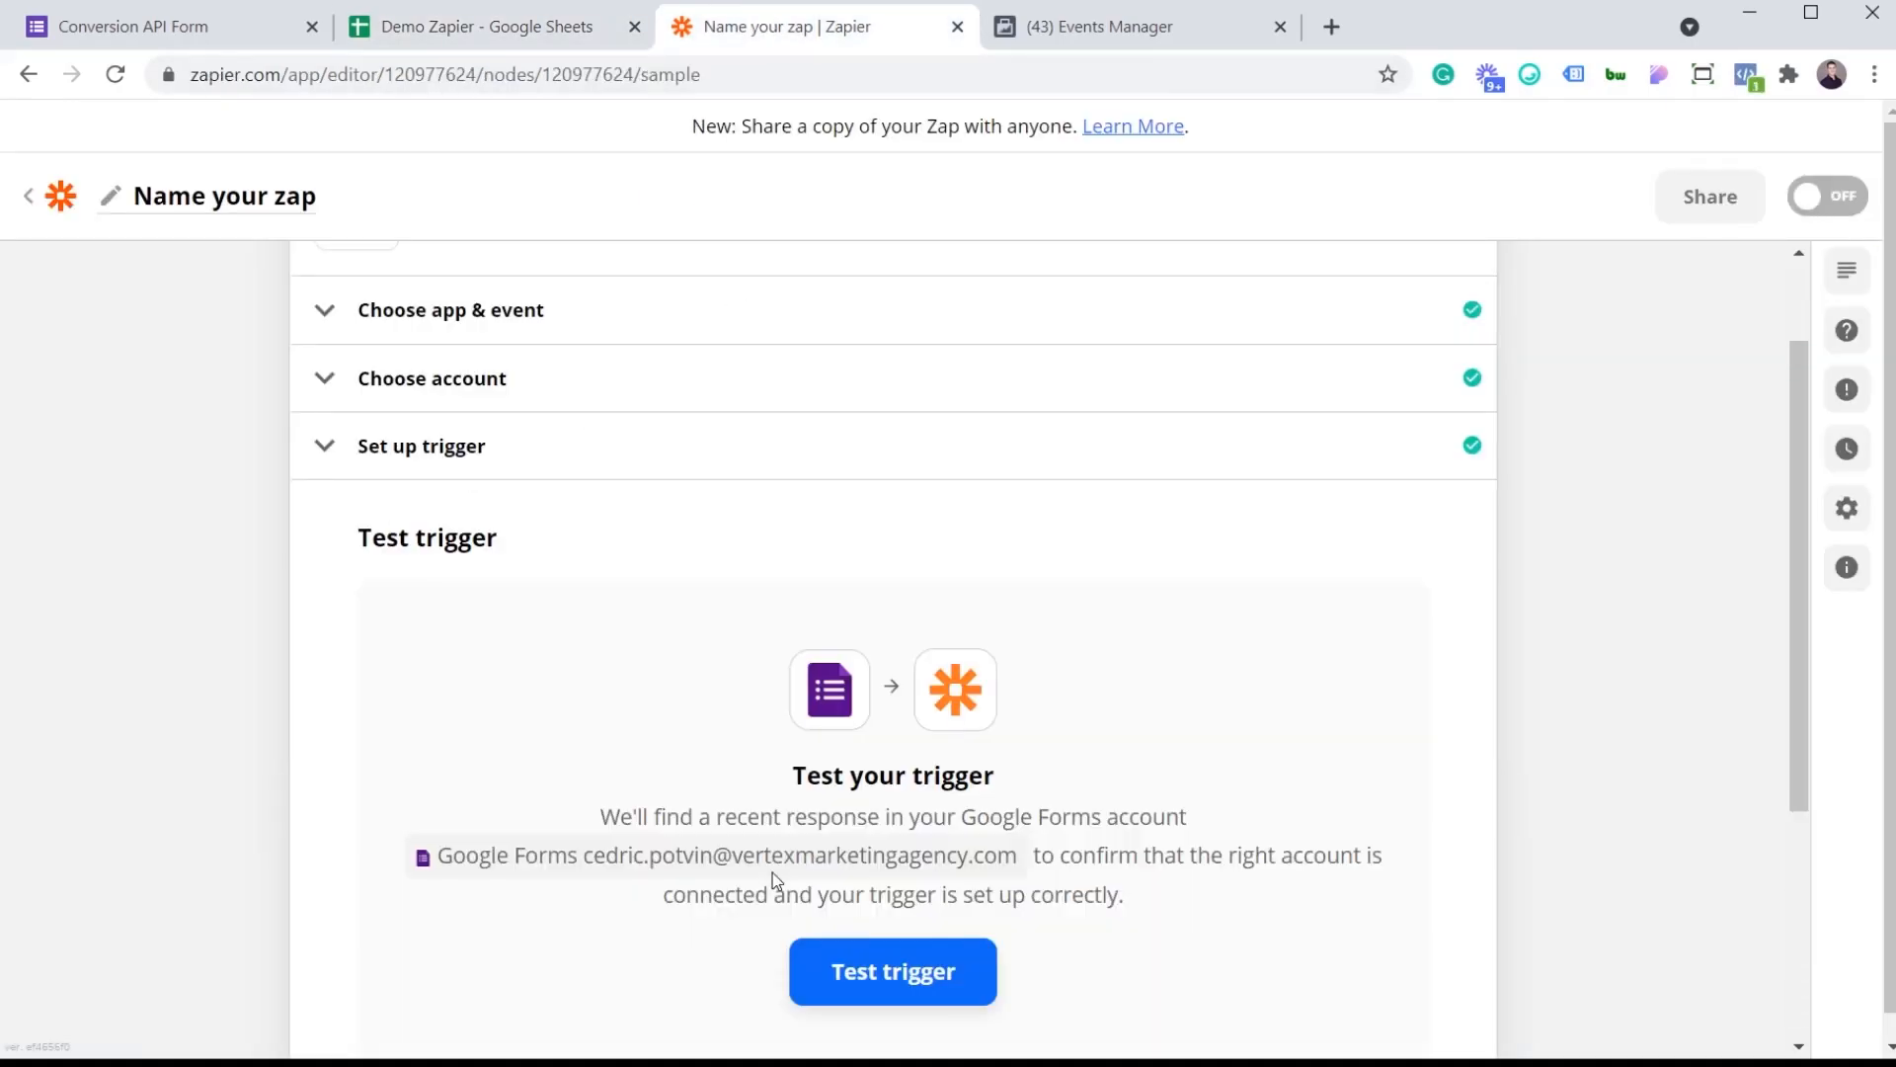
{"action": "left_click", "coordinate": [893, 971]}
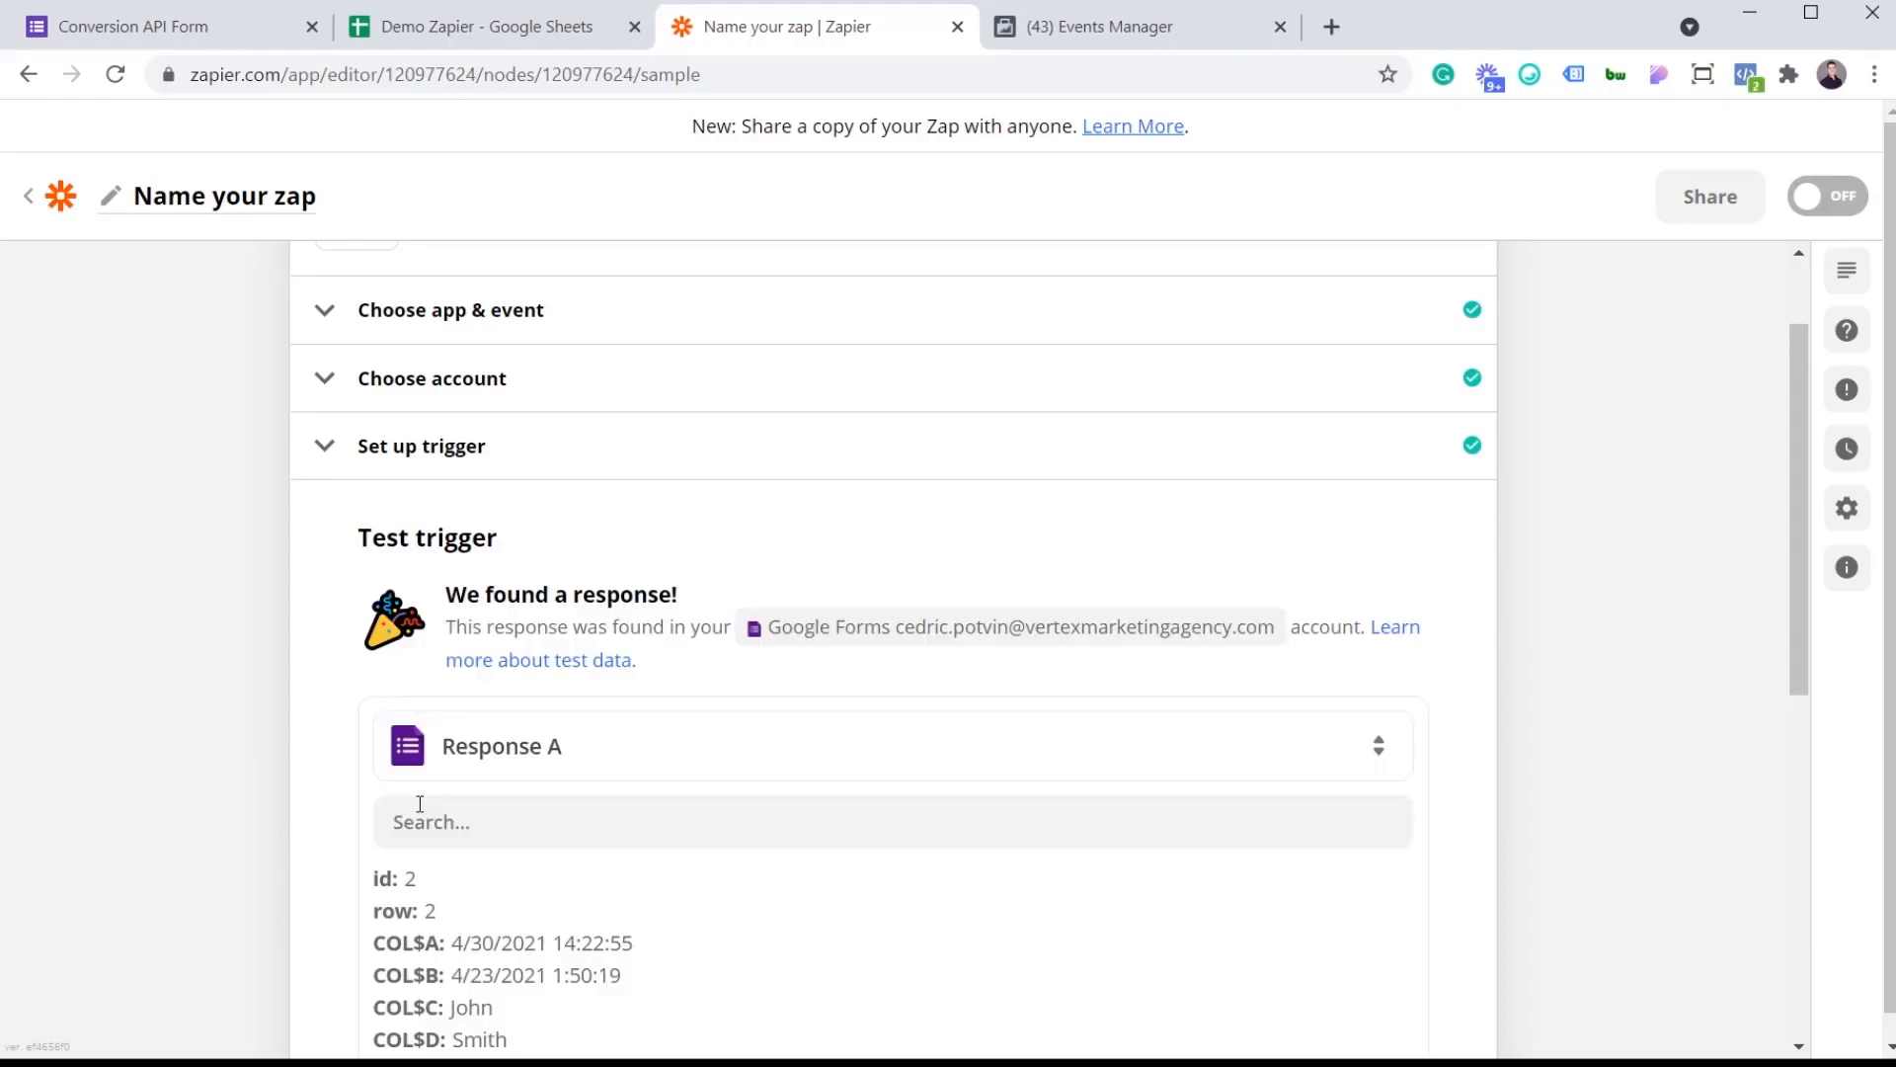
{"action": "scroll", "scroll_direction": "down", "scroll_amount": 3}
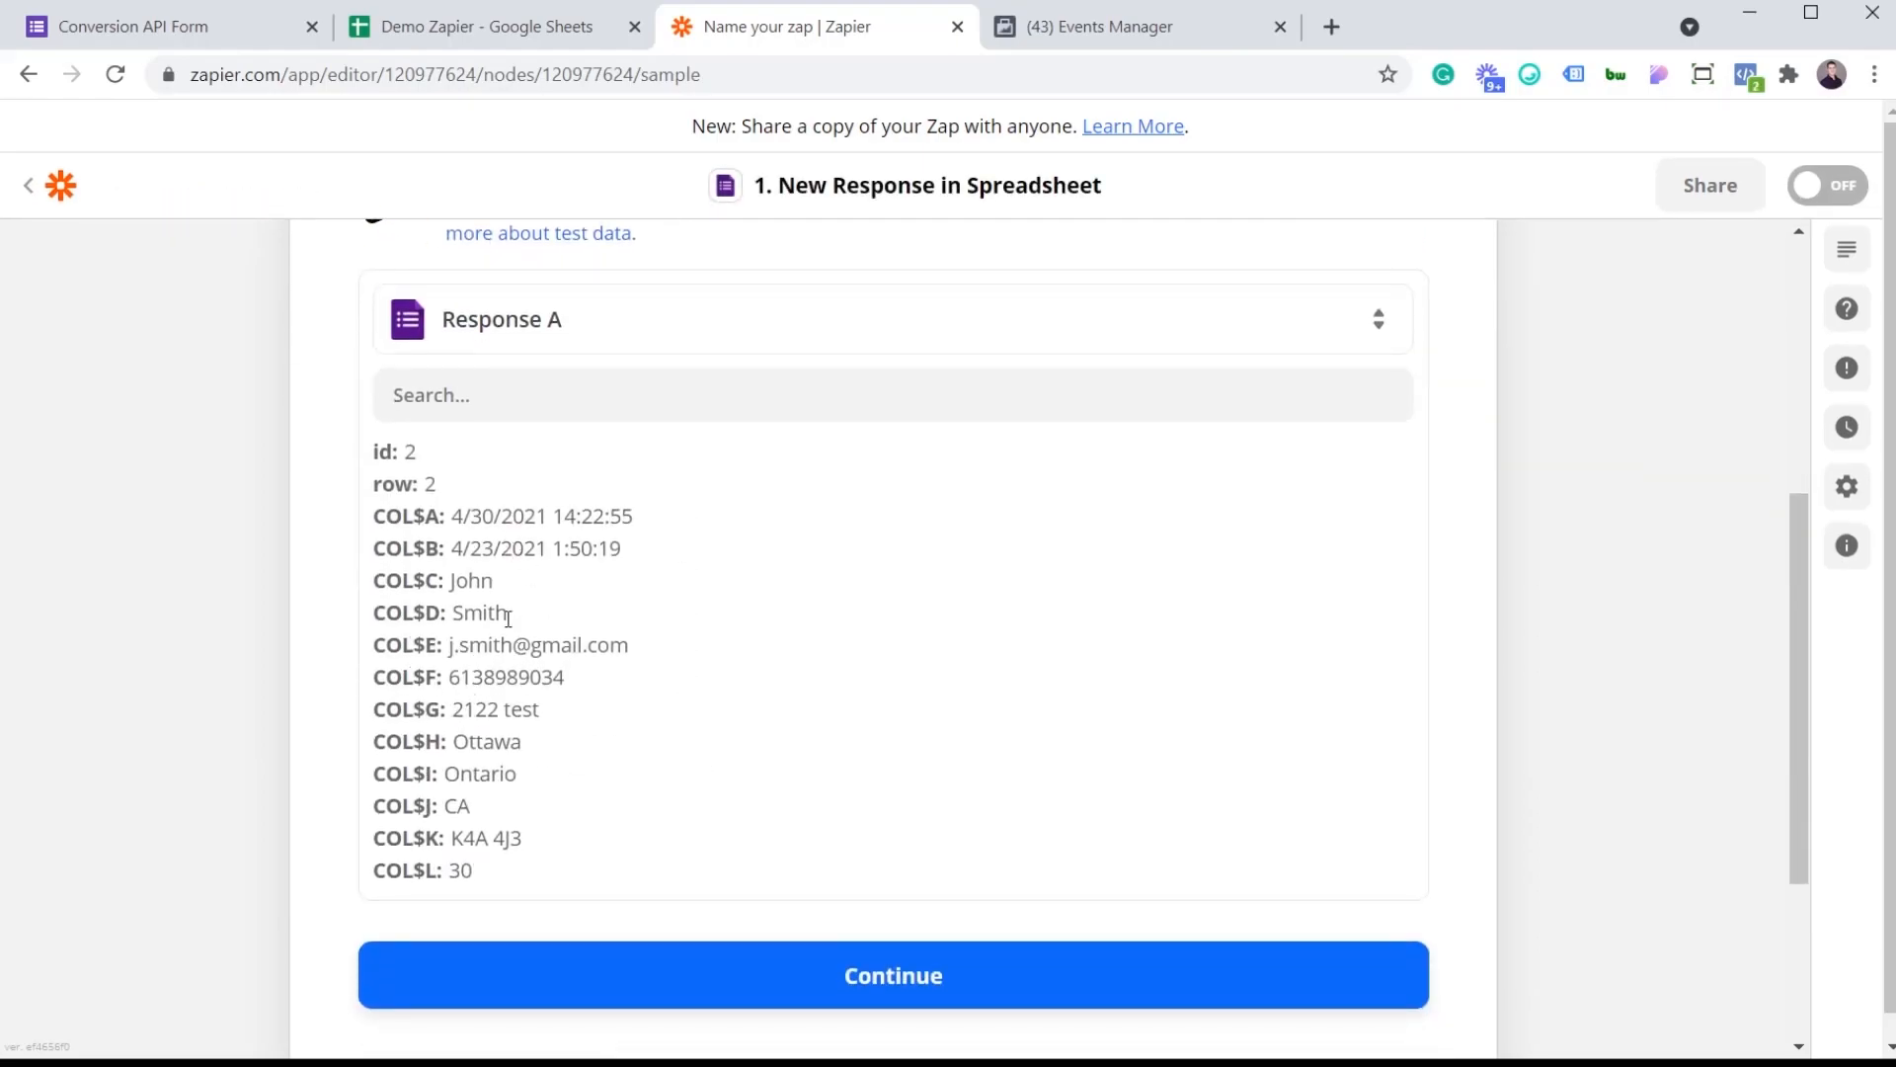
{"action": "mouse_move", "coordinate": [662, 1006]}
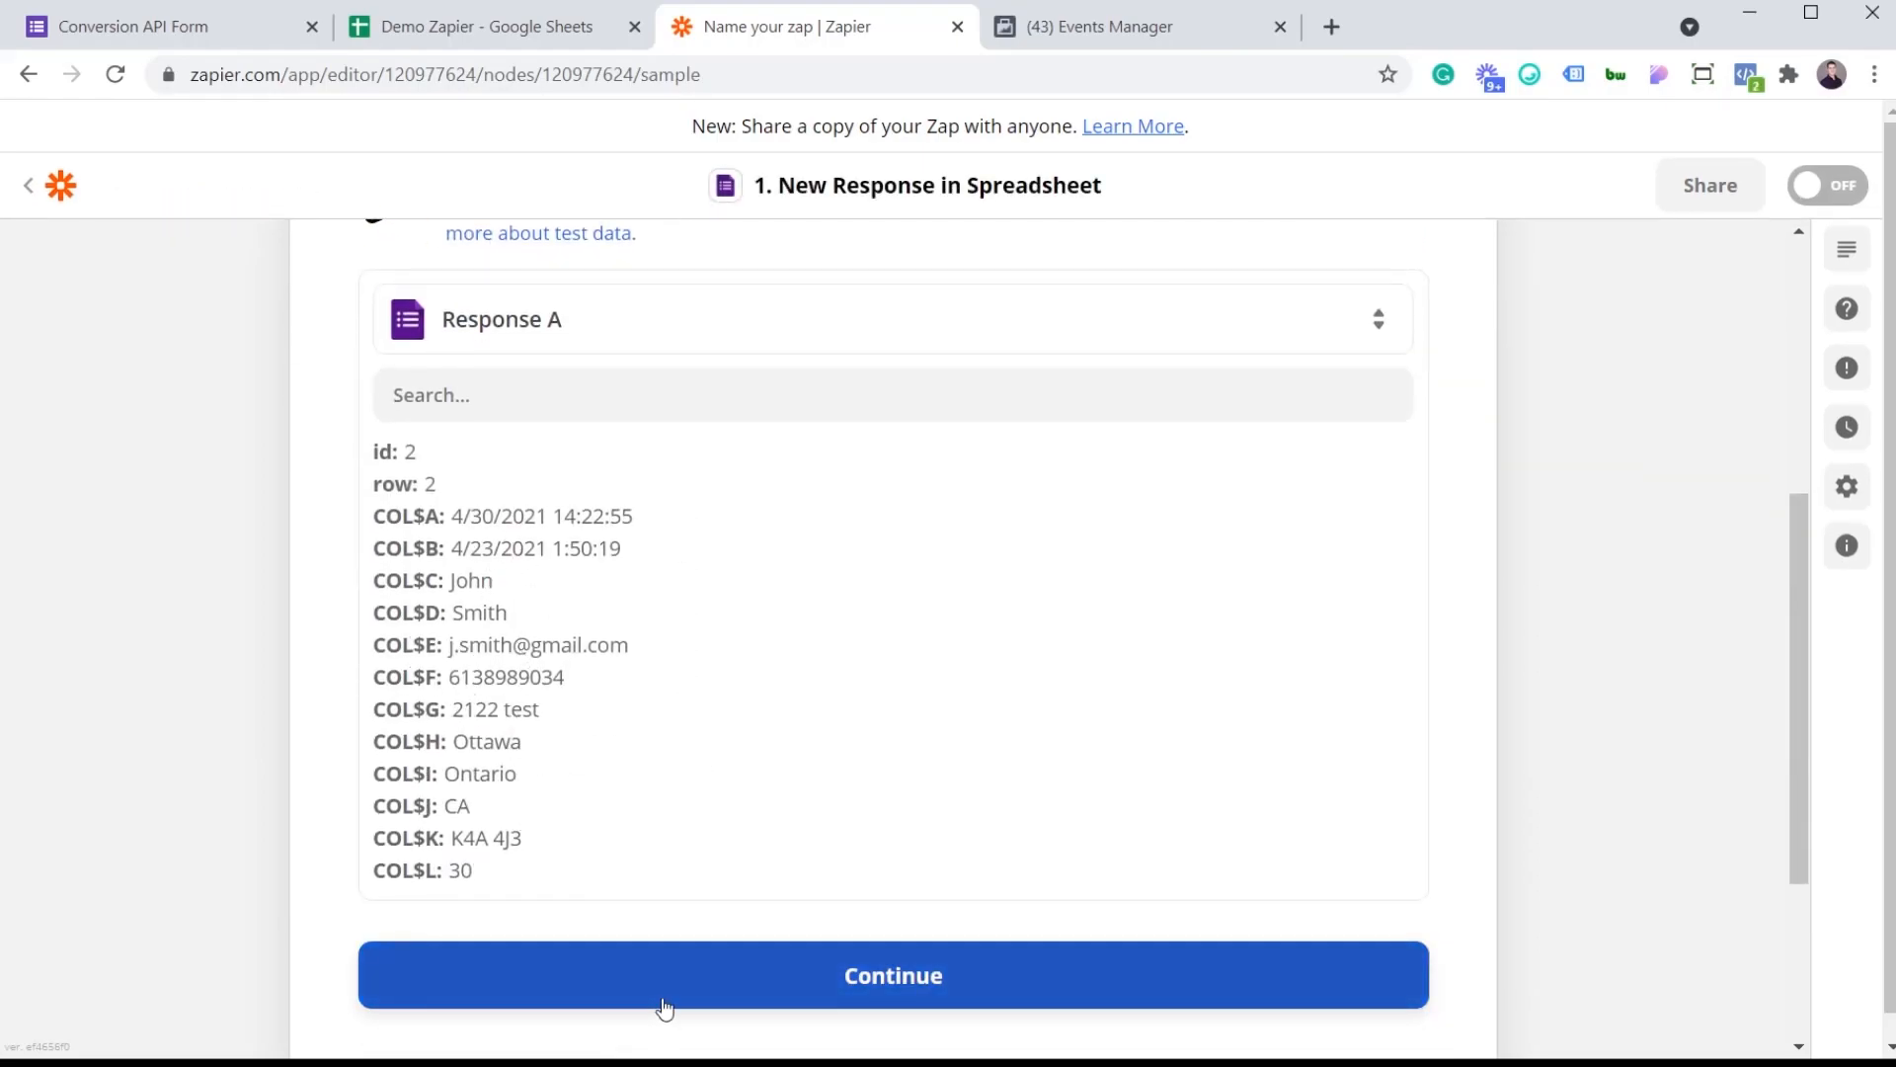
{"action": "left_click", "coordinate": [891, 974]}
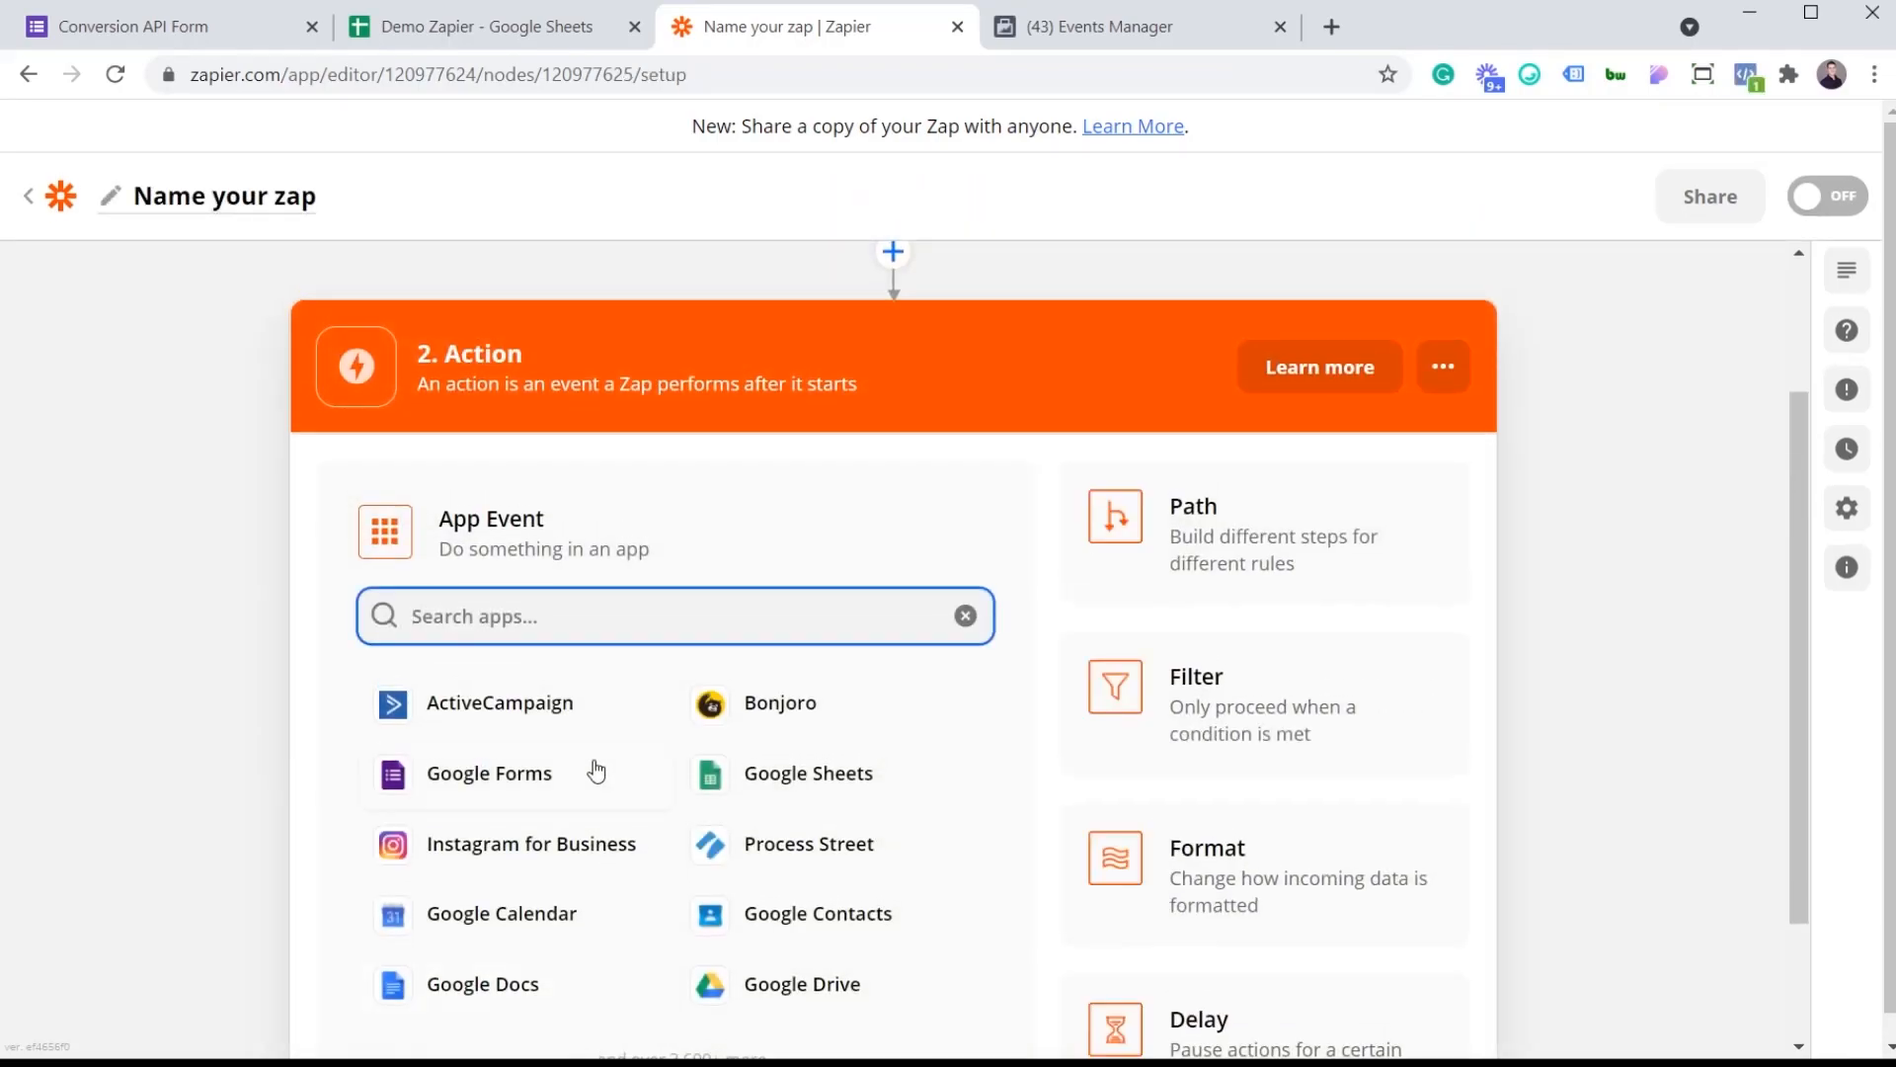
{"action": "mouse_move", "coordinate": [594, 758]}
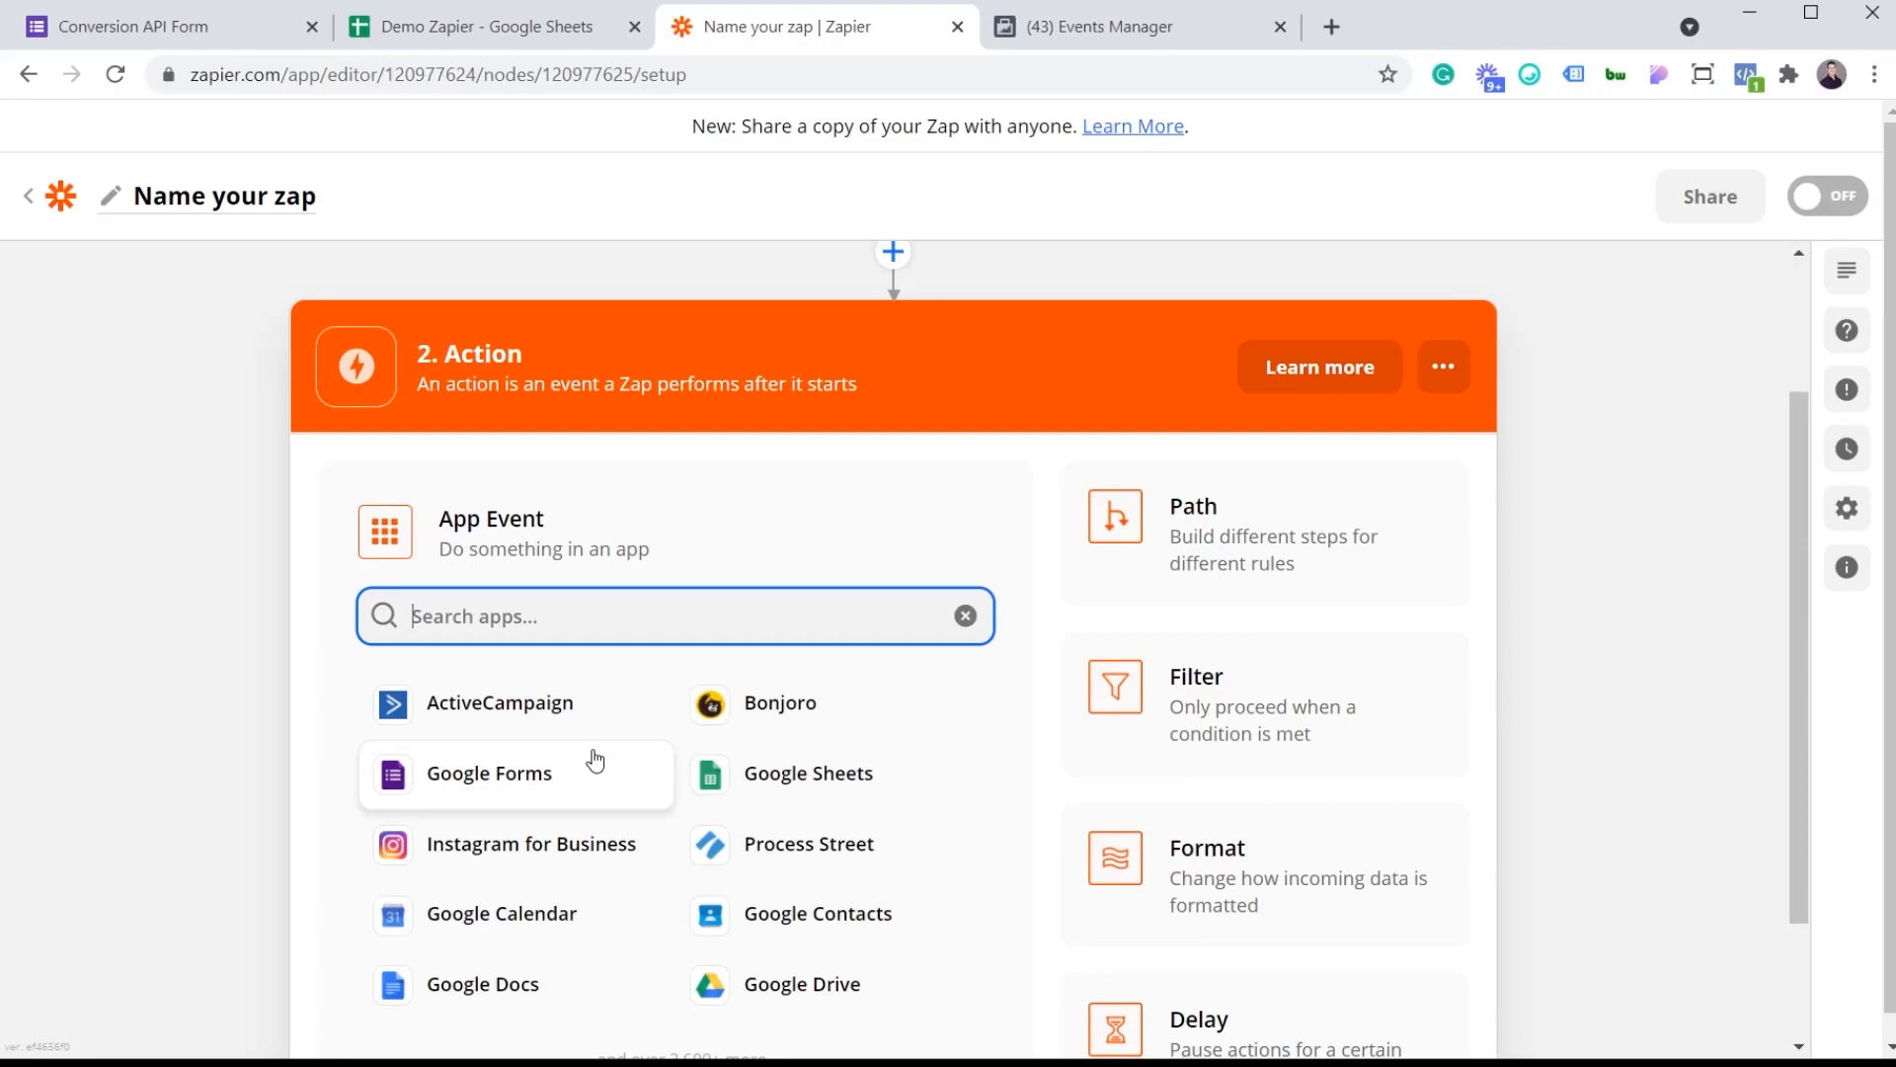
Step: Search 'facebook conve' and choose Facebook Conversions as the action app
{"action": "type", "text": "facebook"}
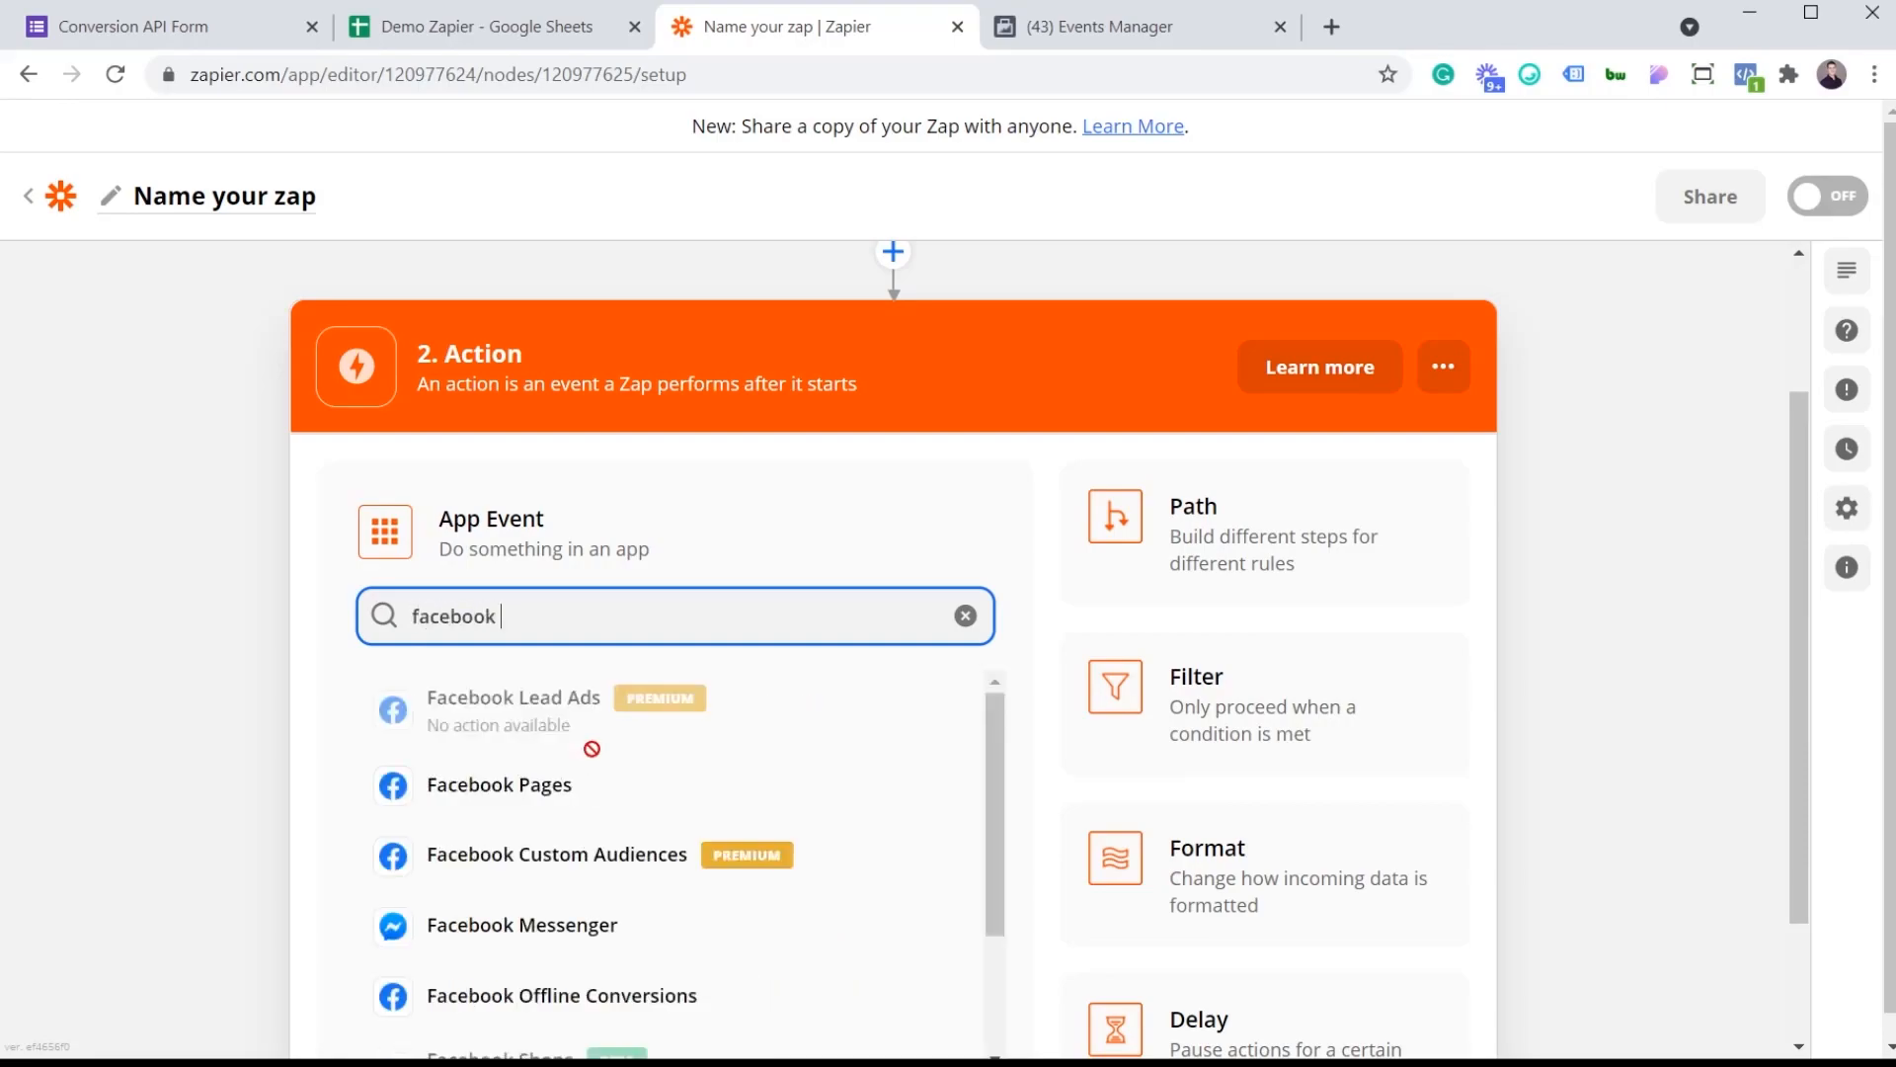
{"action": "type", "text": "conve"}
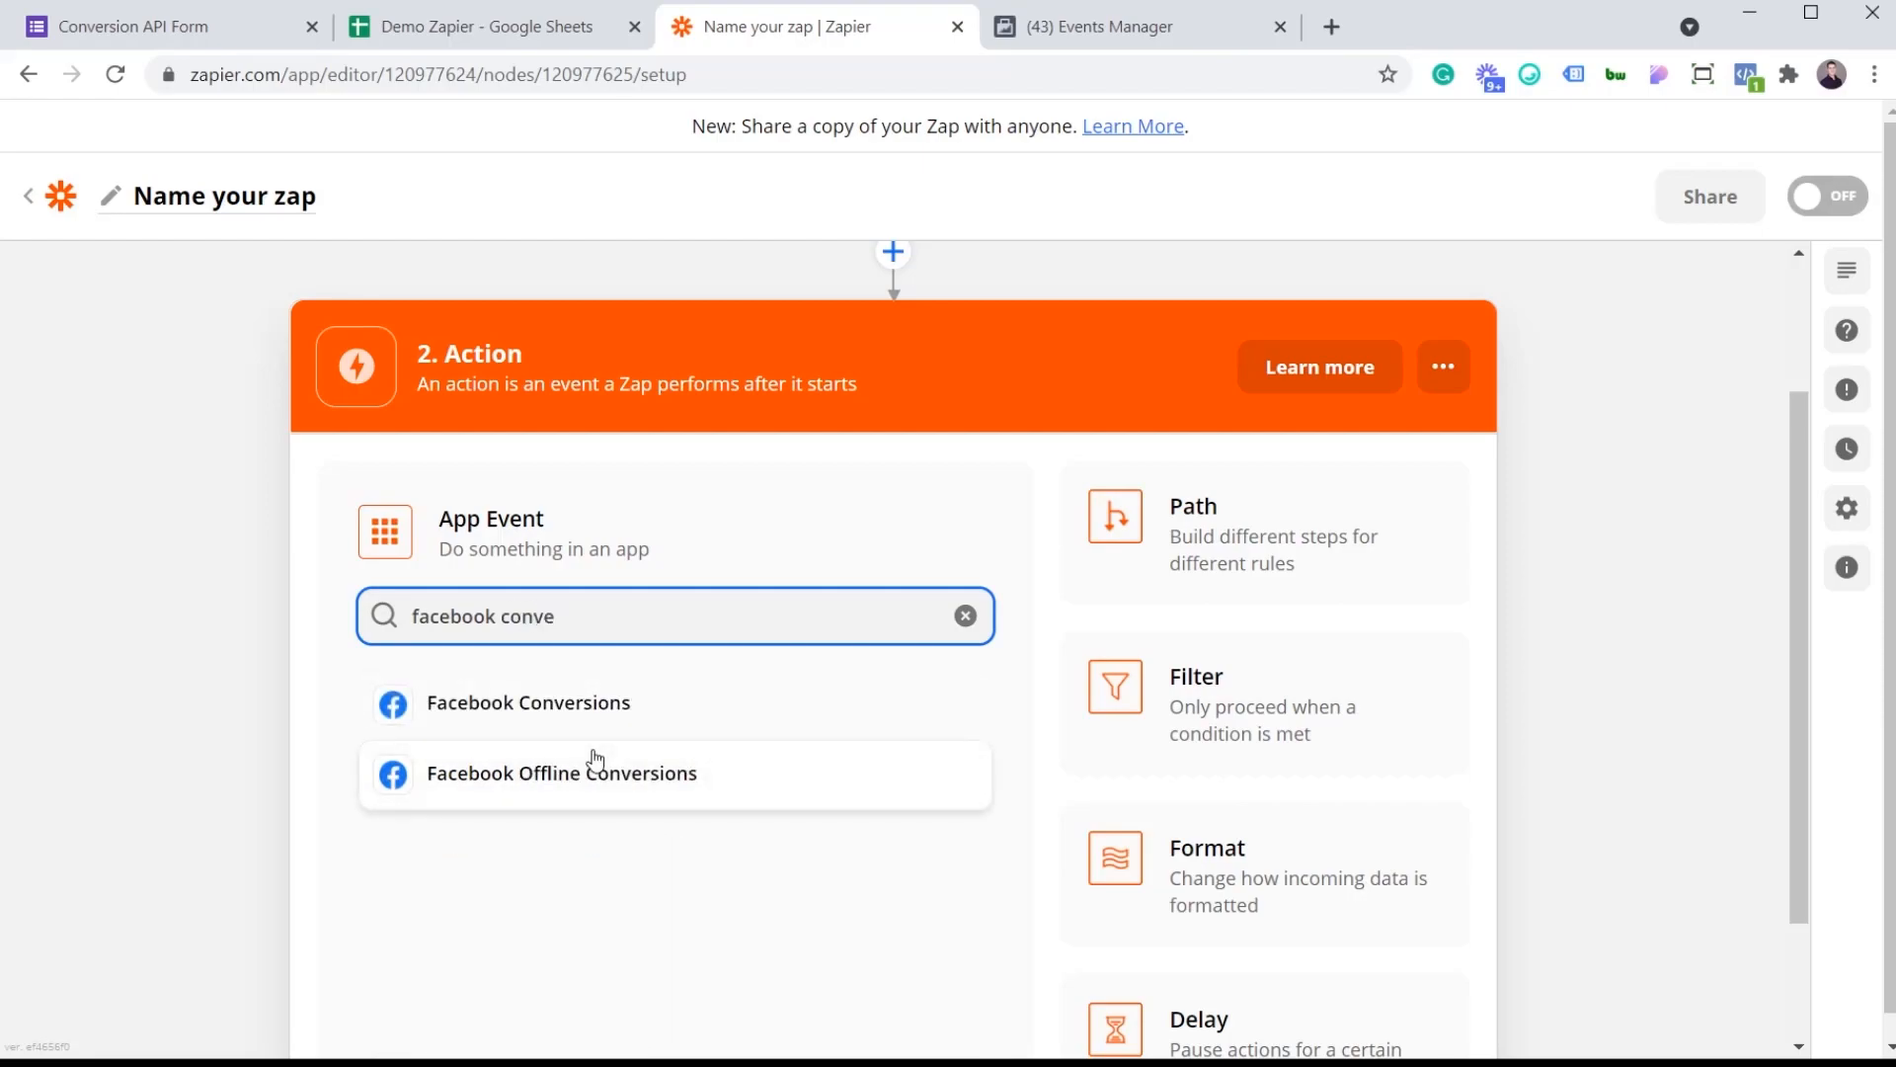
{"action": "mouse_move", "coordinate": [529, 719]}
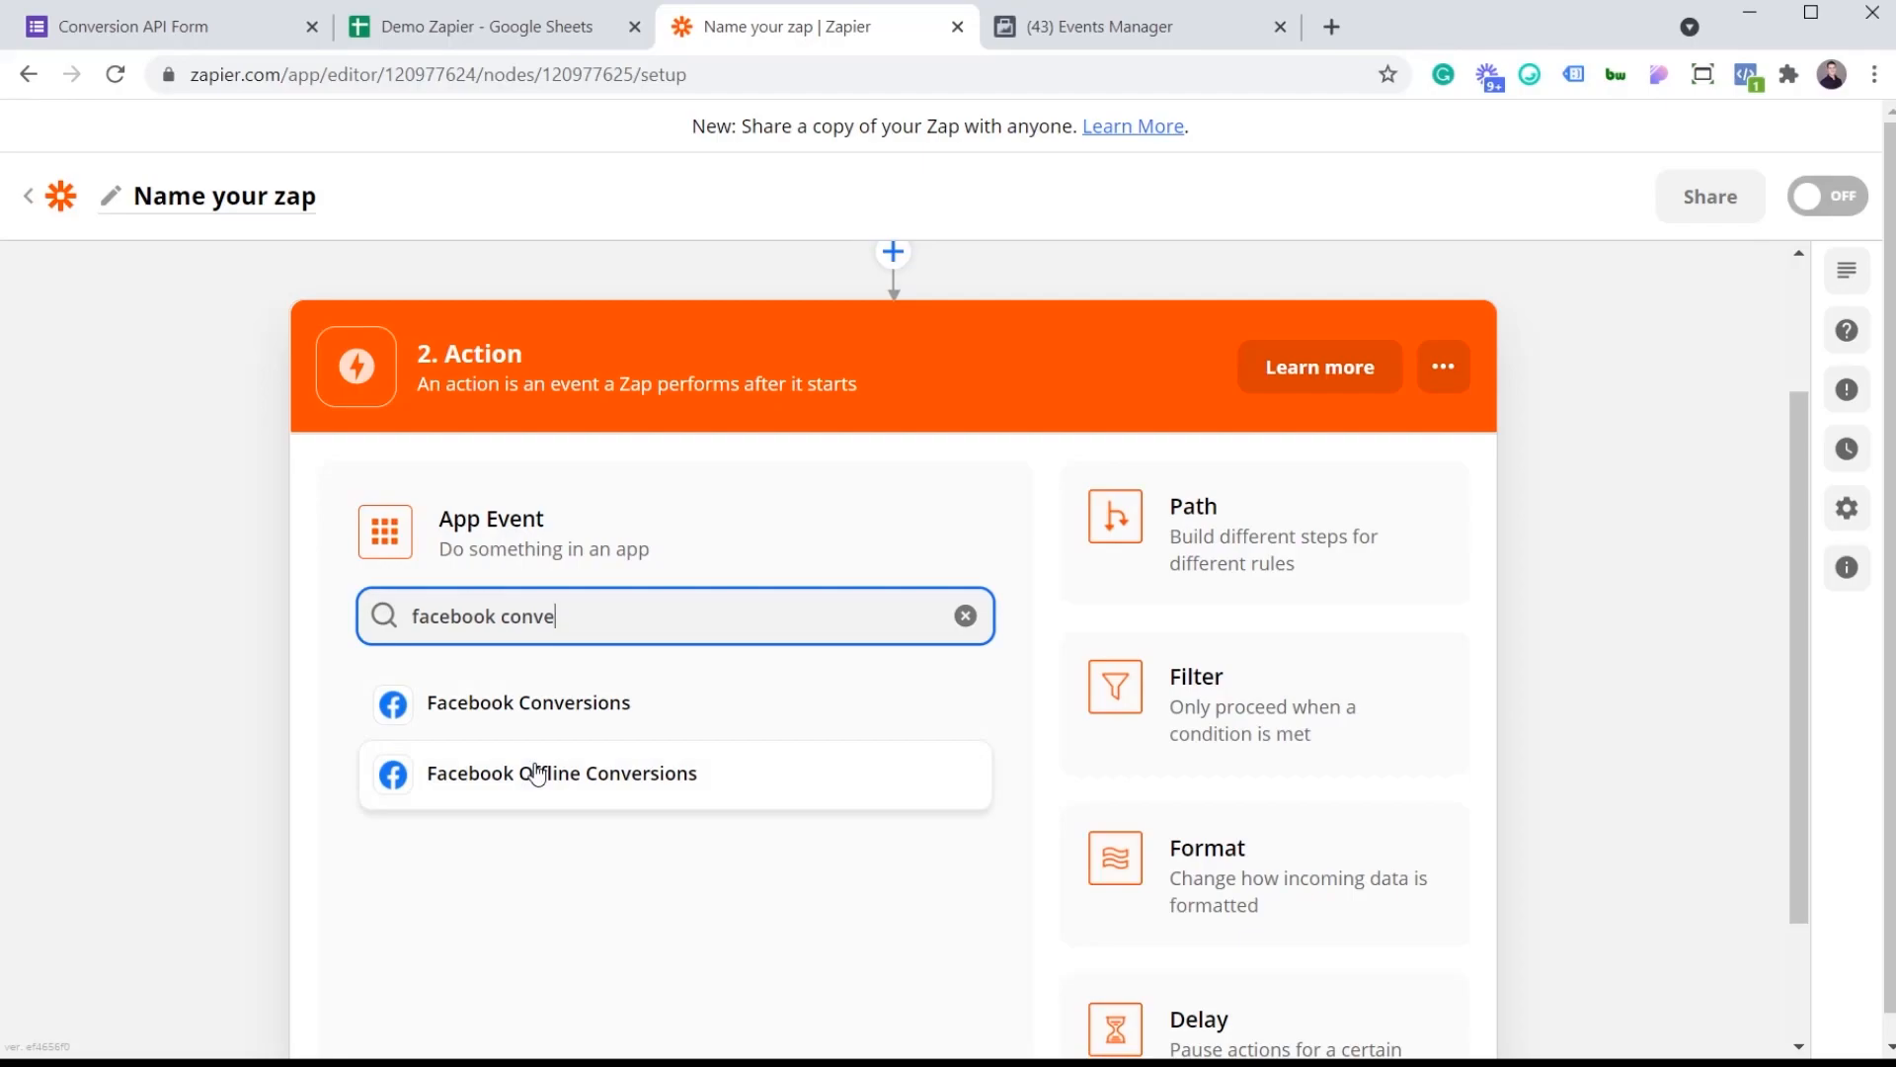
{"action": "mouse_move", "coordinate": [548, 727]}
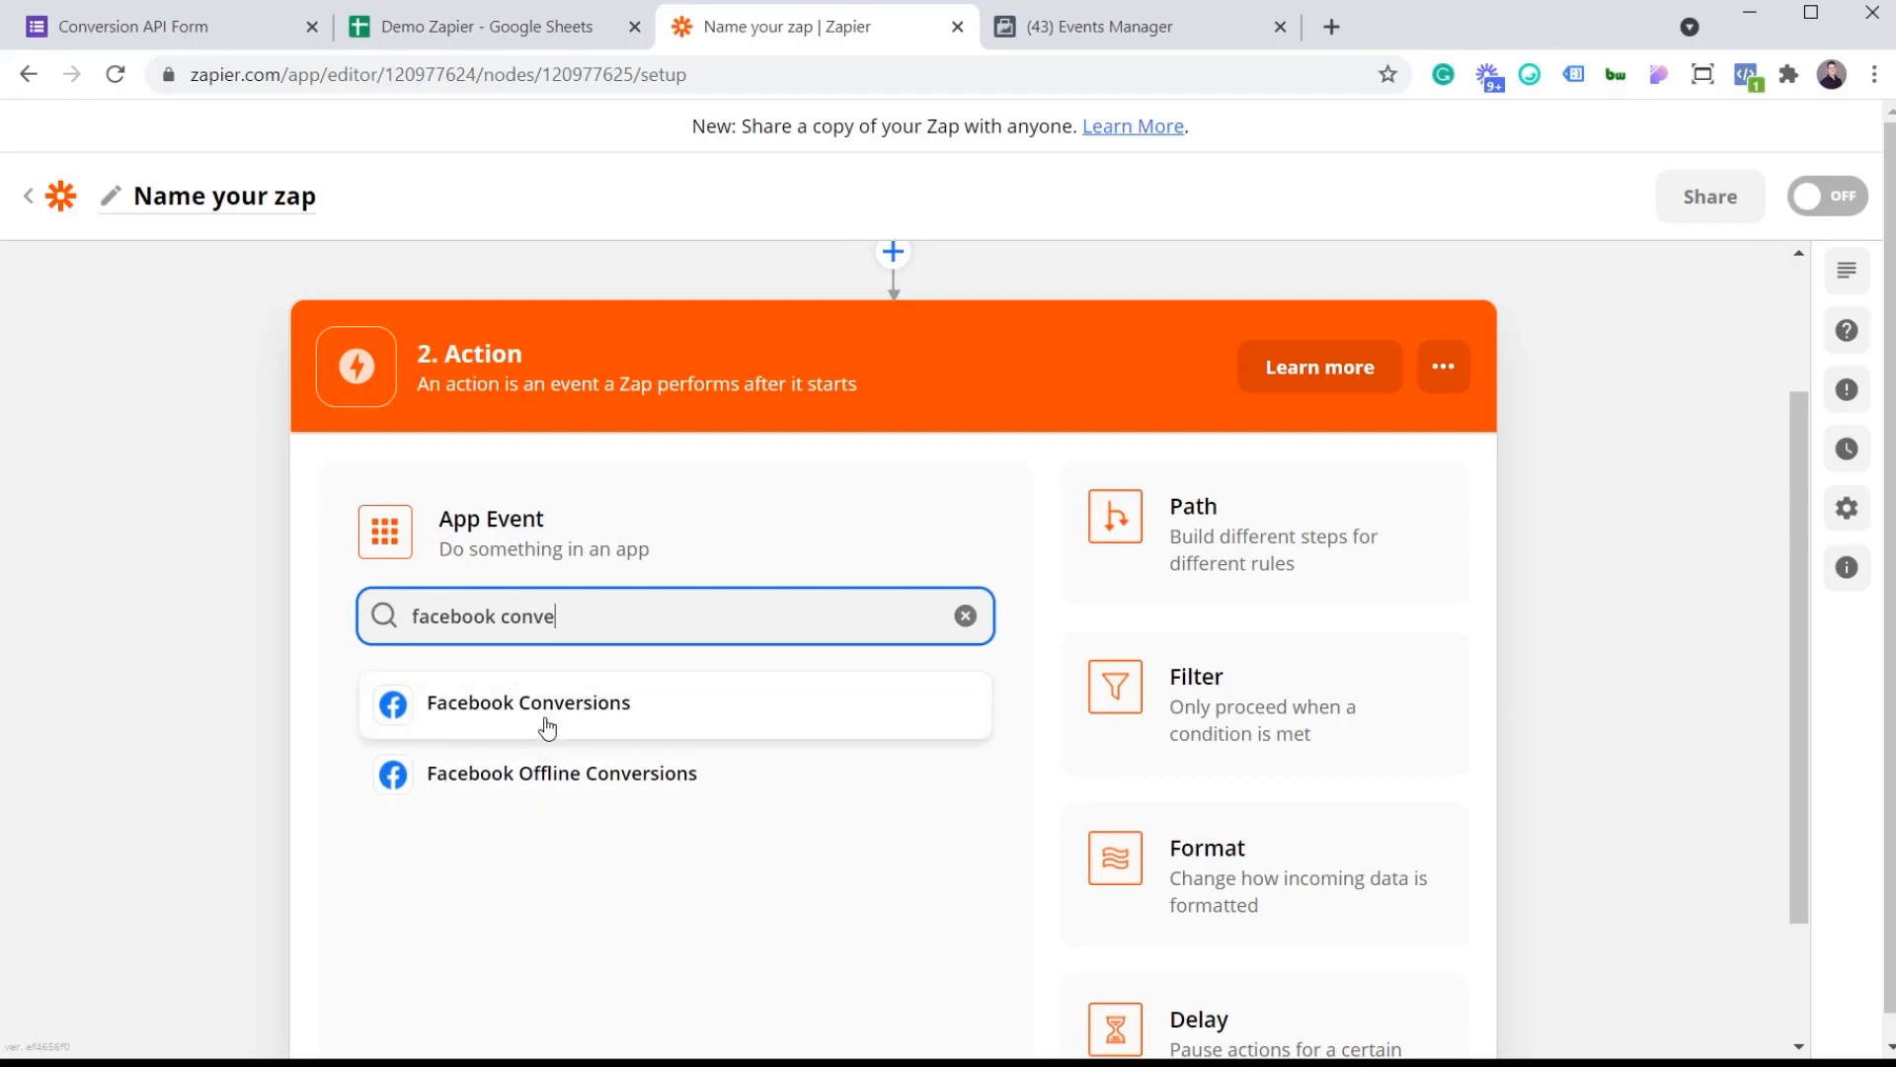
{"action": "left_click", "coordinate": [527, 704]}
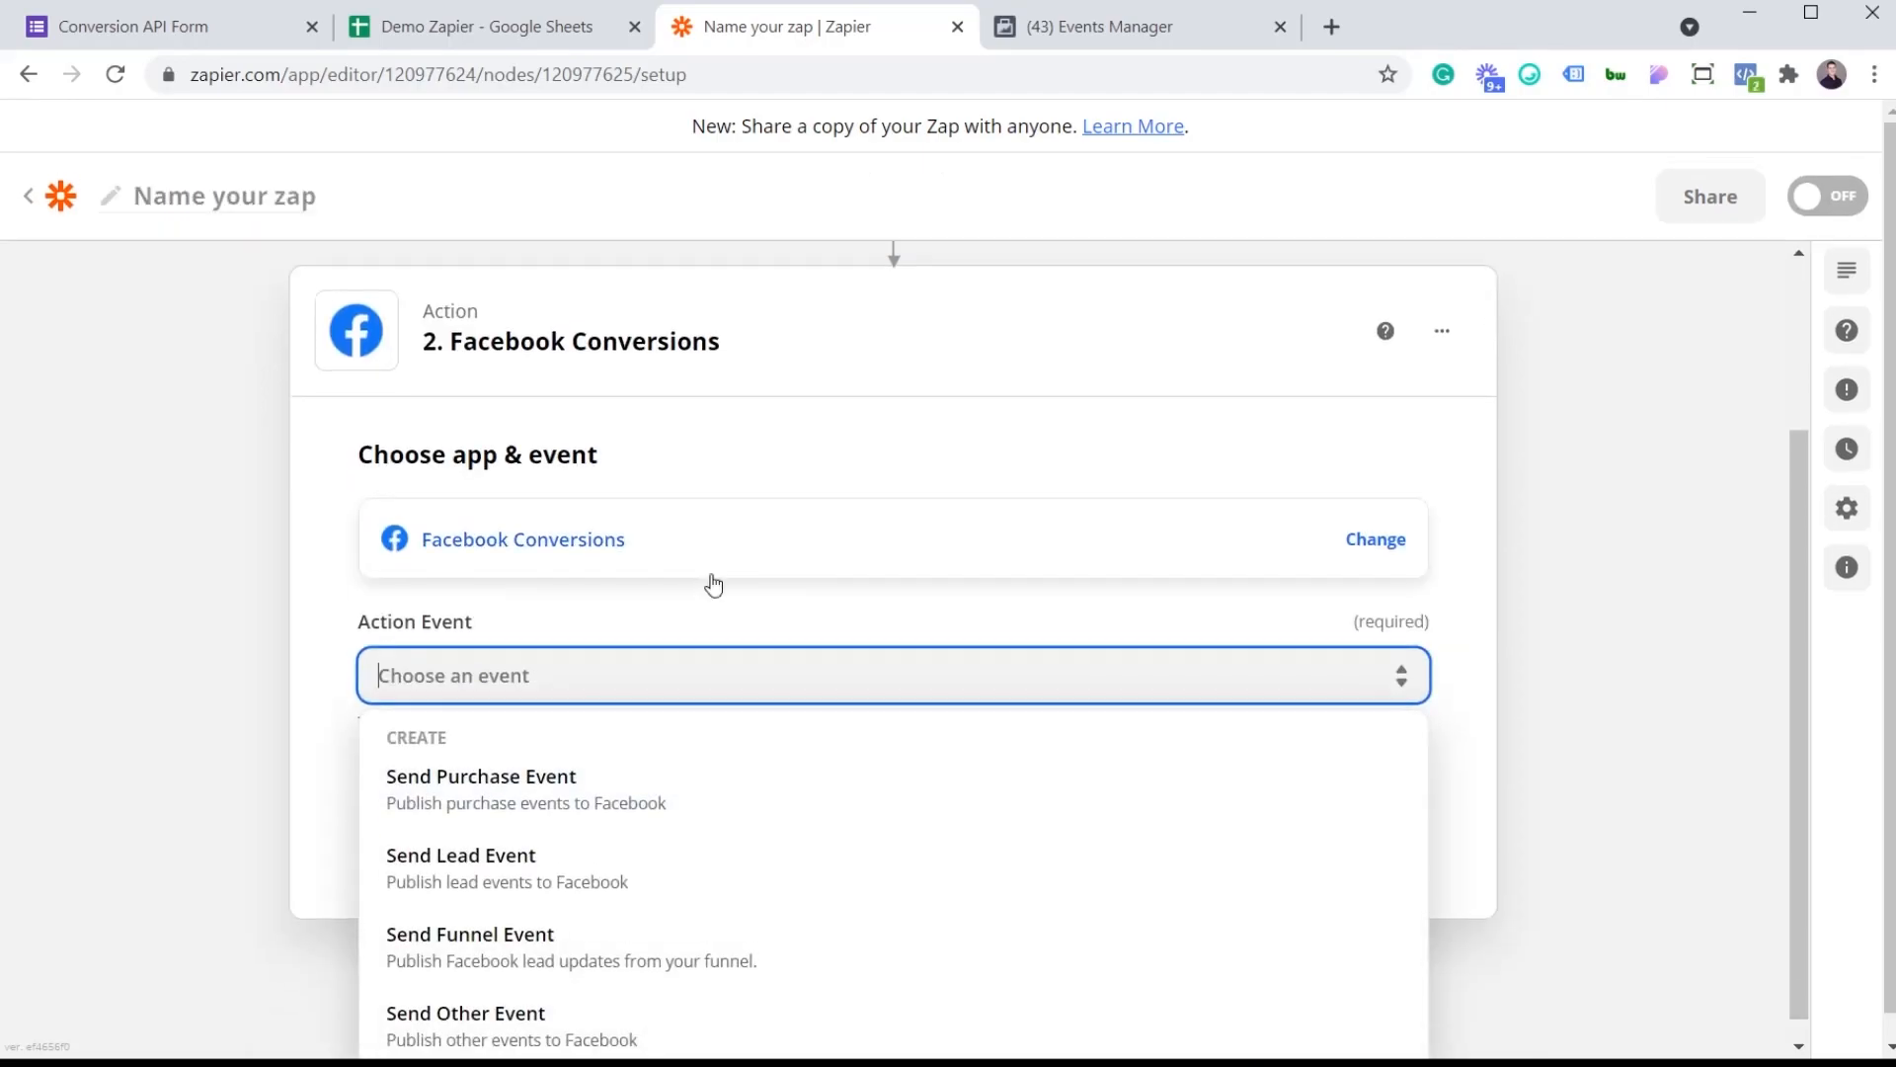
{"action": "mouse_move", "coordinate": [708, 588]}
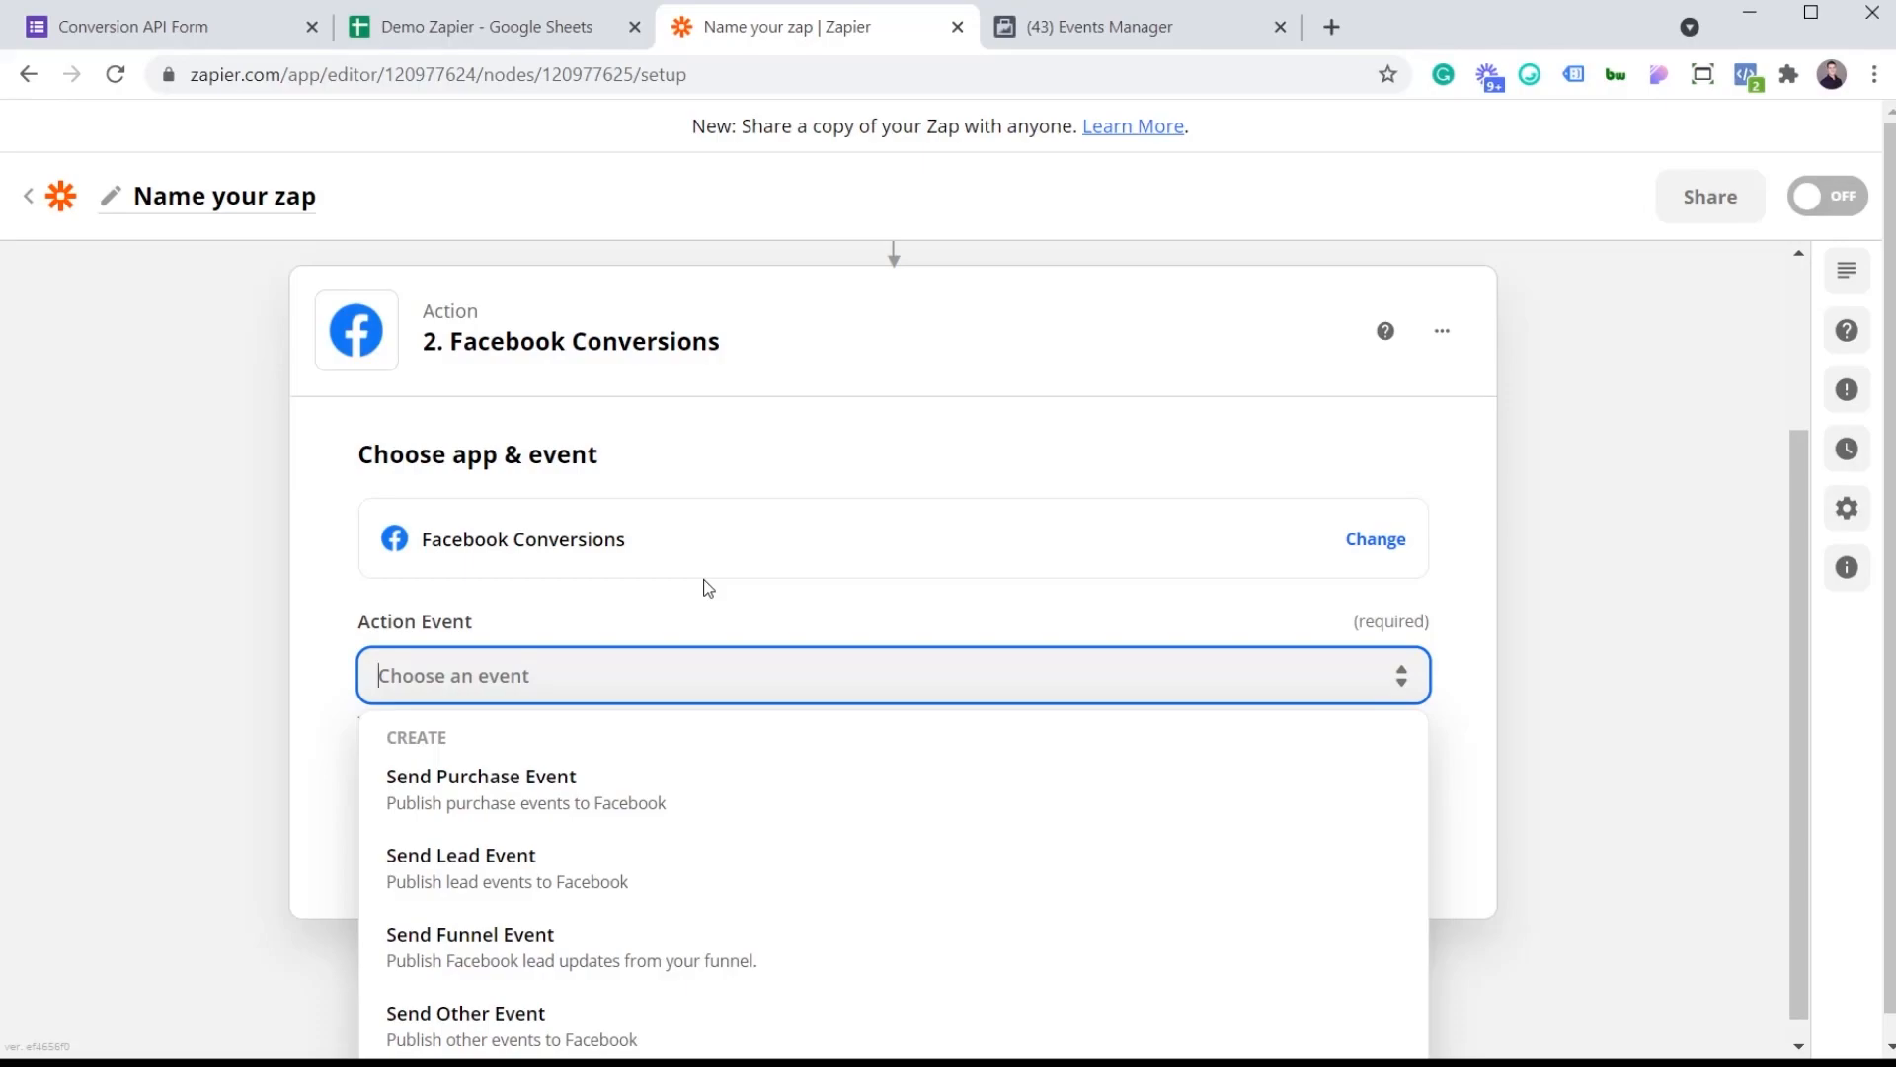
{"action": "mouse_move", "coordinate": [626, 758]}
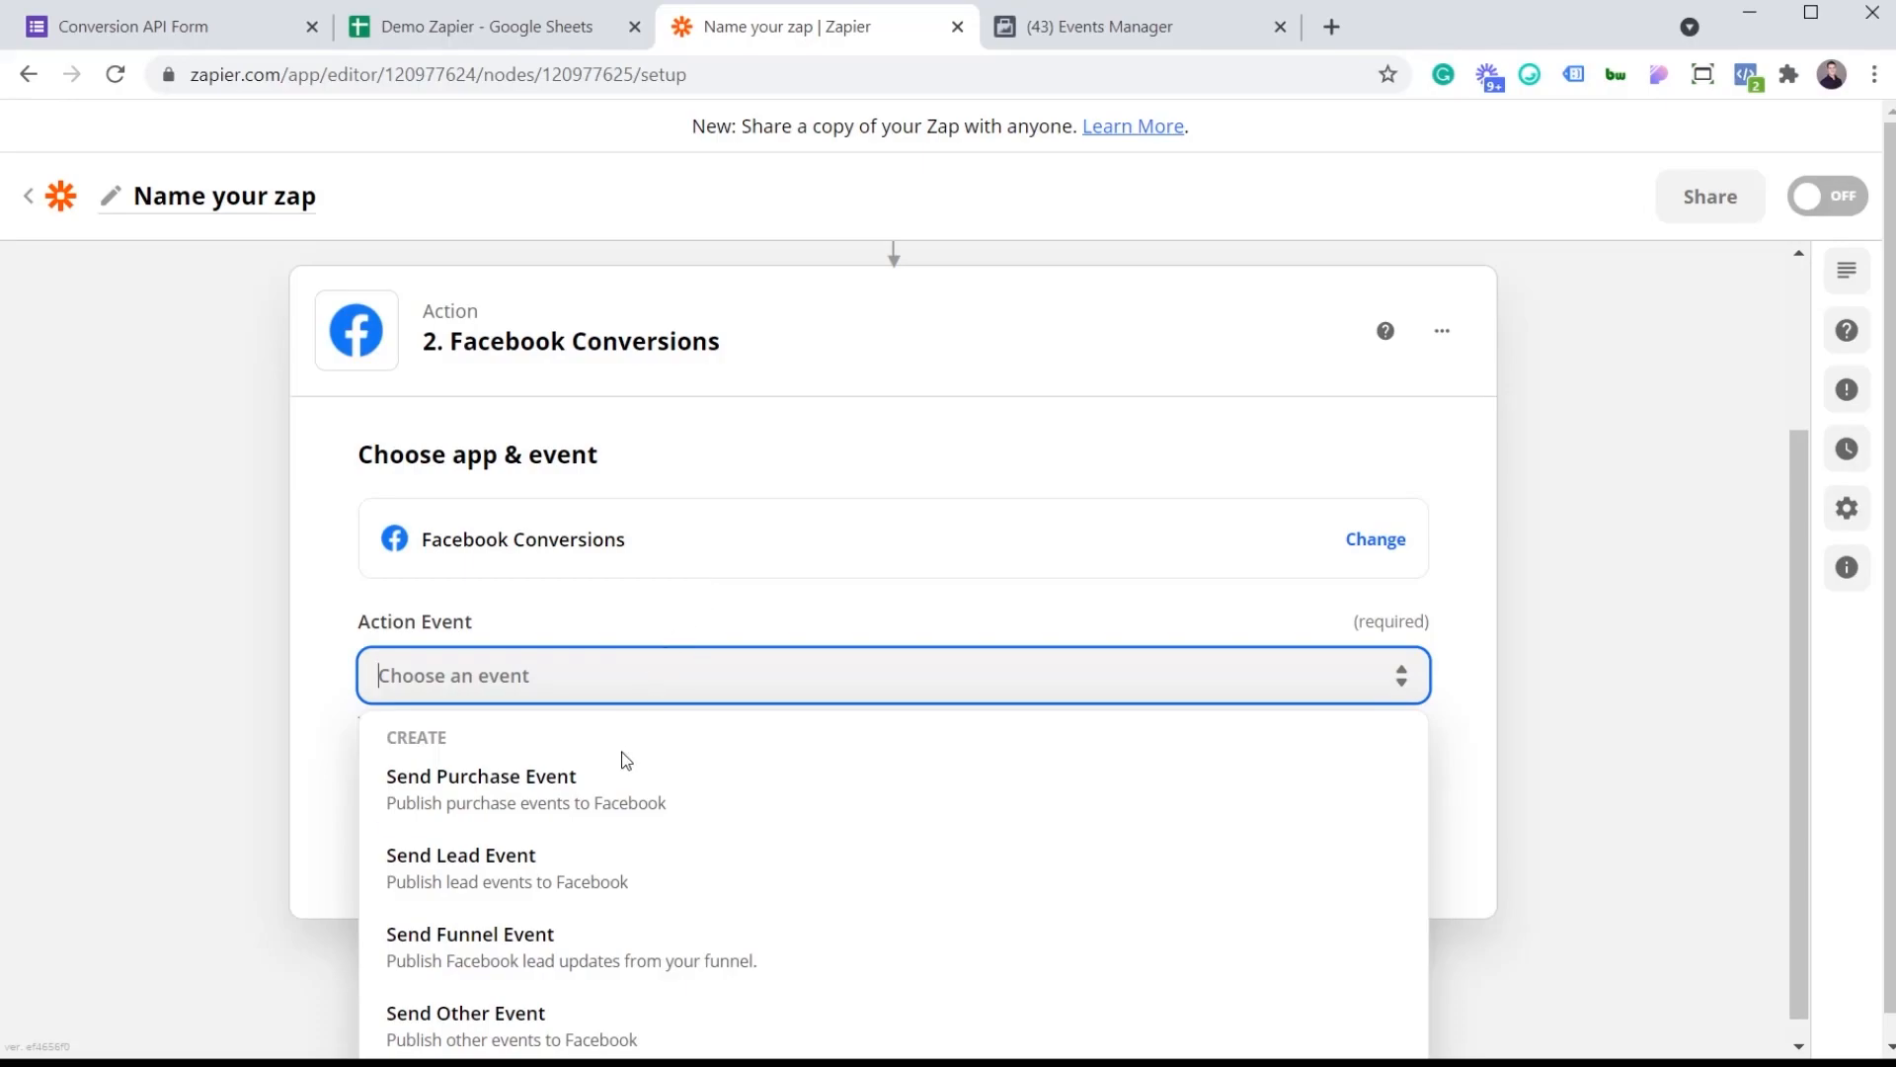
{"action": "mouse_move", "coordinate": [623, 786]}
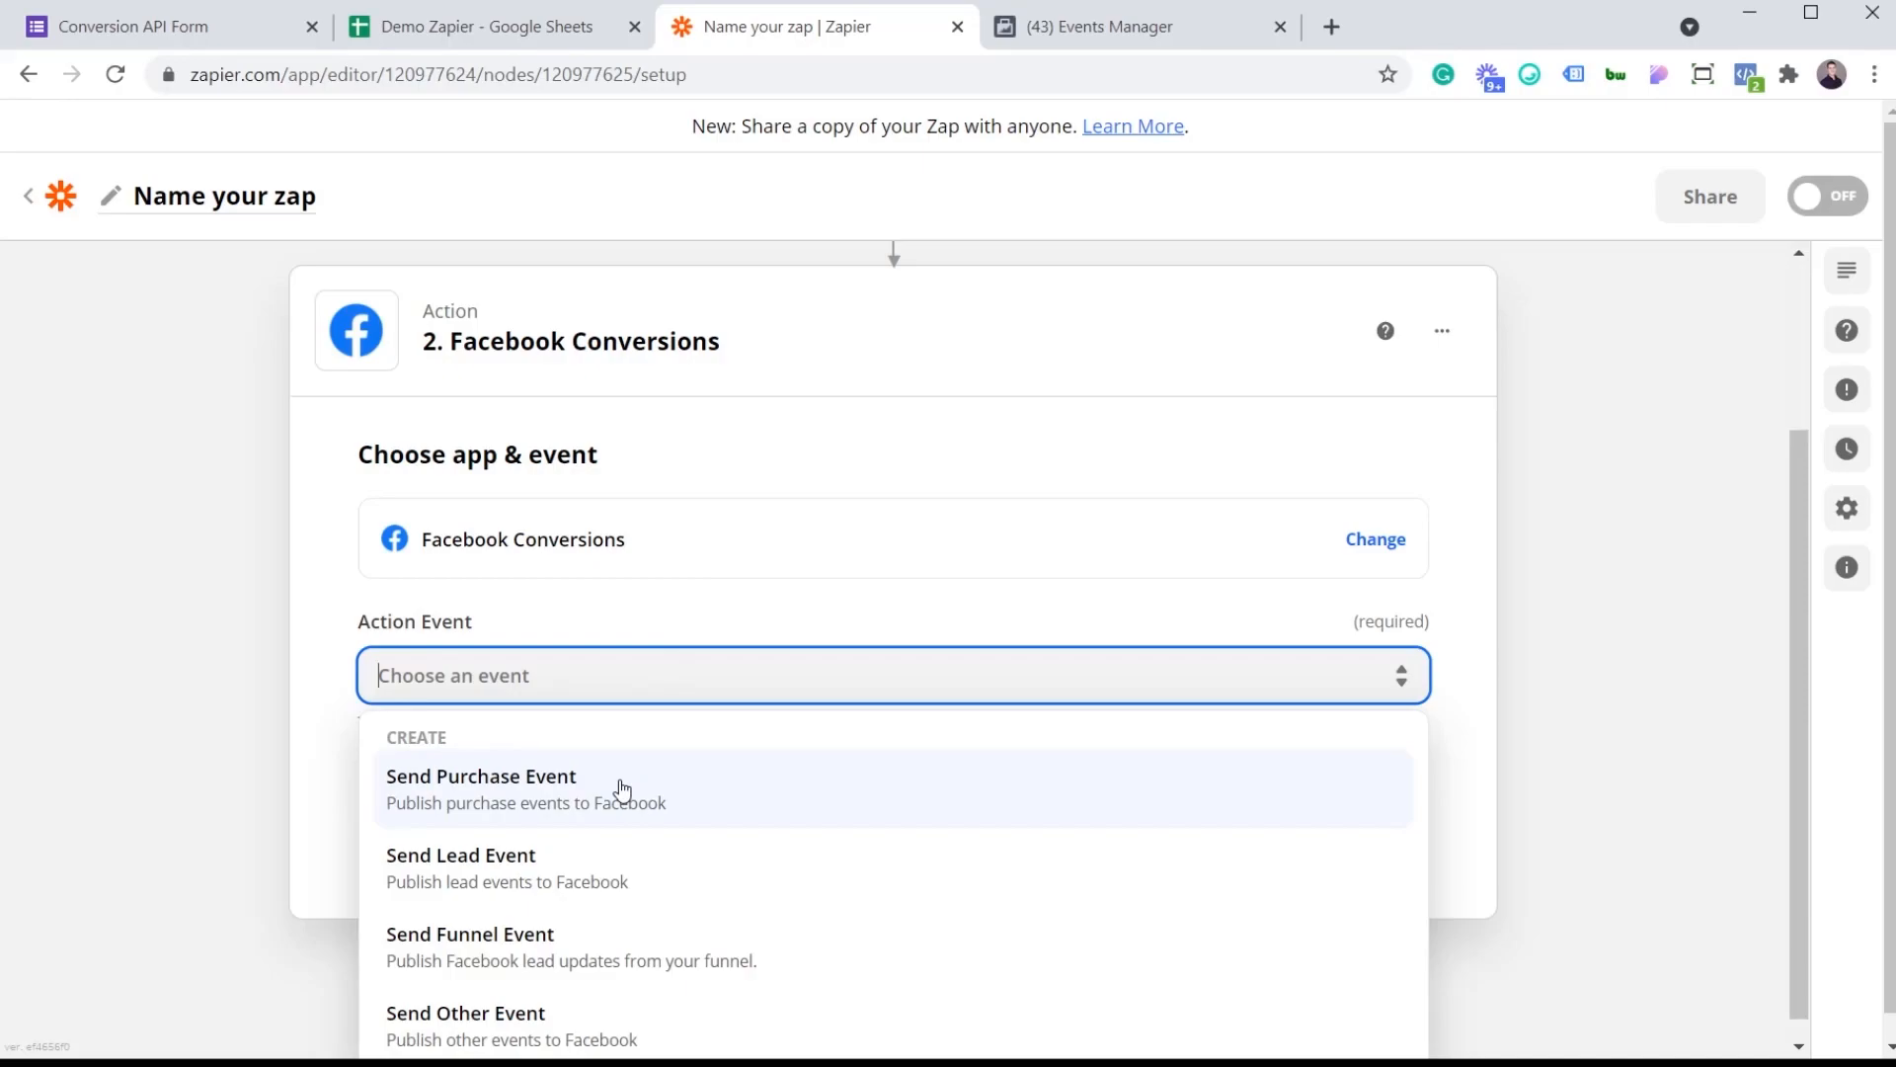
{"action": "mouse_move", "coordinate": [559, 877]}
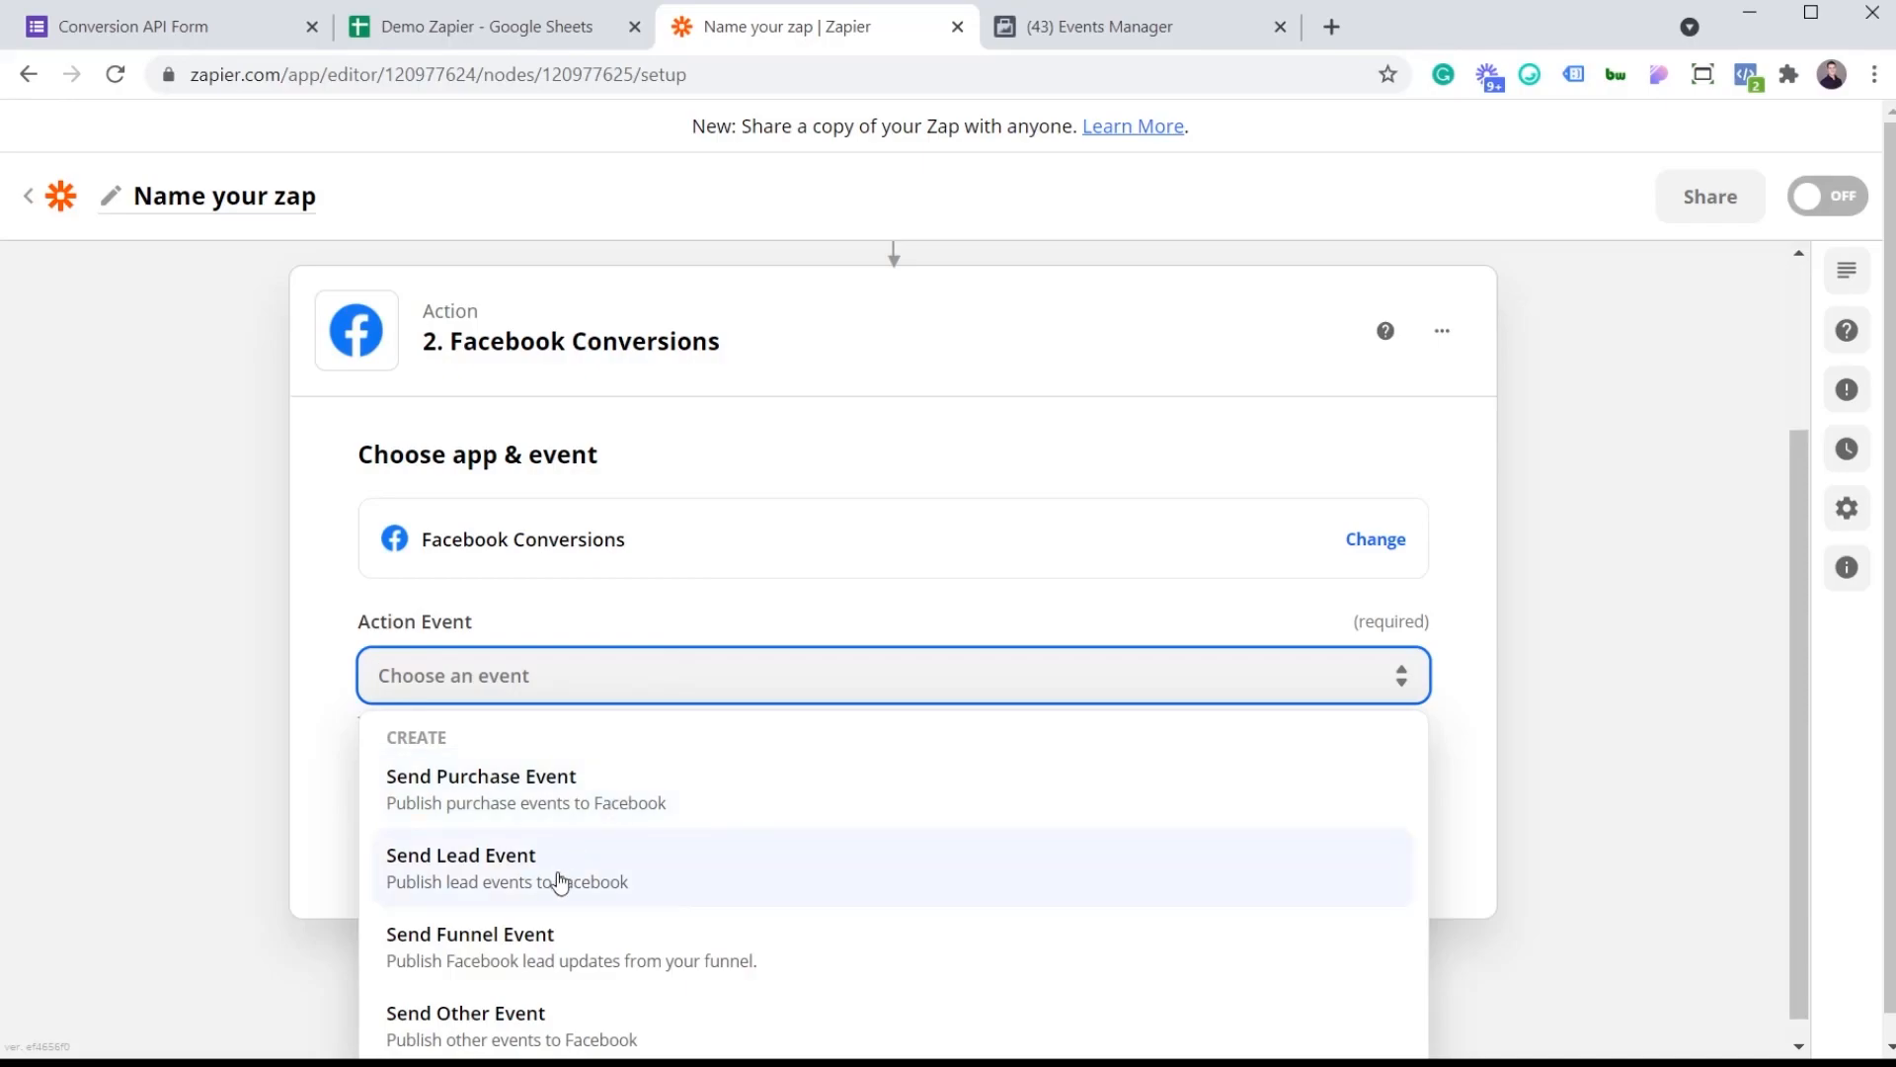
{"action": "mouse_move", "coordinate": [572, 812]}
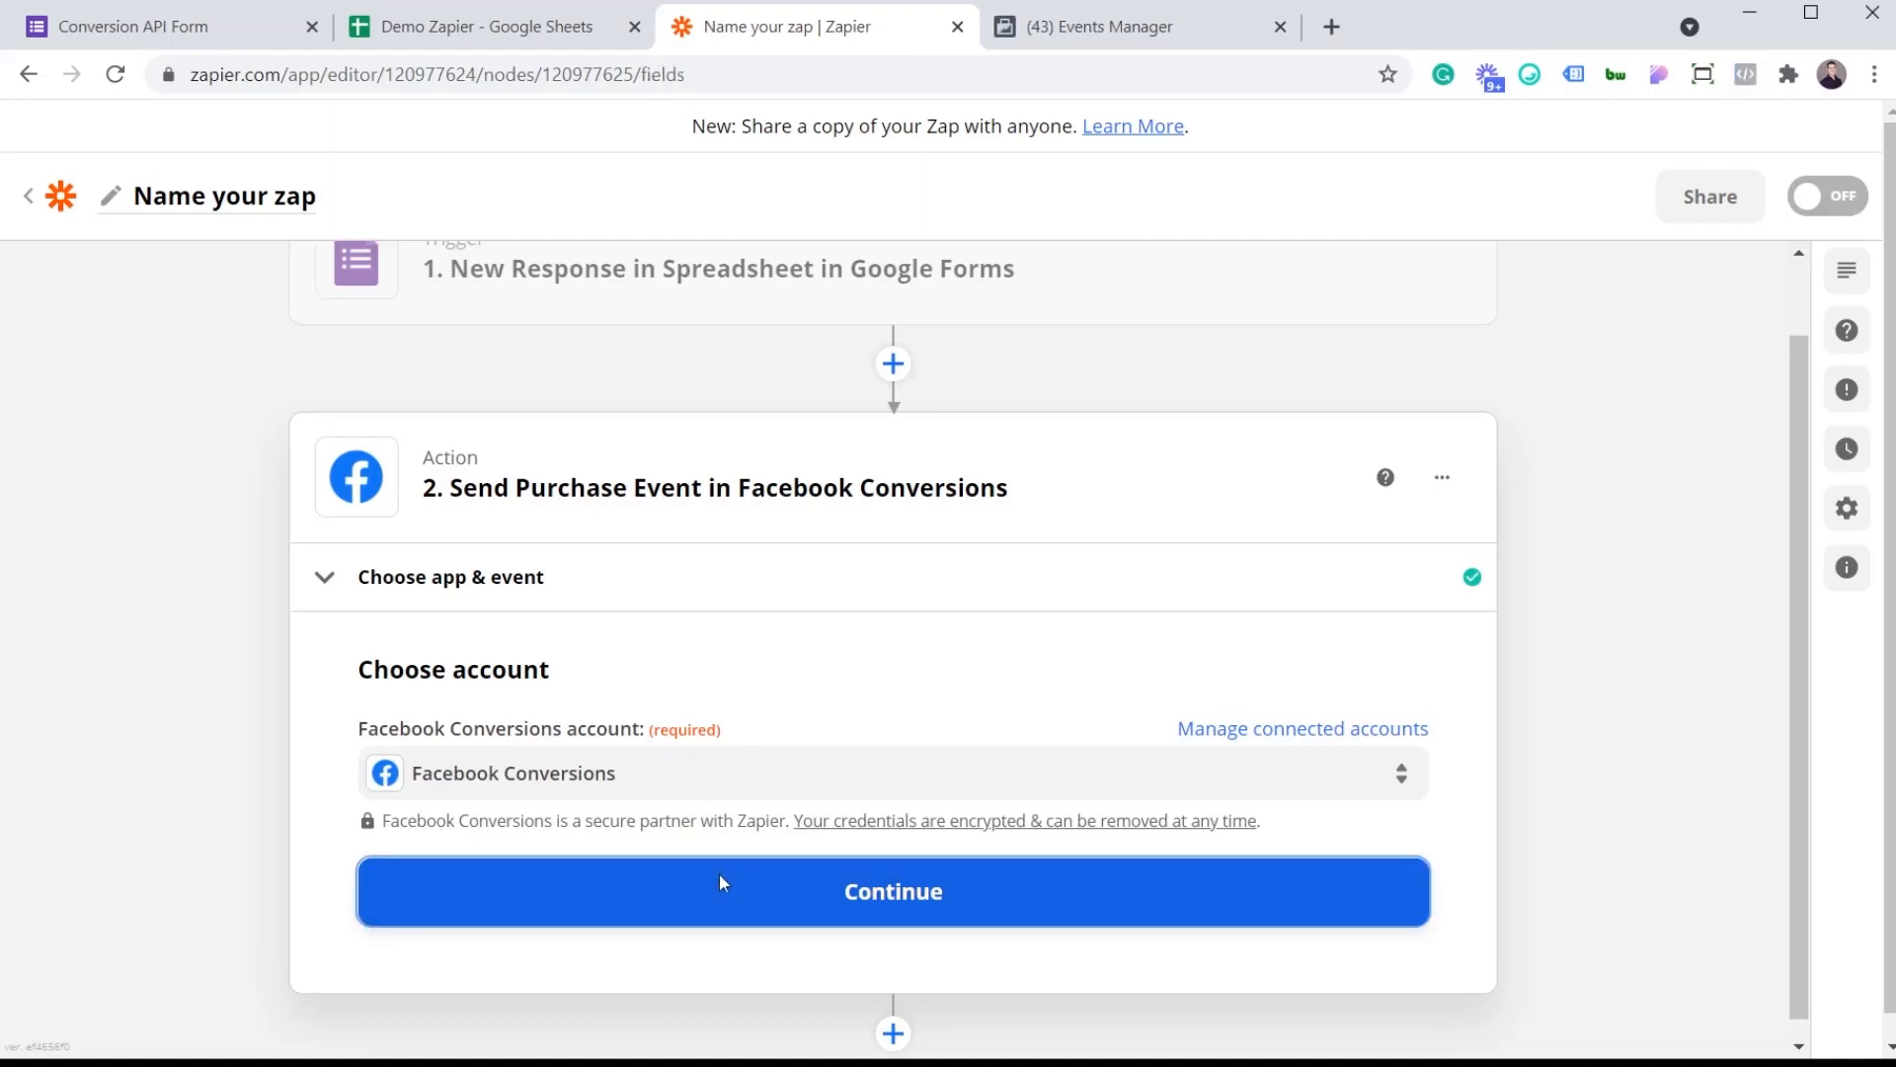
{"action": "left_click", "coordinate": [893, 891]}
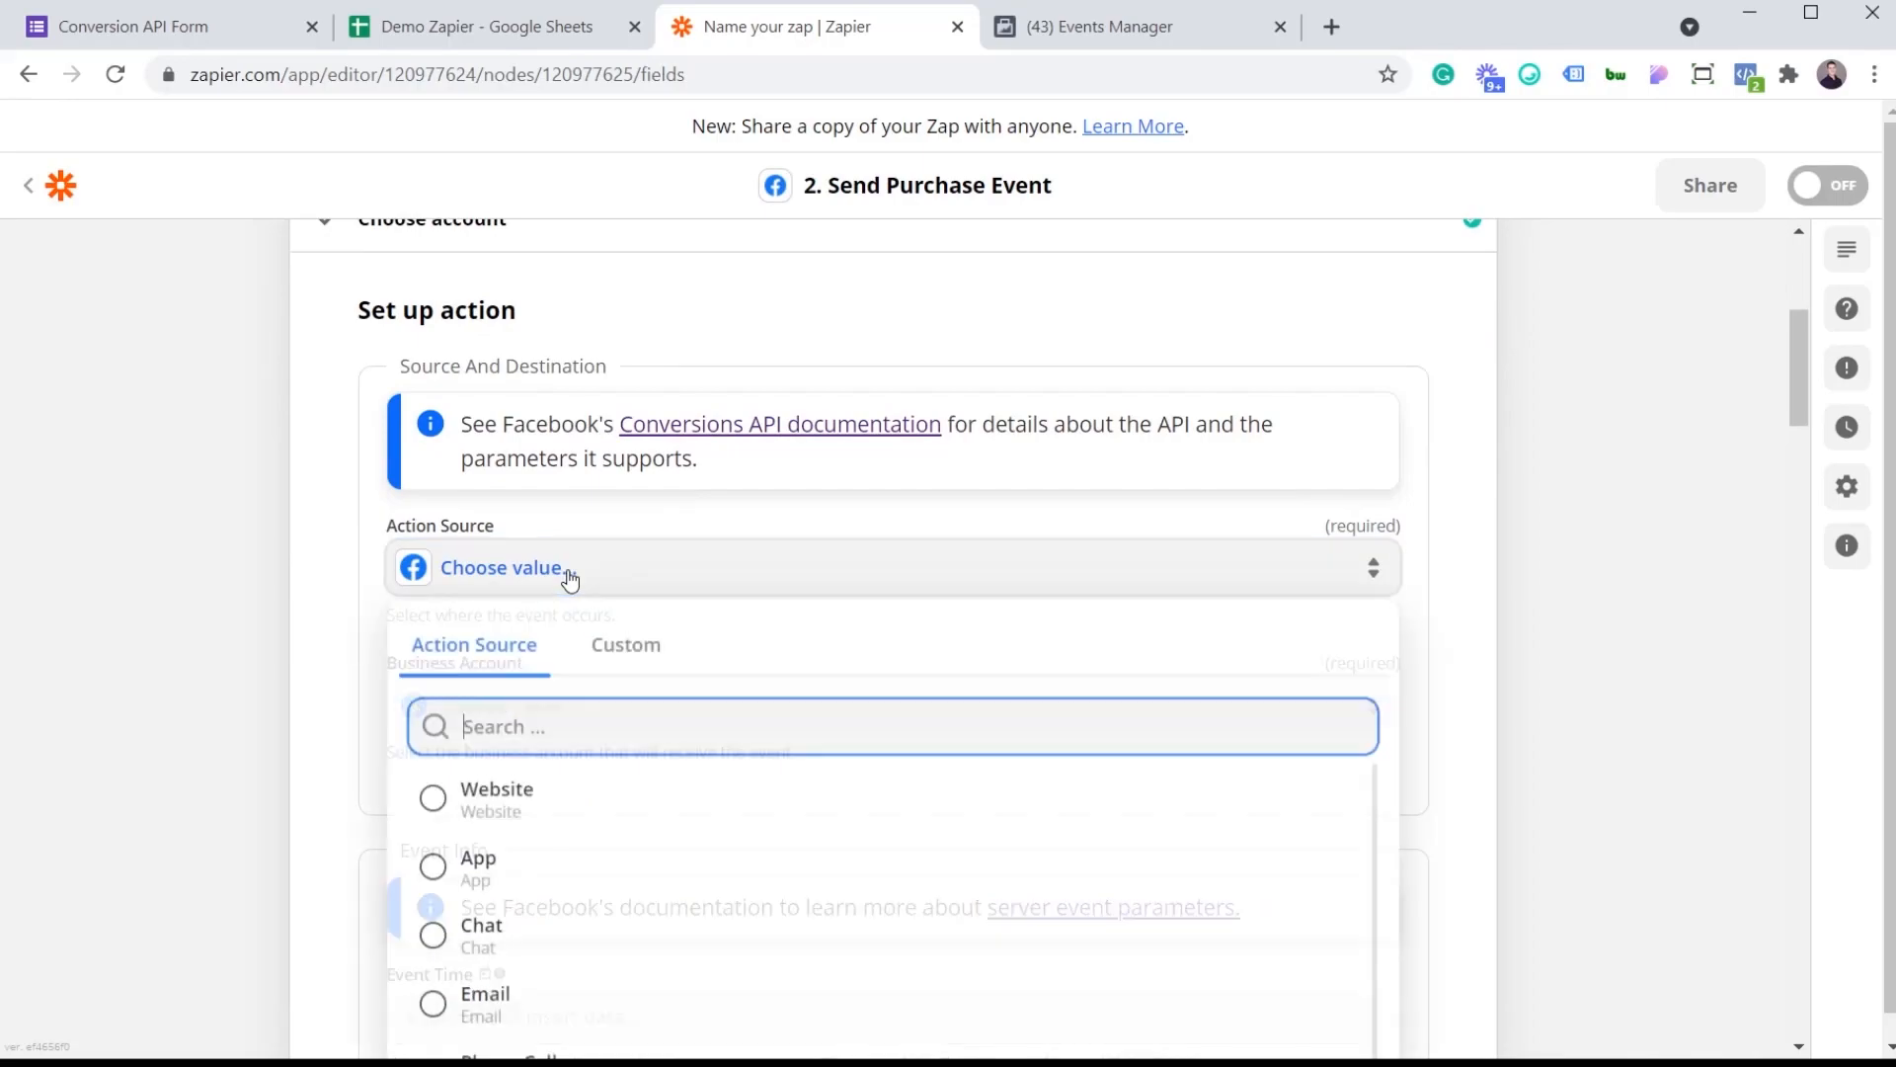
{"action": "mouse_move", "coordinate": [707, 808]}
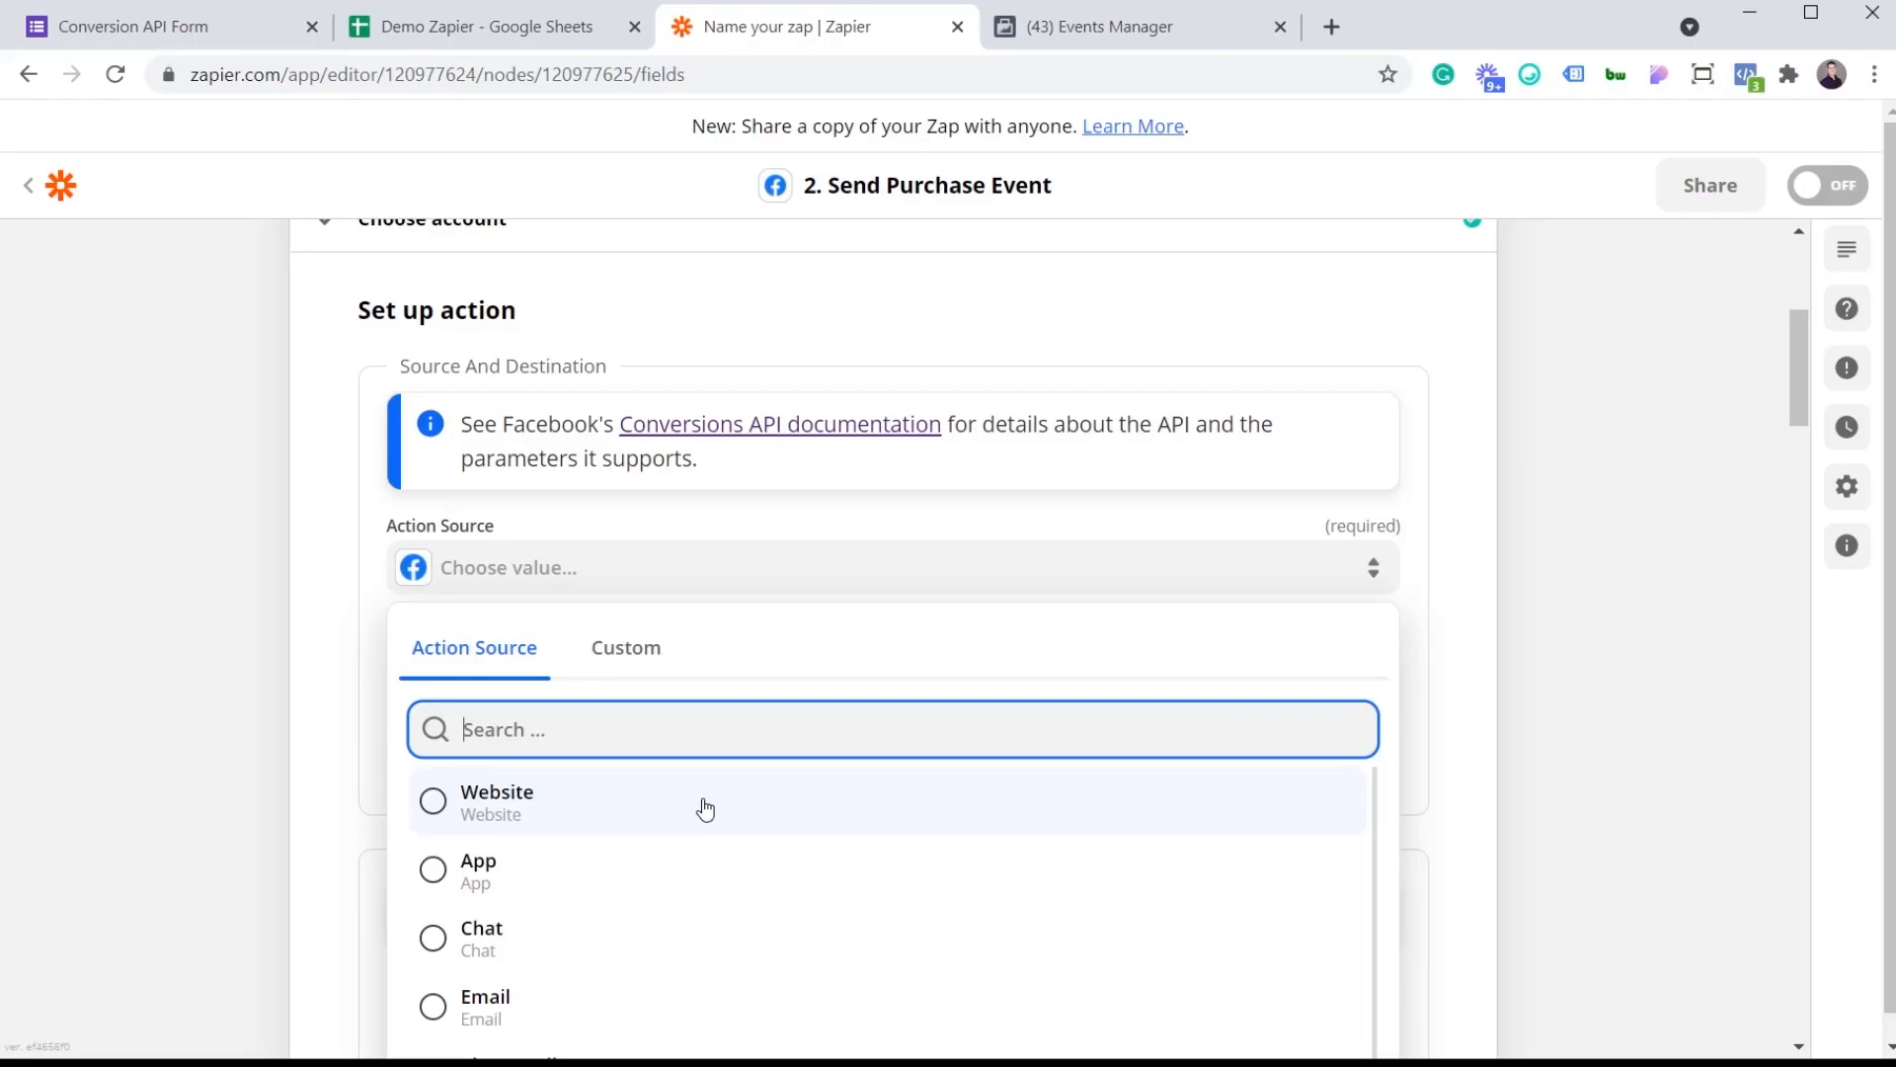
{"action": "left_click", "coordinate": [496, 800]}
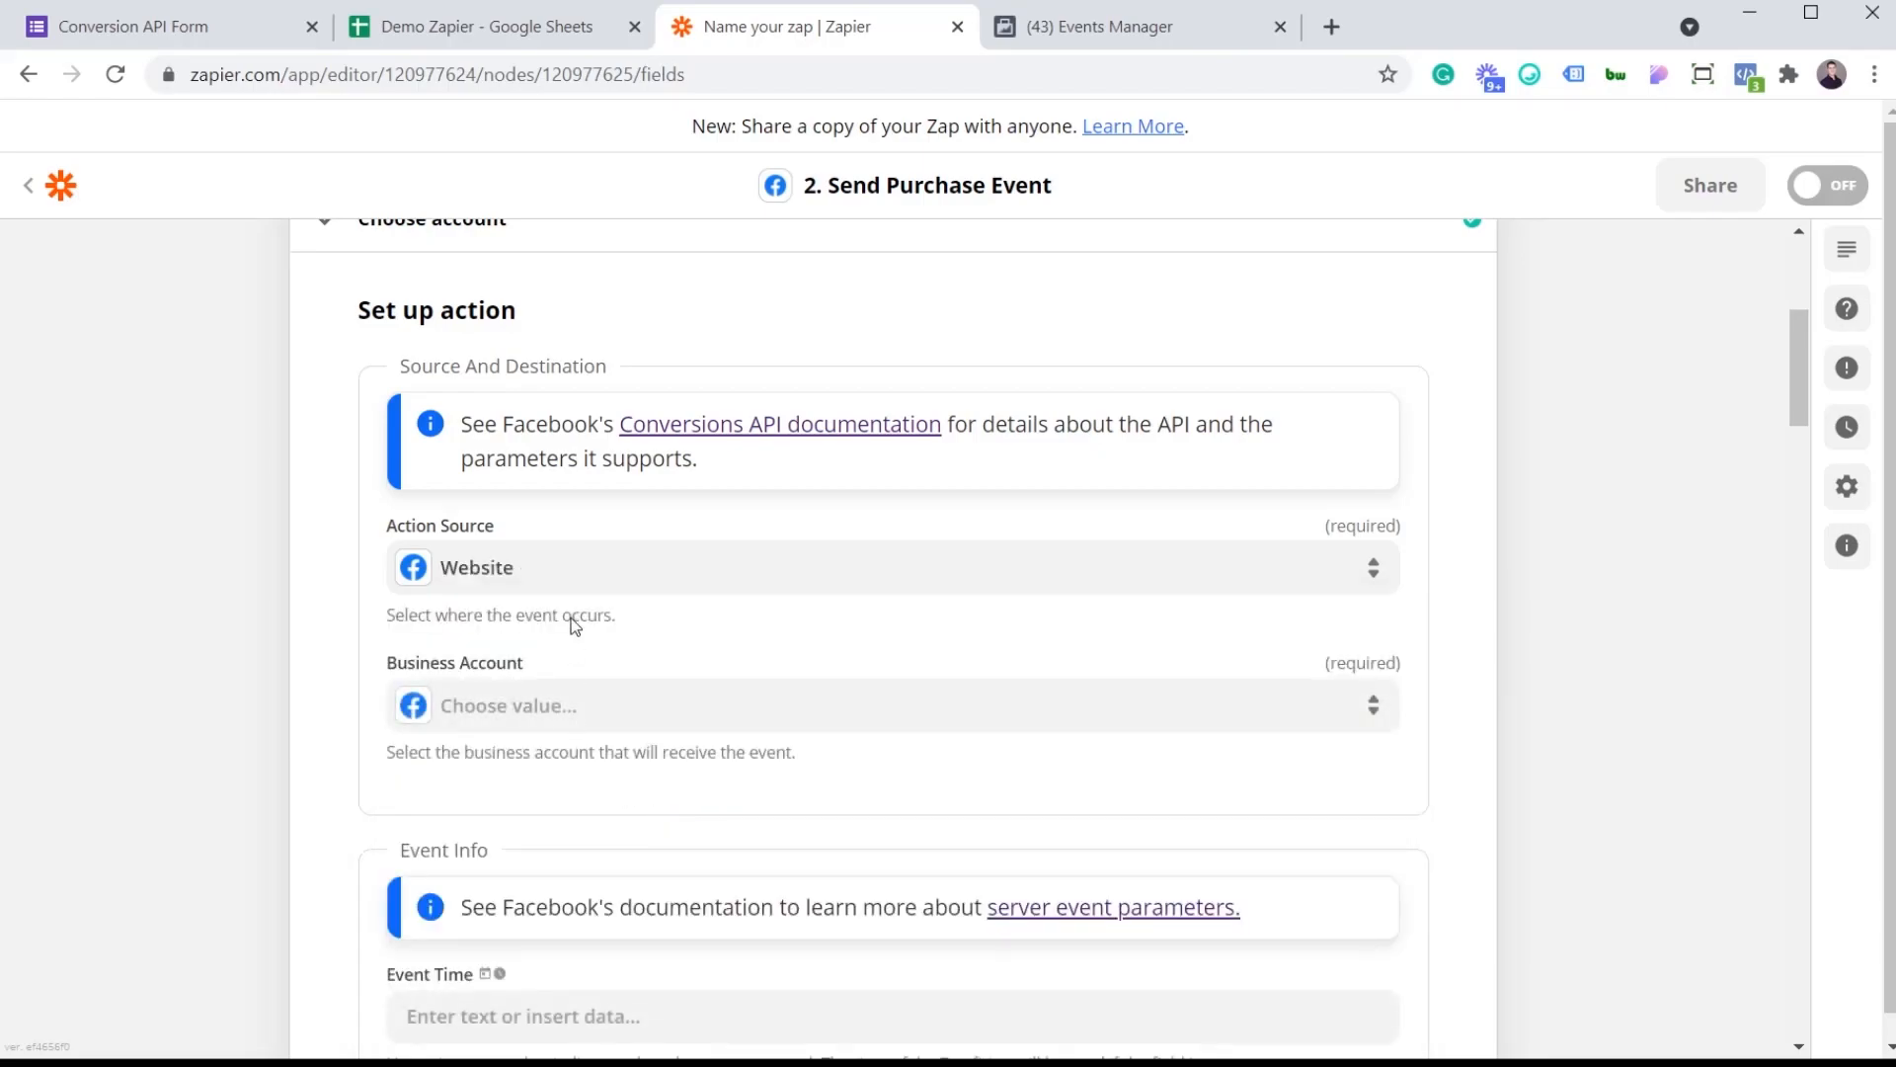
{"action": "left_click", "coordinate": [507, 705]}
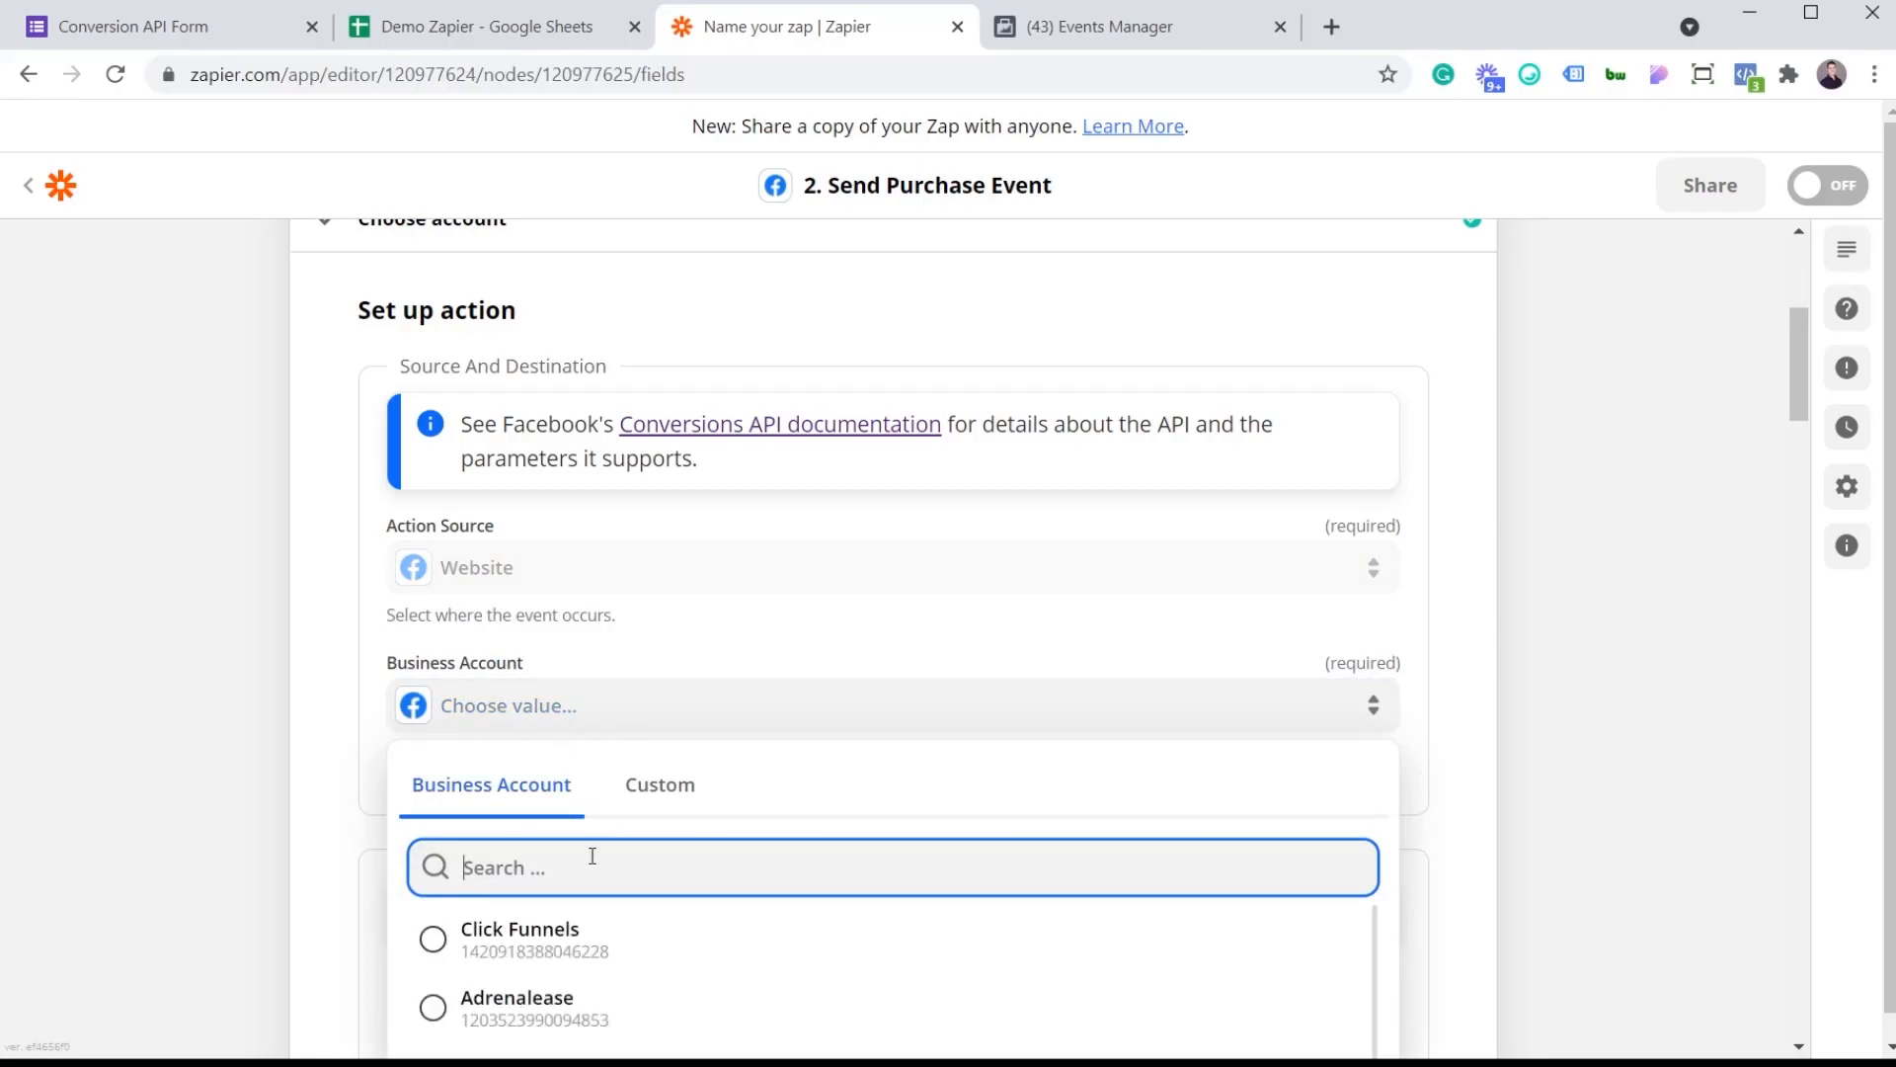
{"action": "type", "text": "vert"}
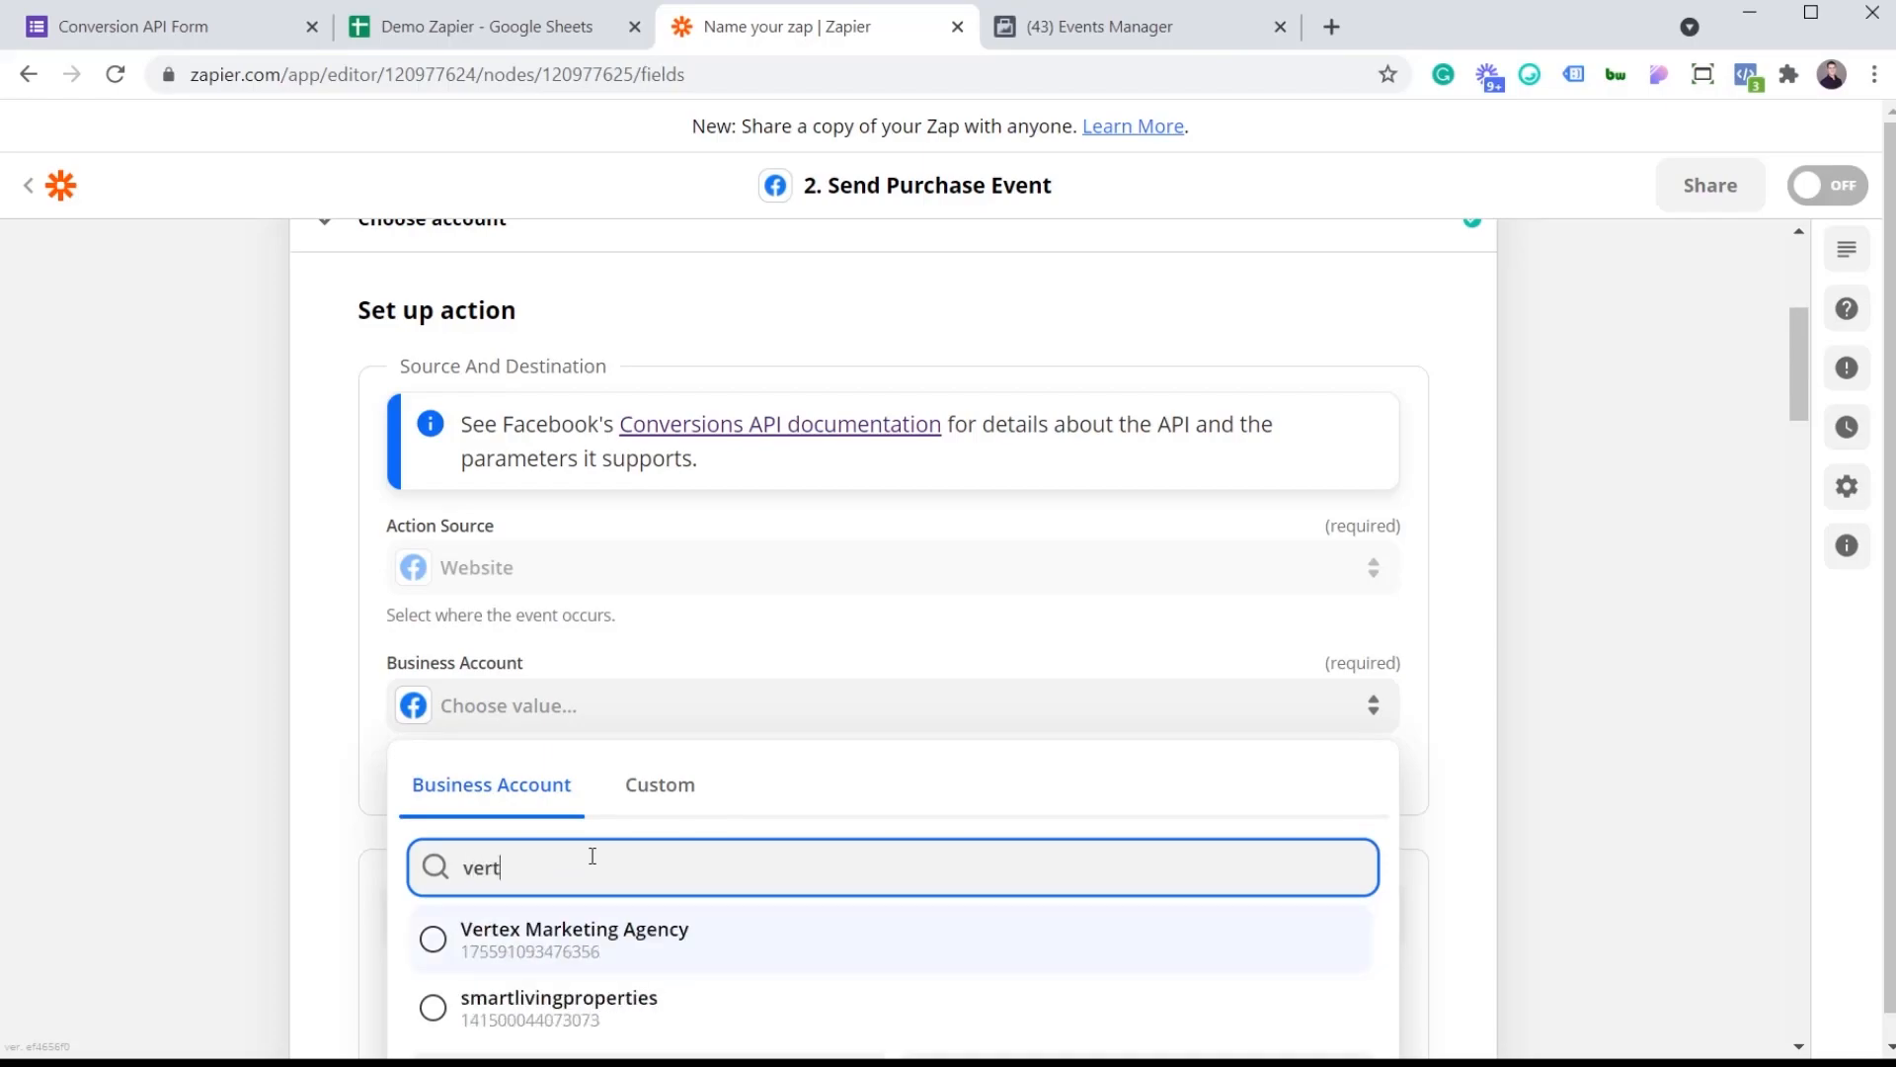
{"action": "left_click", "coordinate": [574, 937]}
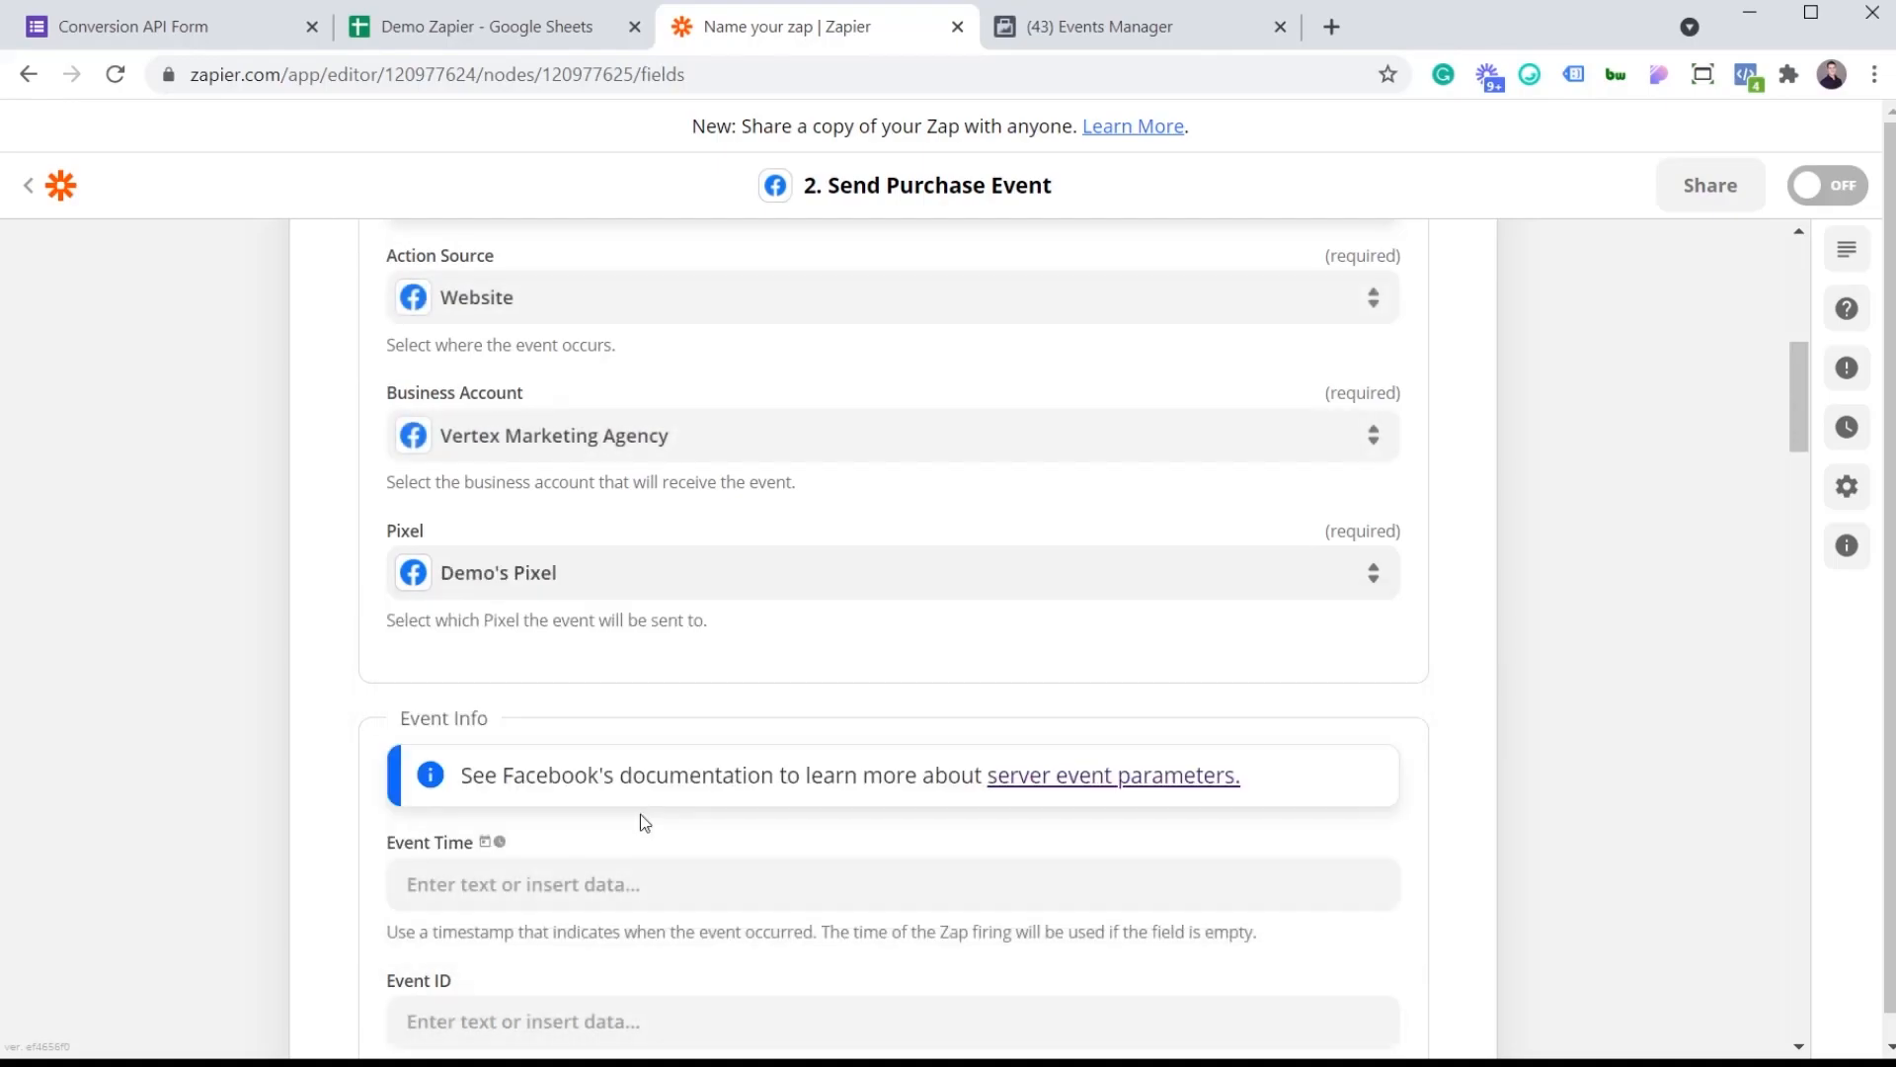
{"action": "scroll", "scroll_direction": "down", "scroll_amount": 3}
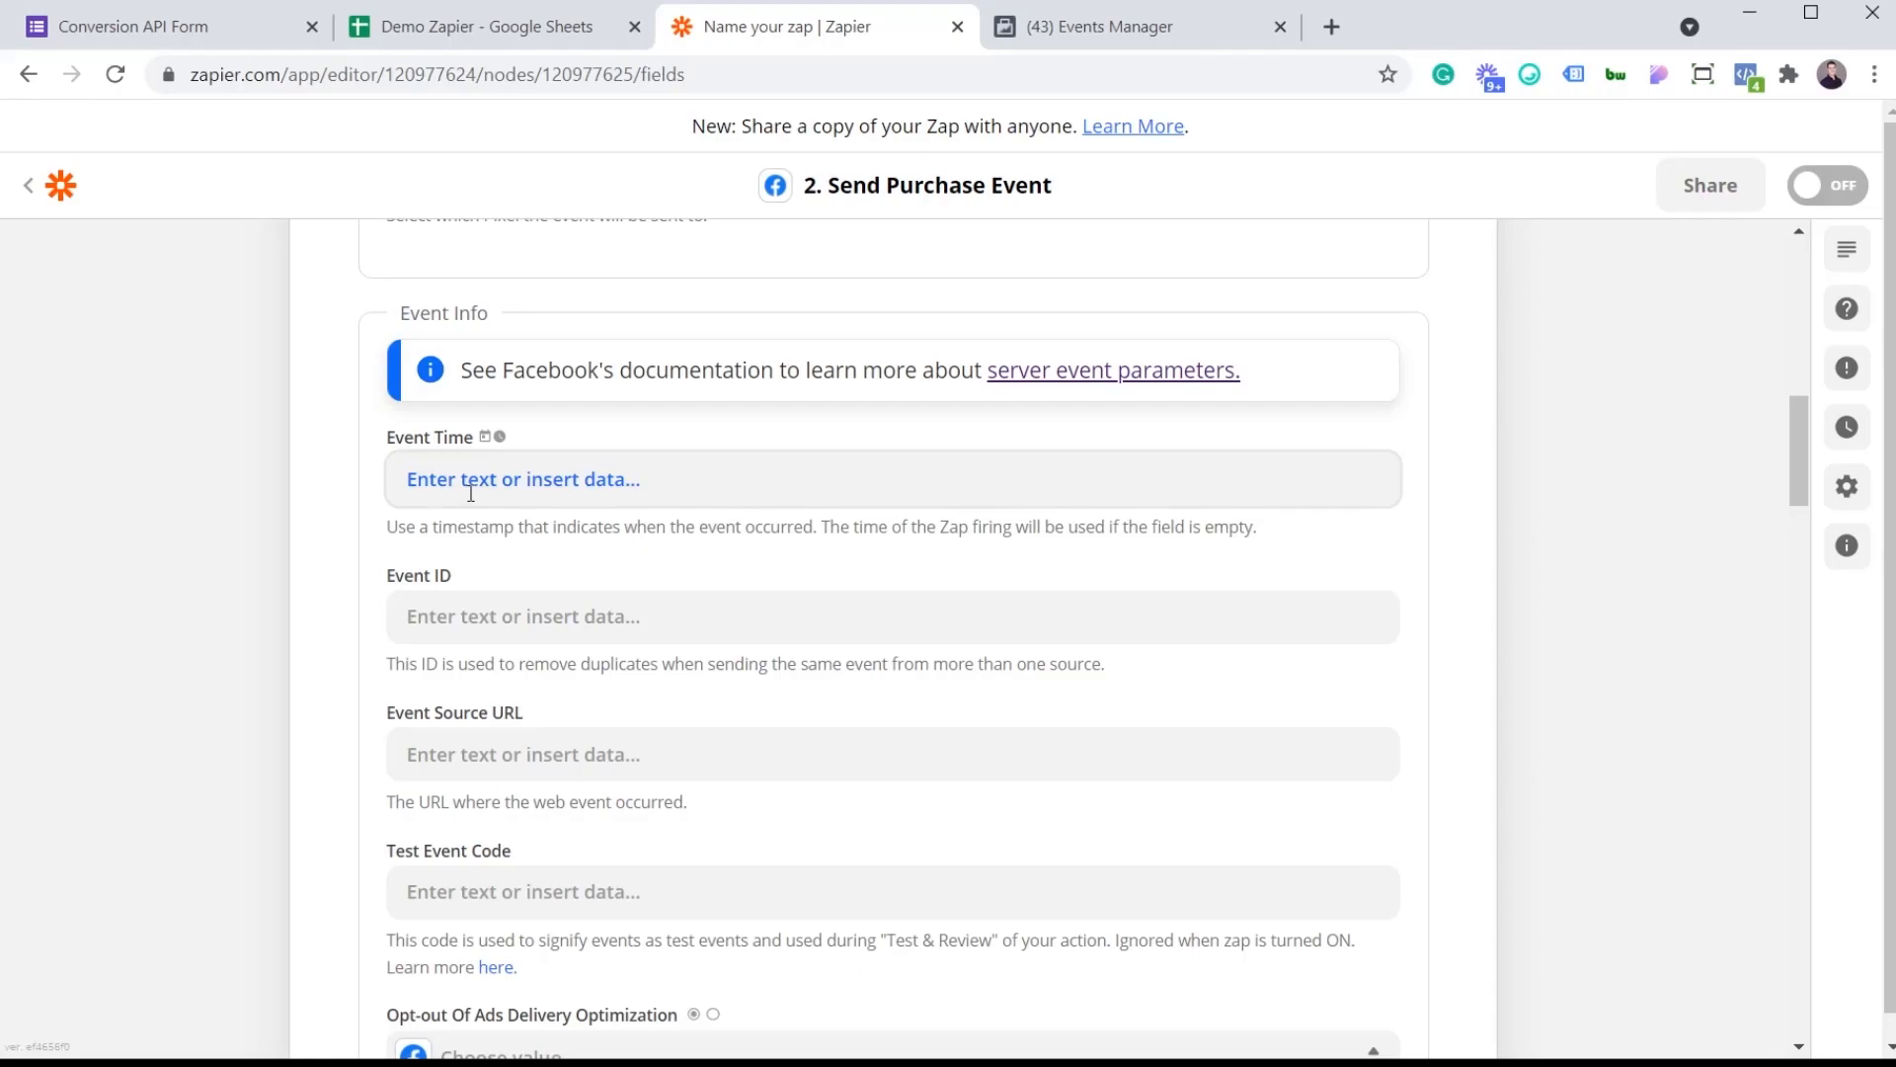
Step: View the Timestamp column of John Smith's row in the Demo Zapier sheet
{"action": "left_click", "coordinate": [482, 25]}
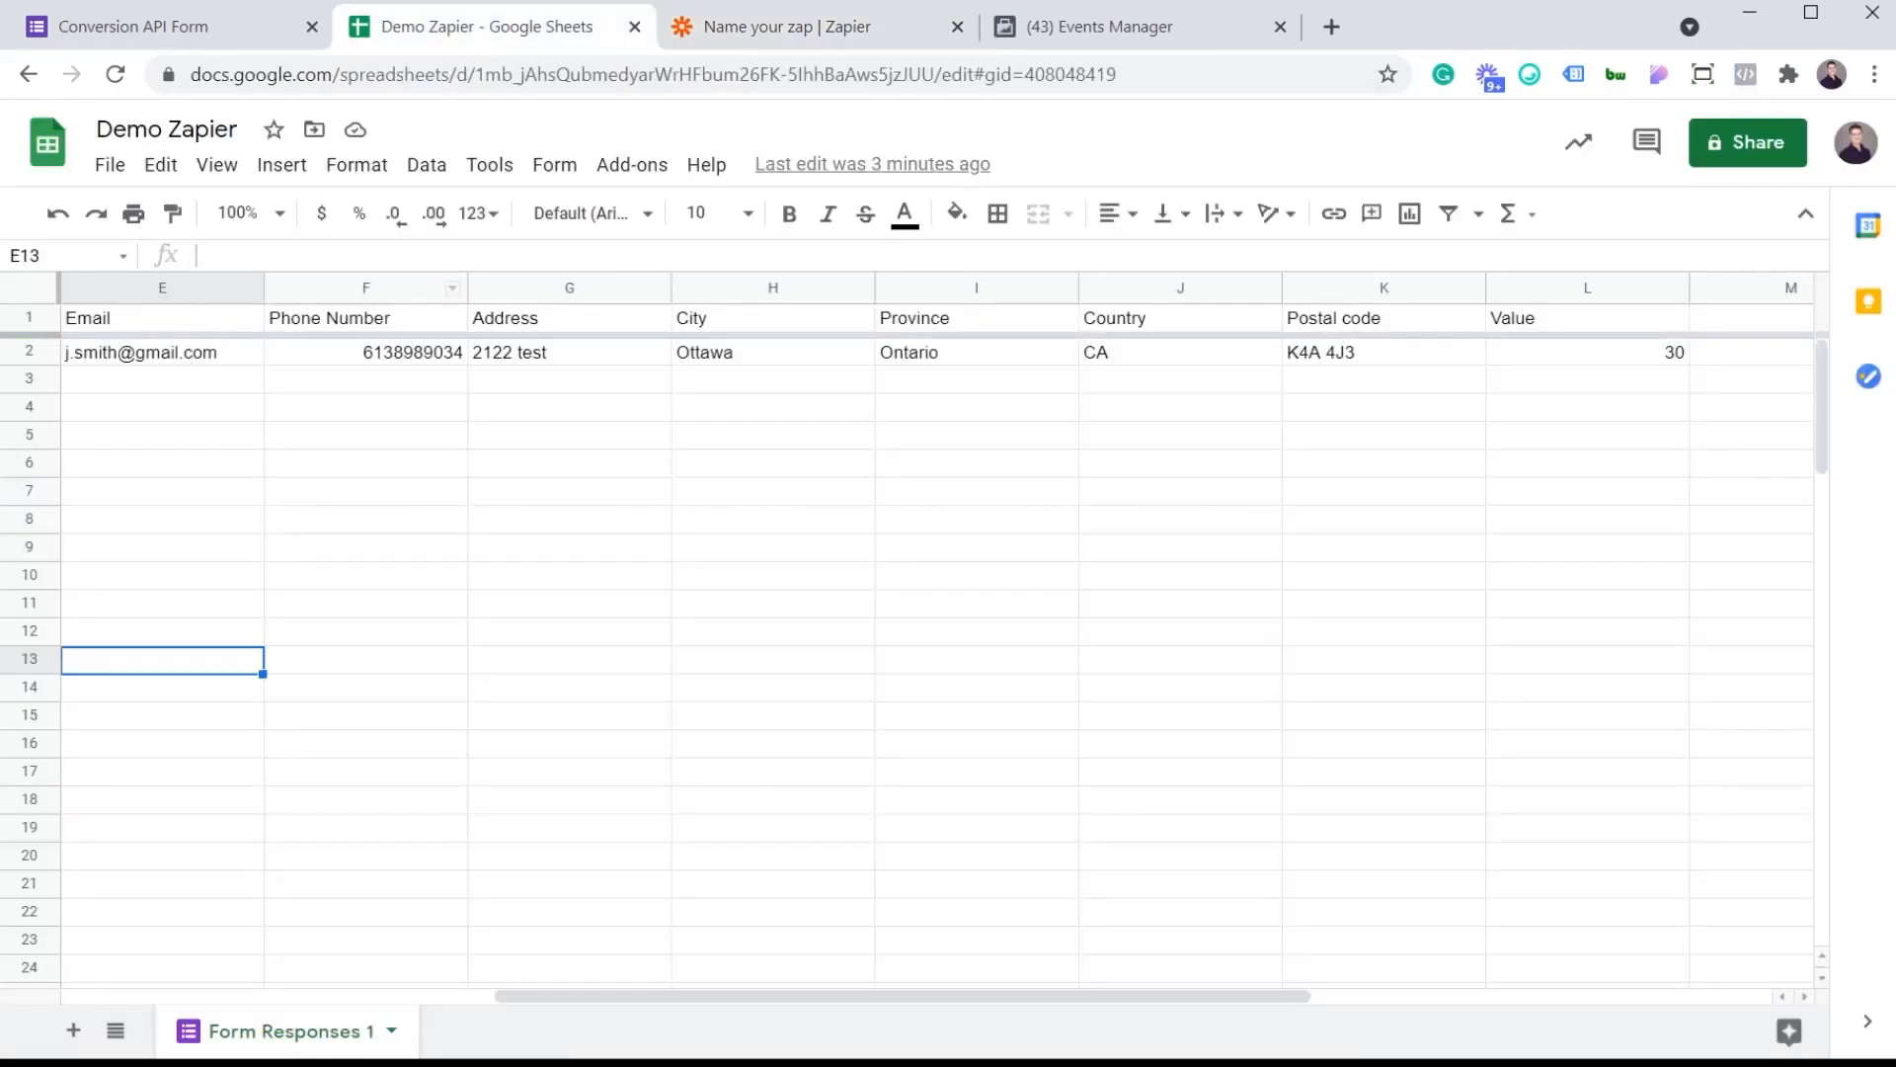
{"action": "scroll", "scroll_direction": "left", "scroll_amount": 3}
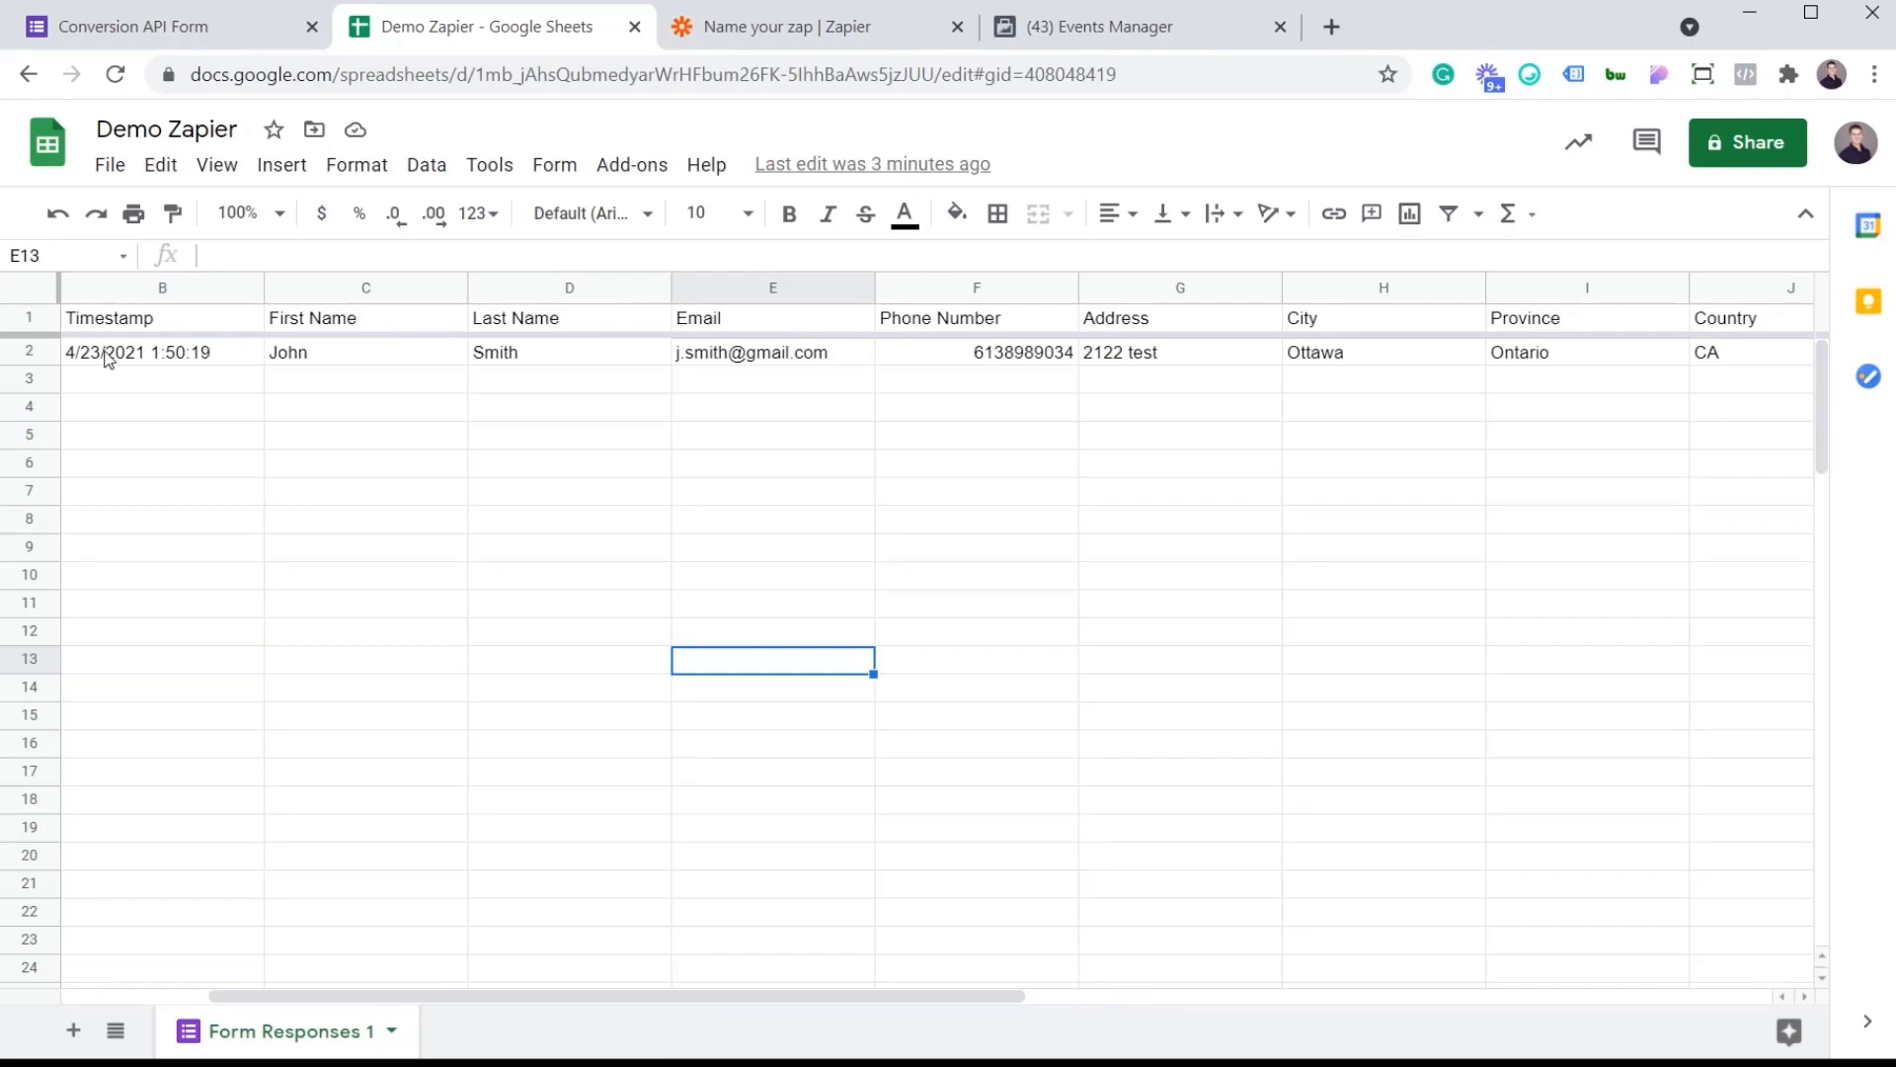
{"action": "mouse_move", "coordinate": [116, 362]}
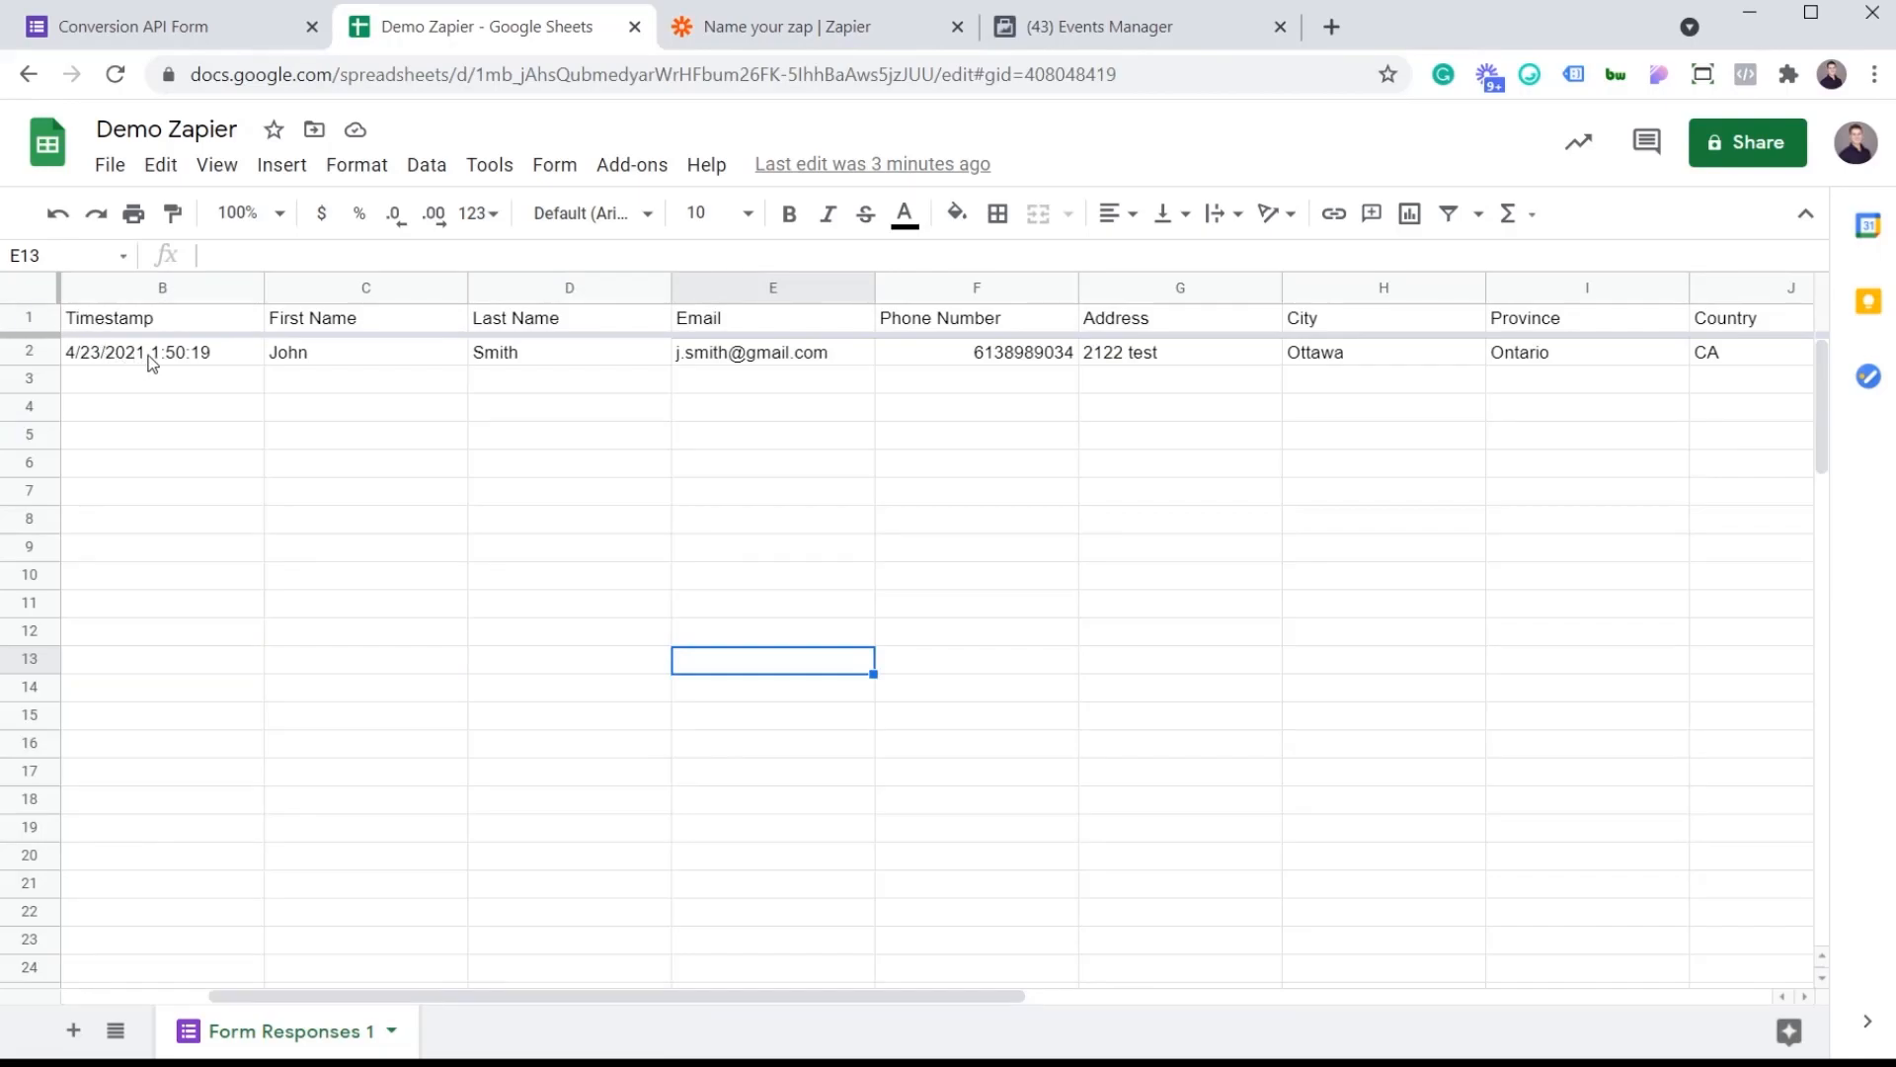
Step: Map Event Time to the form response's 1. Timestamp value
{"action": "left_click", "coordinate": [818, 26]}
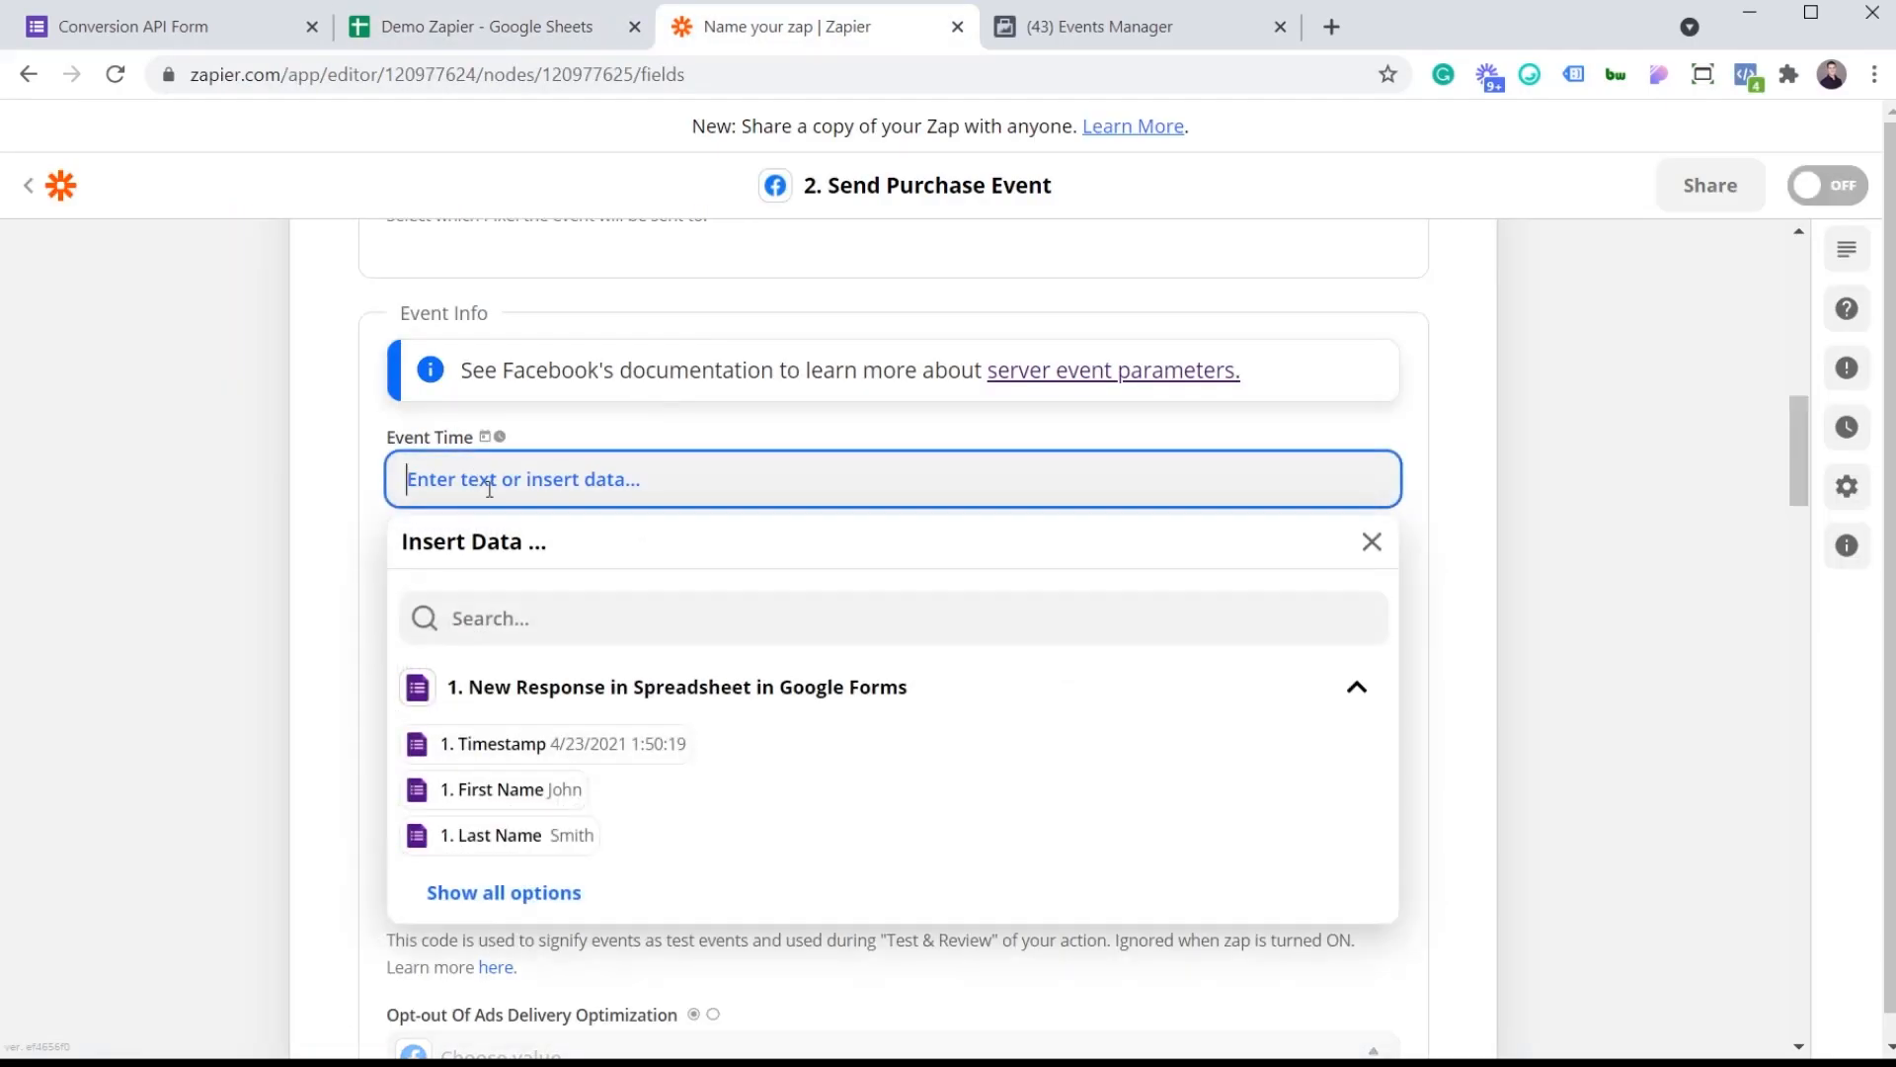
{"action": "left_click", "coordinate": [509, 744]}
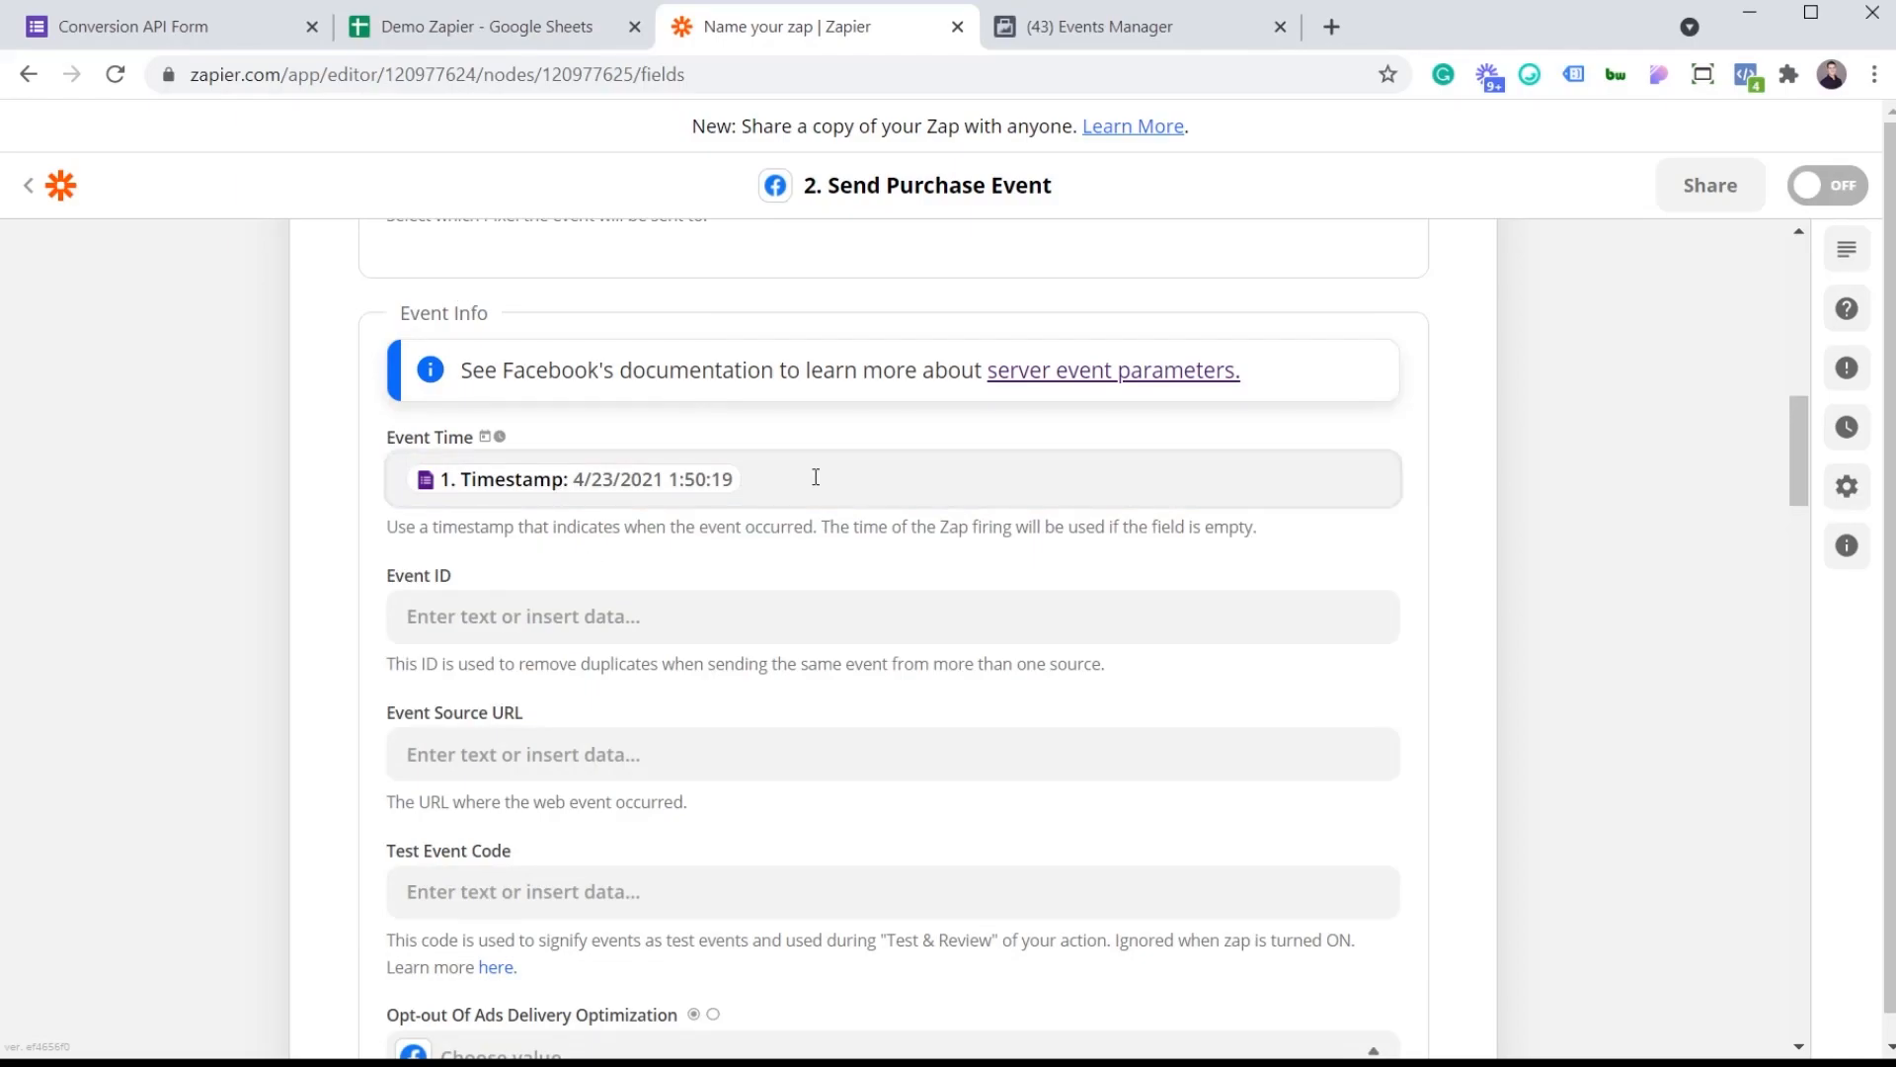
{"action": "mouse_move", "coordinate": [800, 484]}
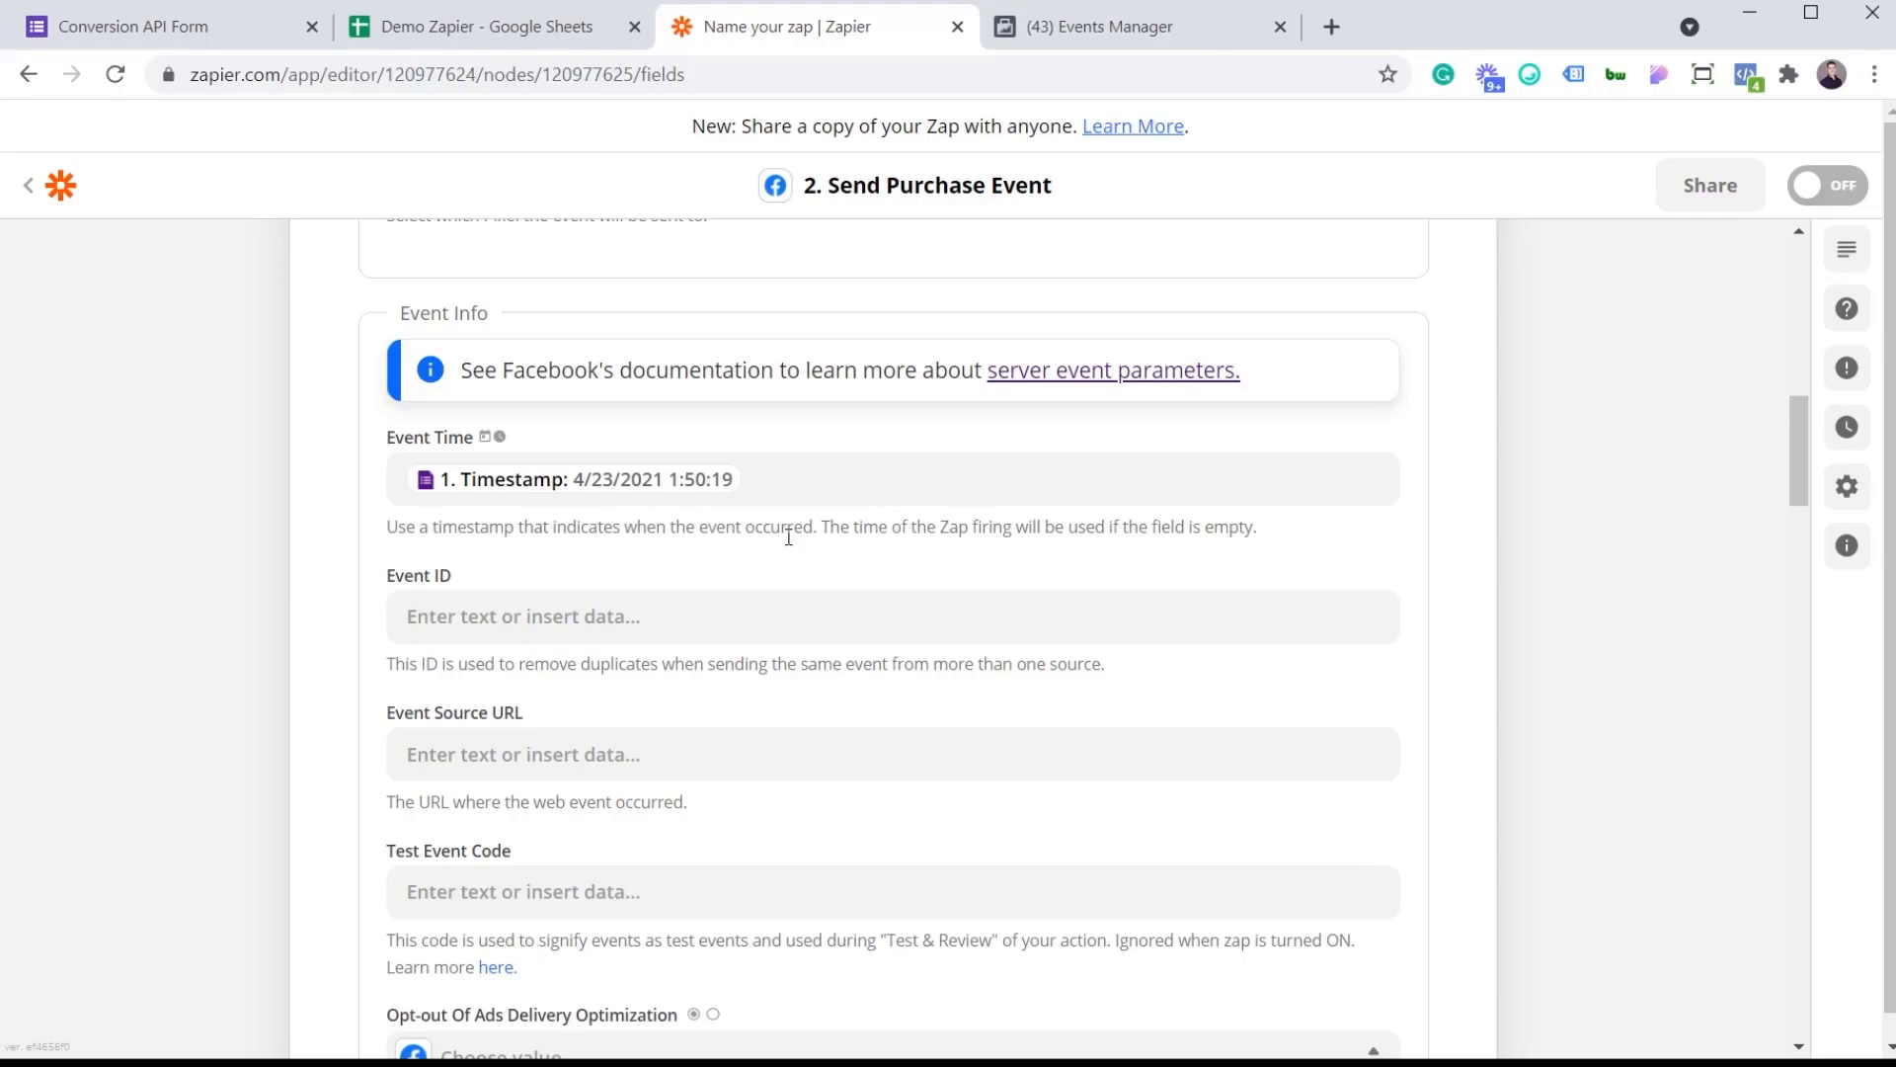
Step: Scroll to the blank Event ID, Event Source URL and Test Event Code fields
{"action": "scroll", "scroll_direction": "down", "scroll_amount": 3}
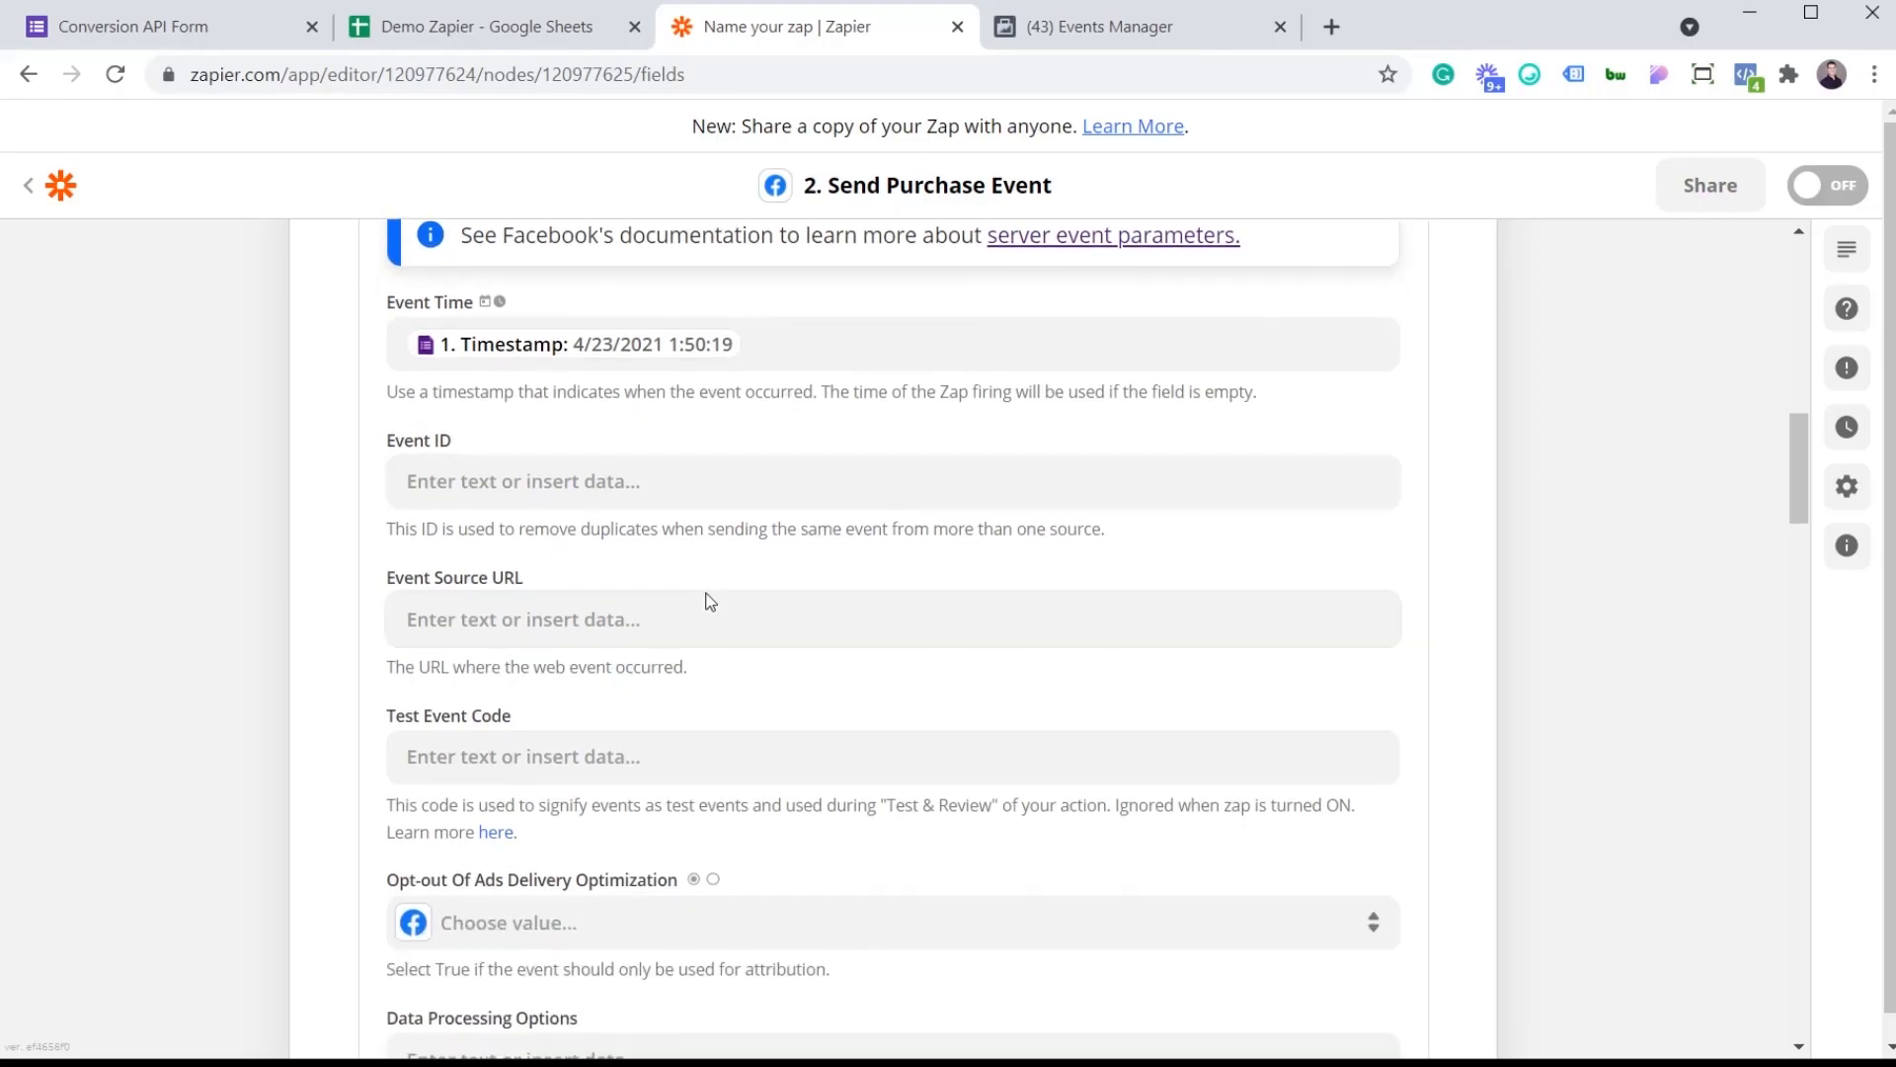
{"action": "mouse_move", "coordinate": [356, 415]}
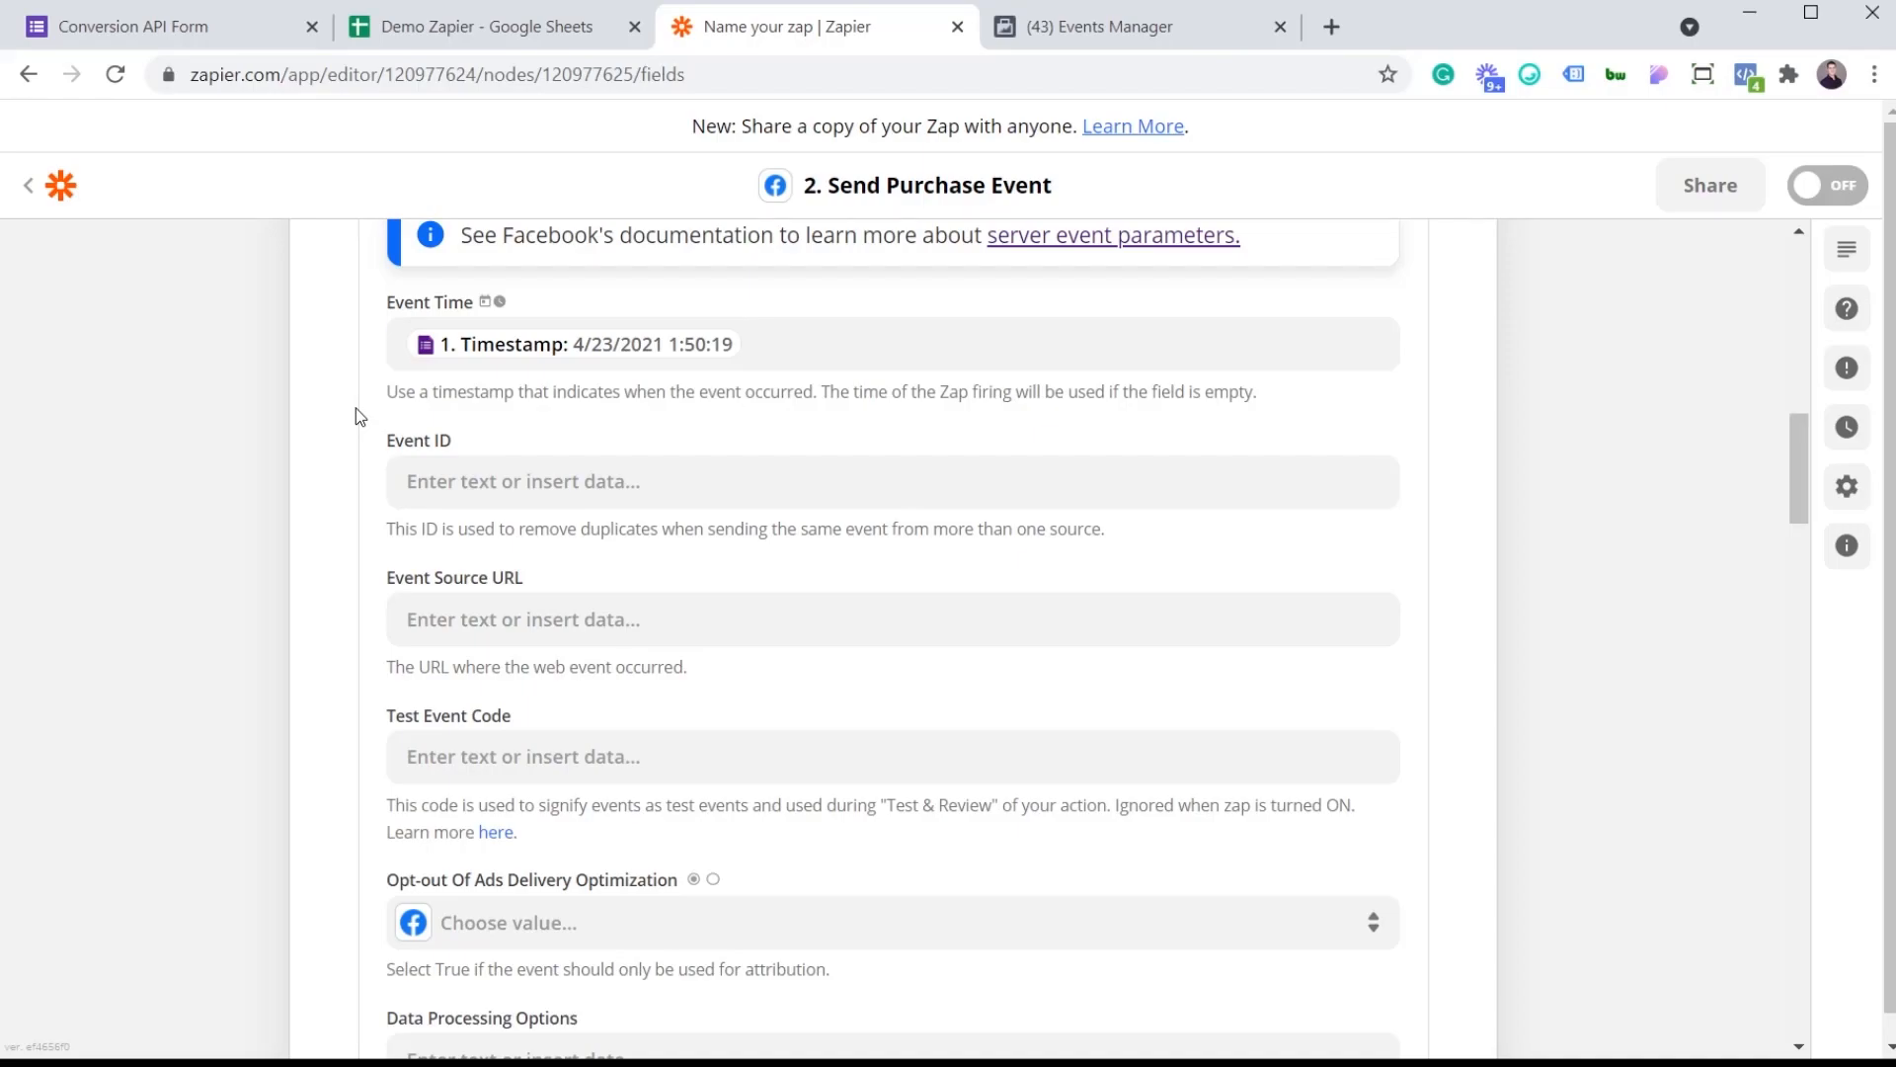
{"action": "scroll", "scroll_direction": "down", "scroll_amount": 3}
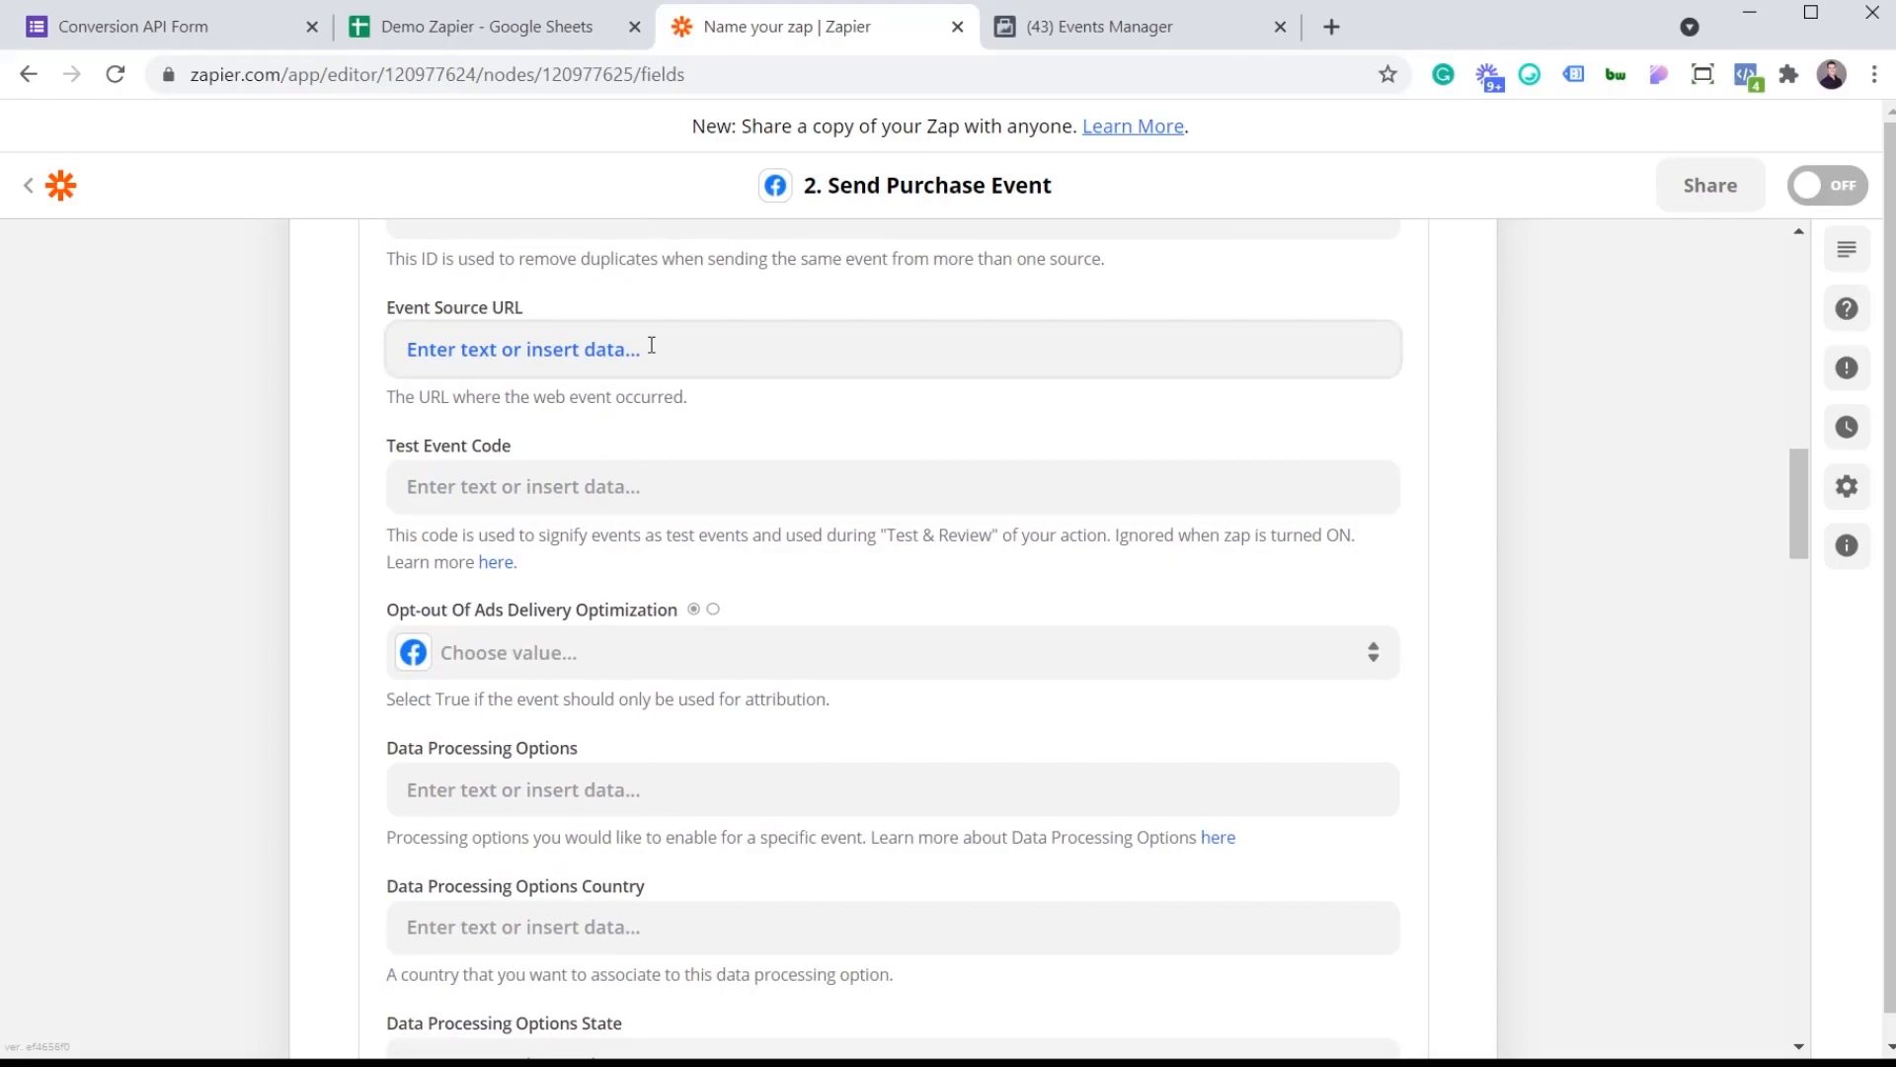
{"action": "mouse_move", "coordinate": [715, 413]}
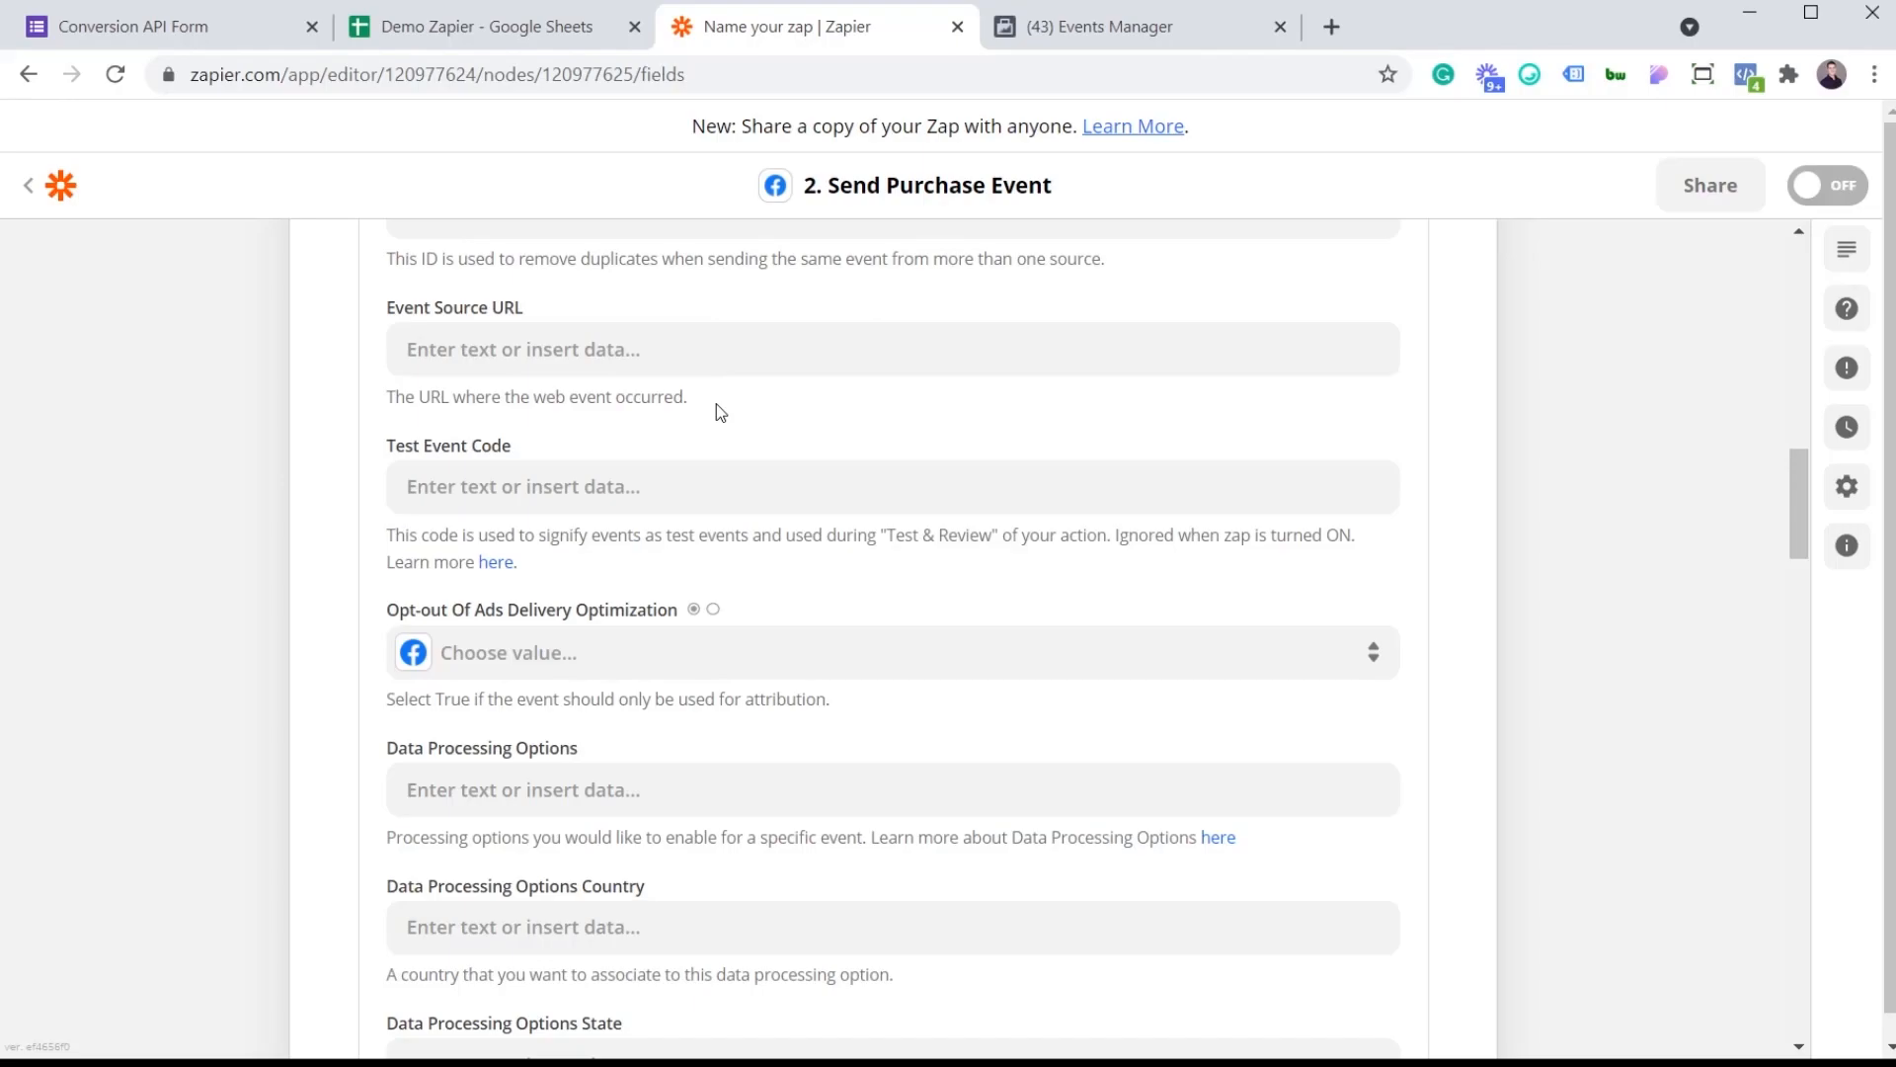
{"action": "mouse_move", "coordinate": [745, 379]}
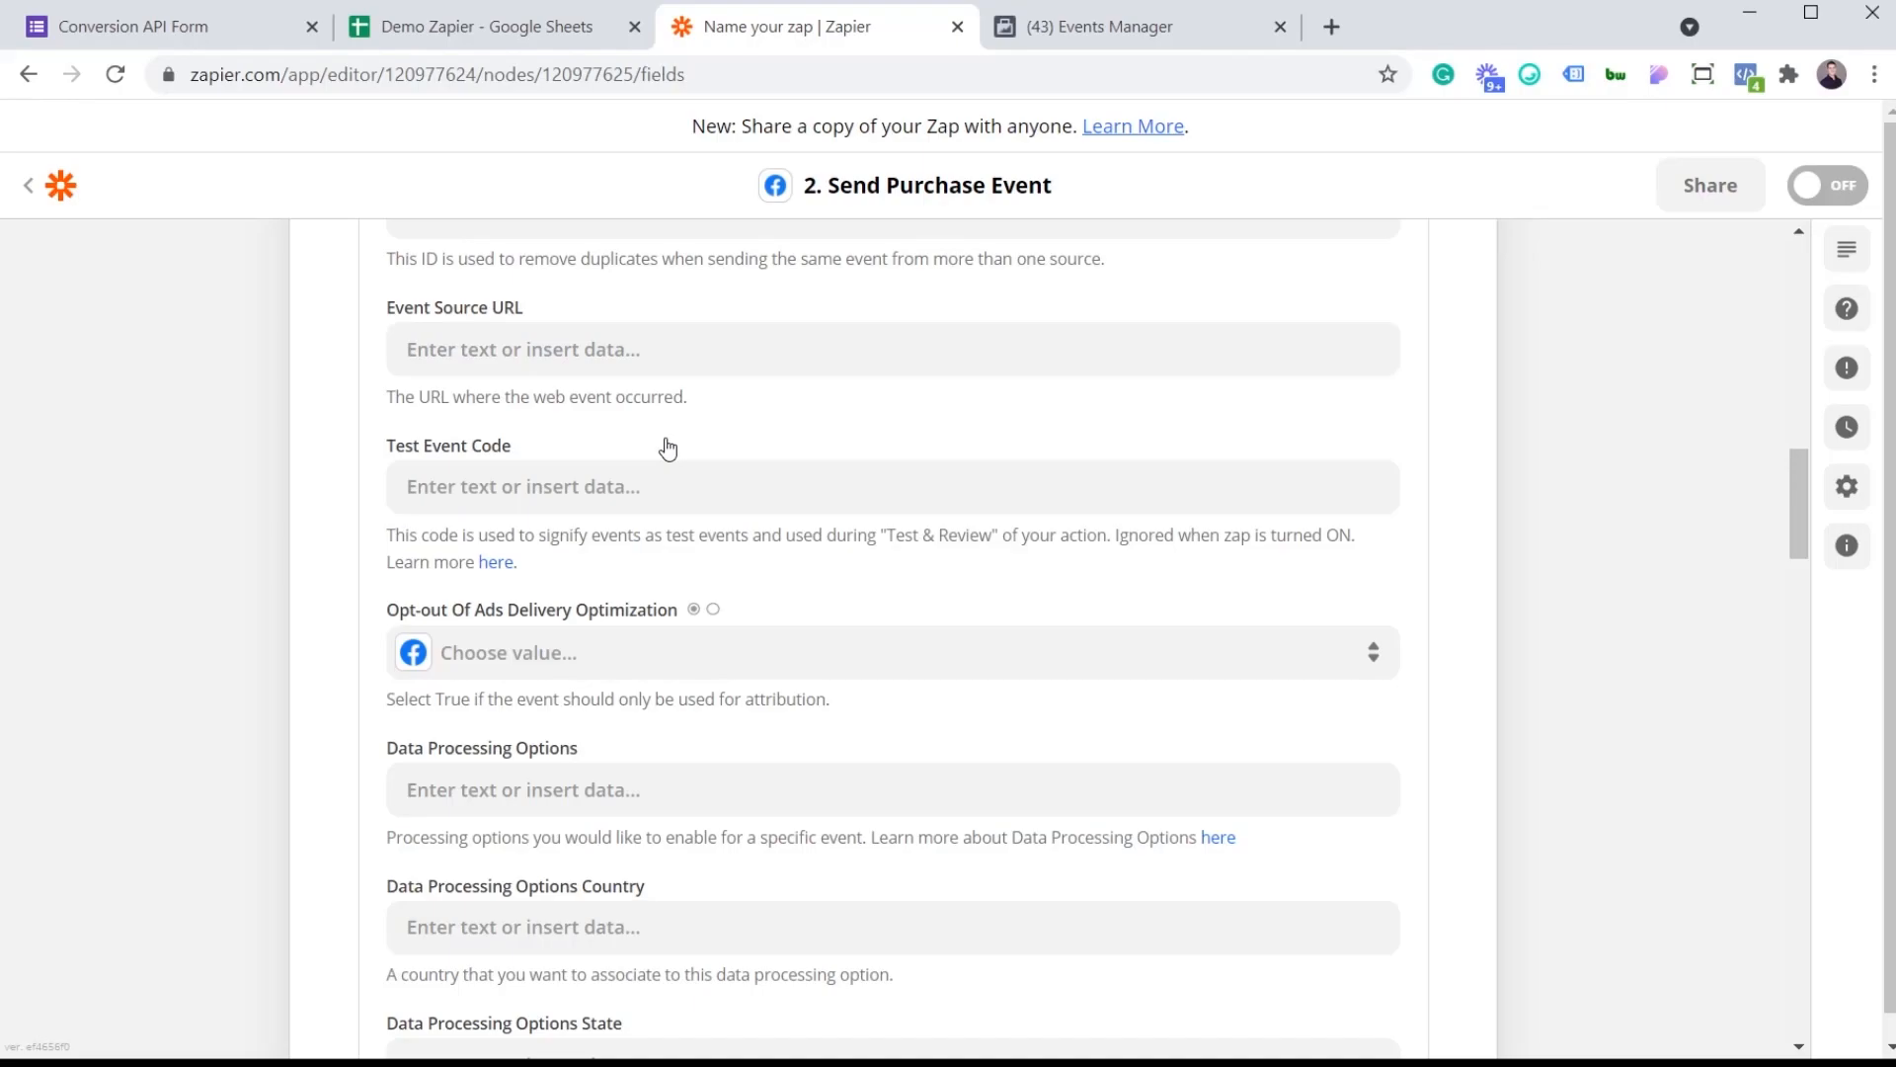
{"action": "left_click", "coordinate": [1138, 25]}
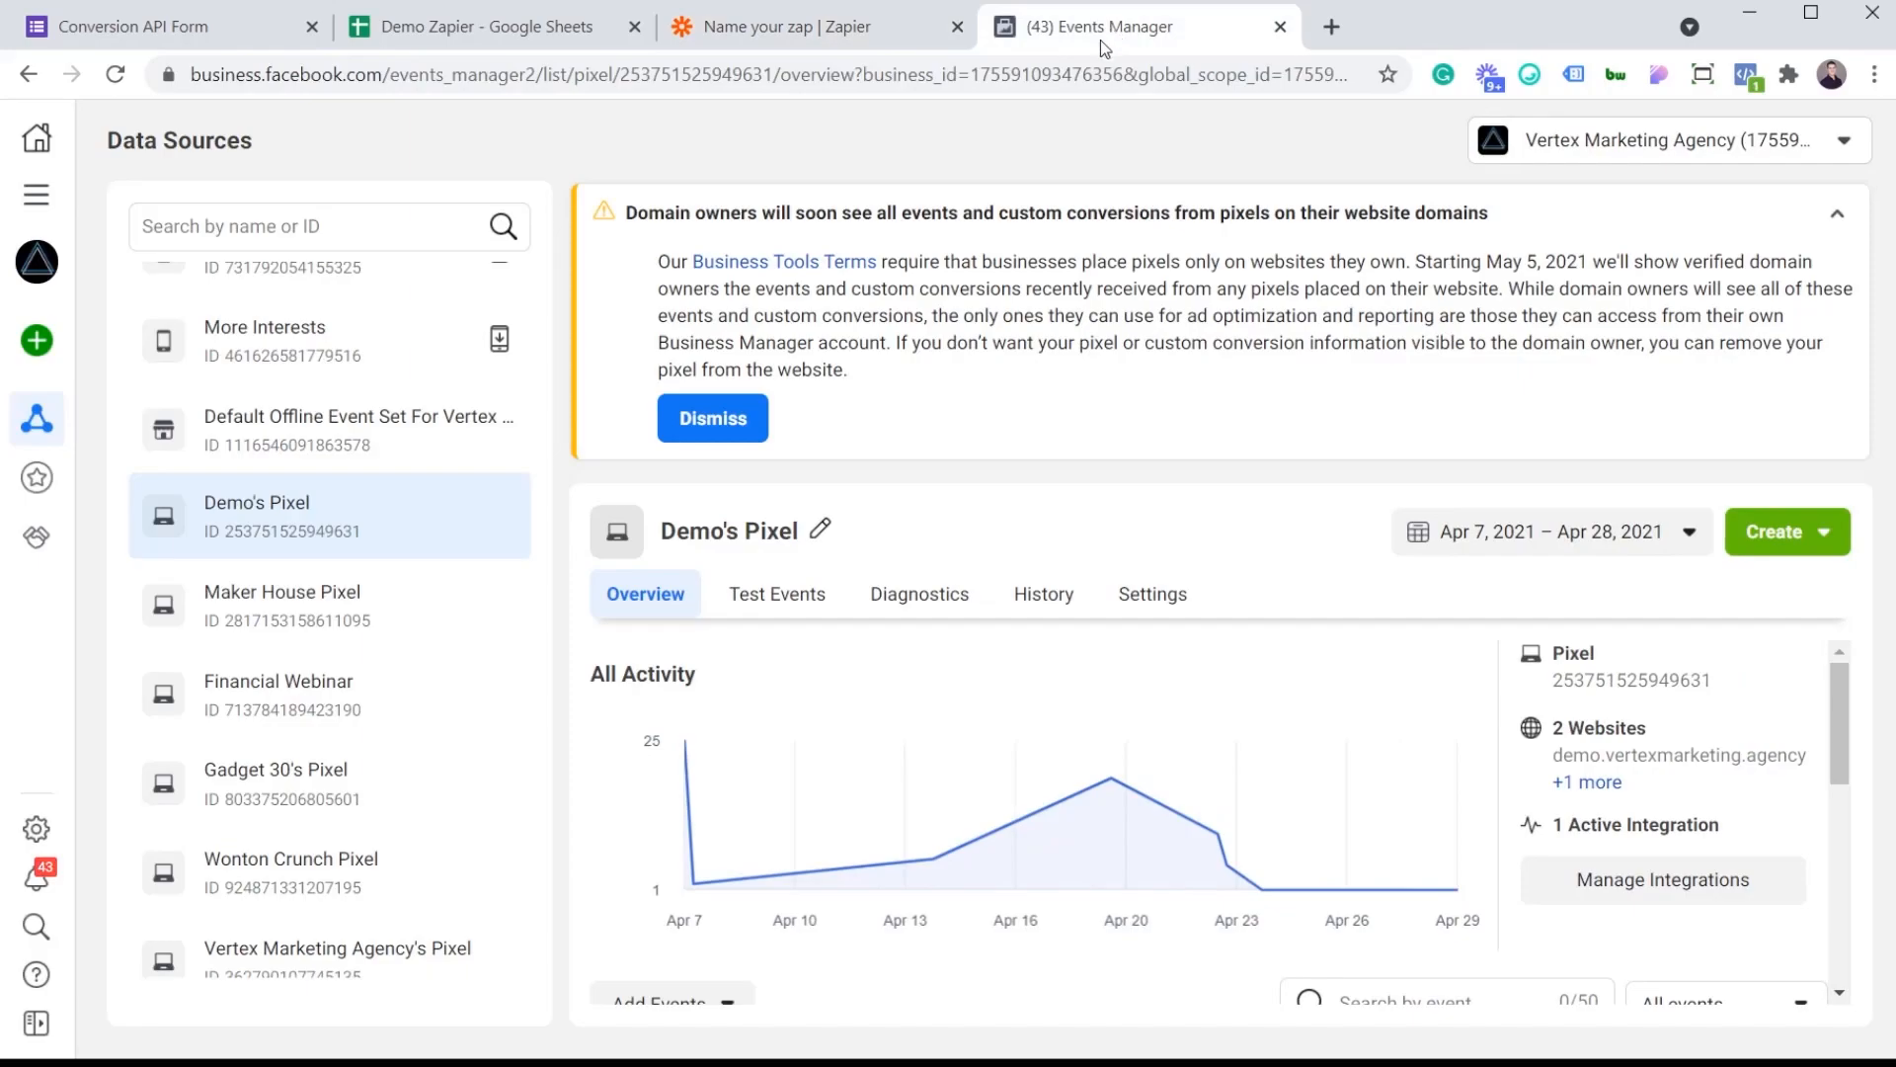
{"action": "mouse_move", "coordinate": [35, 195]}
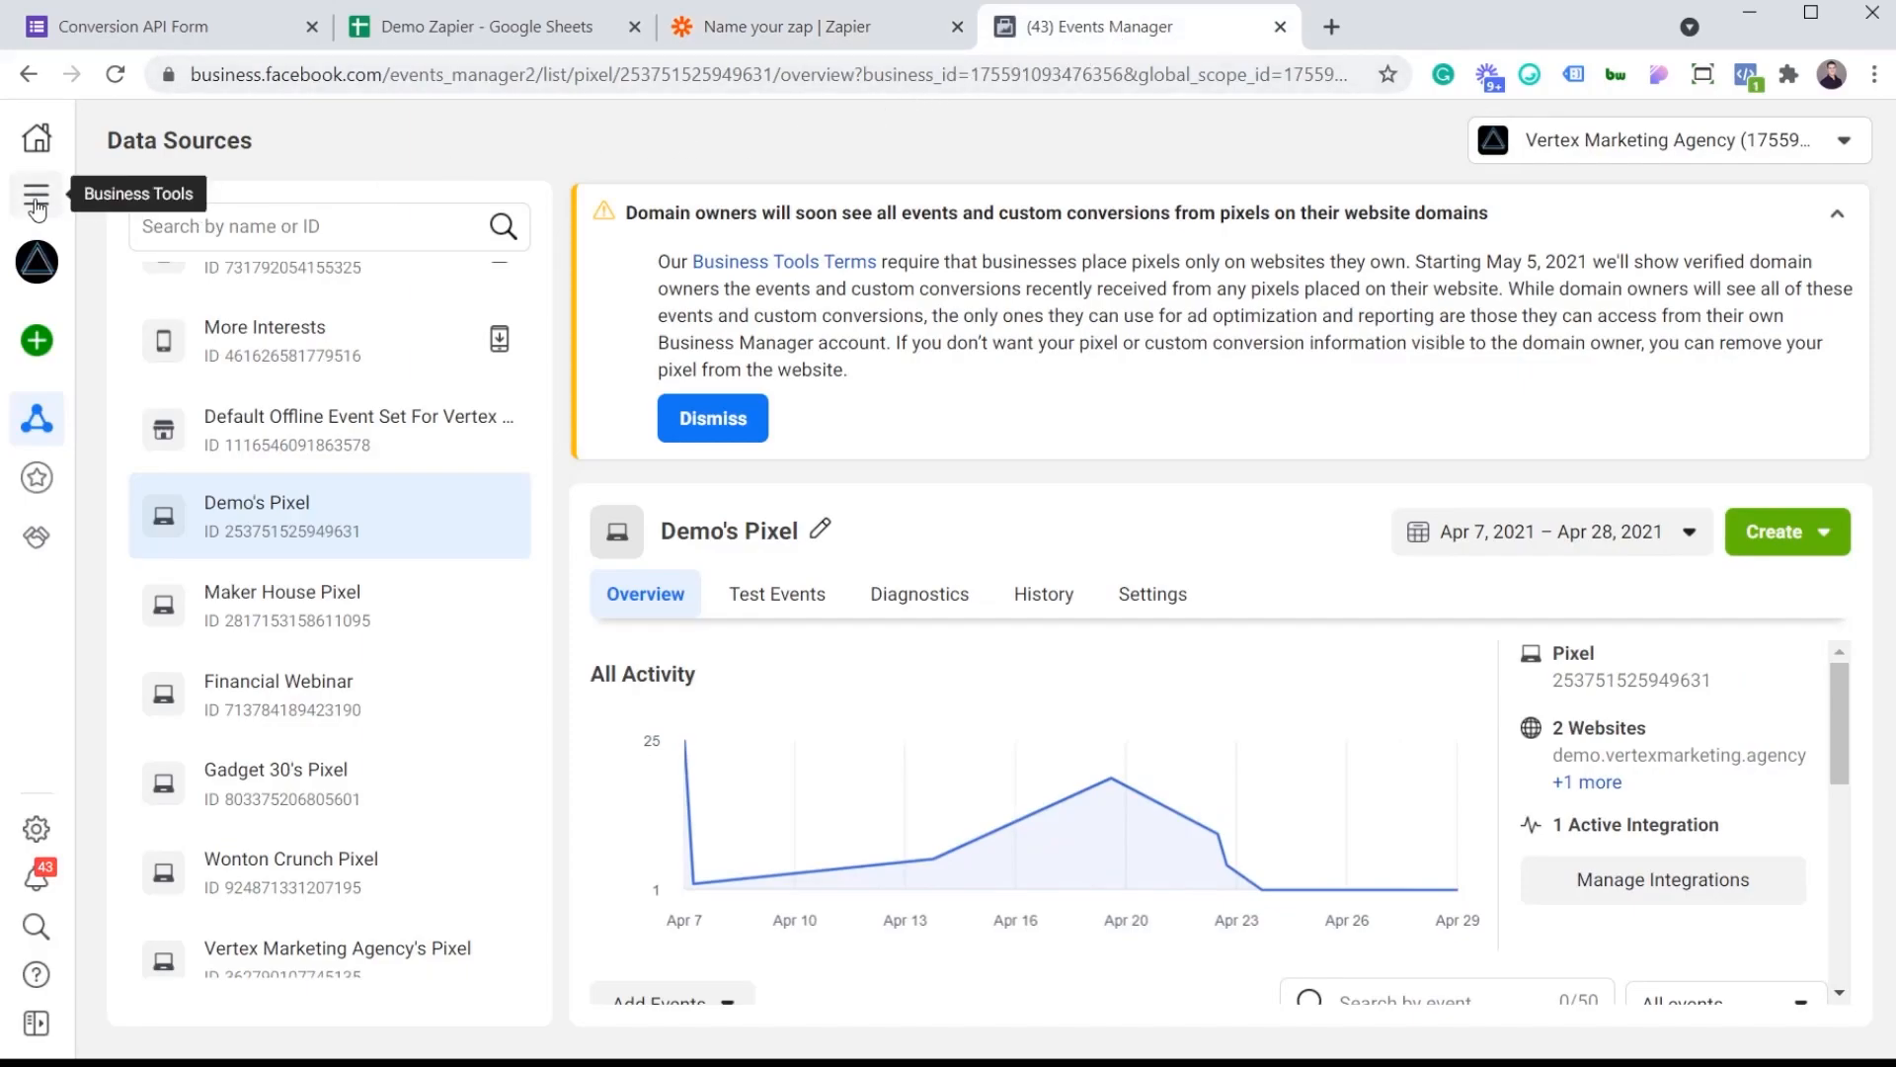
{"action": "left_click", "coordinate": [35, 195]}
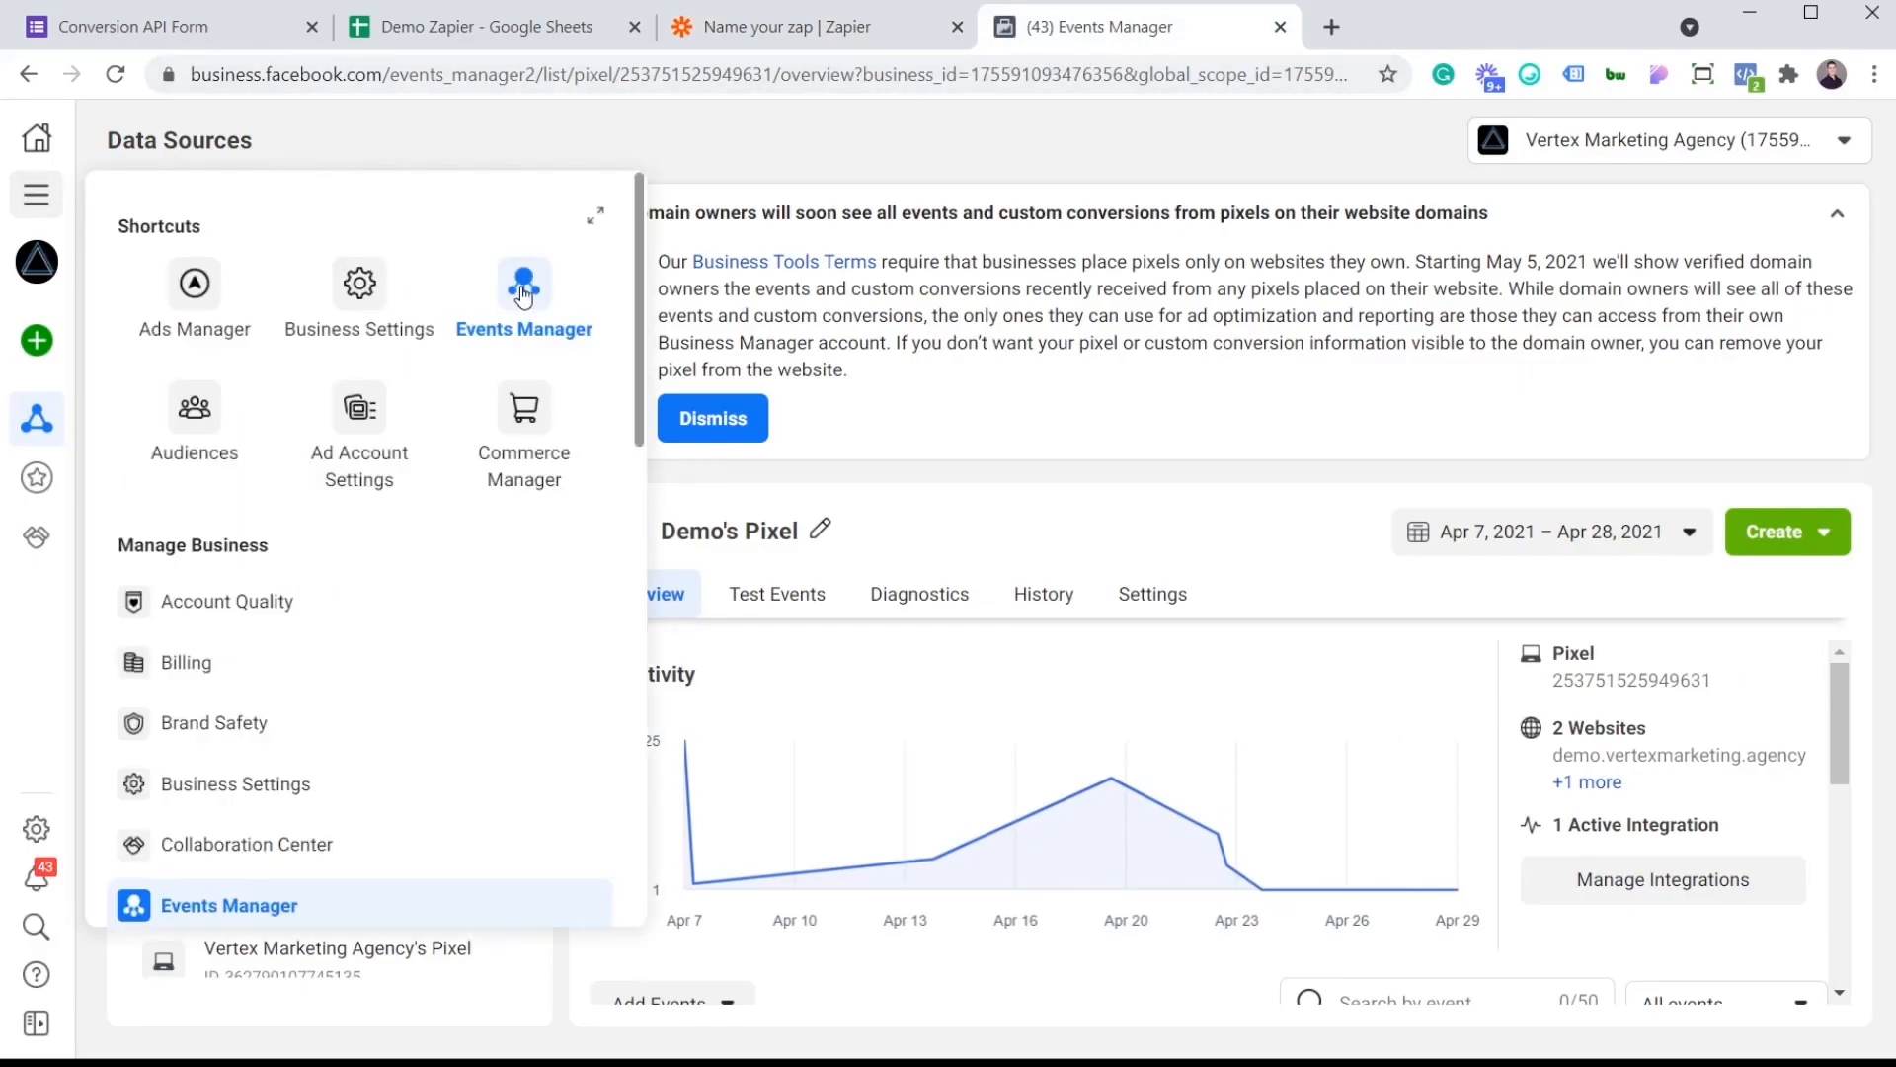
{"action": "left_click", "coordinate": [523, 300]}
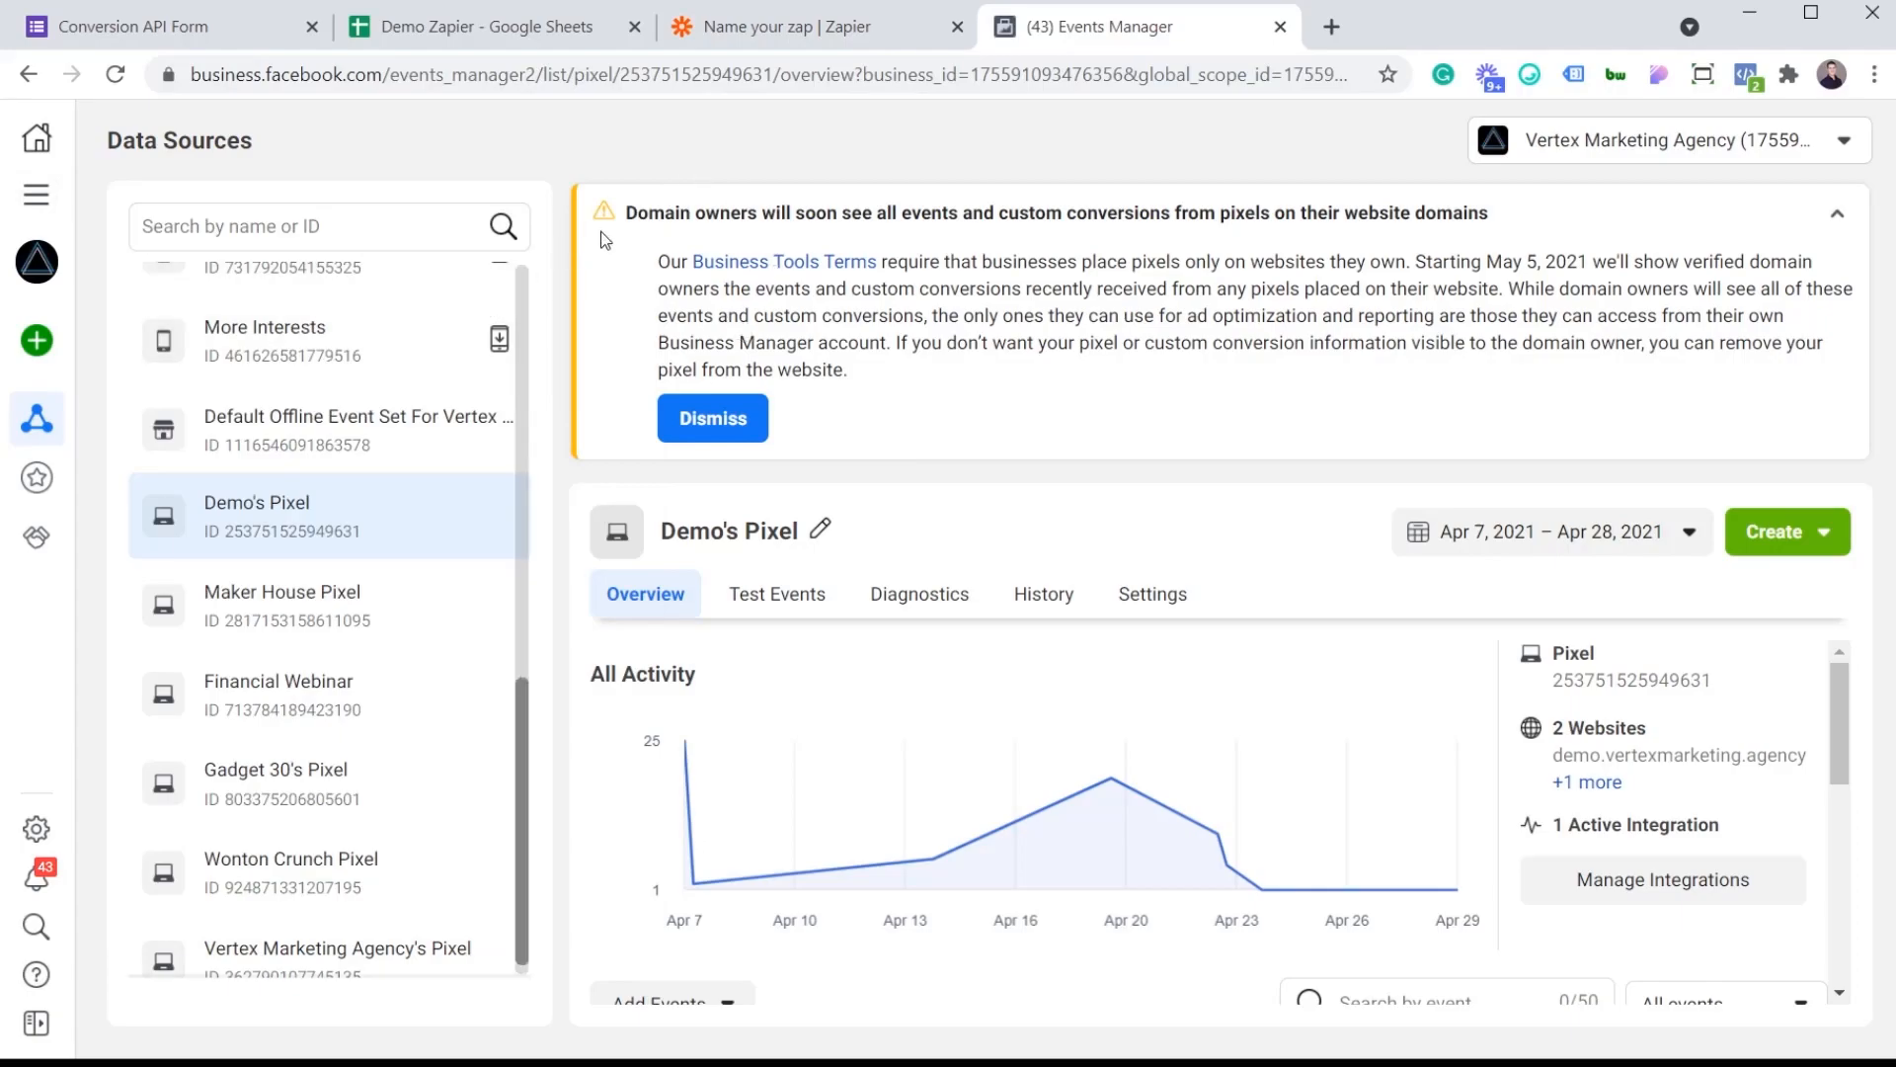
{"action": "mouse_move", "coordinate": [413, 549]}
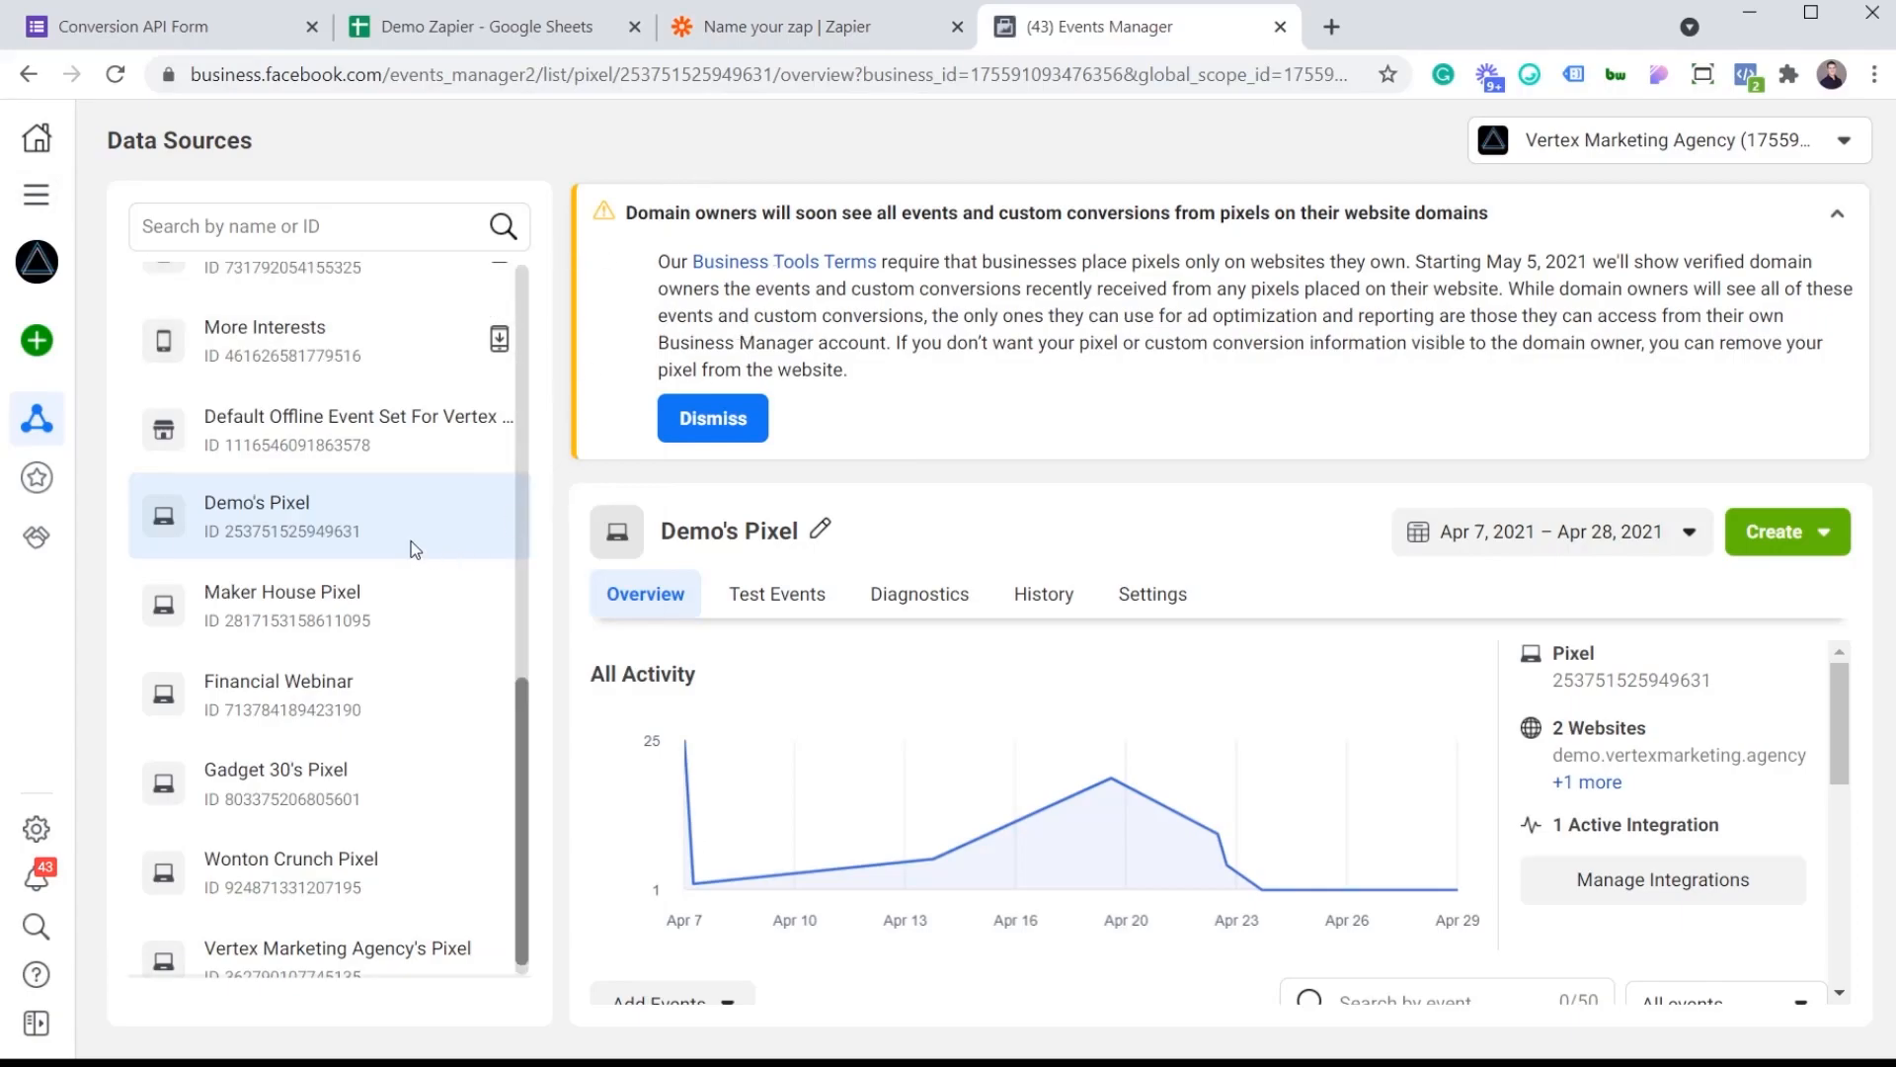
{"action": "mouse_move", "coordinate": [229, 528]}
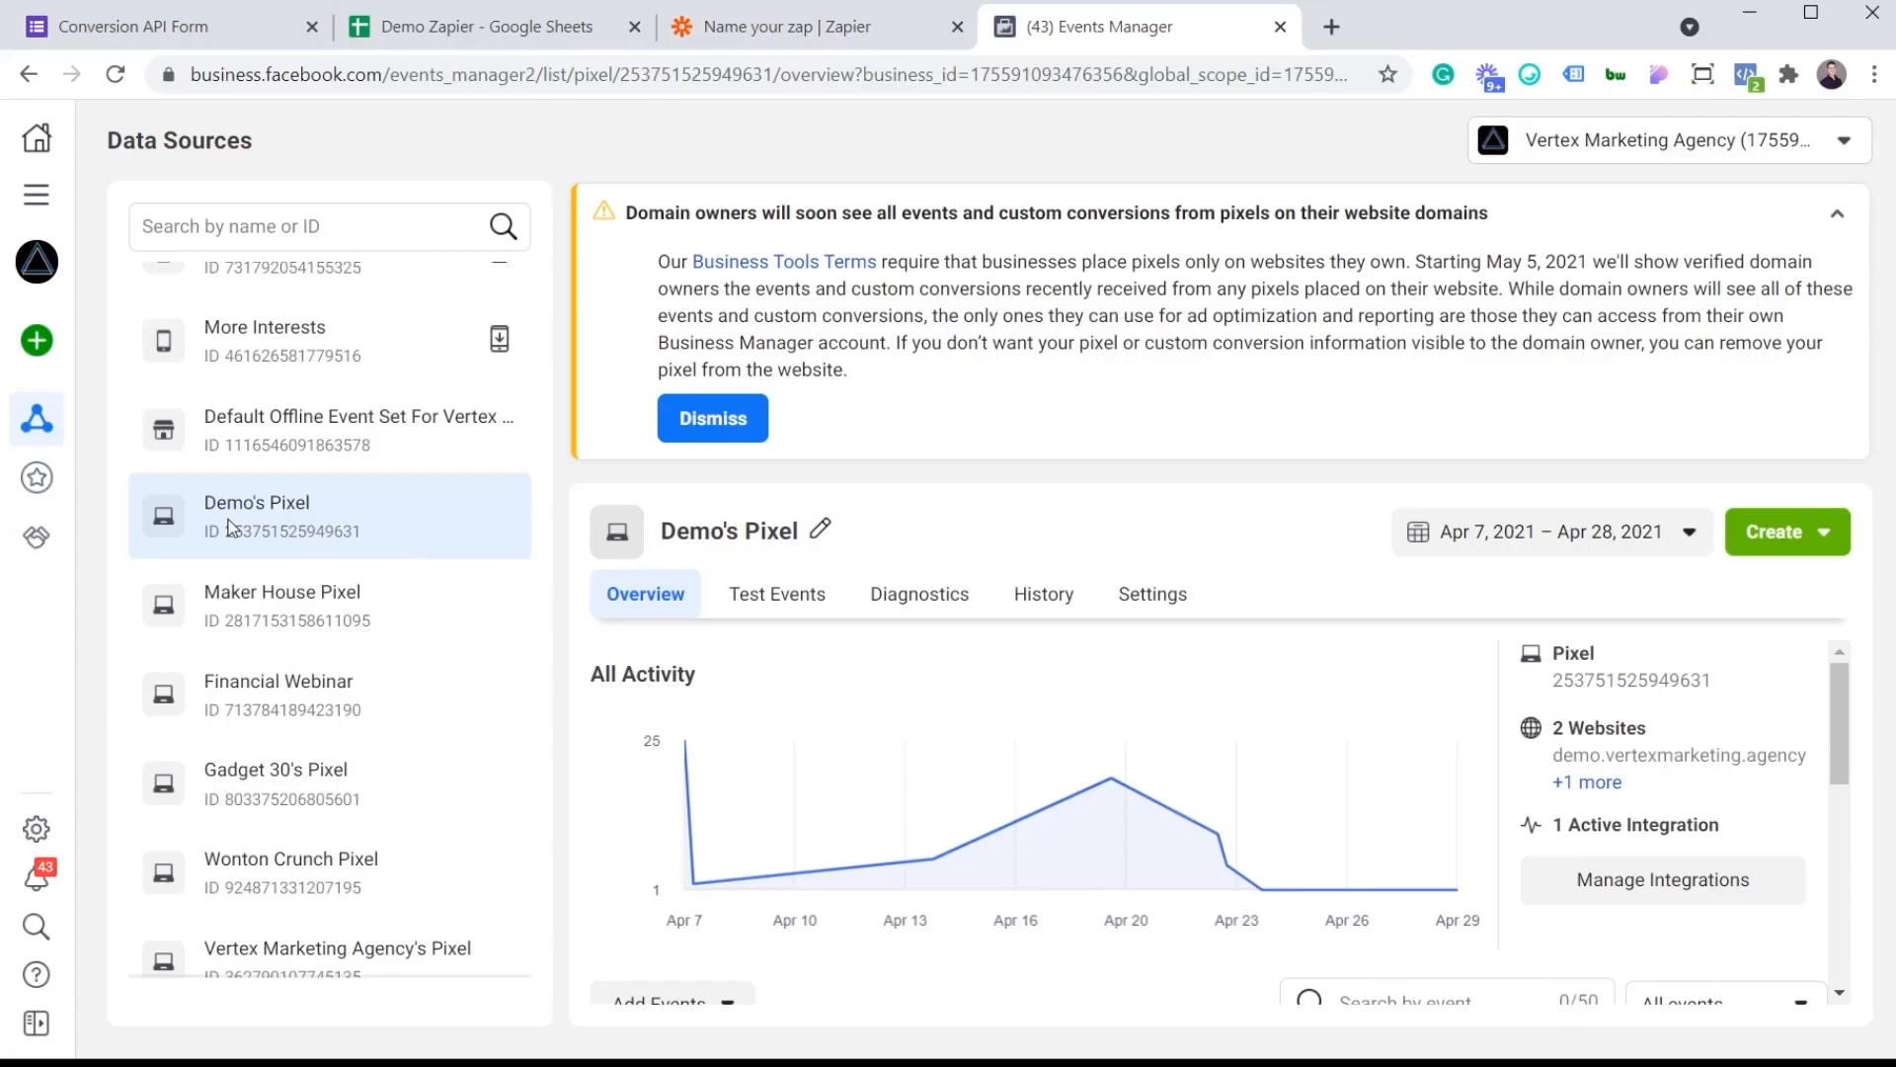
{"action": "mouse_move", "coordinate": [1134, 524]}
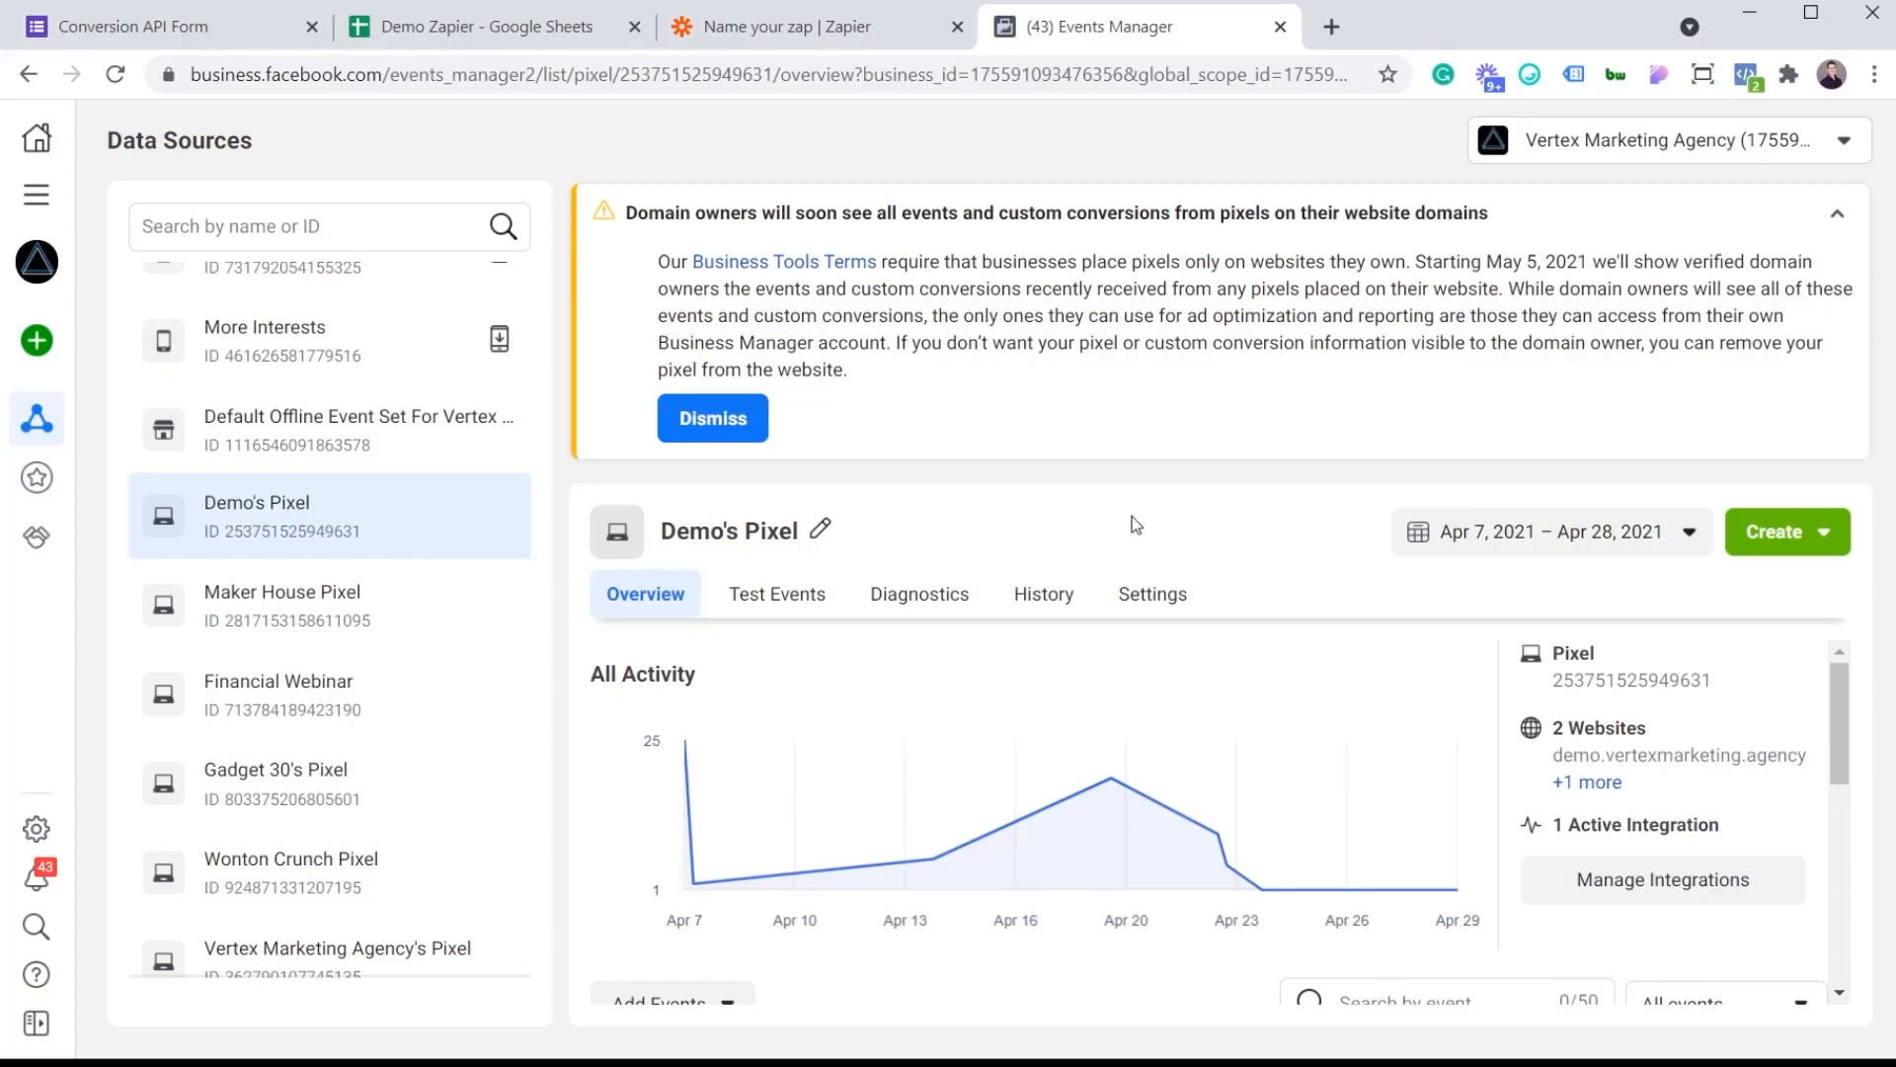
{"action": "mouse_move", "coordinate": [1152, 595]}
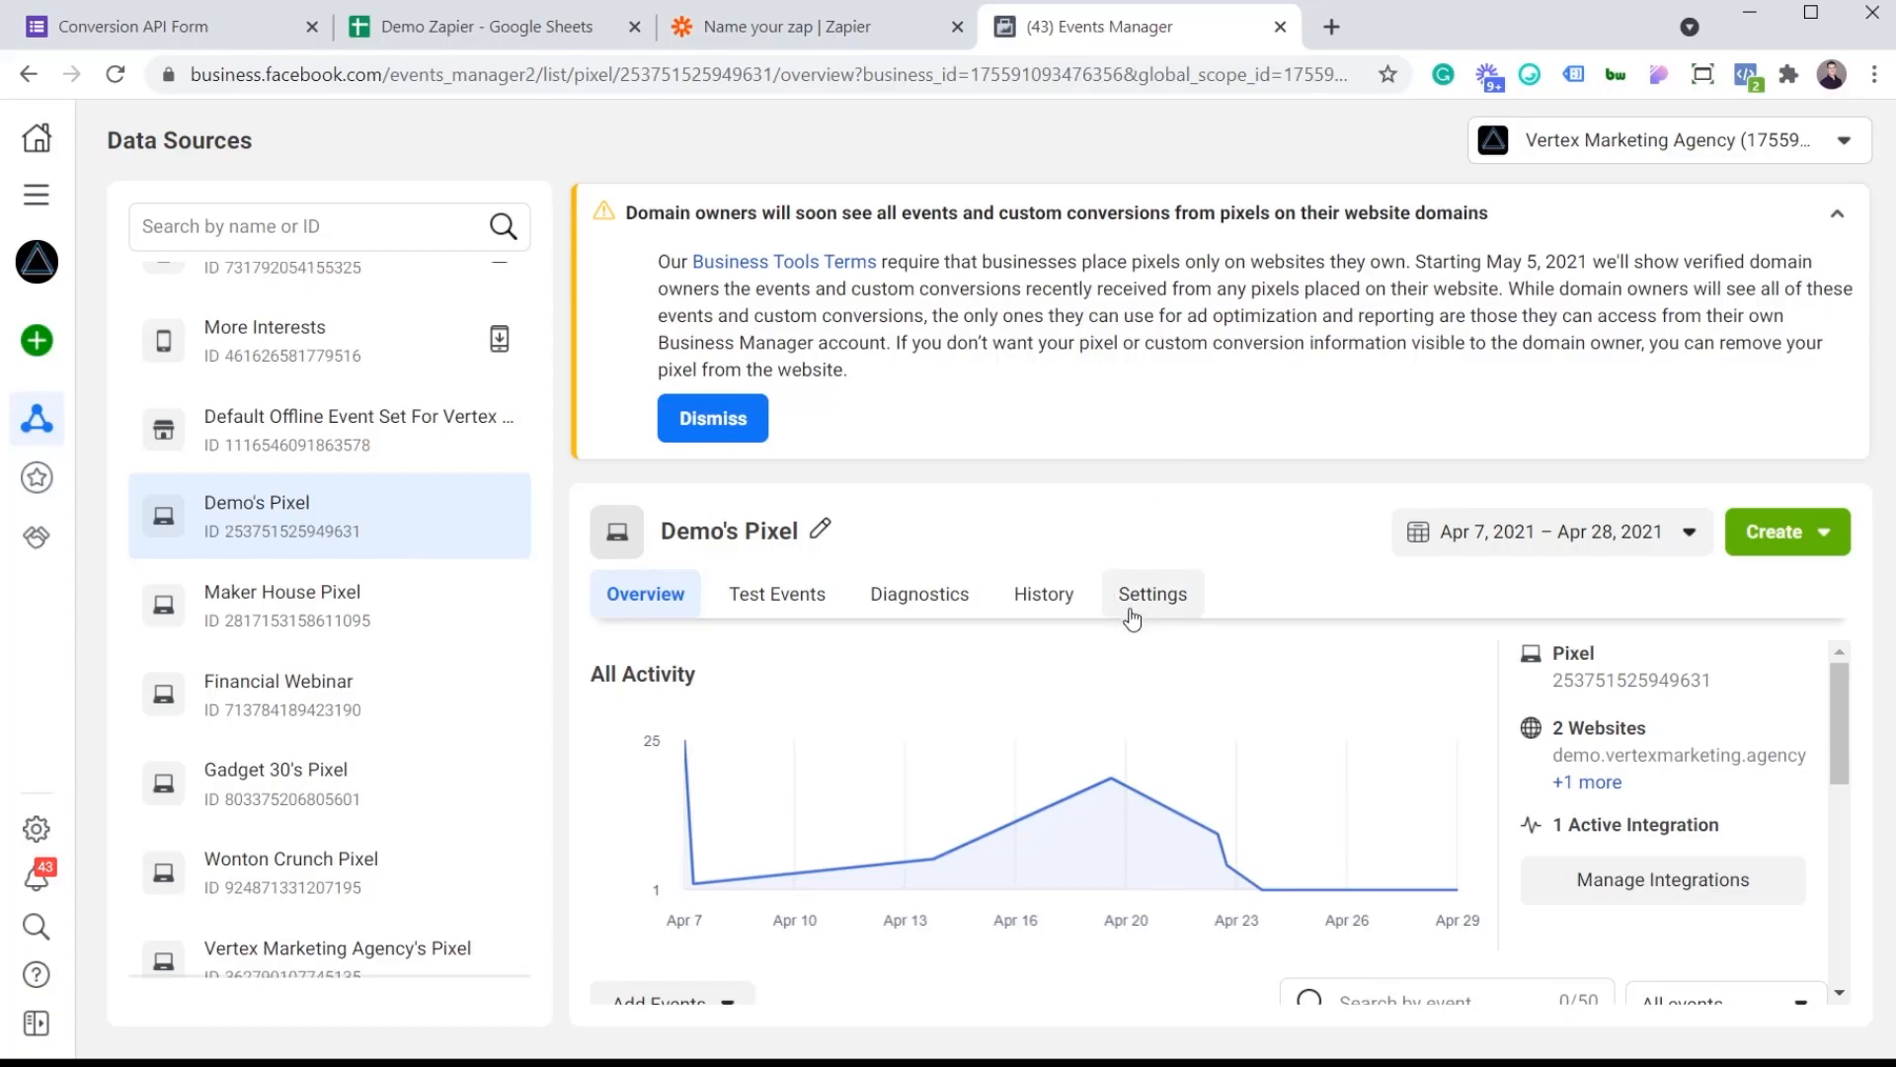
{"action": "mouse_move", "coordinate": [1197, 617]}
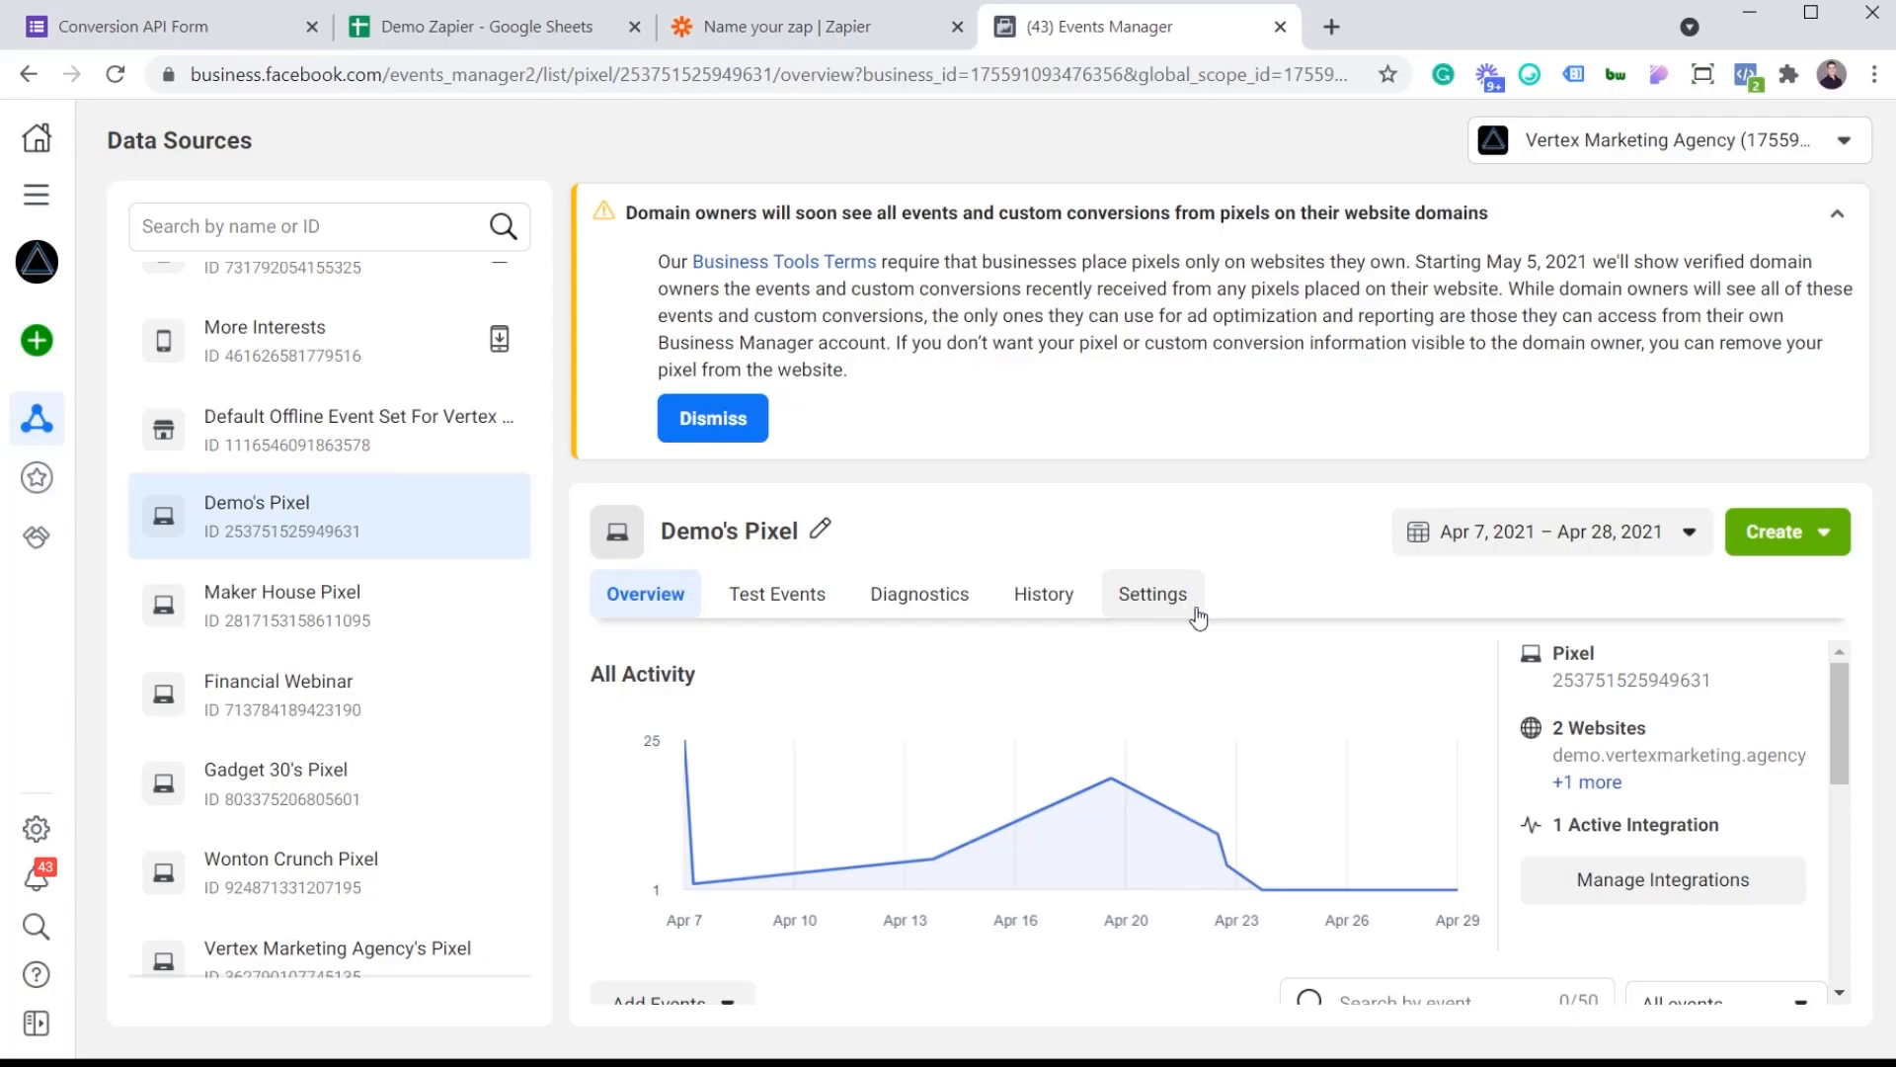
{"action": "mouse_move", "coordinate": [1168, 605]}
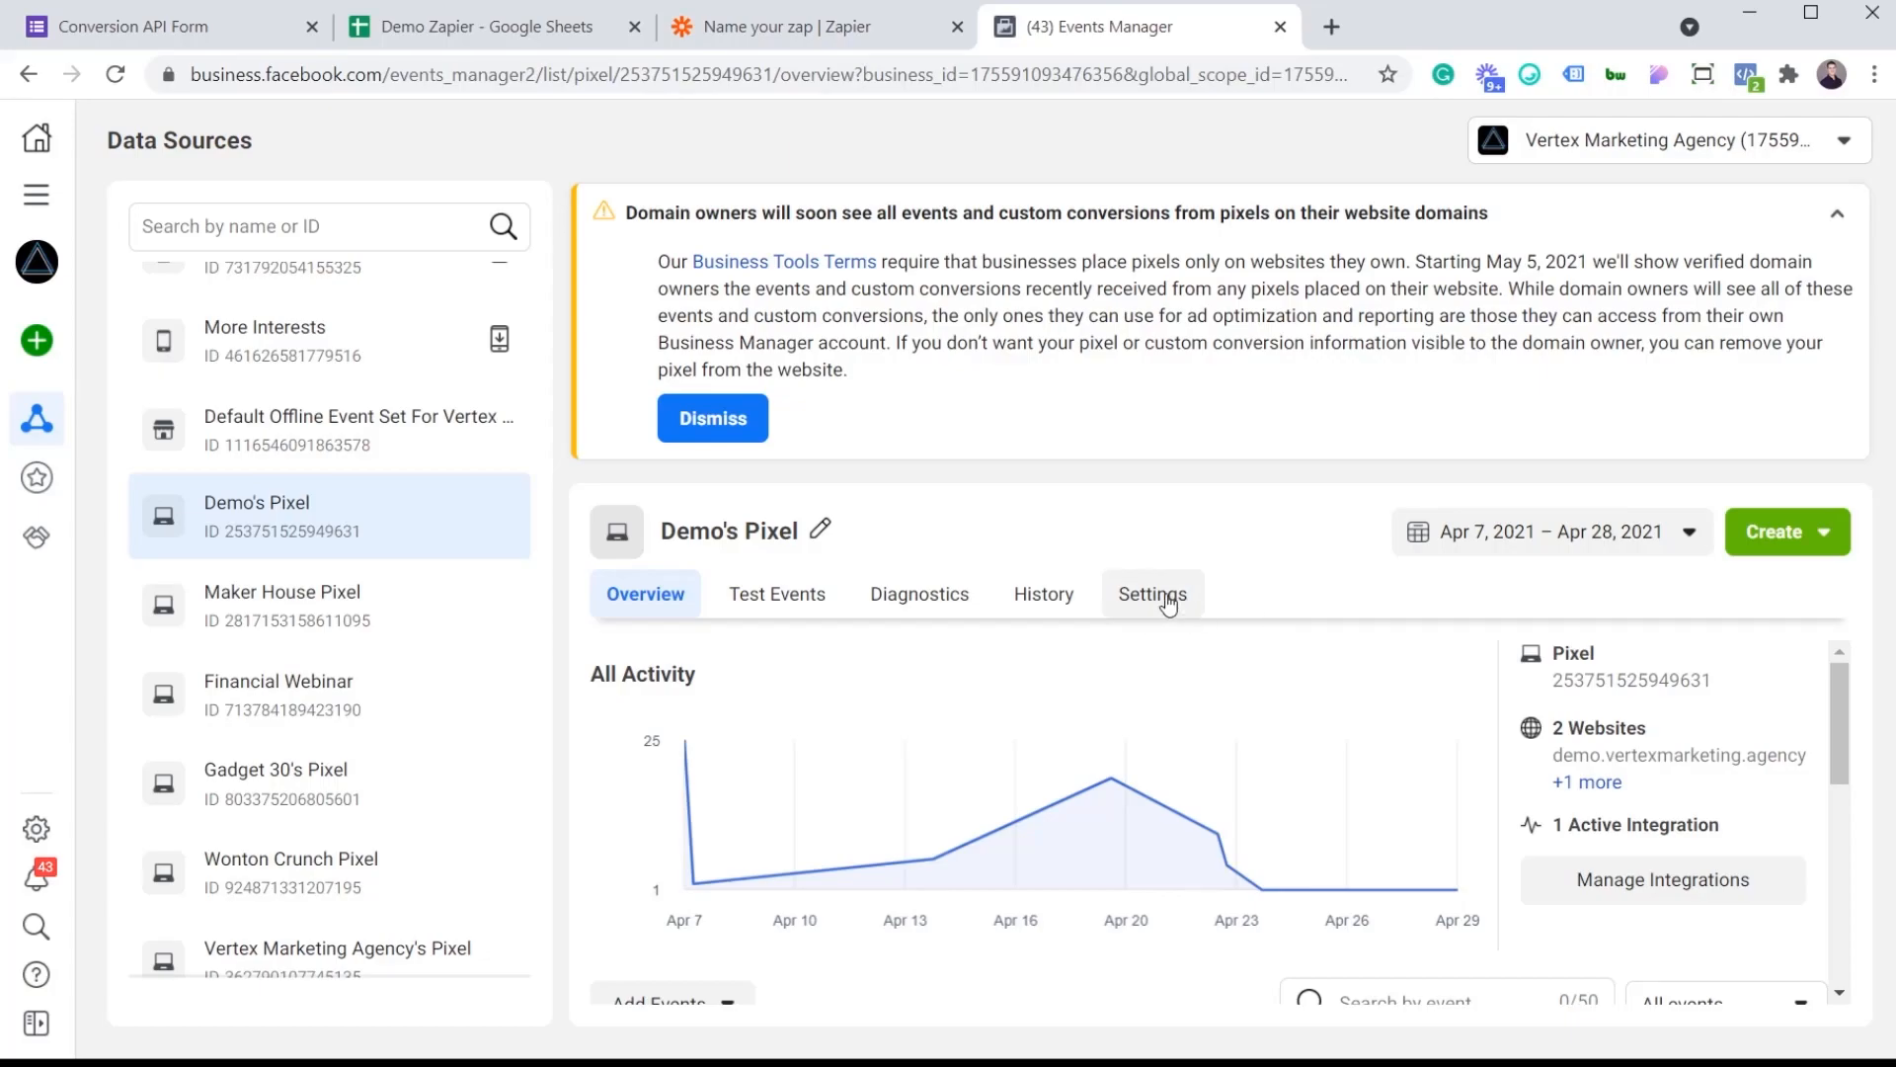
{"action": "left_click", "coordinate": [1152, 593]}
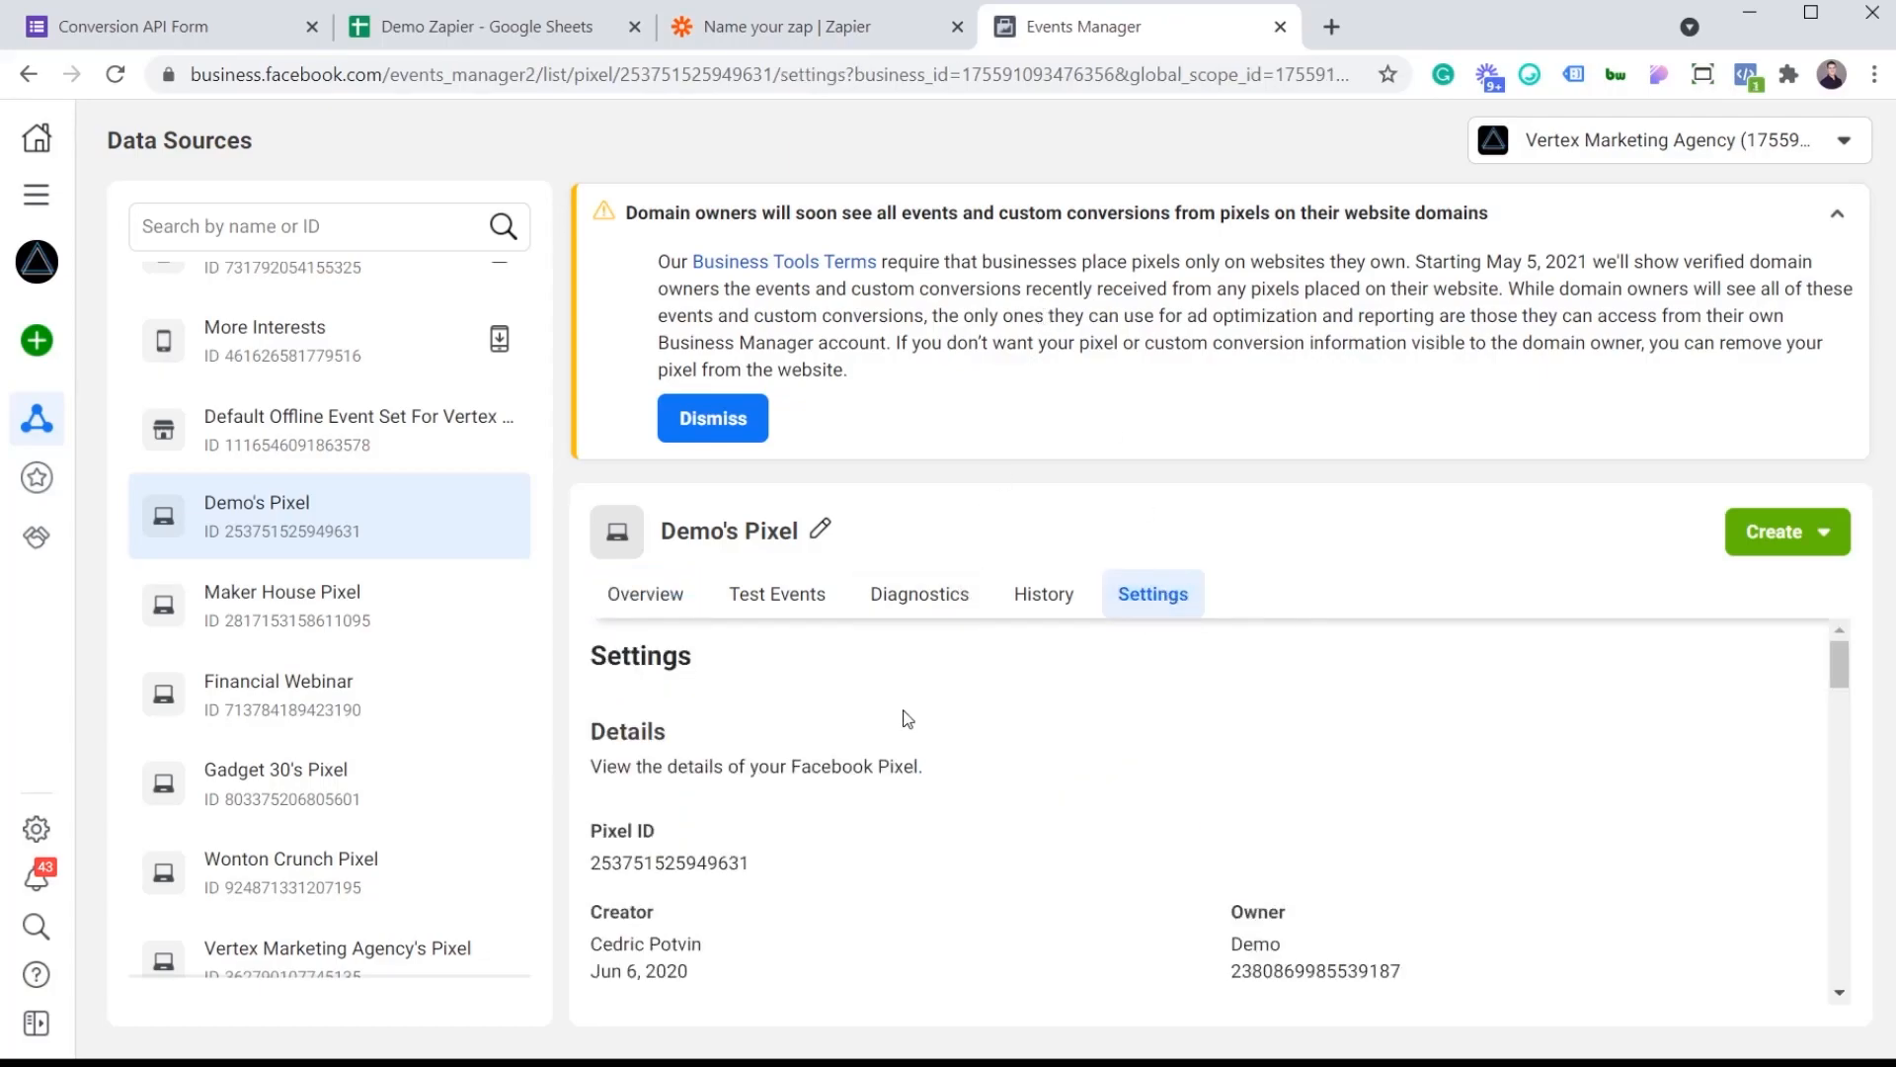
{"action": "scroll", "scroll_direction": "down", "scroll_amount": 3}
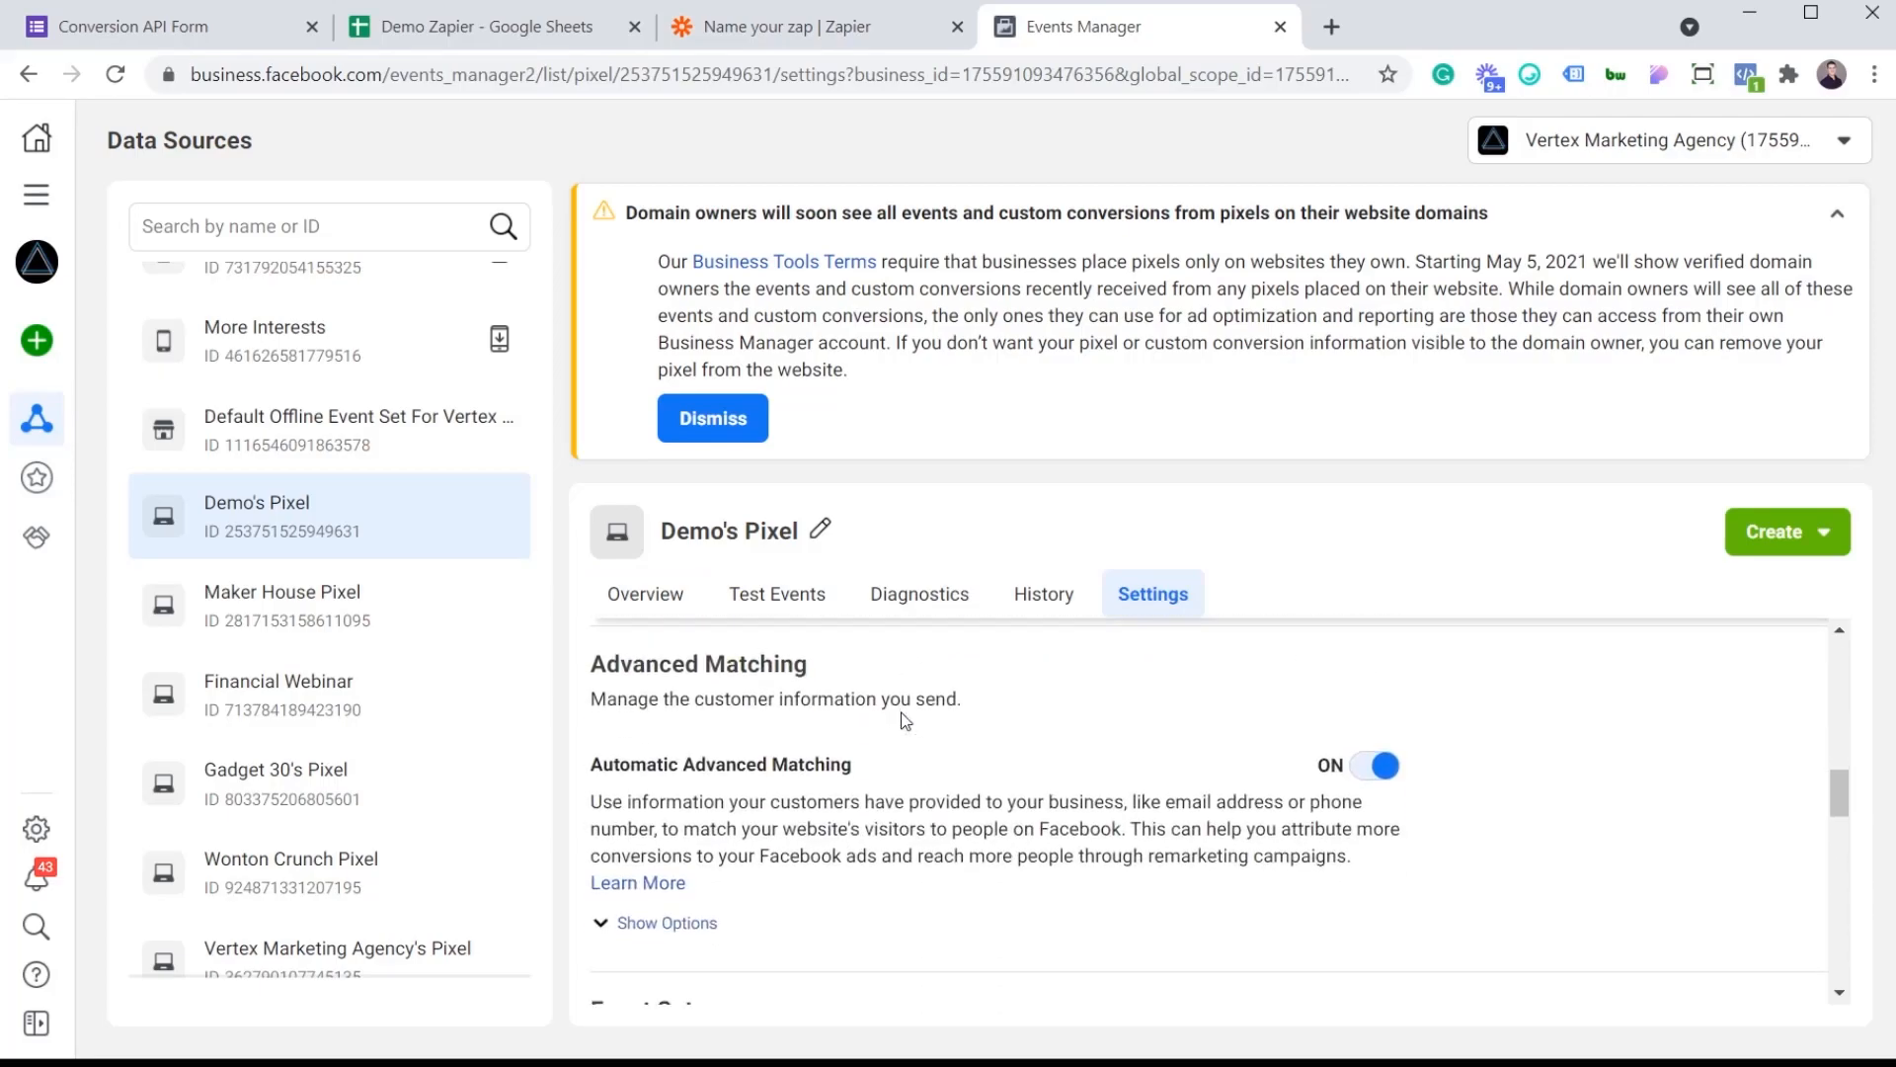
{"action": "scroll", "scroll_direction": "down", "scroll_amount": 3}
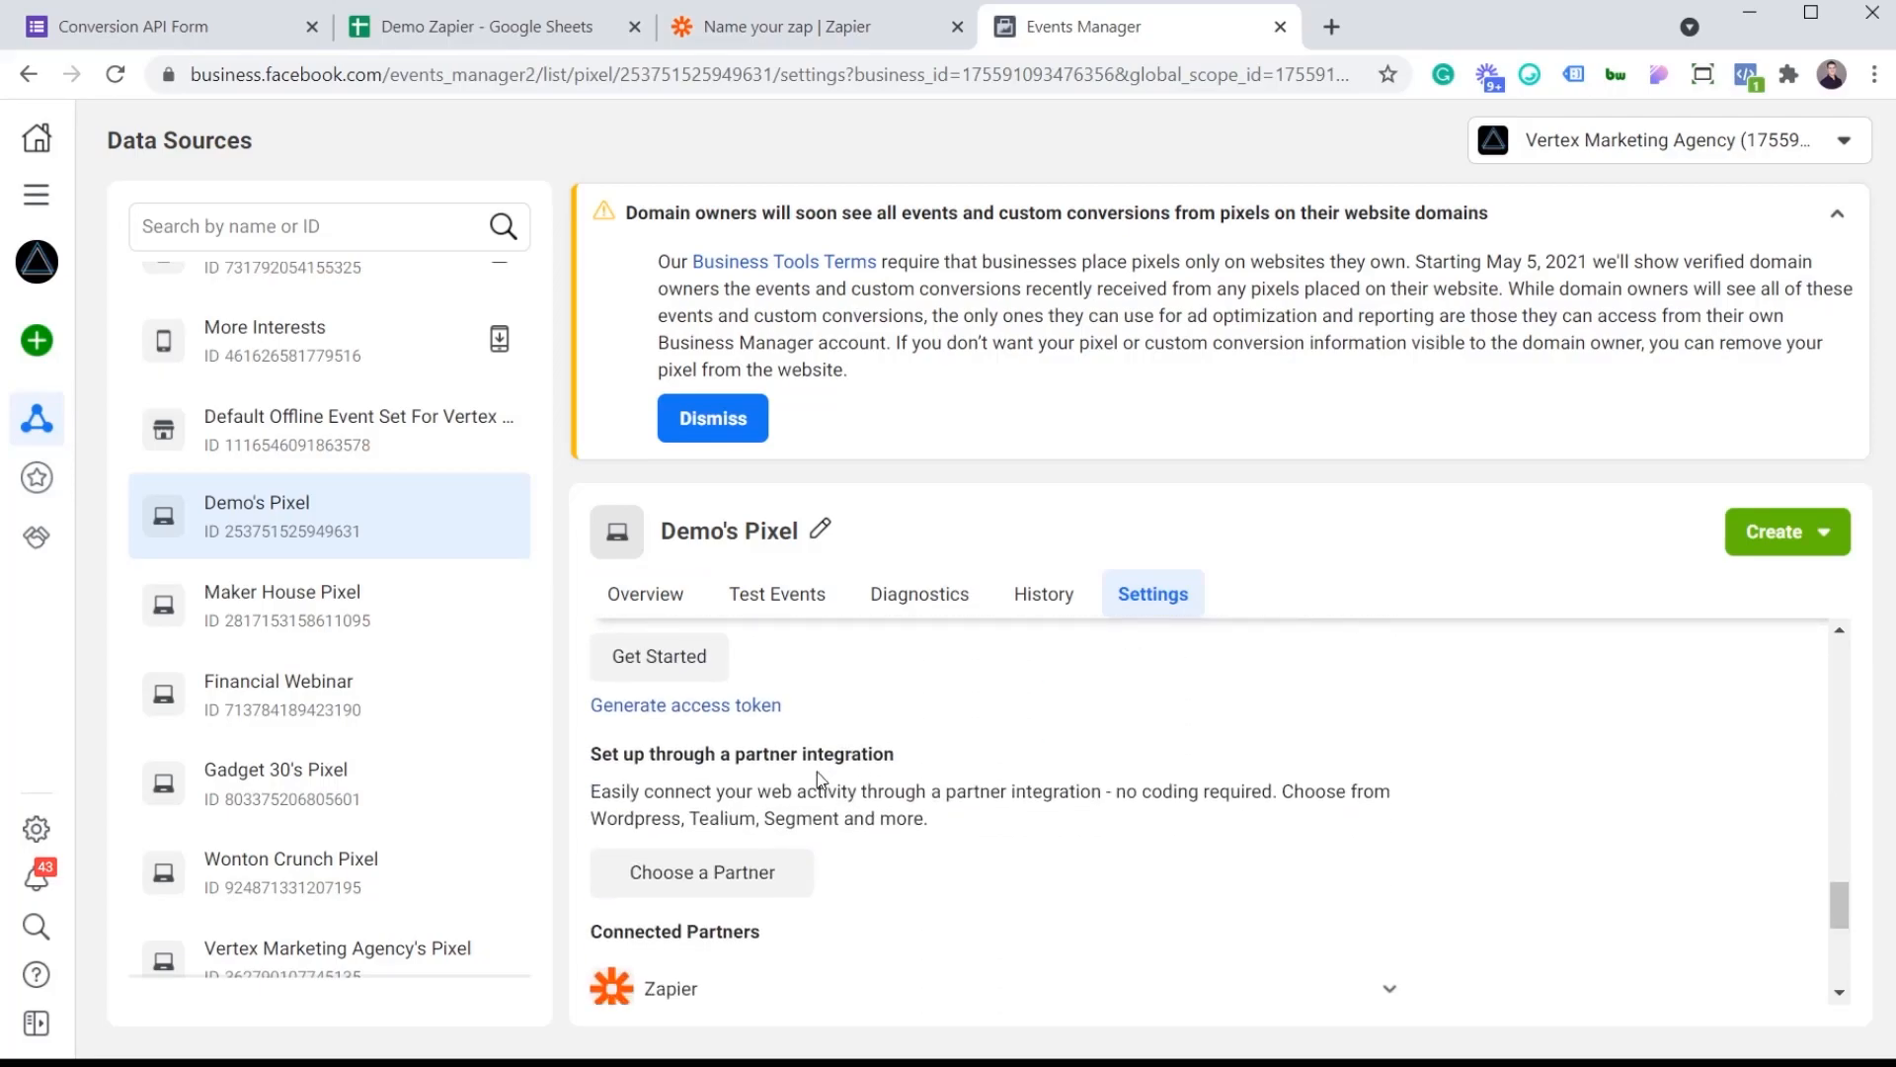
{"action": "mouse_move", "coordinate": [752, 751]}
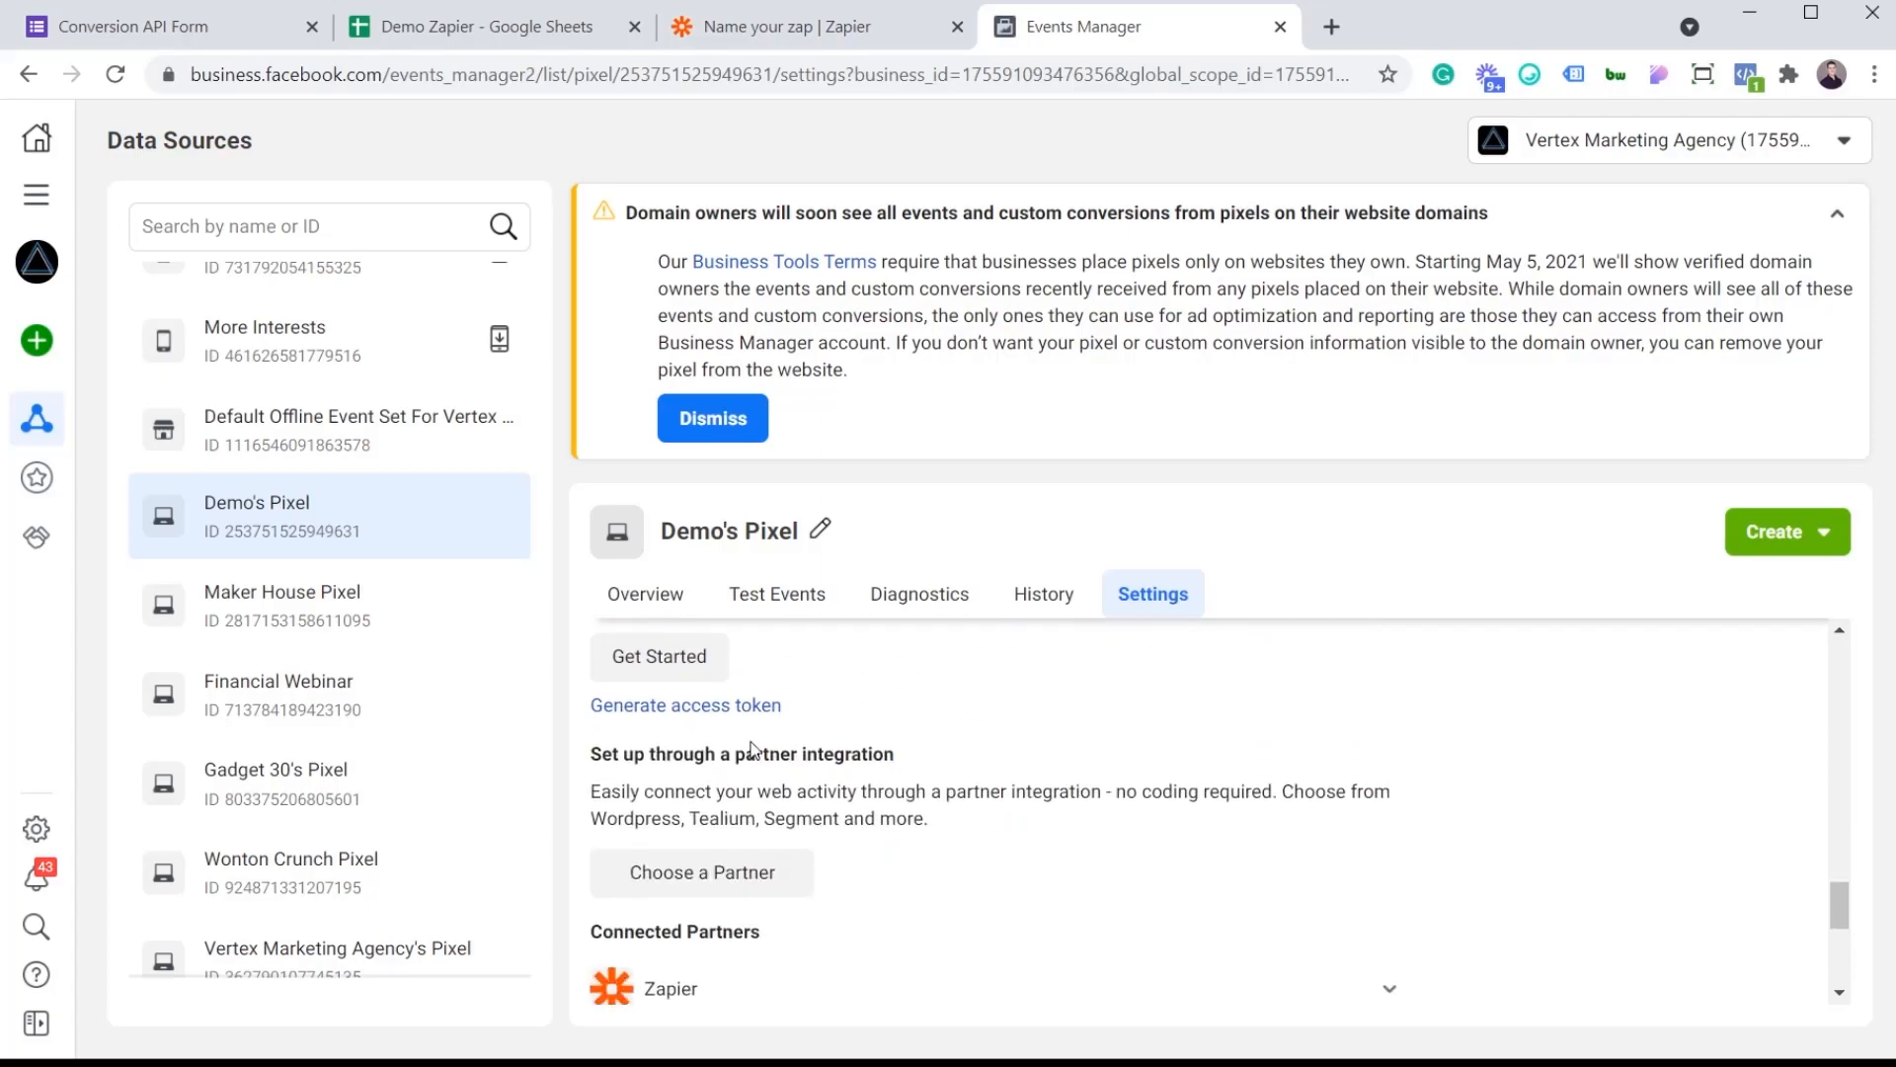
{"action": "scroll", "scroll_direction": "down", "scroll_amount": 3}
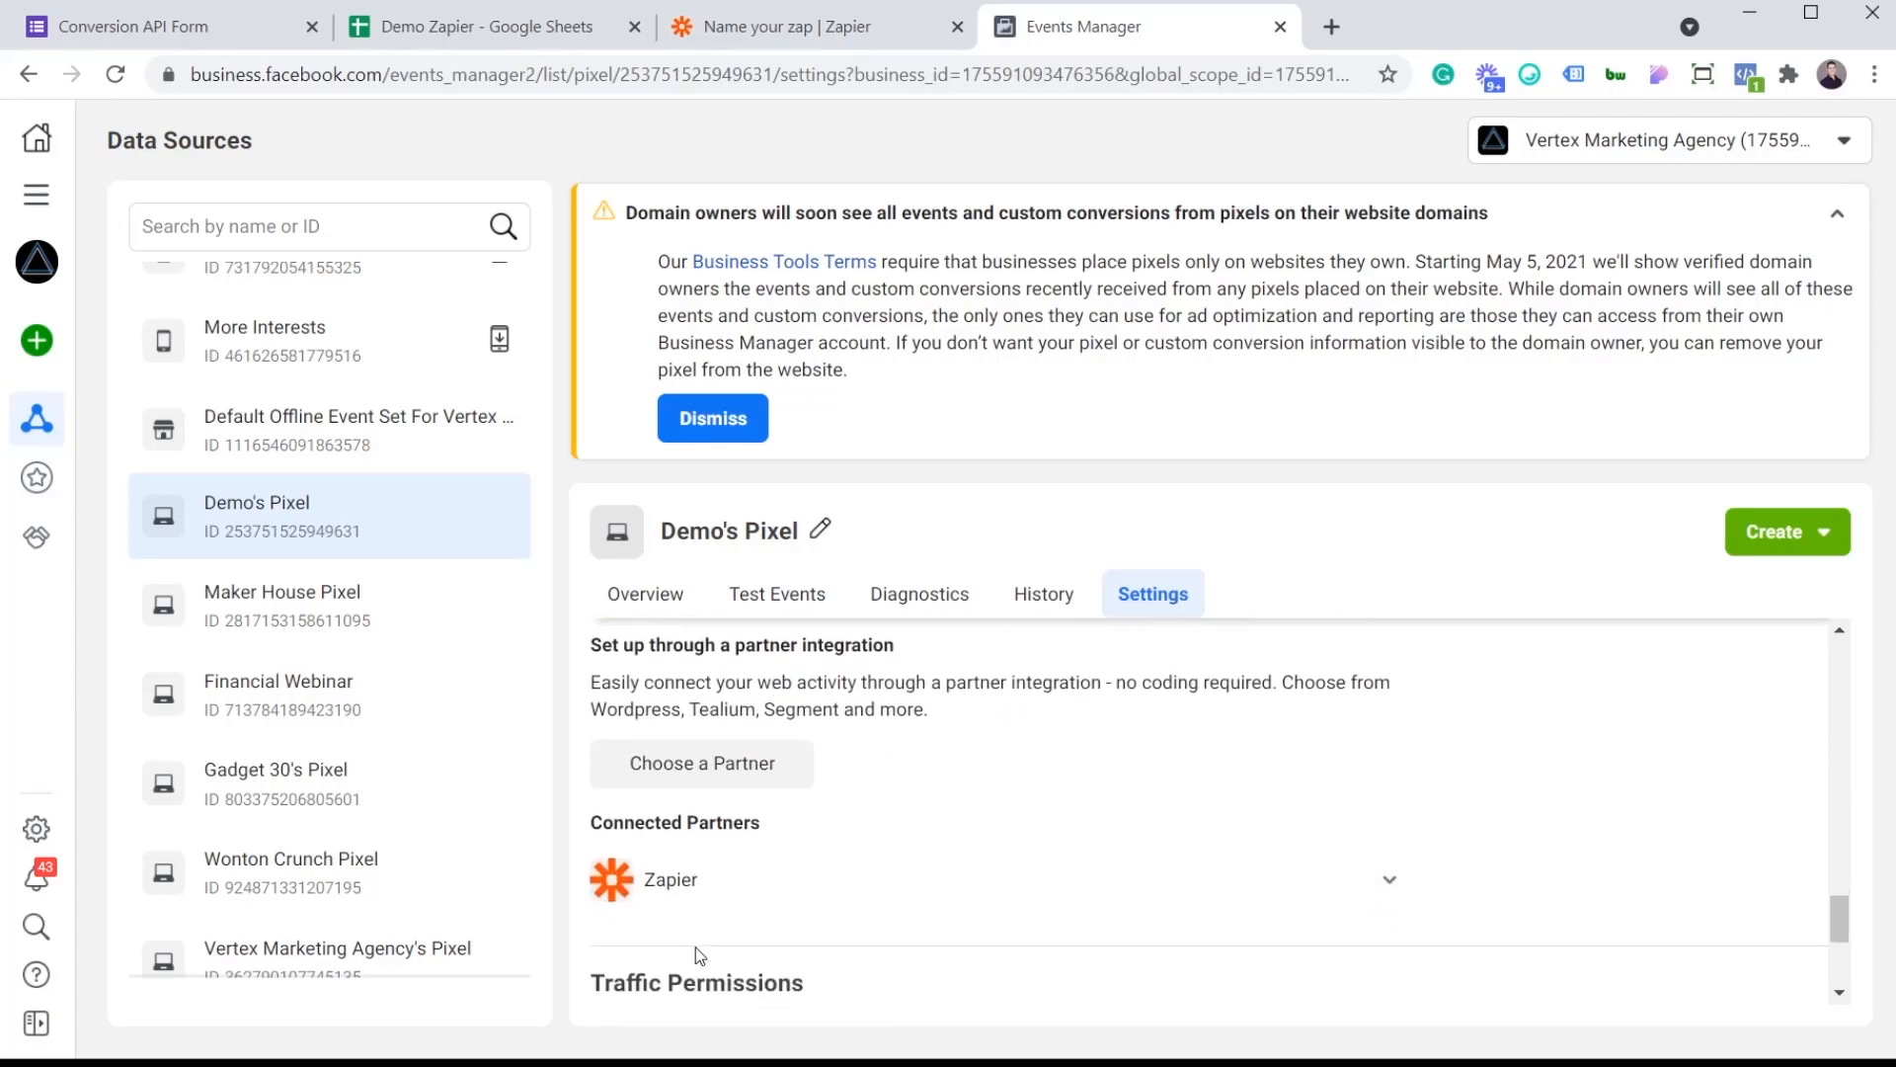
{"action": "scroll", "scroll_direction": "down", "scroll_amount": 3}
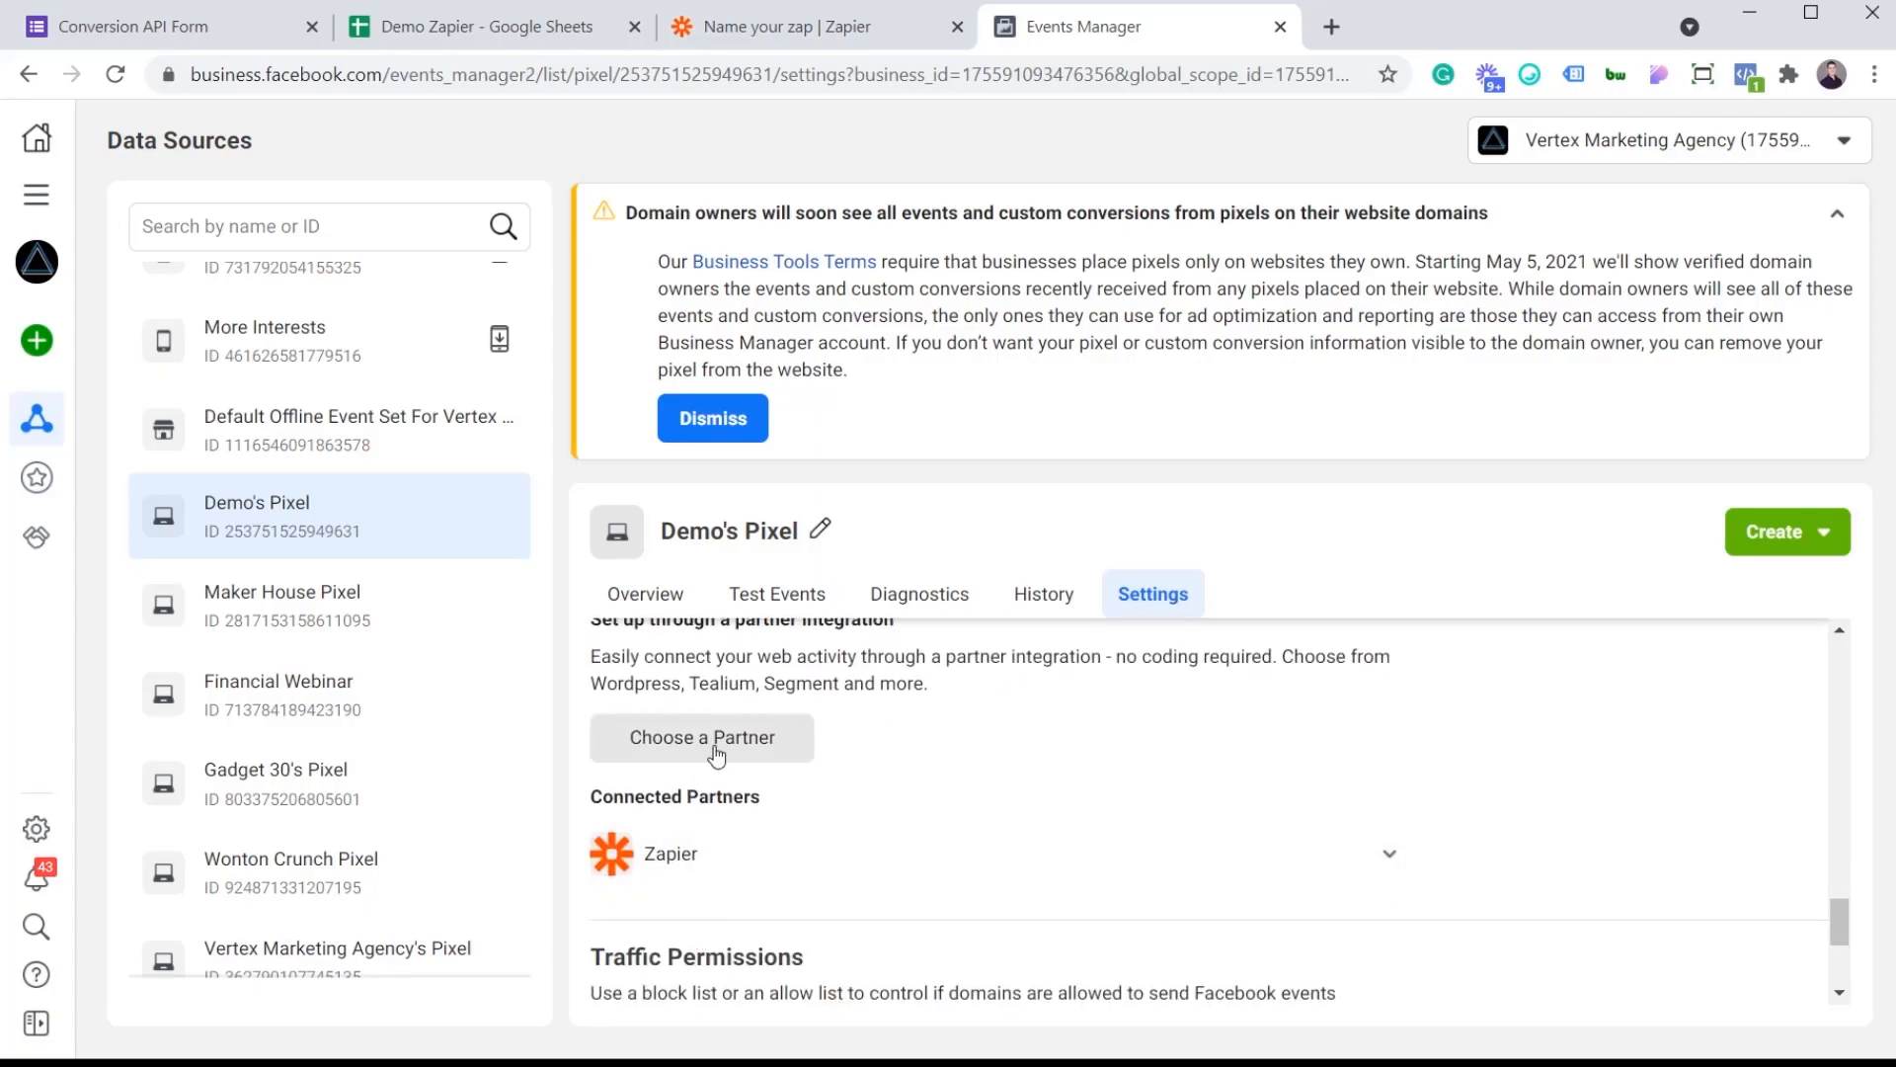
{"action": "left_click", "coordinate": [703, 737]}
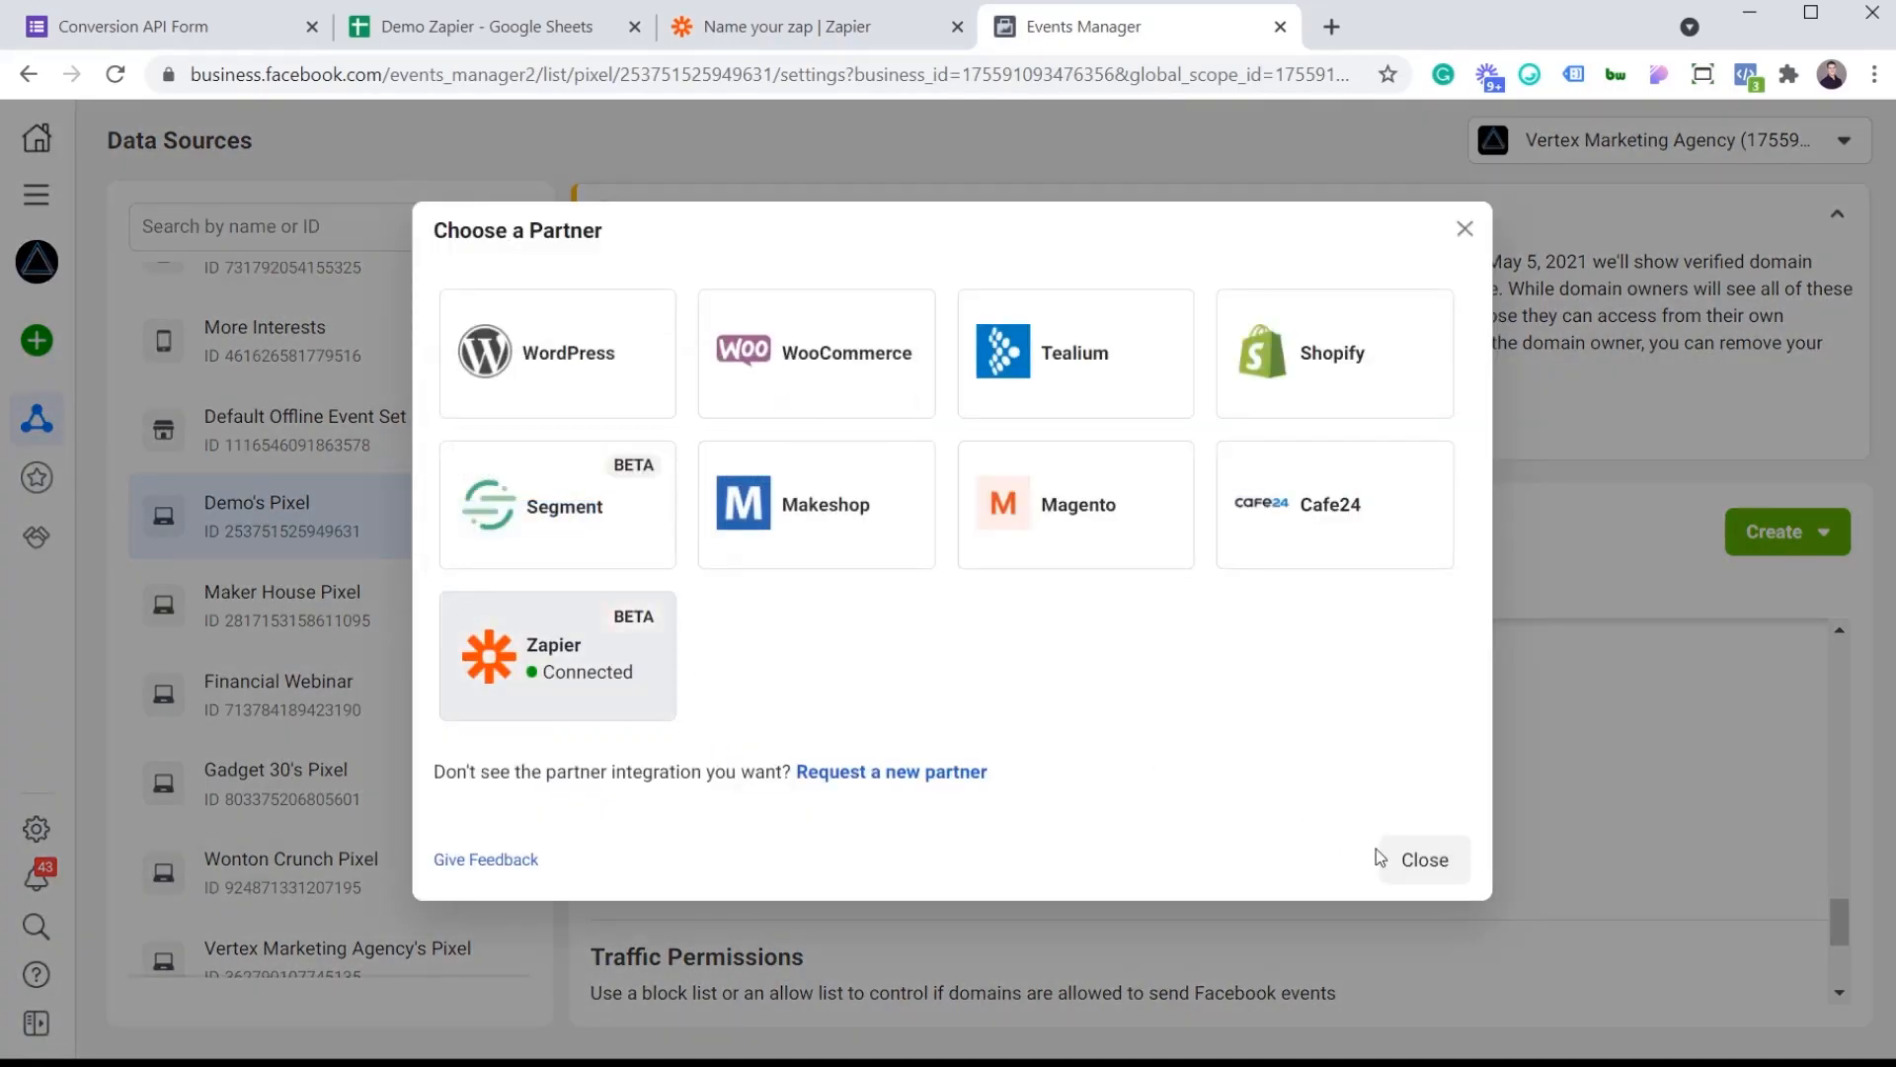
{"action": "mouse_move", "coordinate": [1375, 790]}
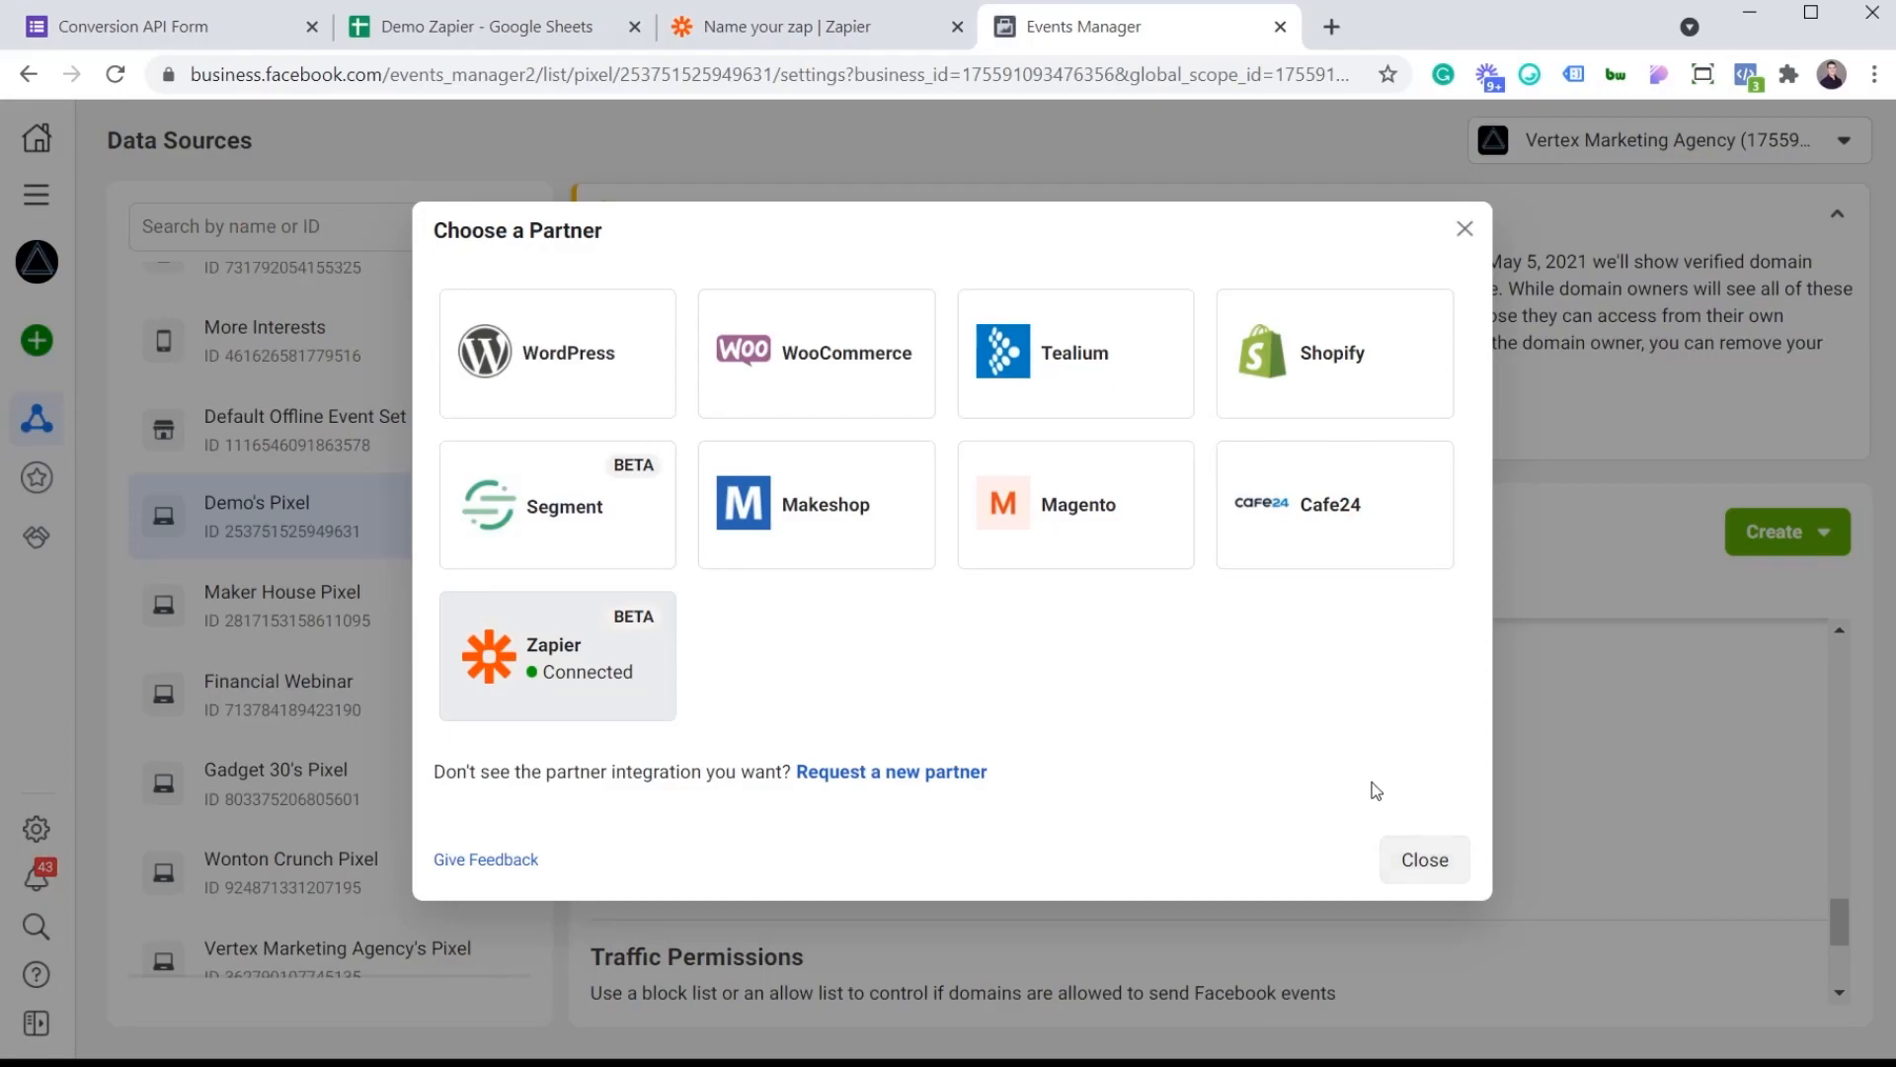
{"action": "left_click", "coordinate": [1424, 860]}
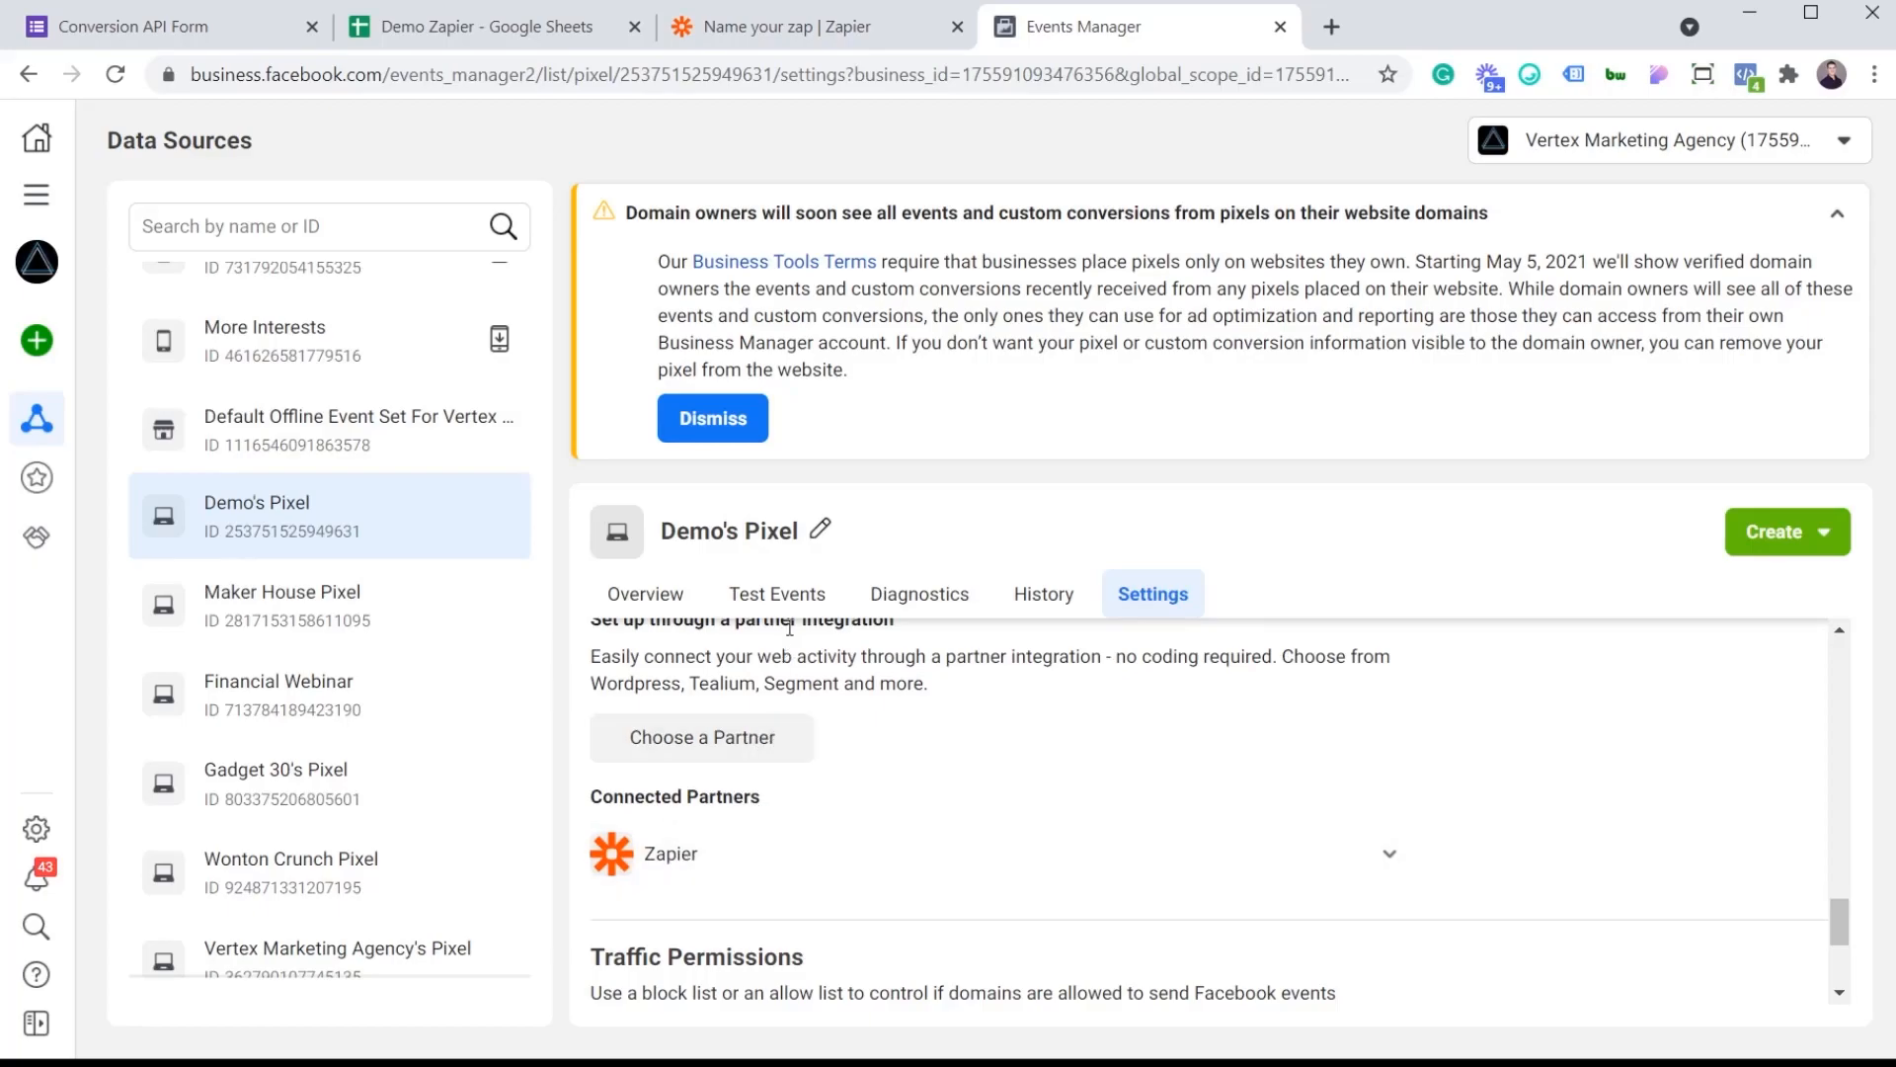
Step: Find server test code TEST25442 under Test Events, then return to the Zap's purchase step
{"action": "left_click", "coordinate": [777, 593]}
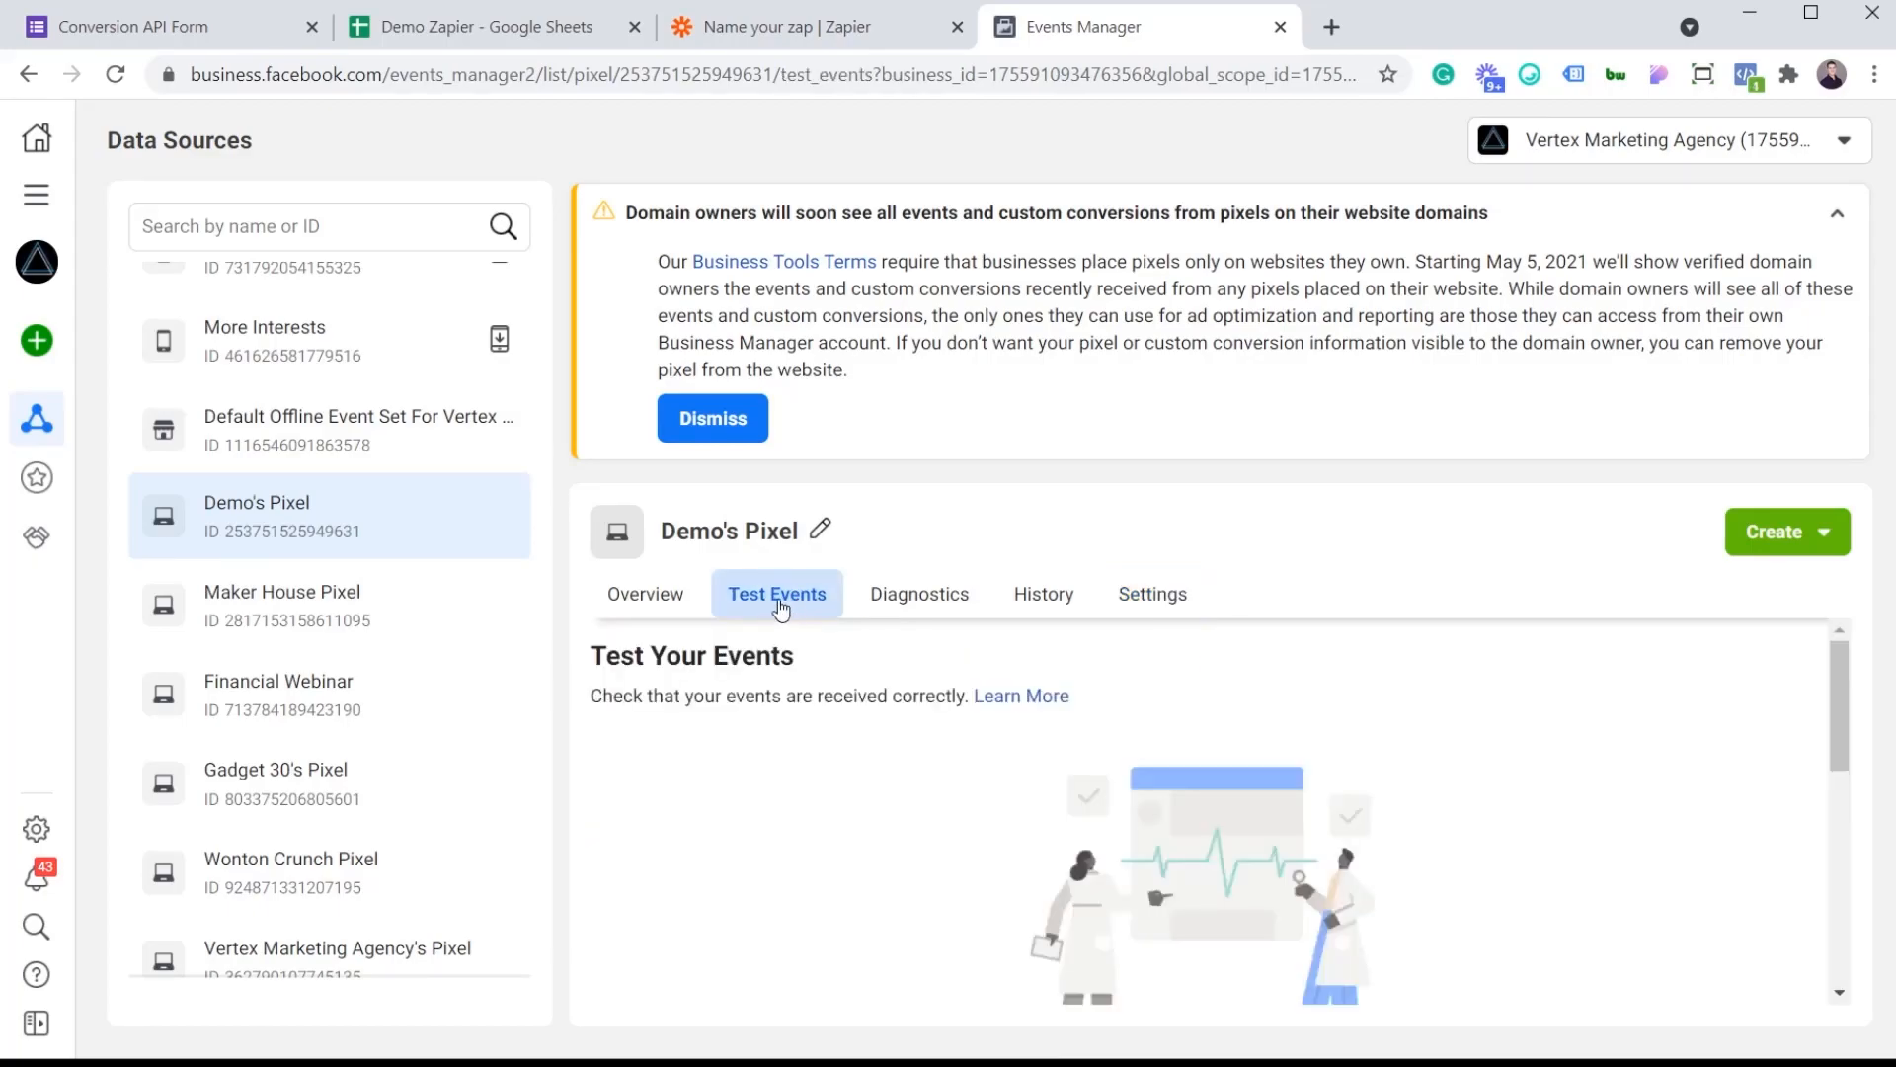
{"action": "left_click", "coordinate": [776, 595]}
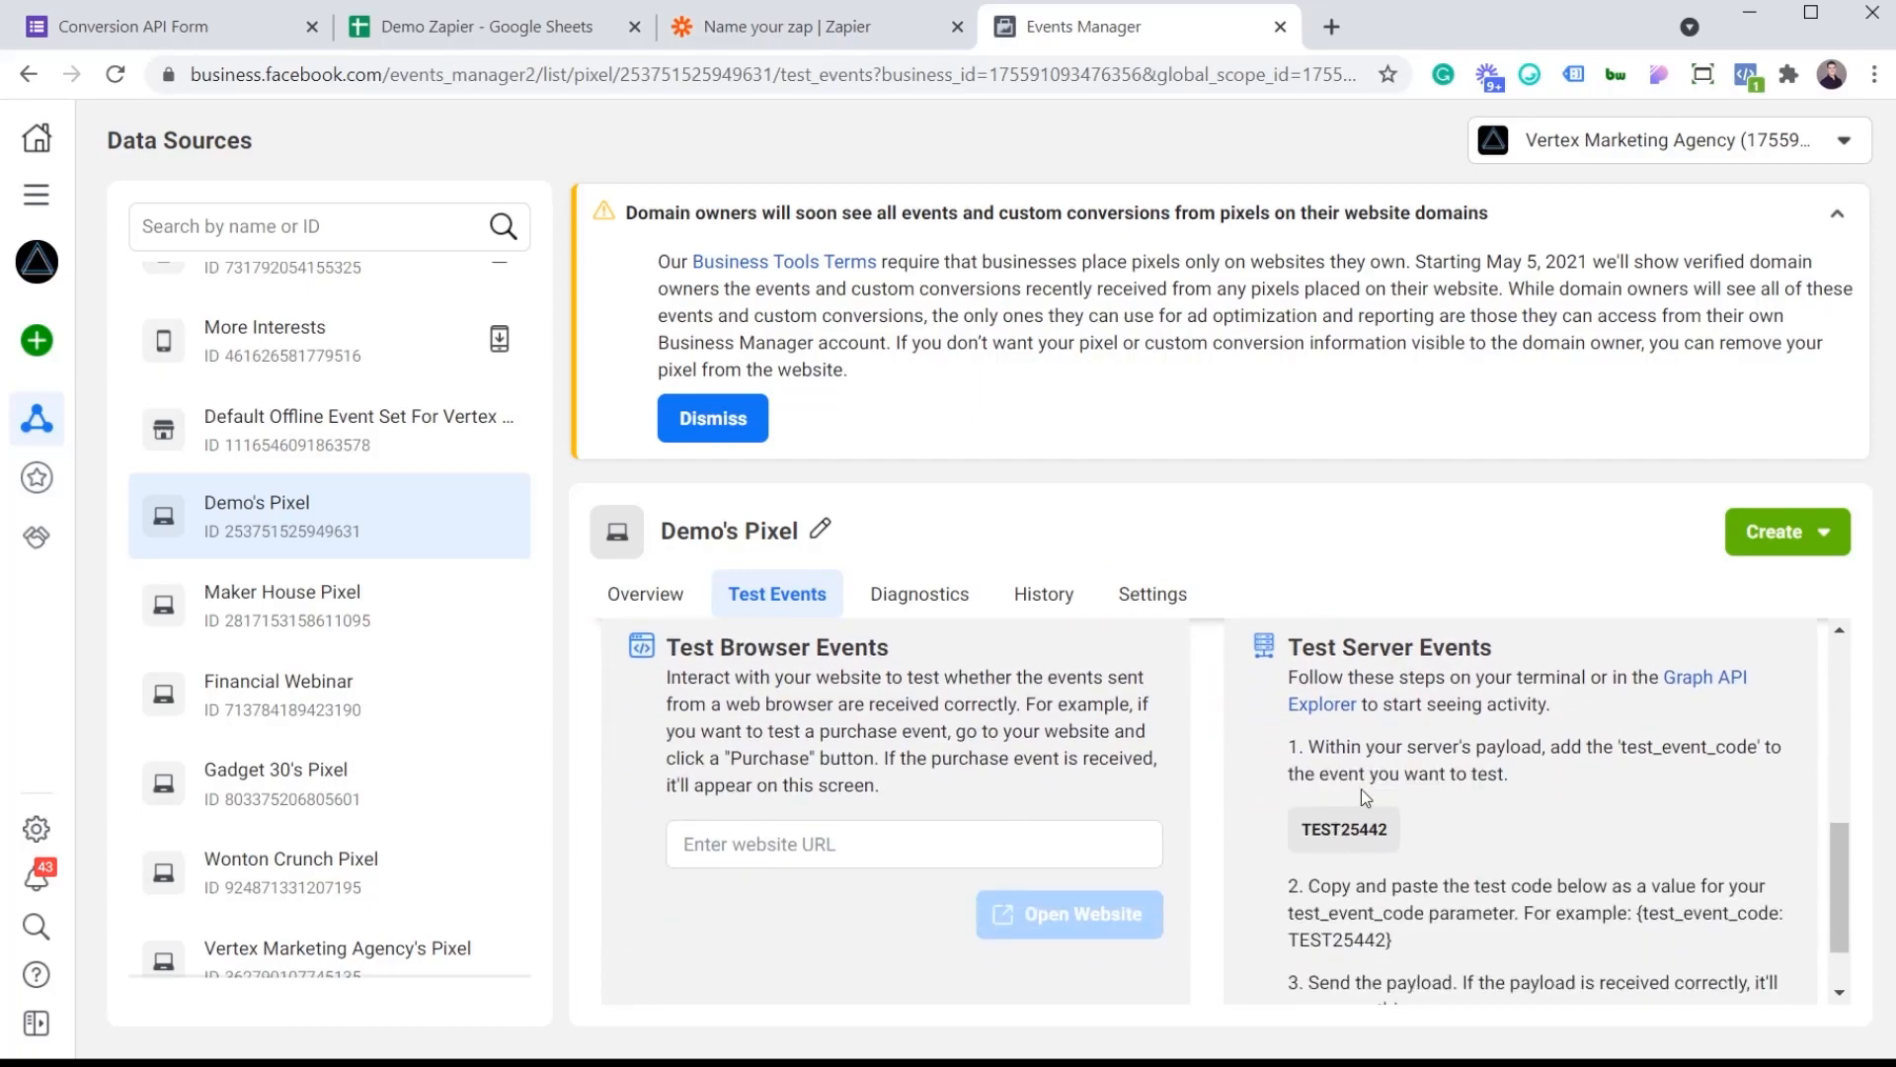
{"action": "mouse_move", "coordinate": [1507, 850]}
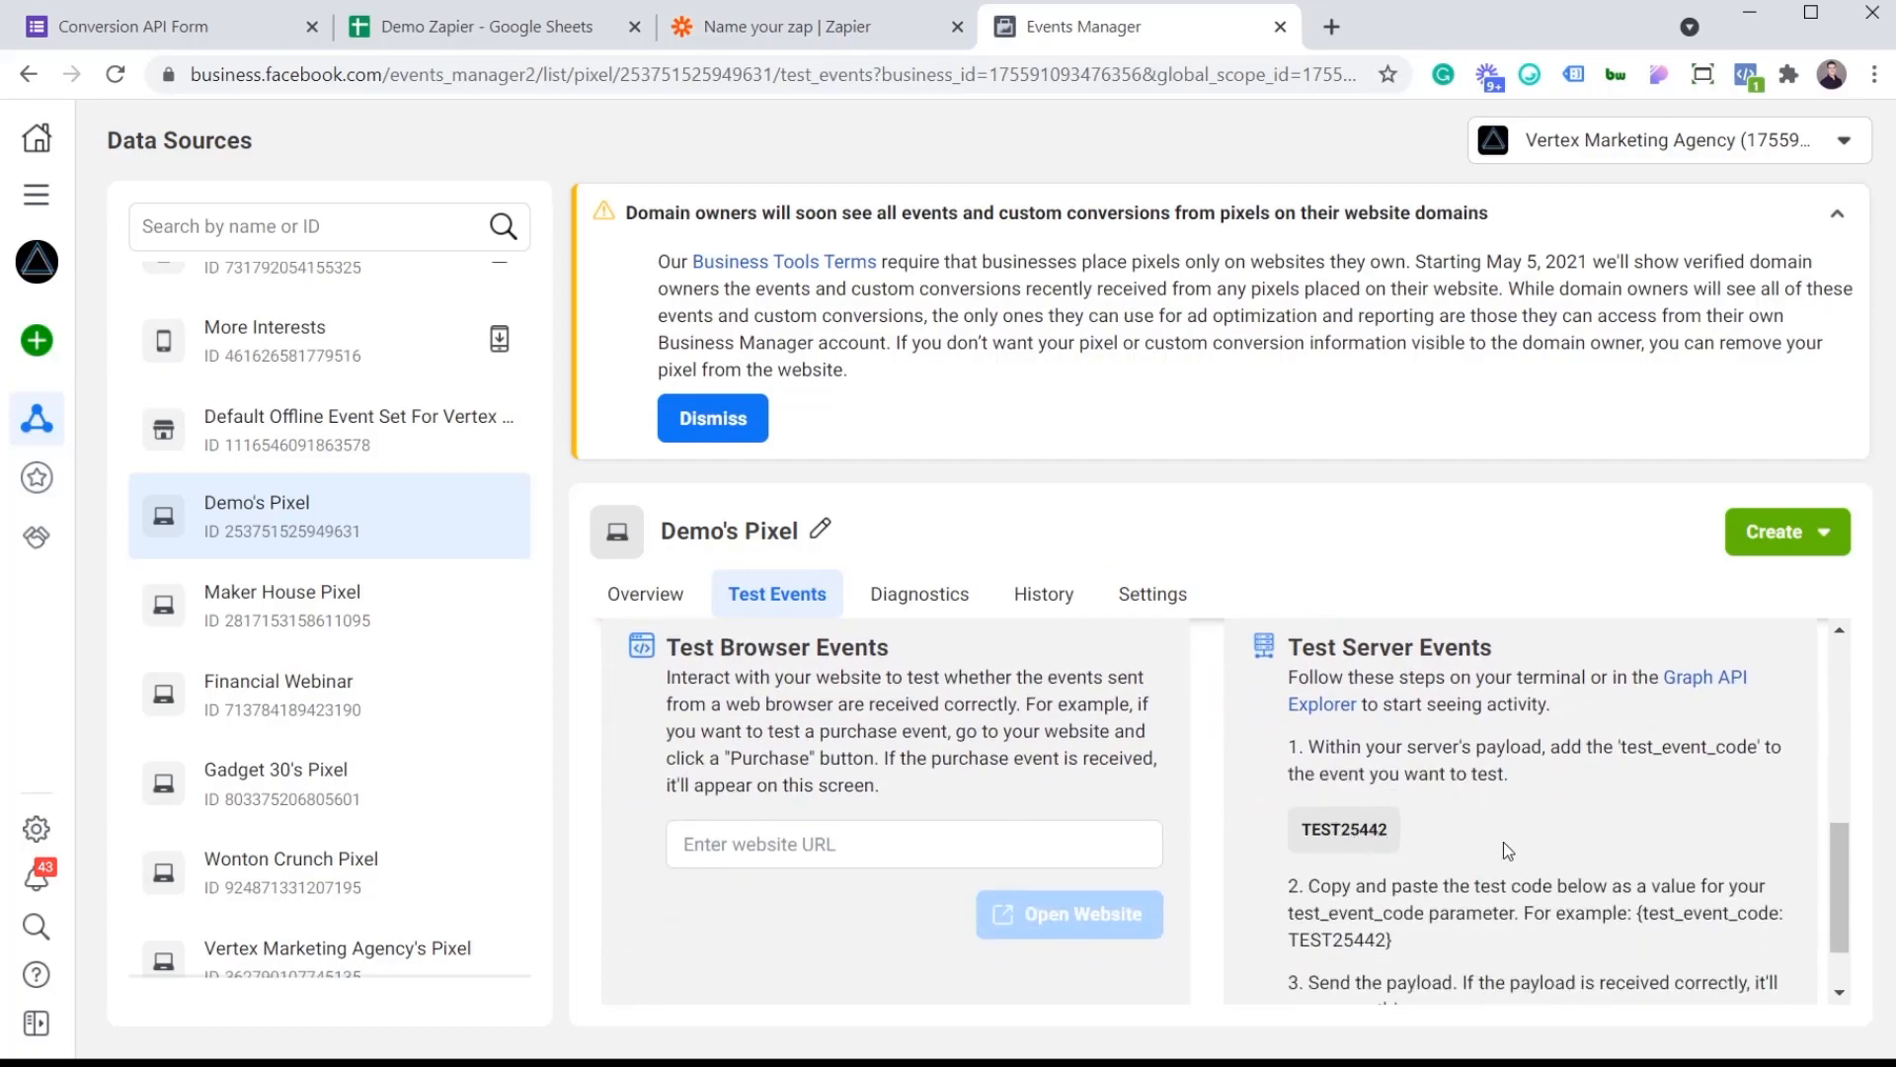
{"action": "mouse_move", "coordinate": [1344, 829]}
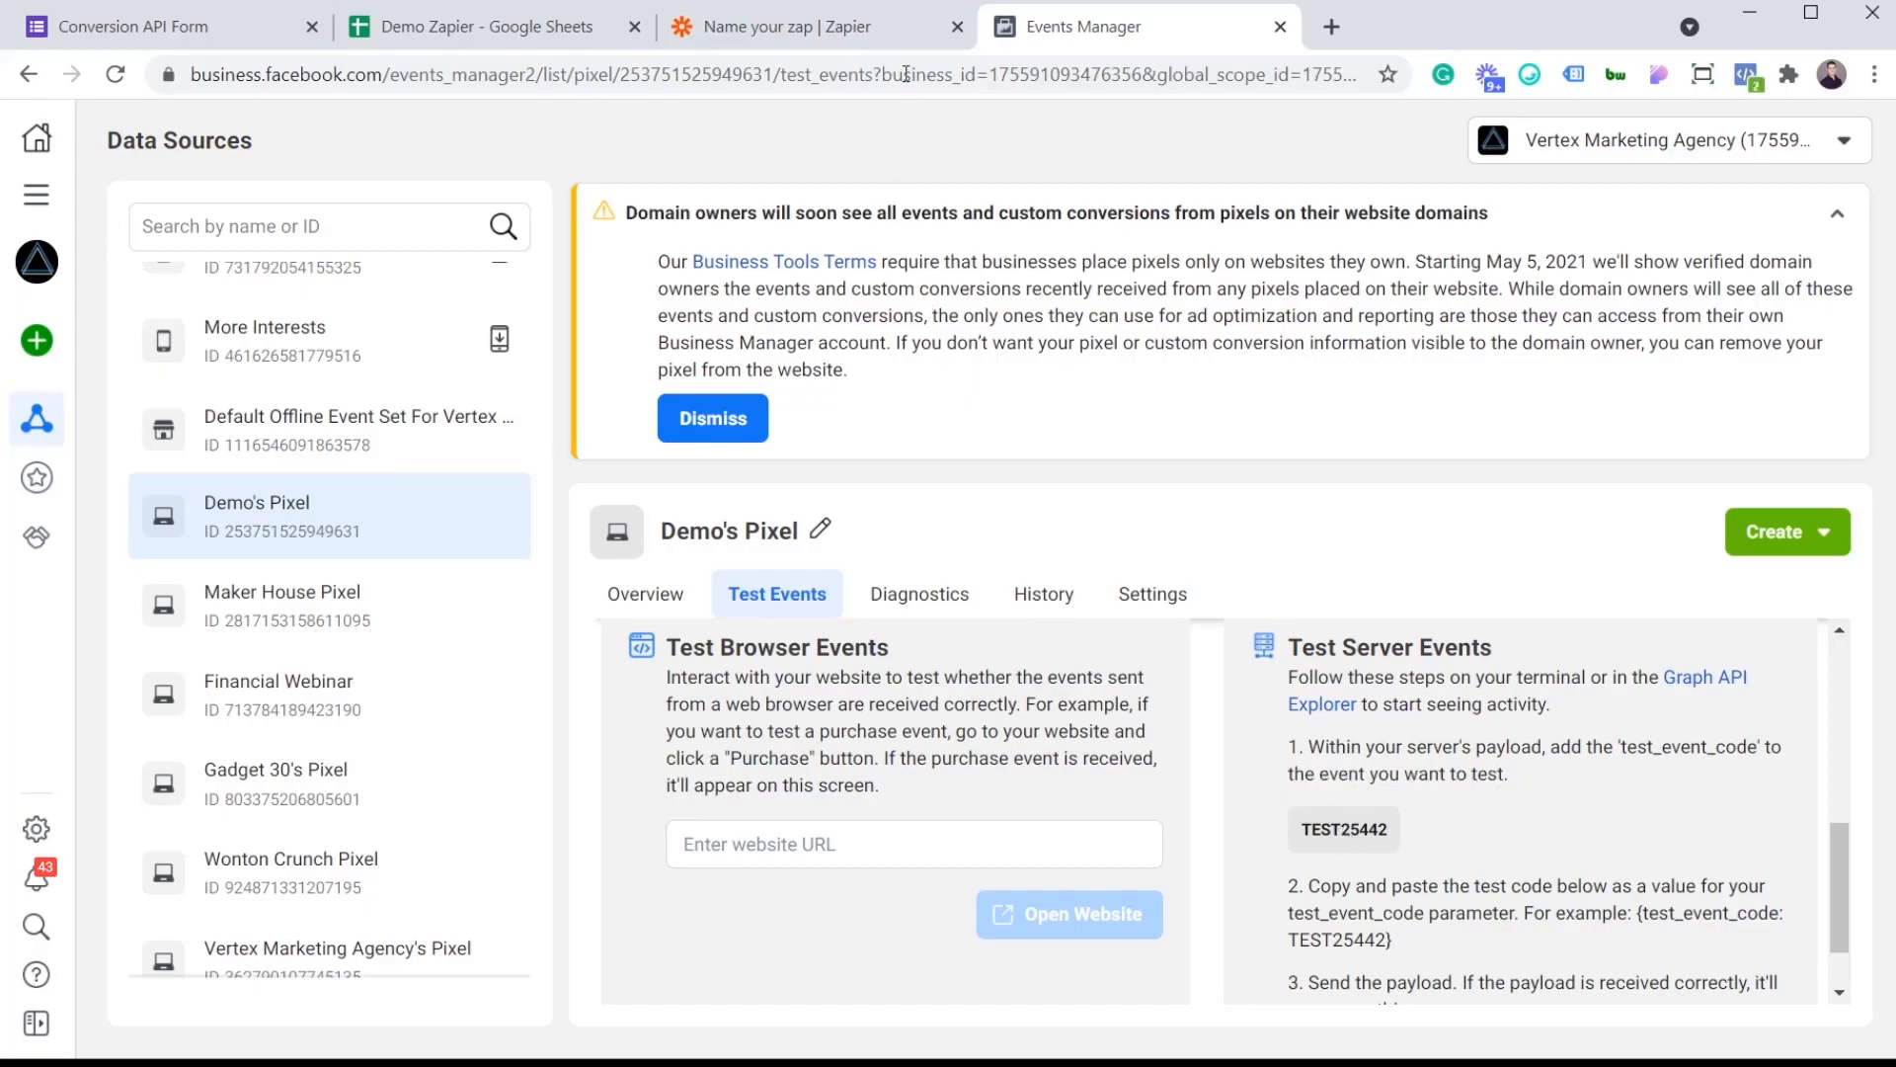
{"action": "left_click", "coordinate": [811, 26]}
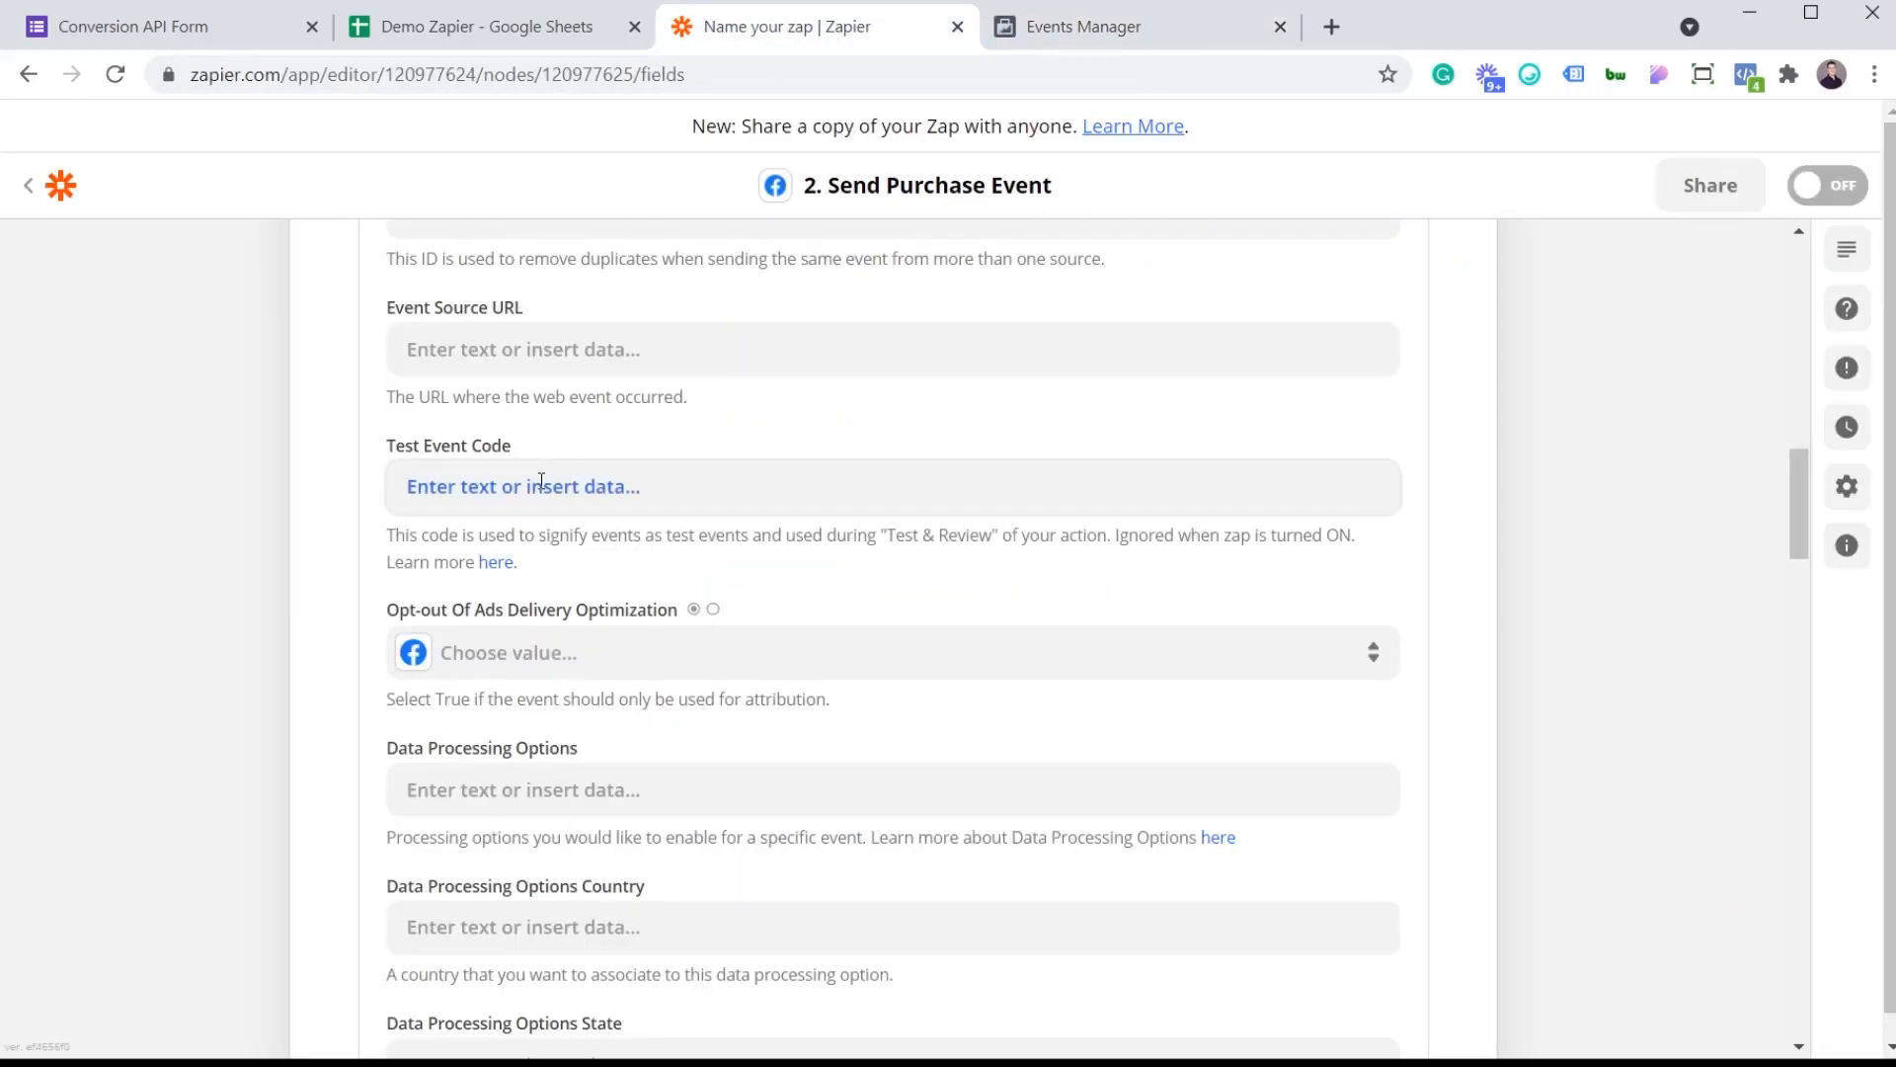
{"action": "type", "text": "TEST25442"}
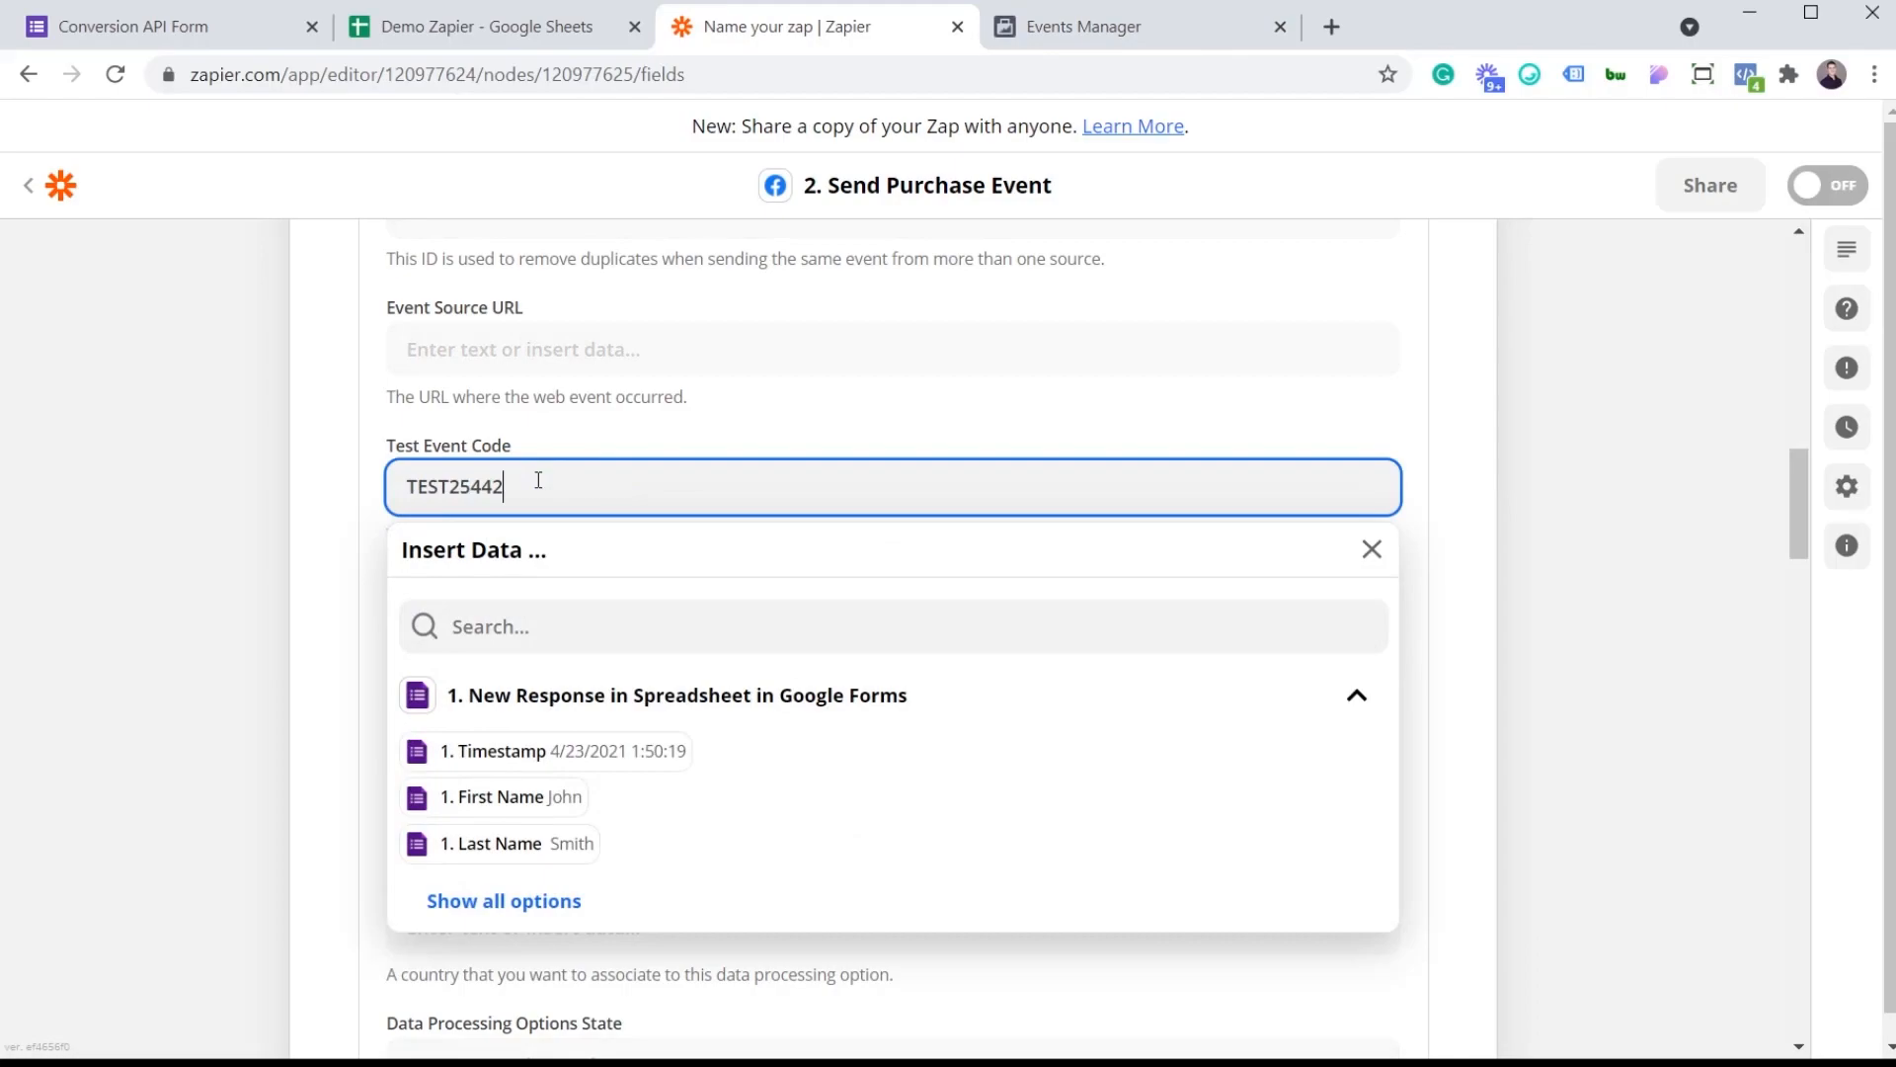
{"action": "left_click", "coordinate": [1523, 509]}
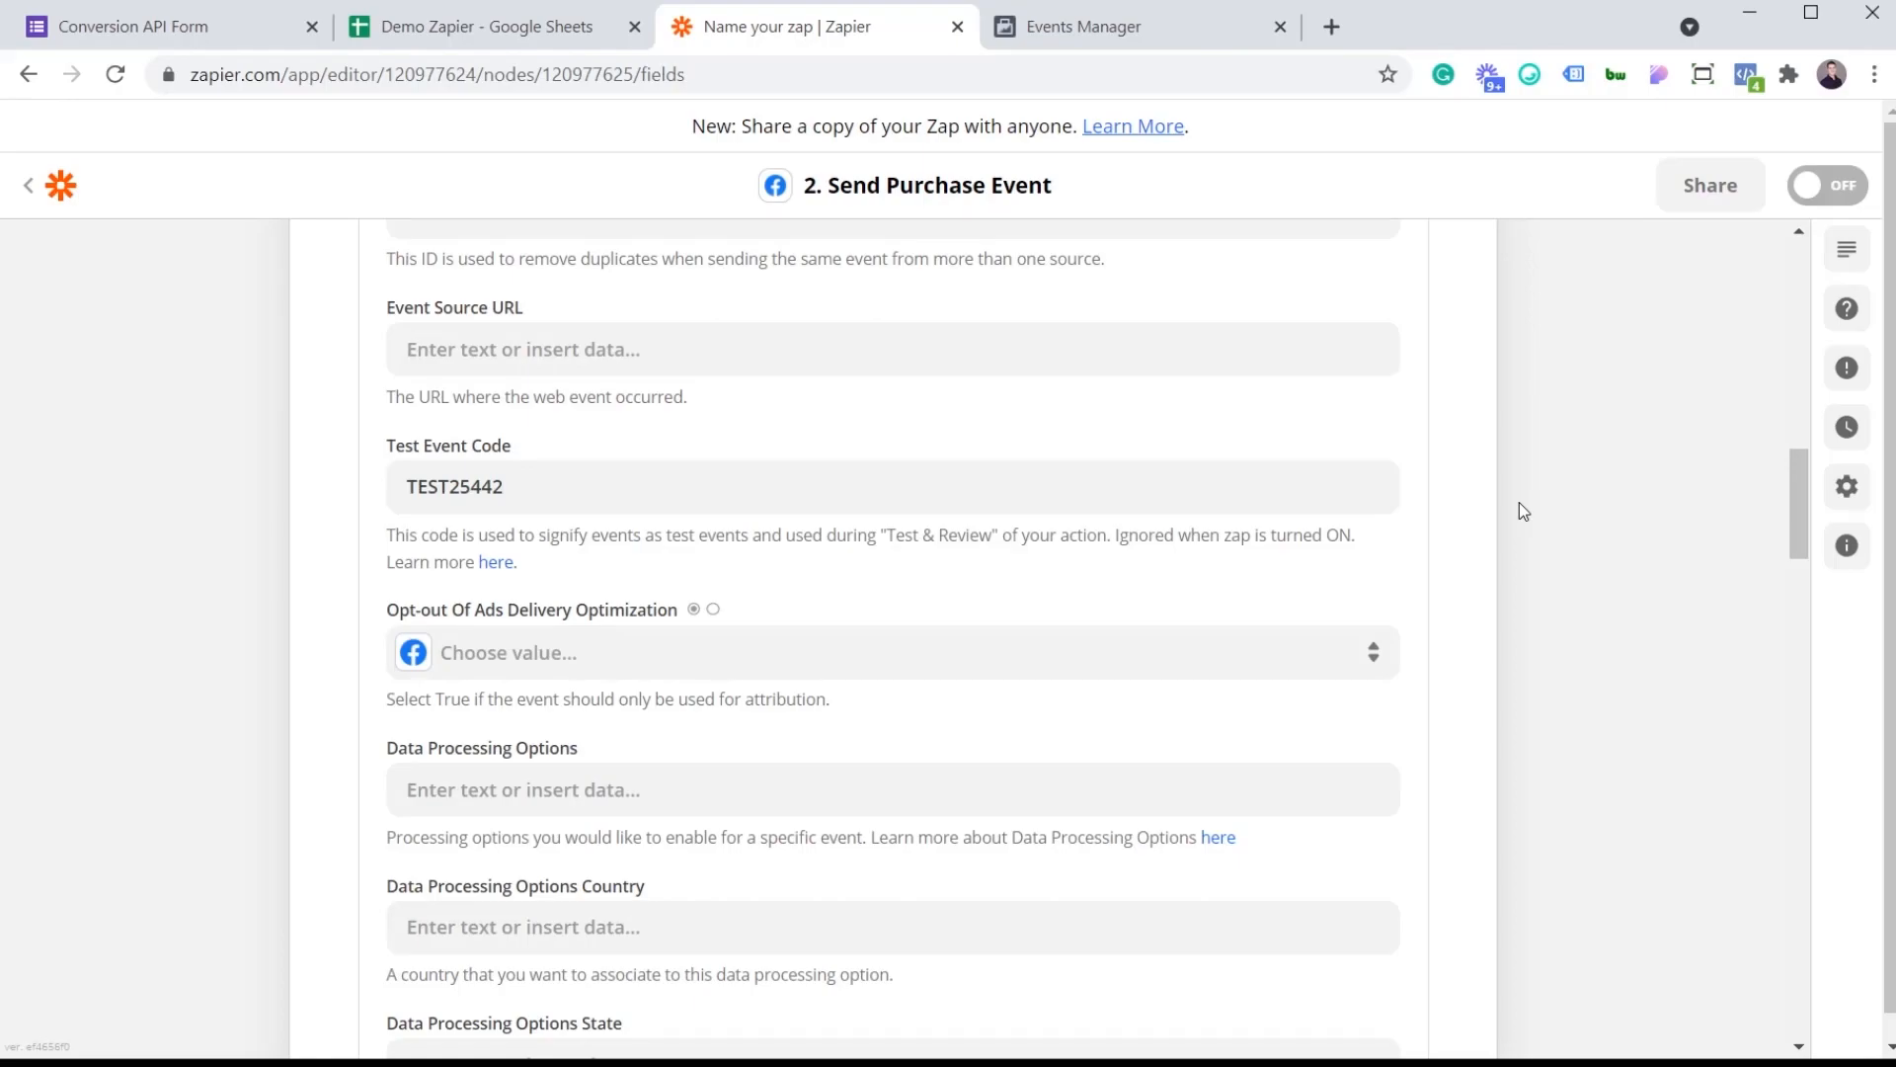
{"action": "mouse_move", "coordinate": [1802, 241]}
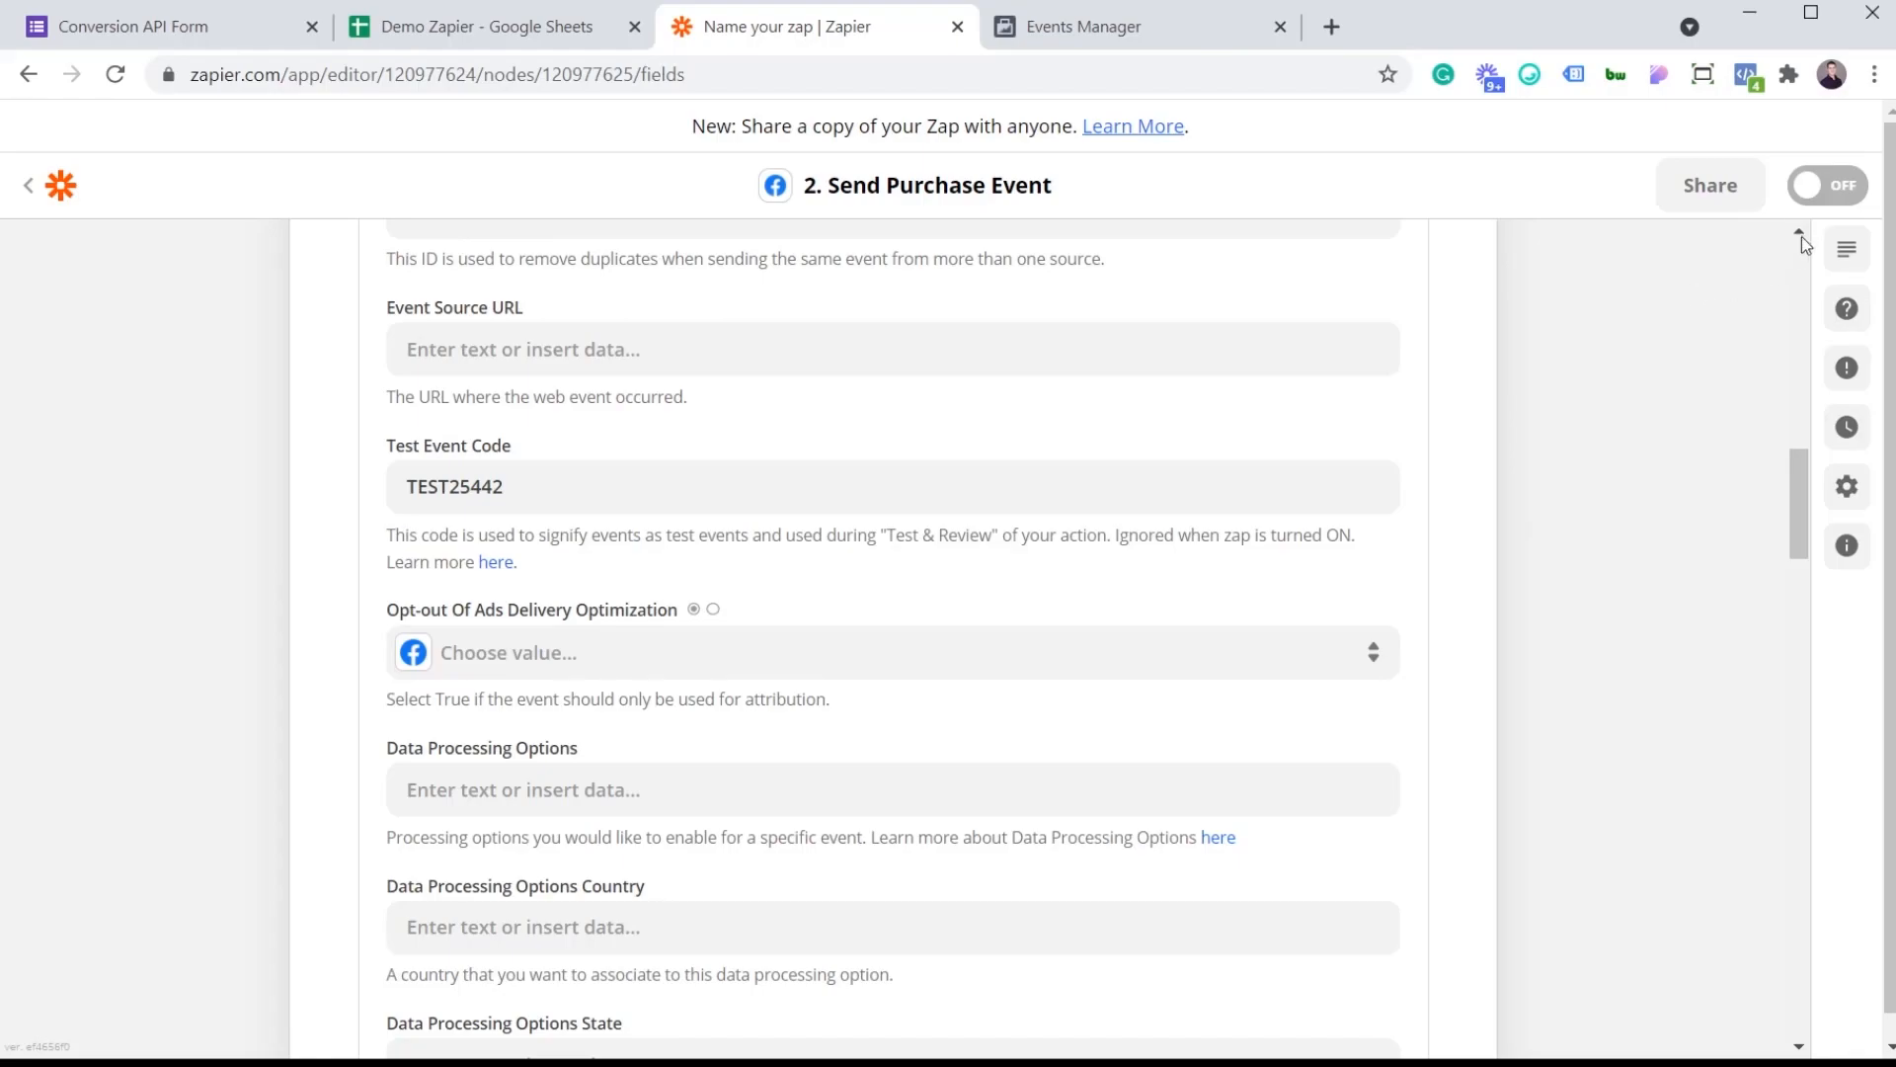
{"action": "mouse_move", "coordinate": [1829, 185]}
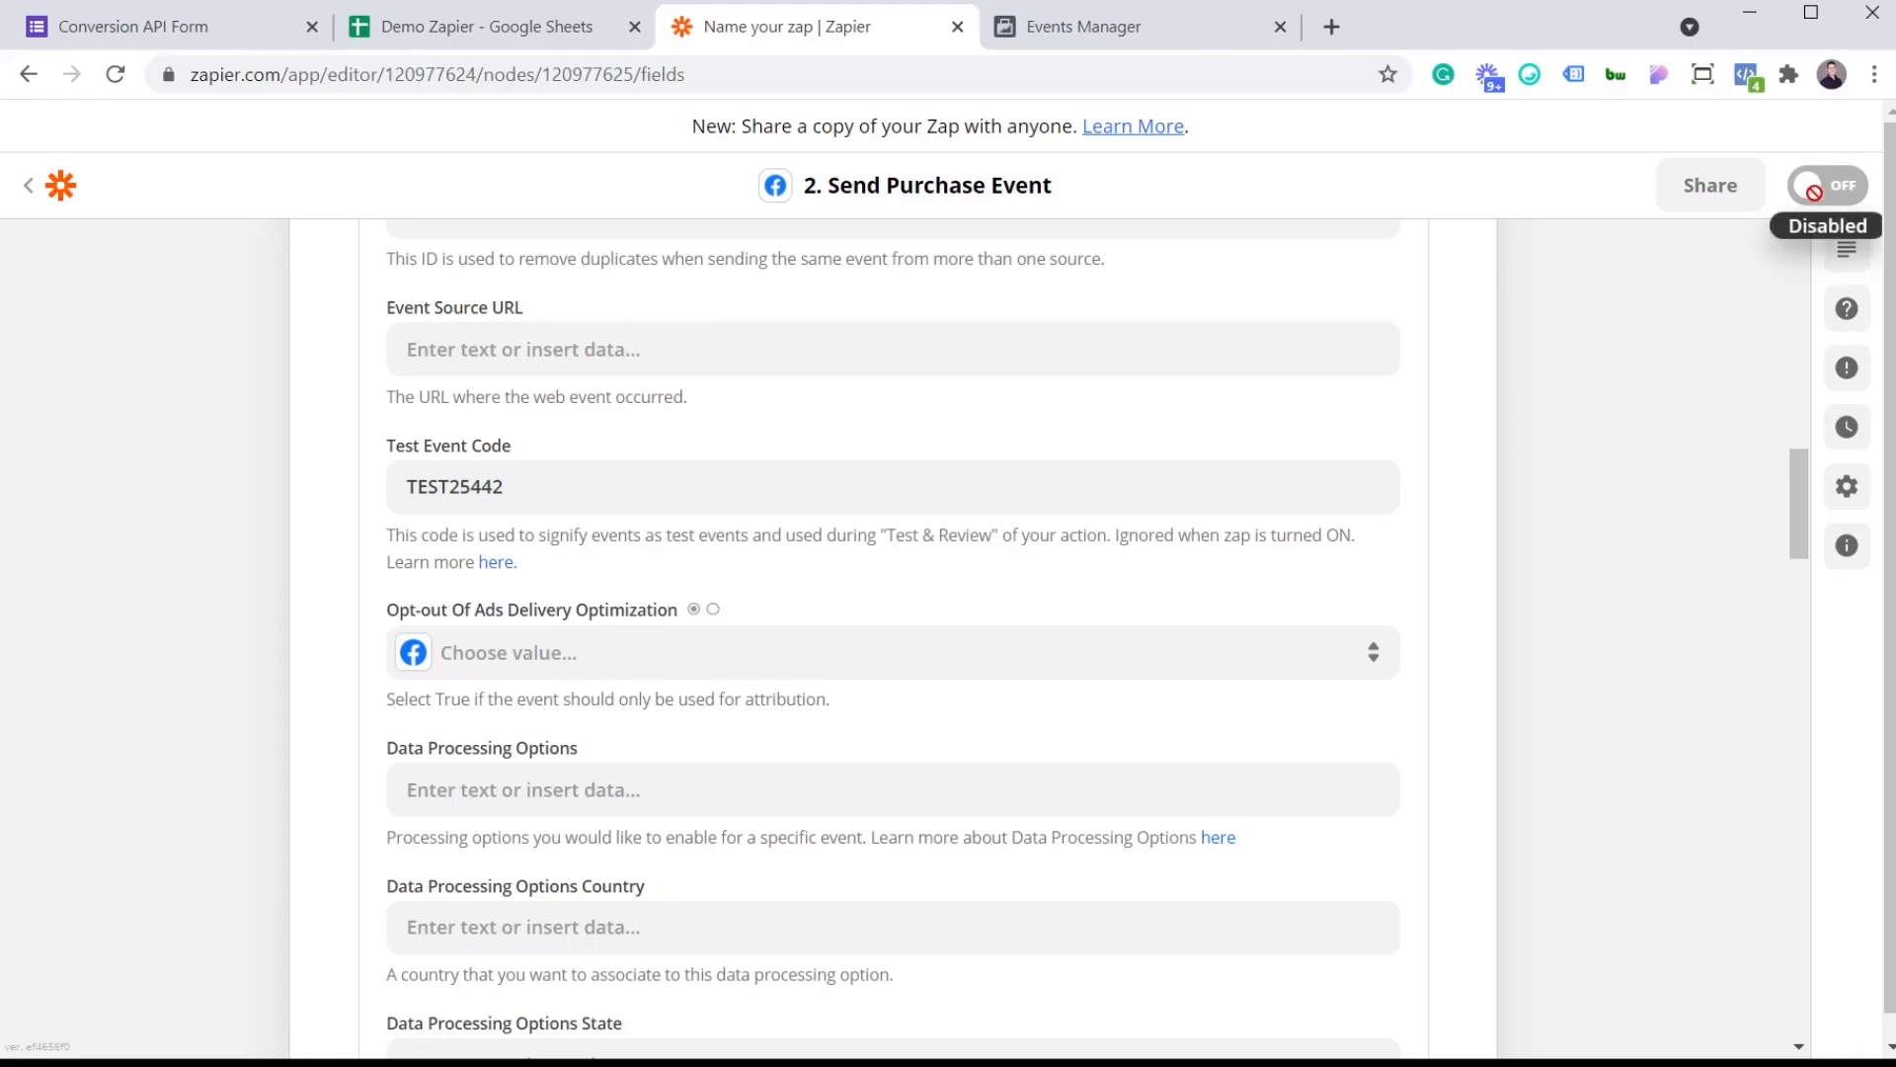
{"action": "mouse_move", "coordinate": [1769, 259]}
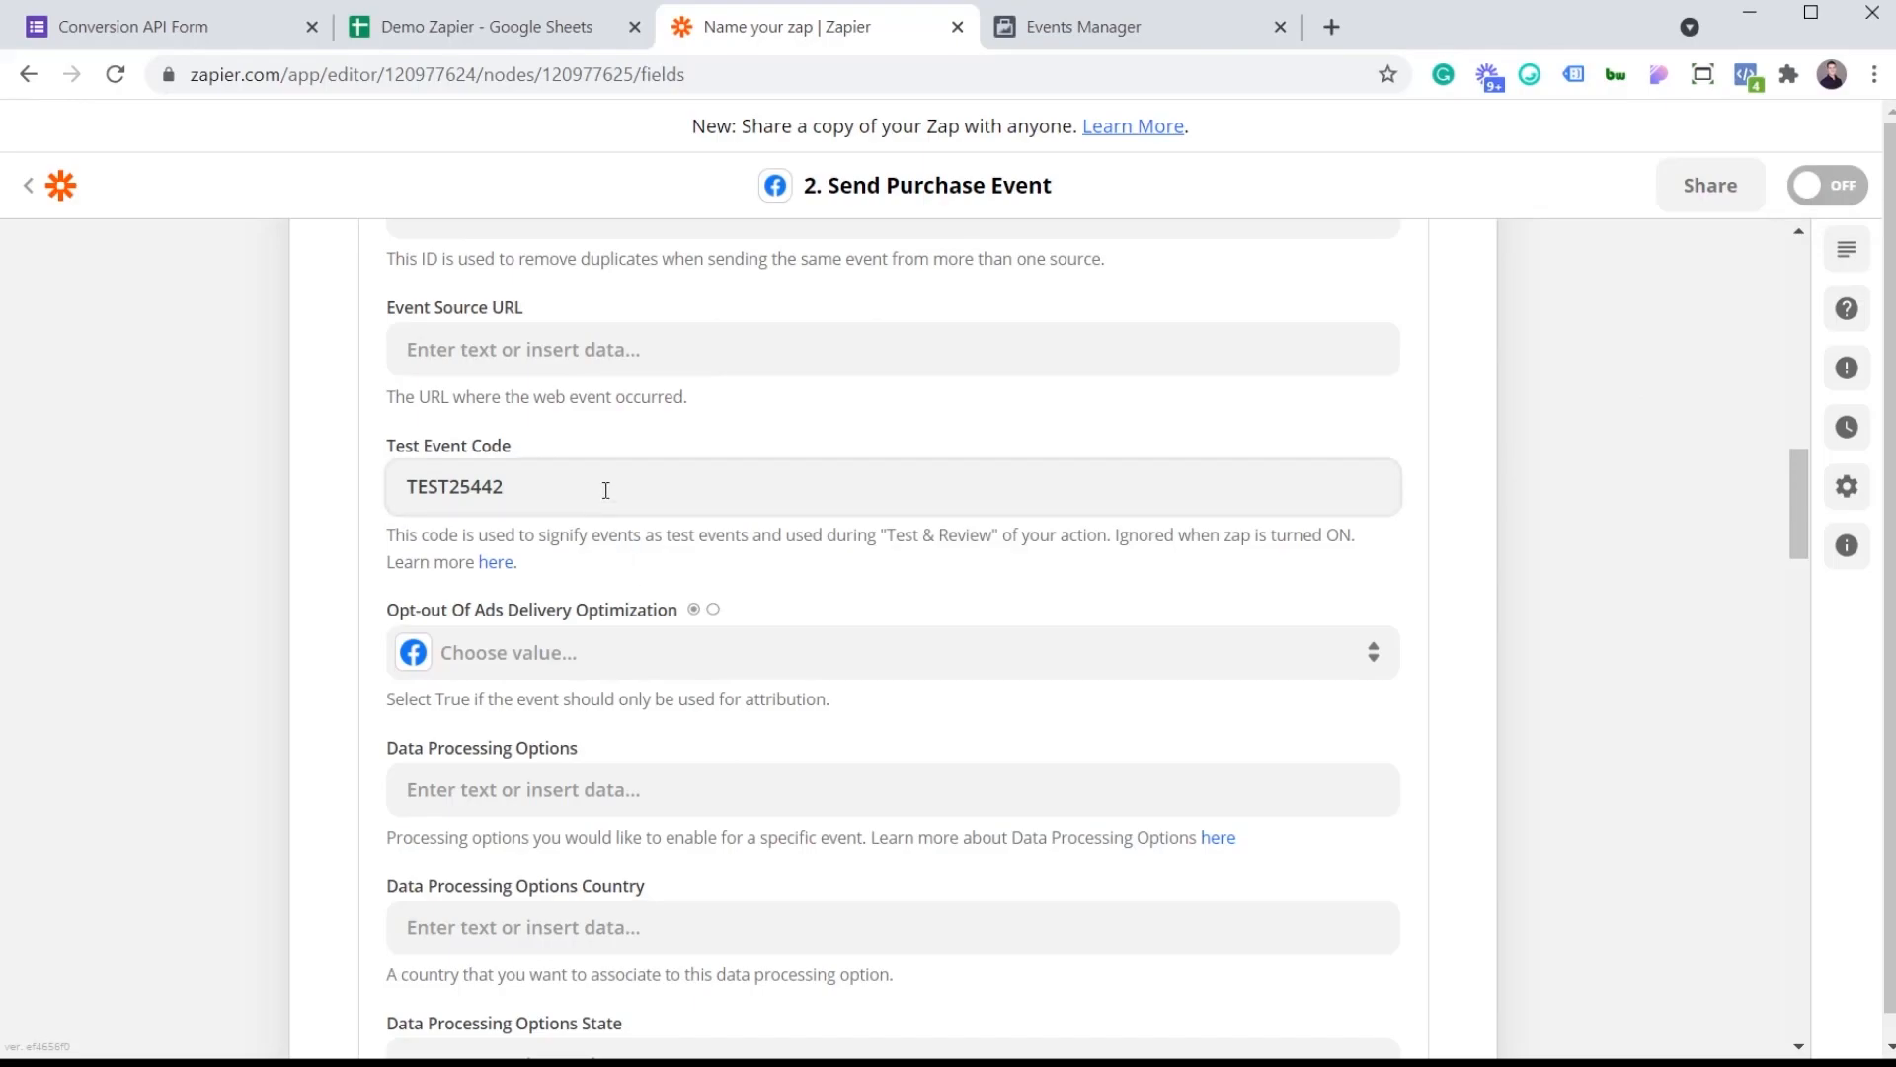
{"action": "mouse_move", "coordinate": [1580, 351]}
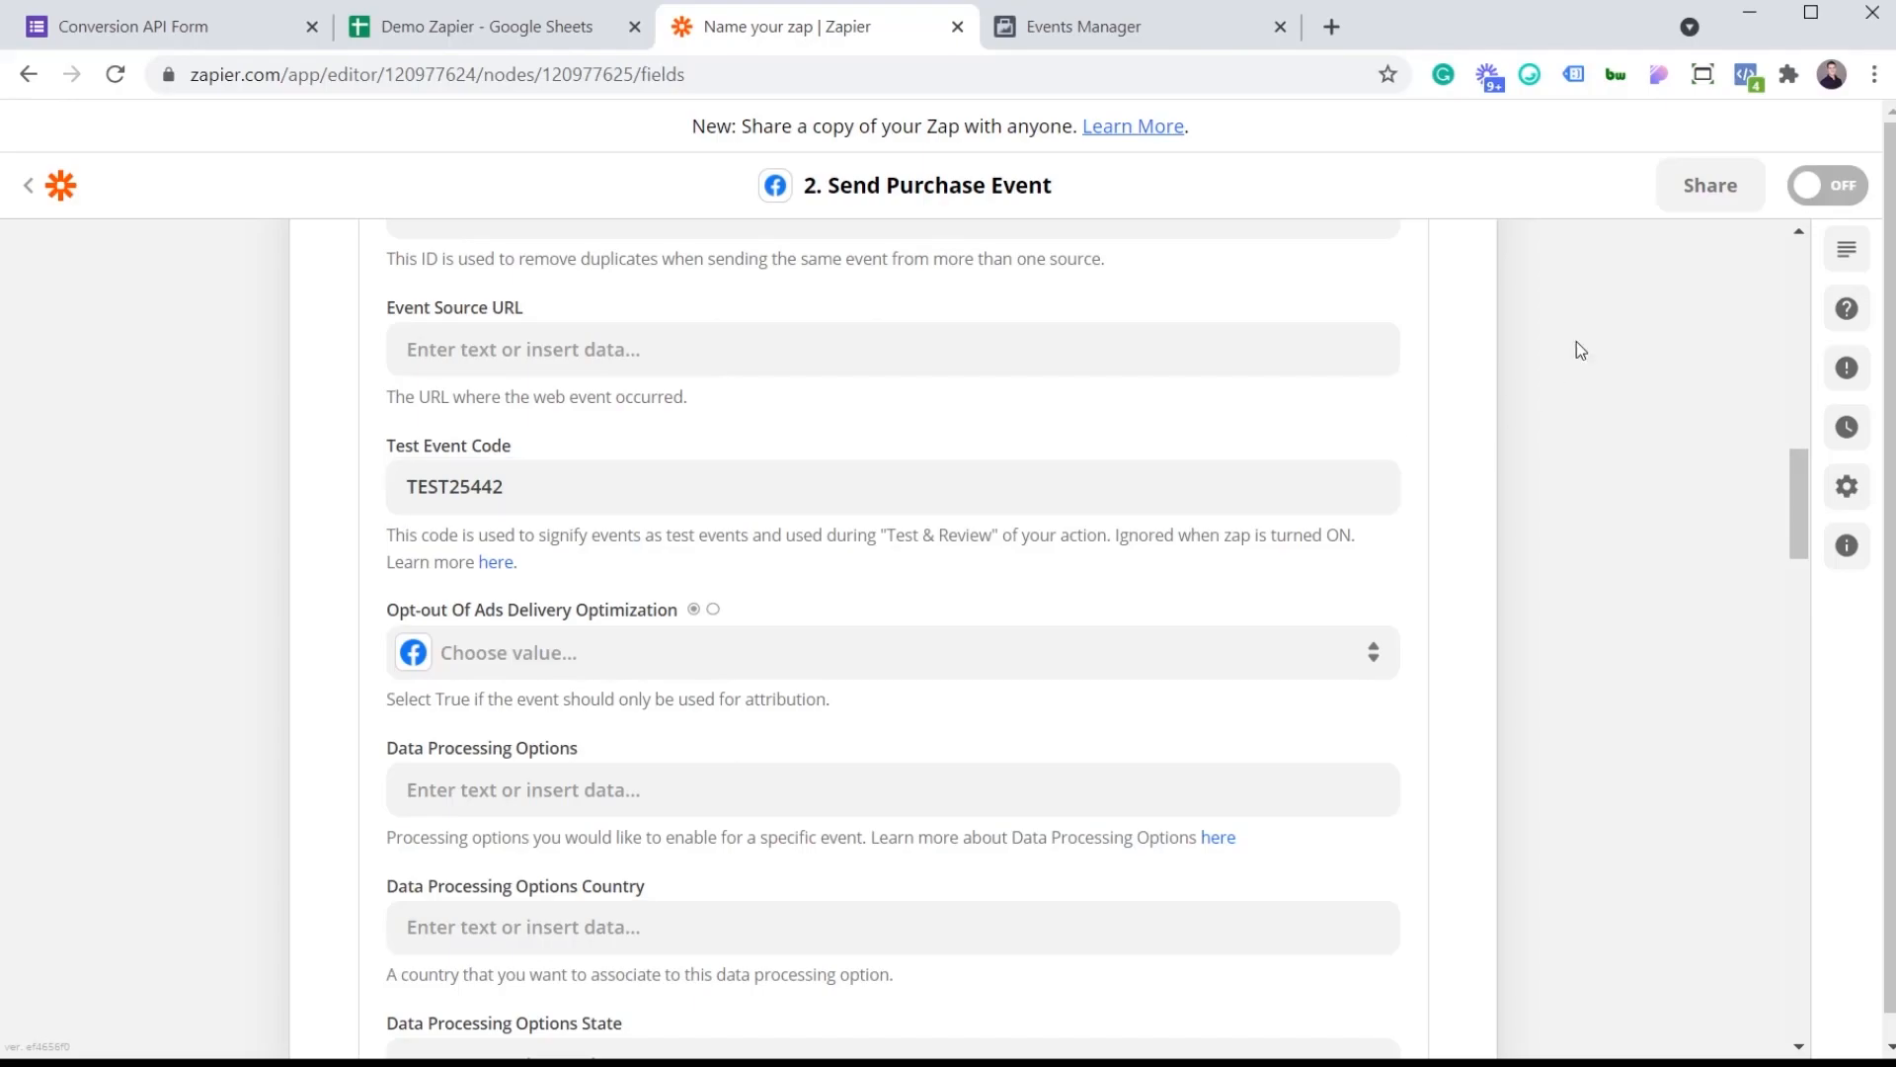
{"action": "left_click", "coordinate": [535, 486]}
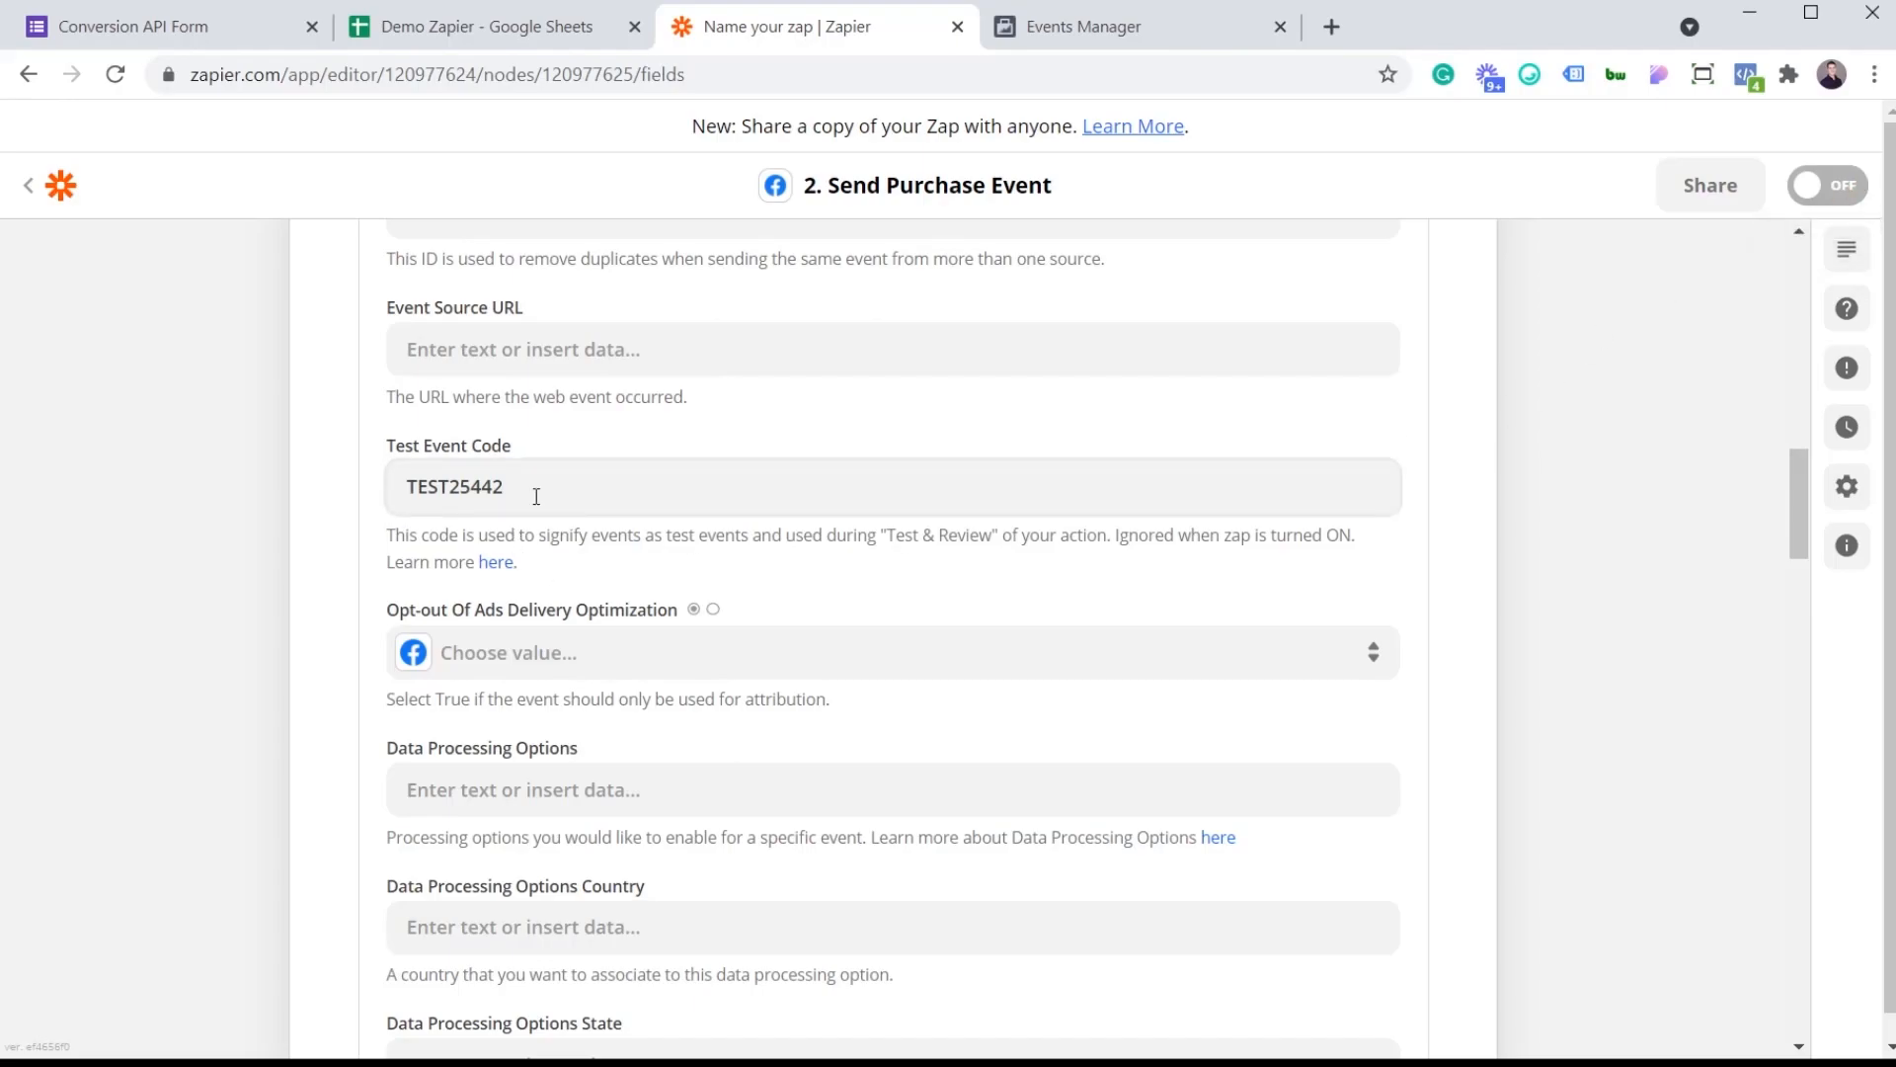
{"action": "scroll", "scroll_direction": "down", "scroll_amount": 3}
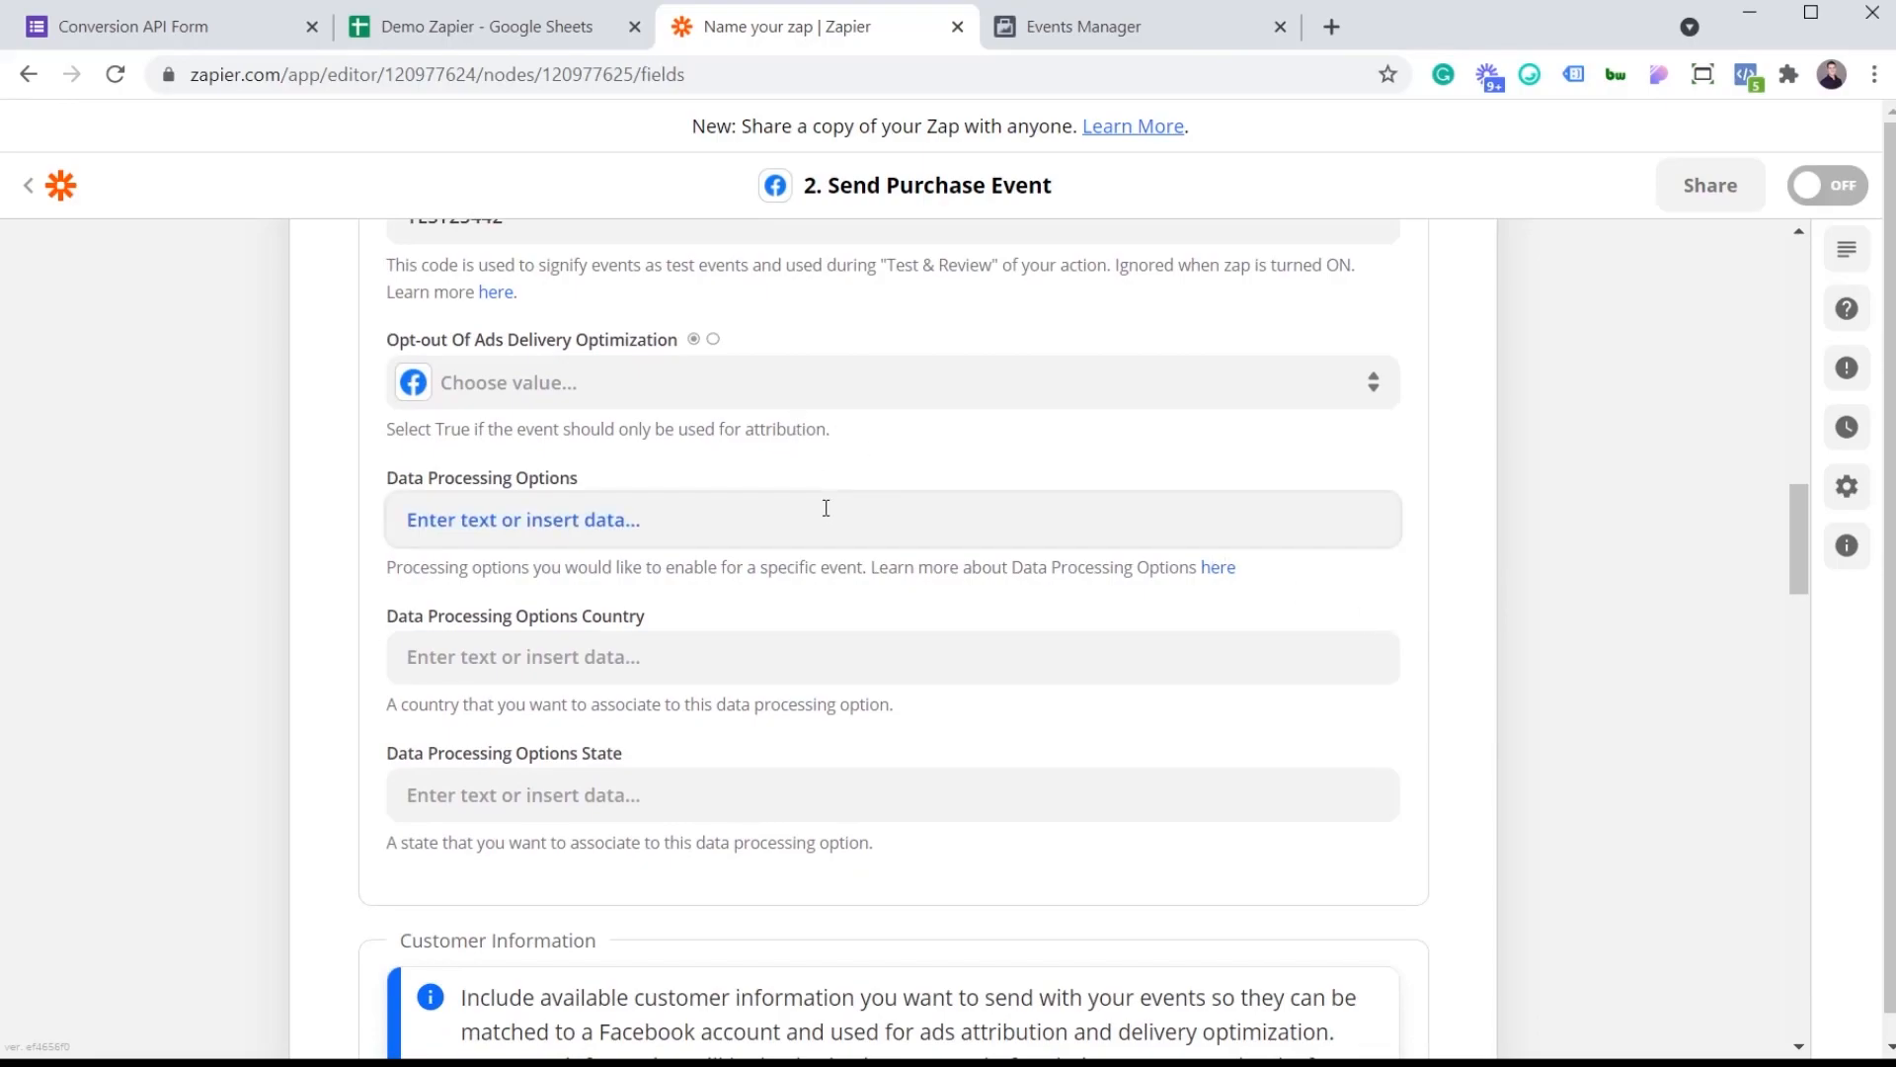
{"action": "mouse_move", "coordinate": [672, 644]}
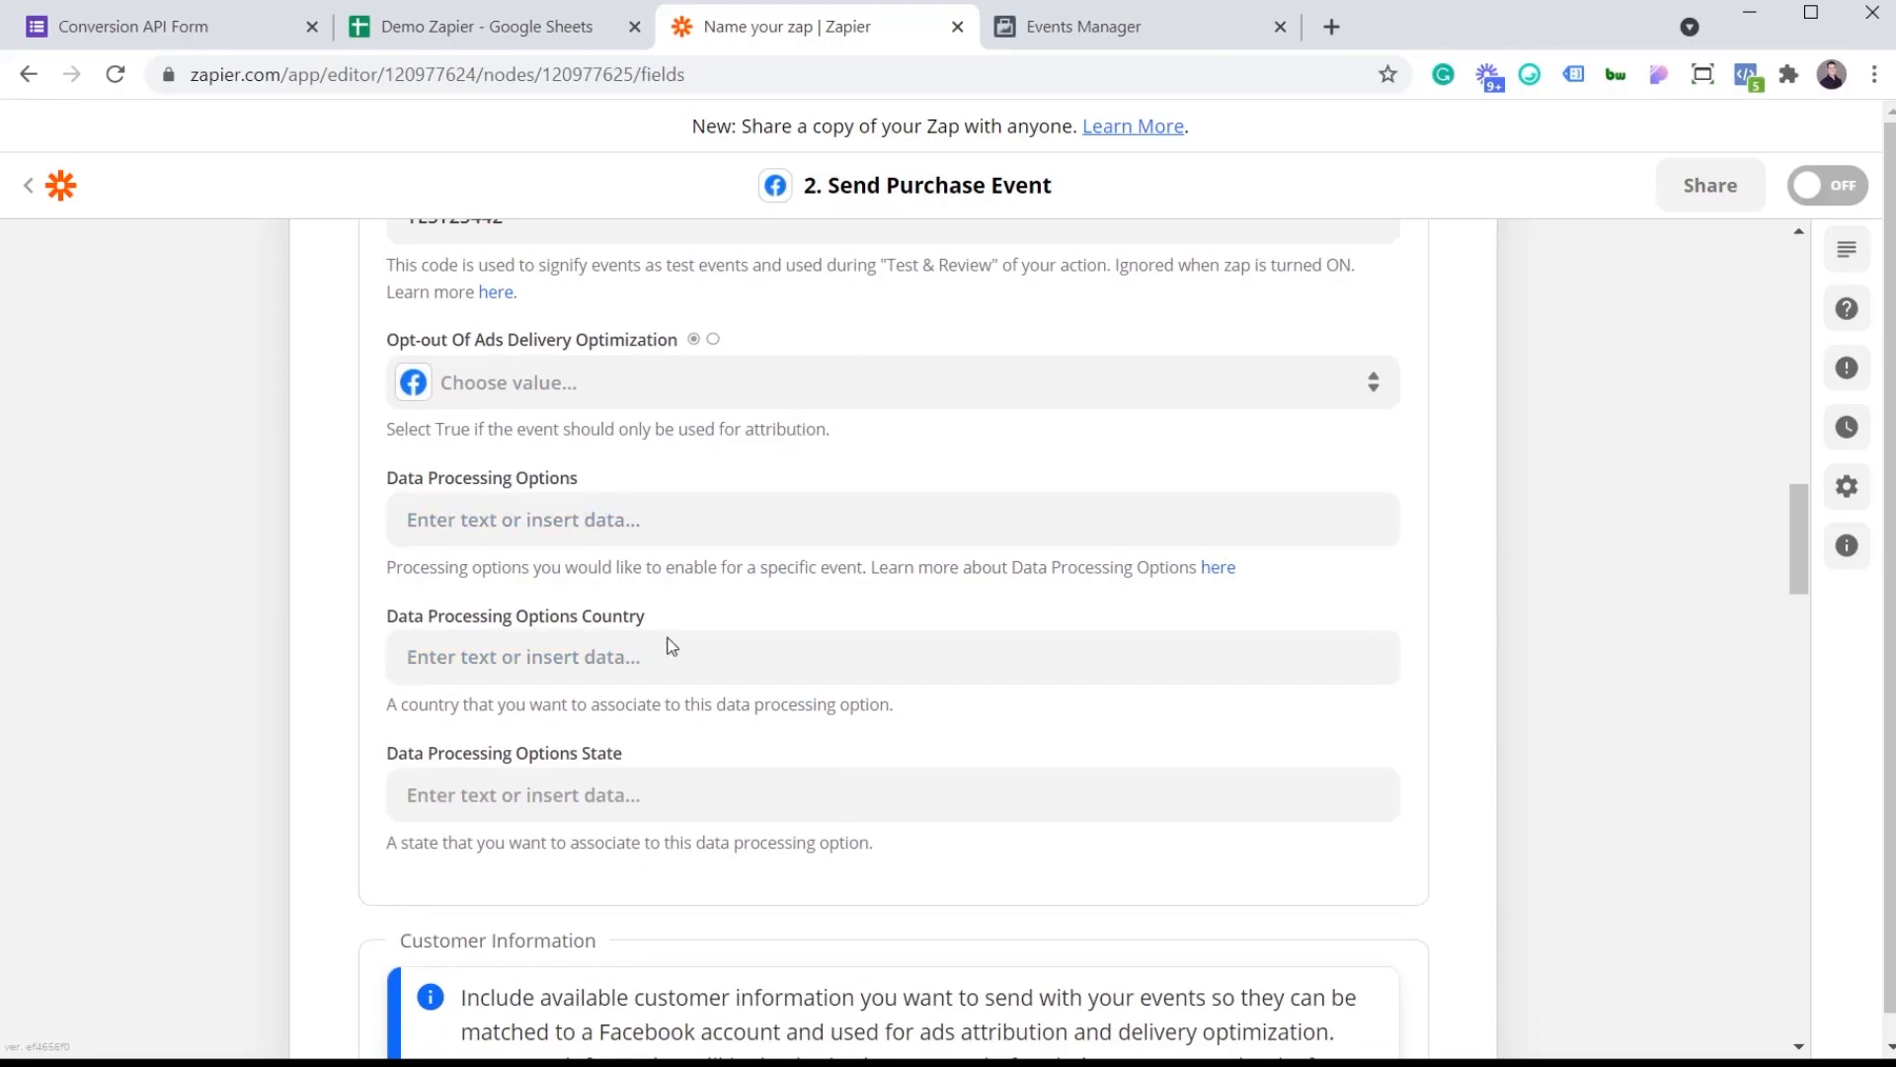
{"action": "mouse_move", "coordinate": [674, 794]}
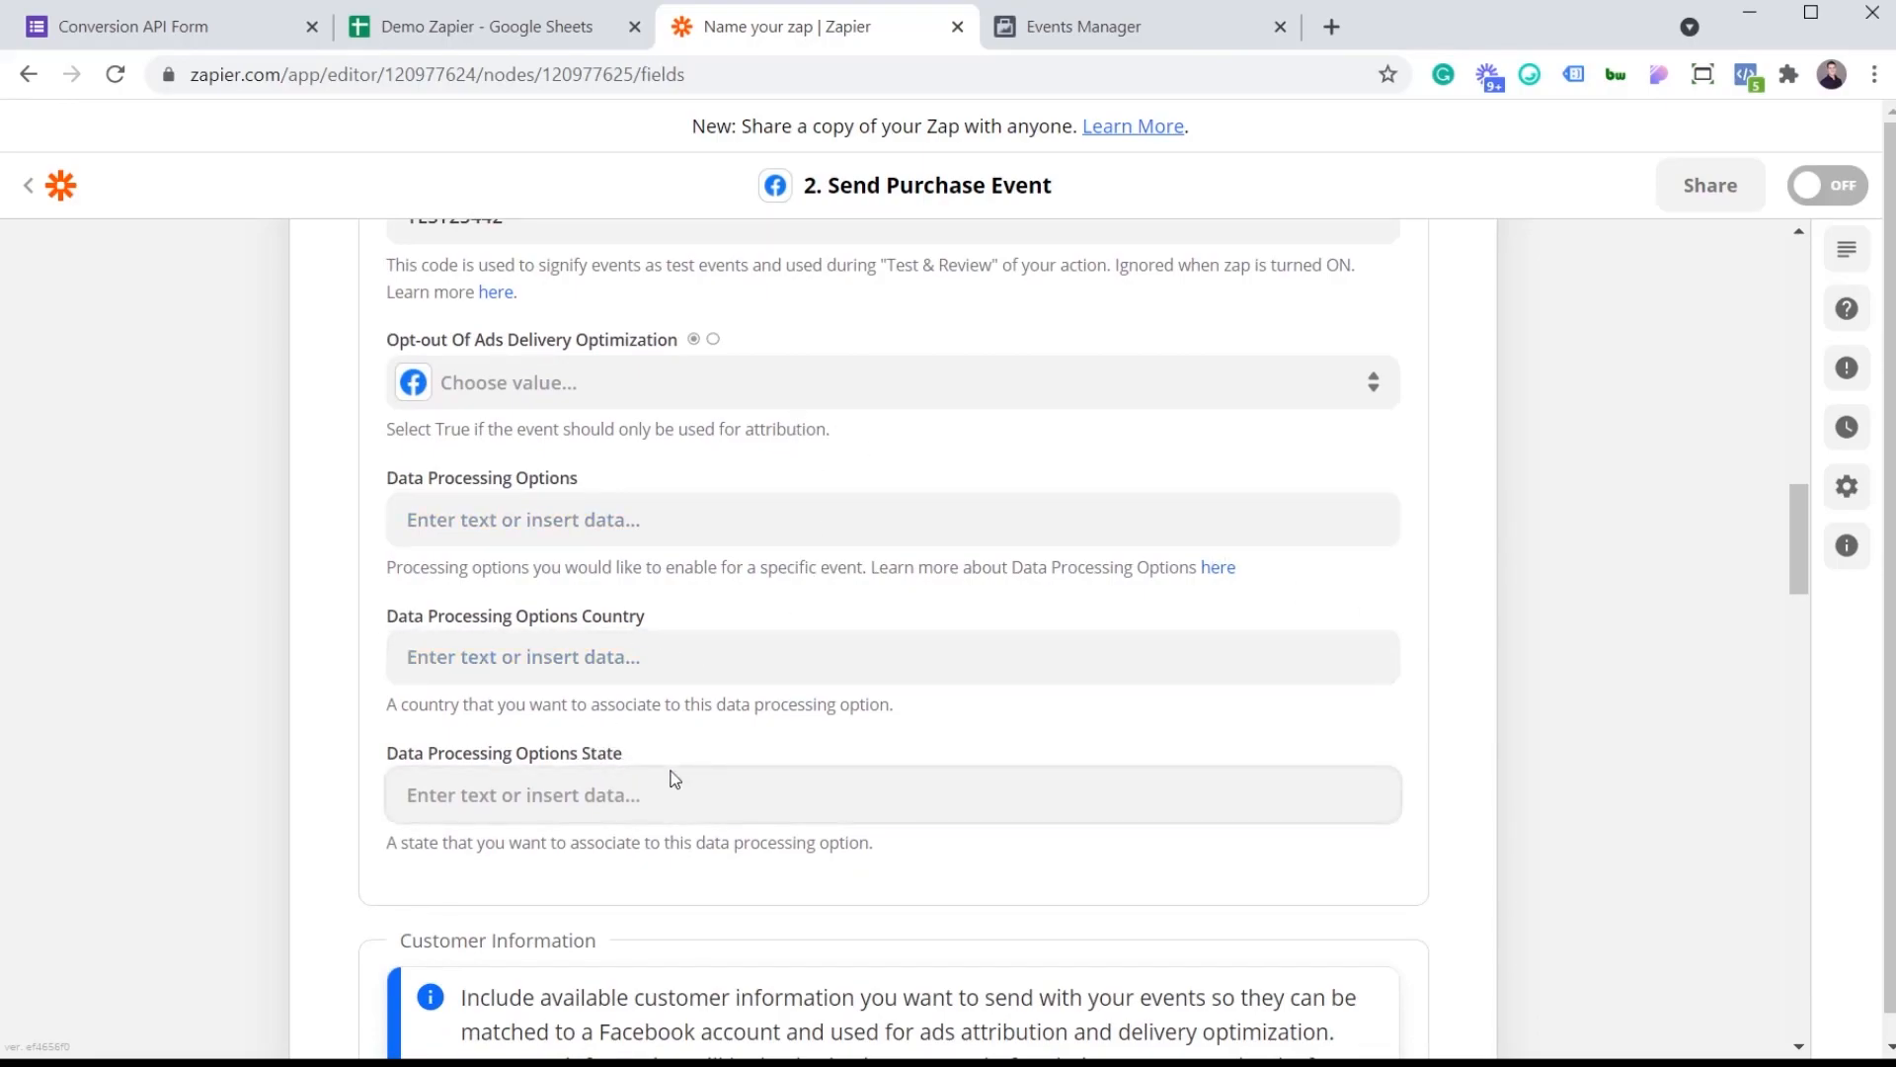
{"action": "mouse_move", "coordinate": [1586, 660]}
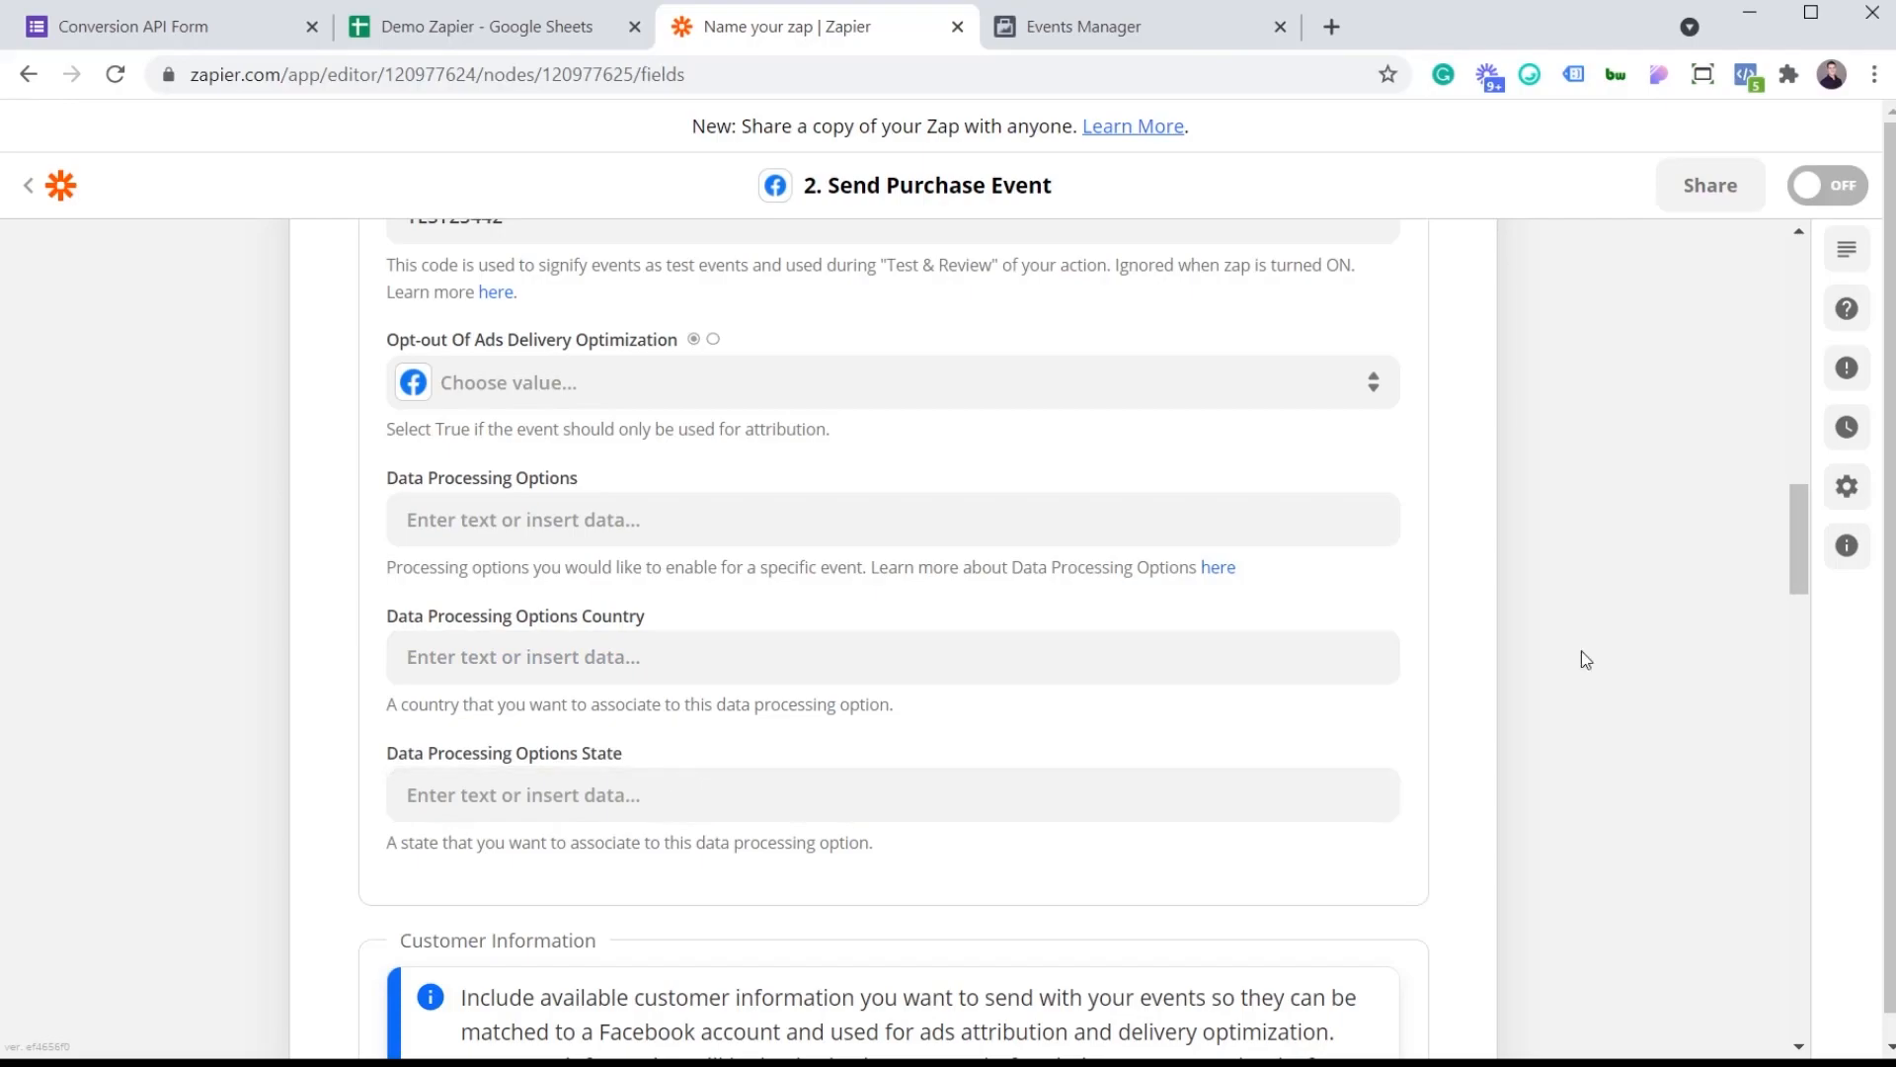
{"action": "mouse_move", "coordinate": [1594, 655]}
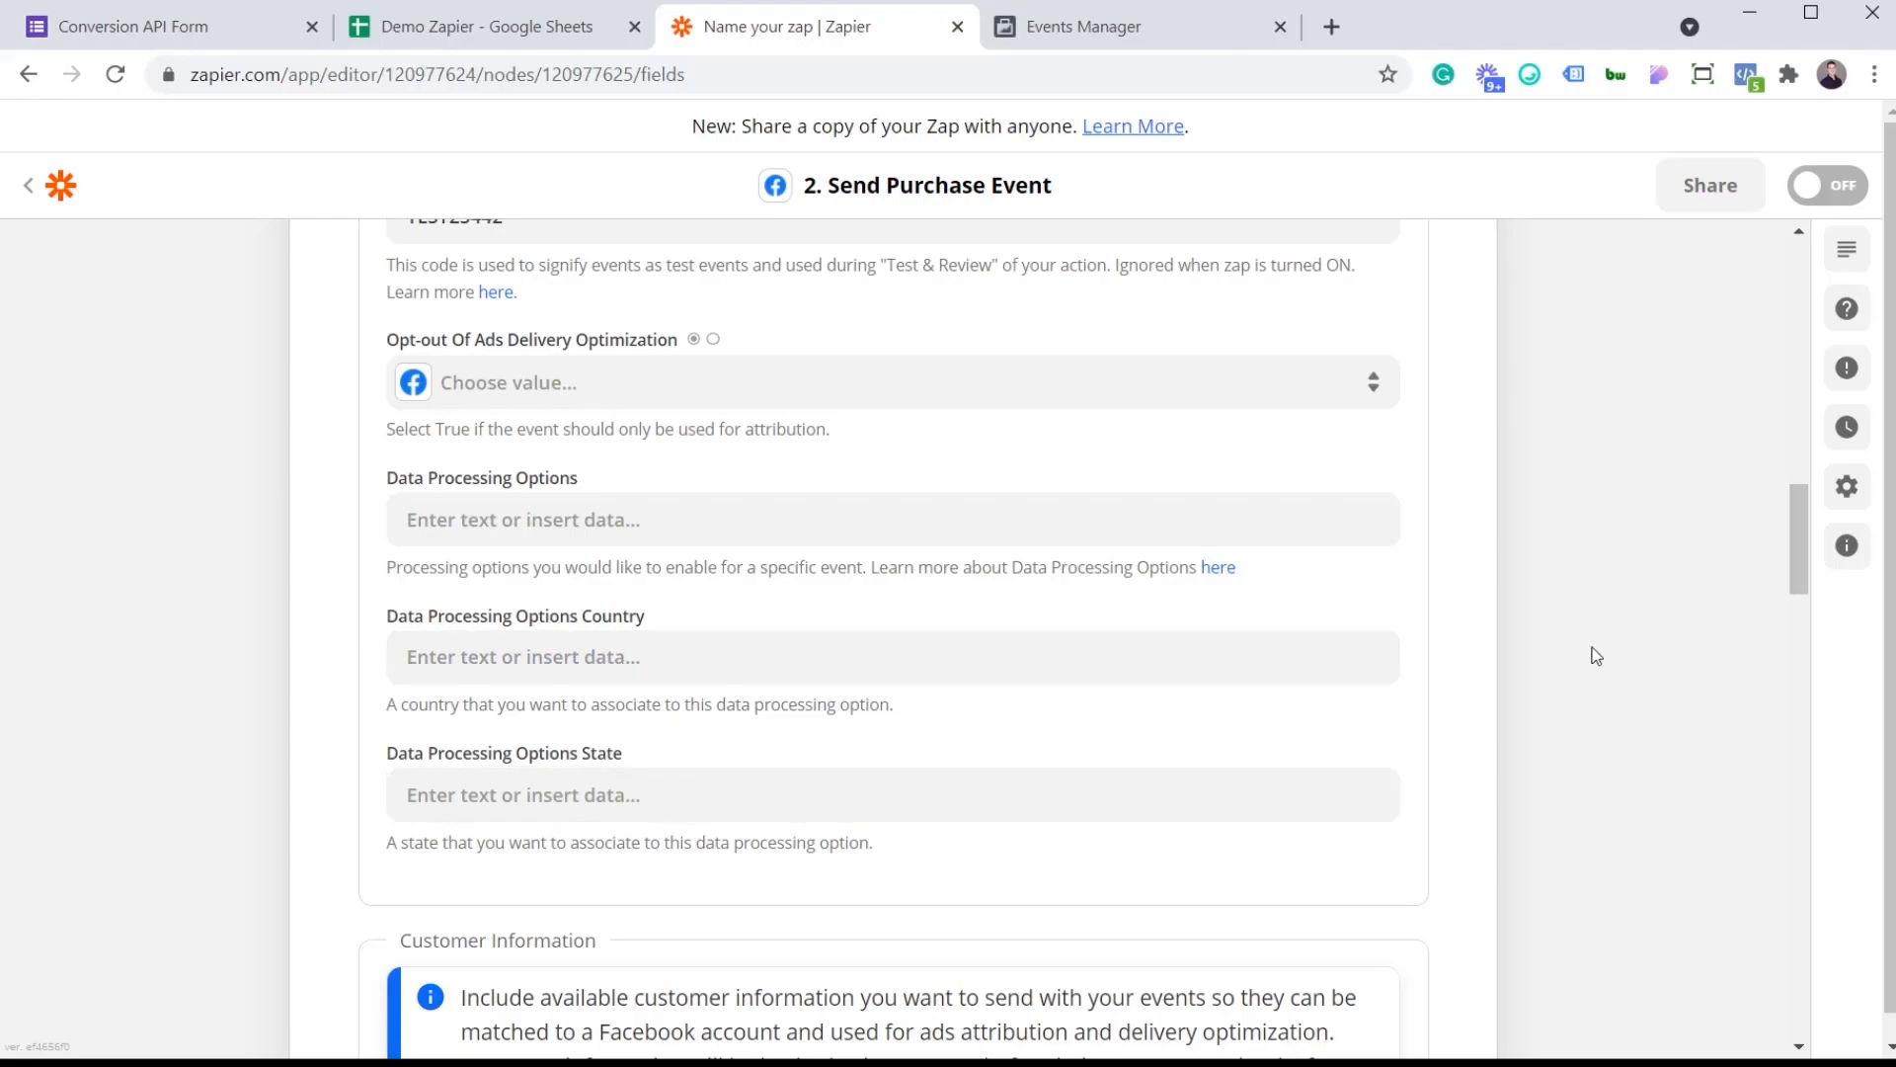
{"action": "mouse_move", "coordinate": [1465, 666]}
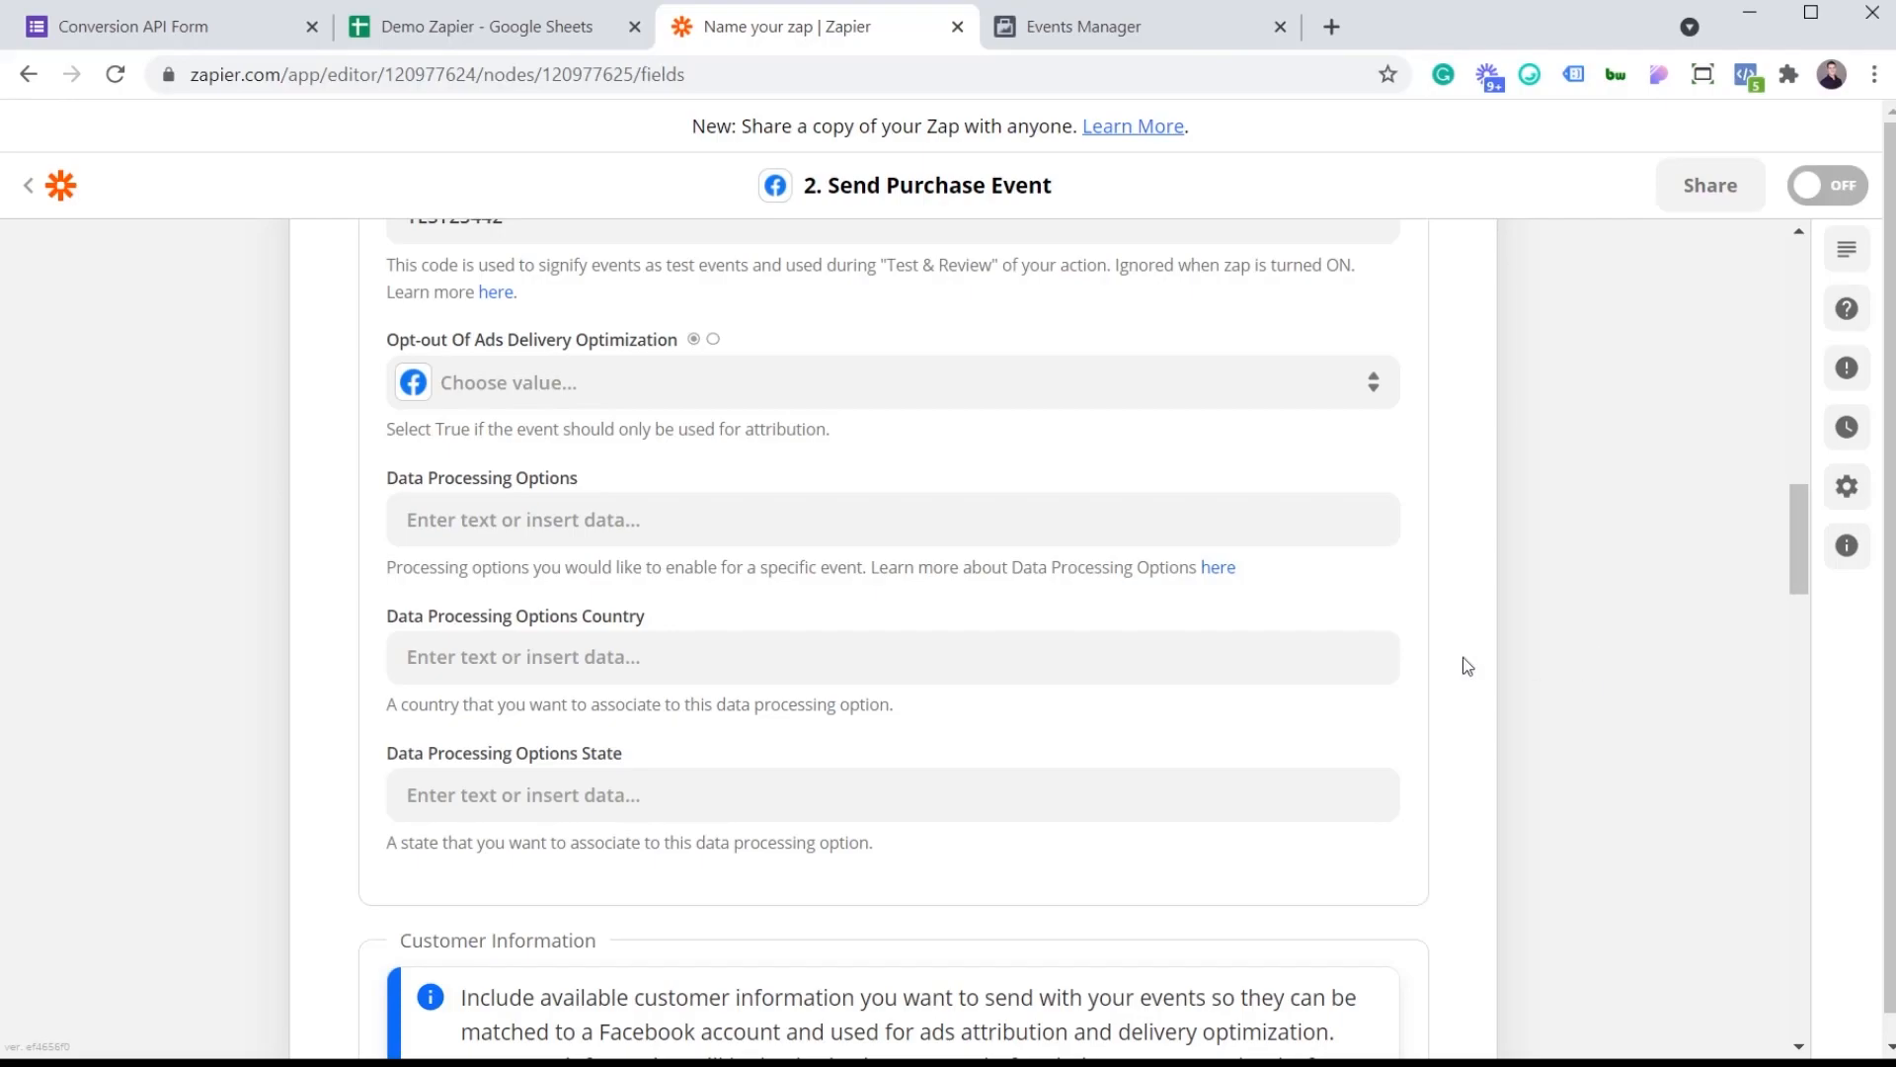
{"action": "scroll", "scroll_direction": "down", "scroll_amount": 3}
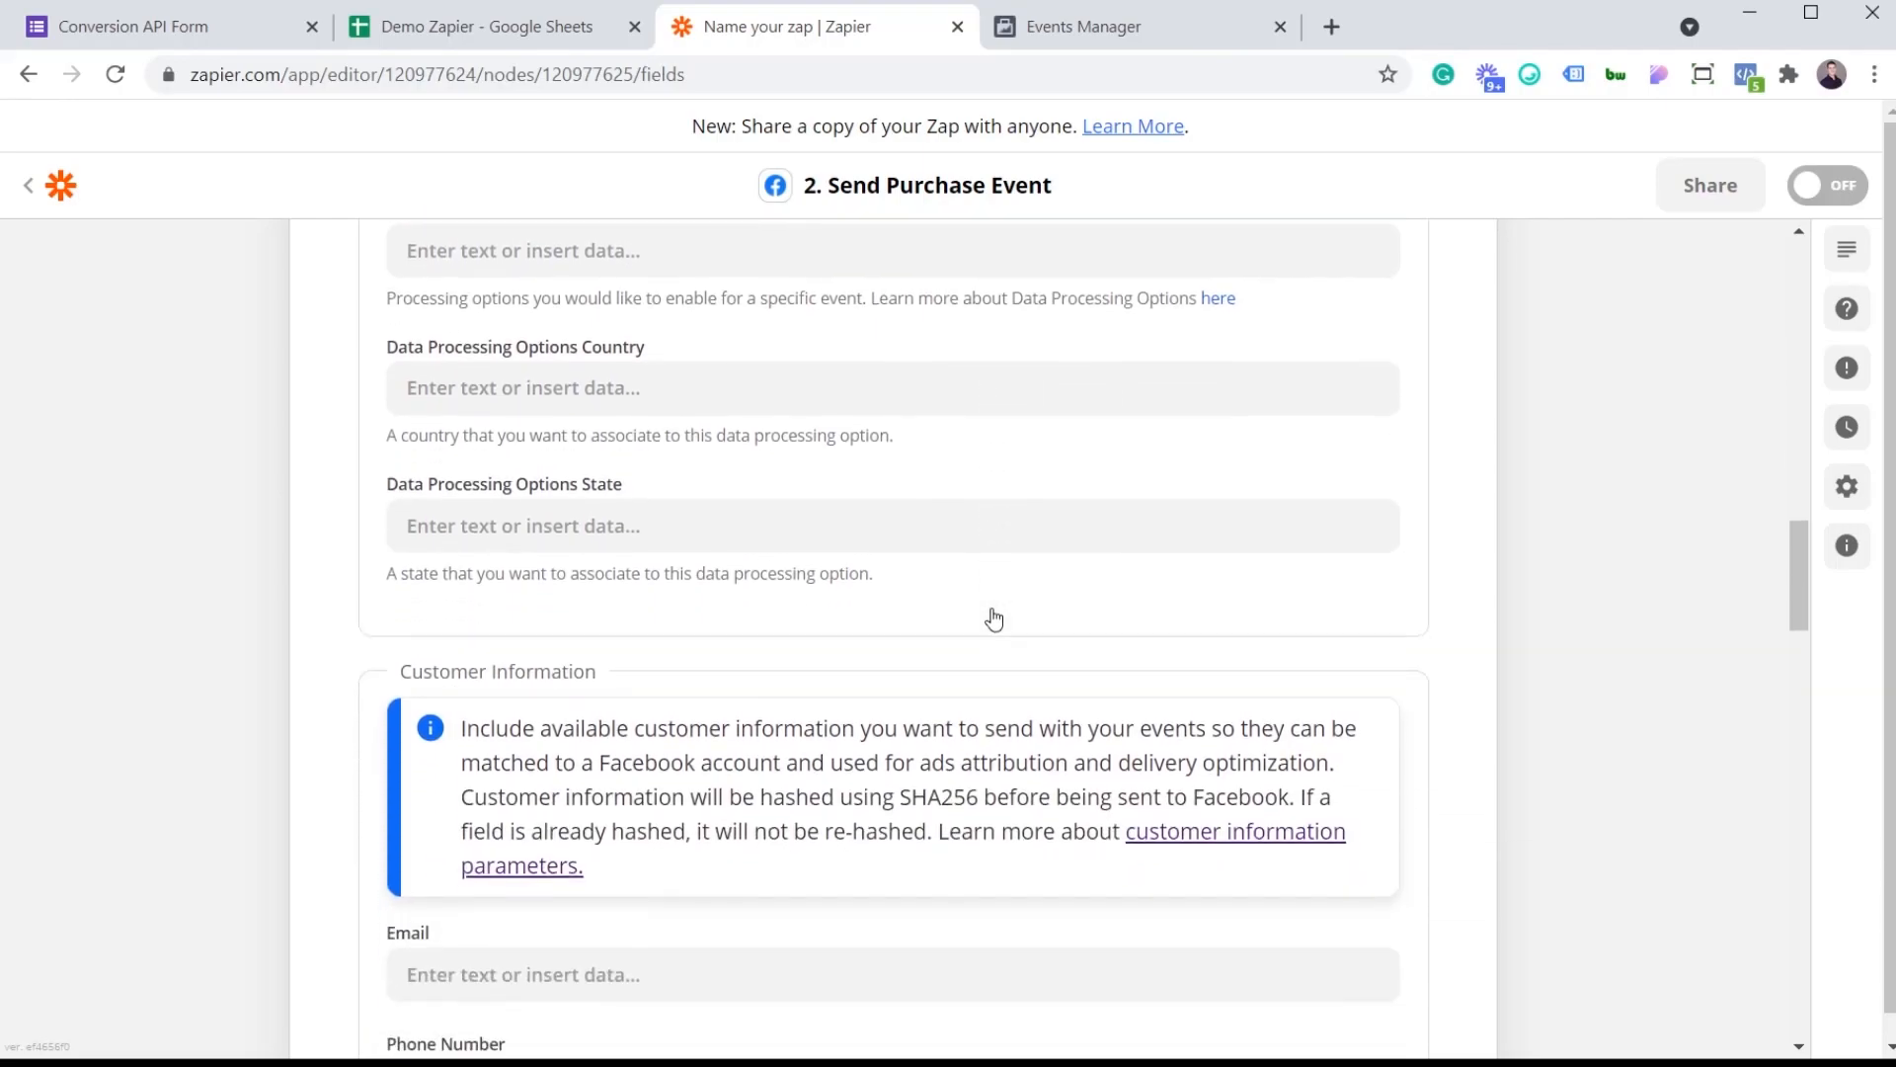
{"action": "scroll", "scroll_direction": "down", "scroll_amount": 3}
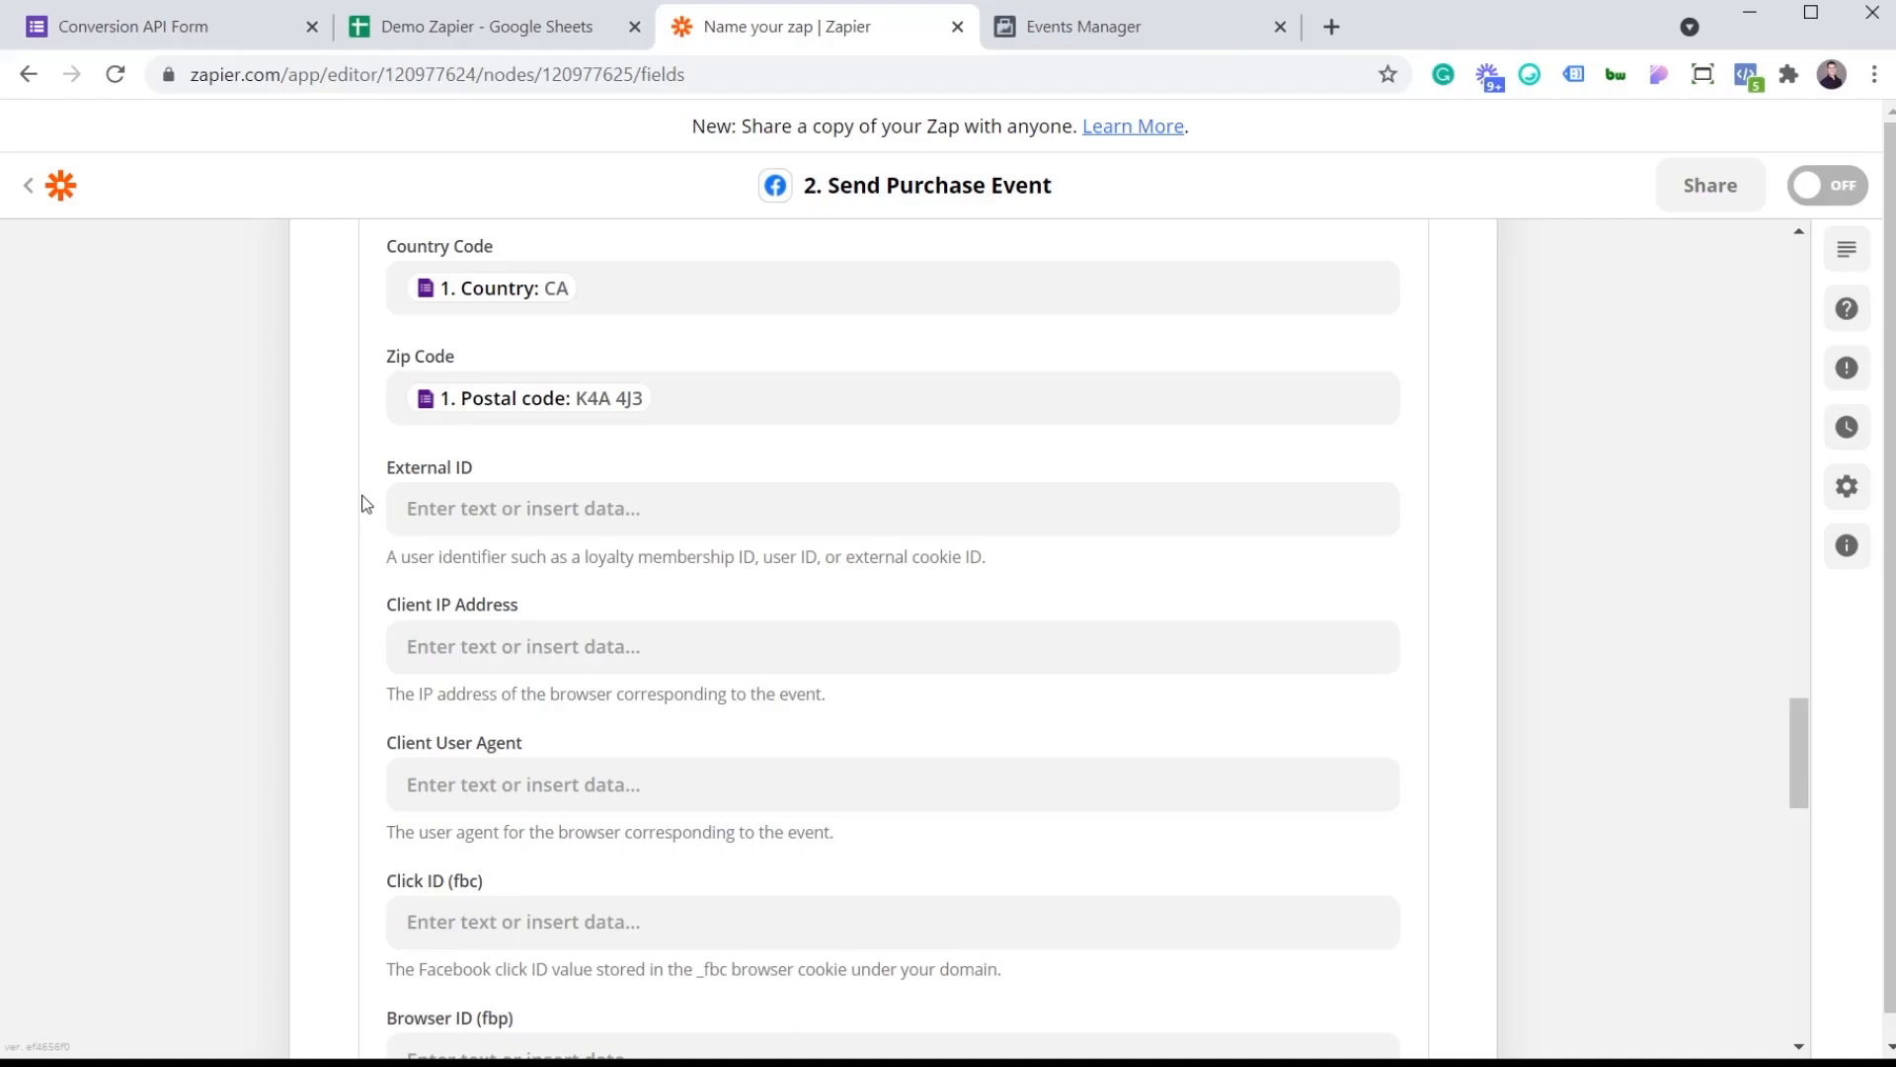
{"action": "mouse_move", "coordinate": [1474, 663]}
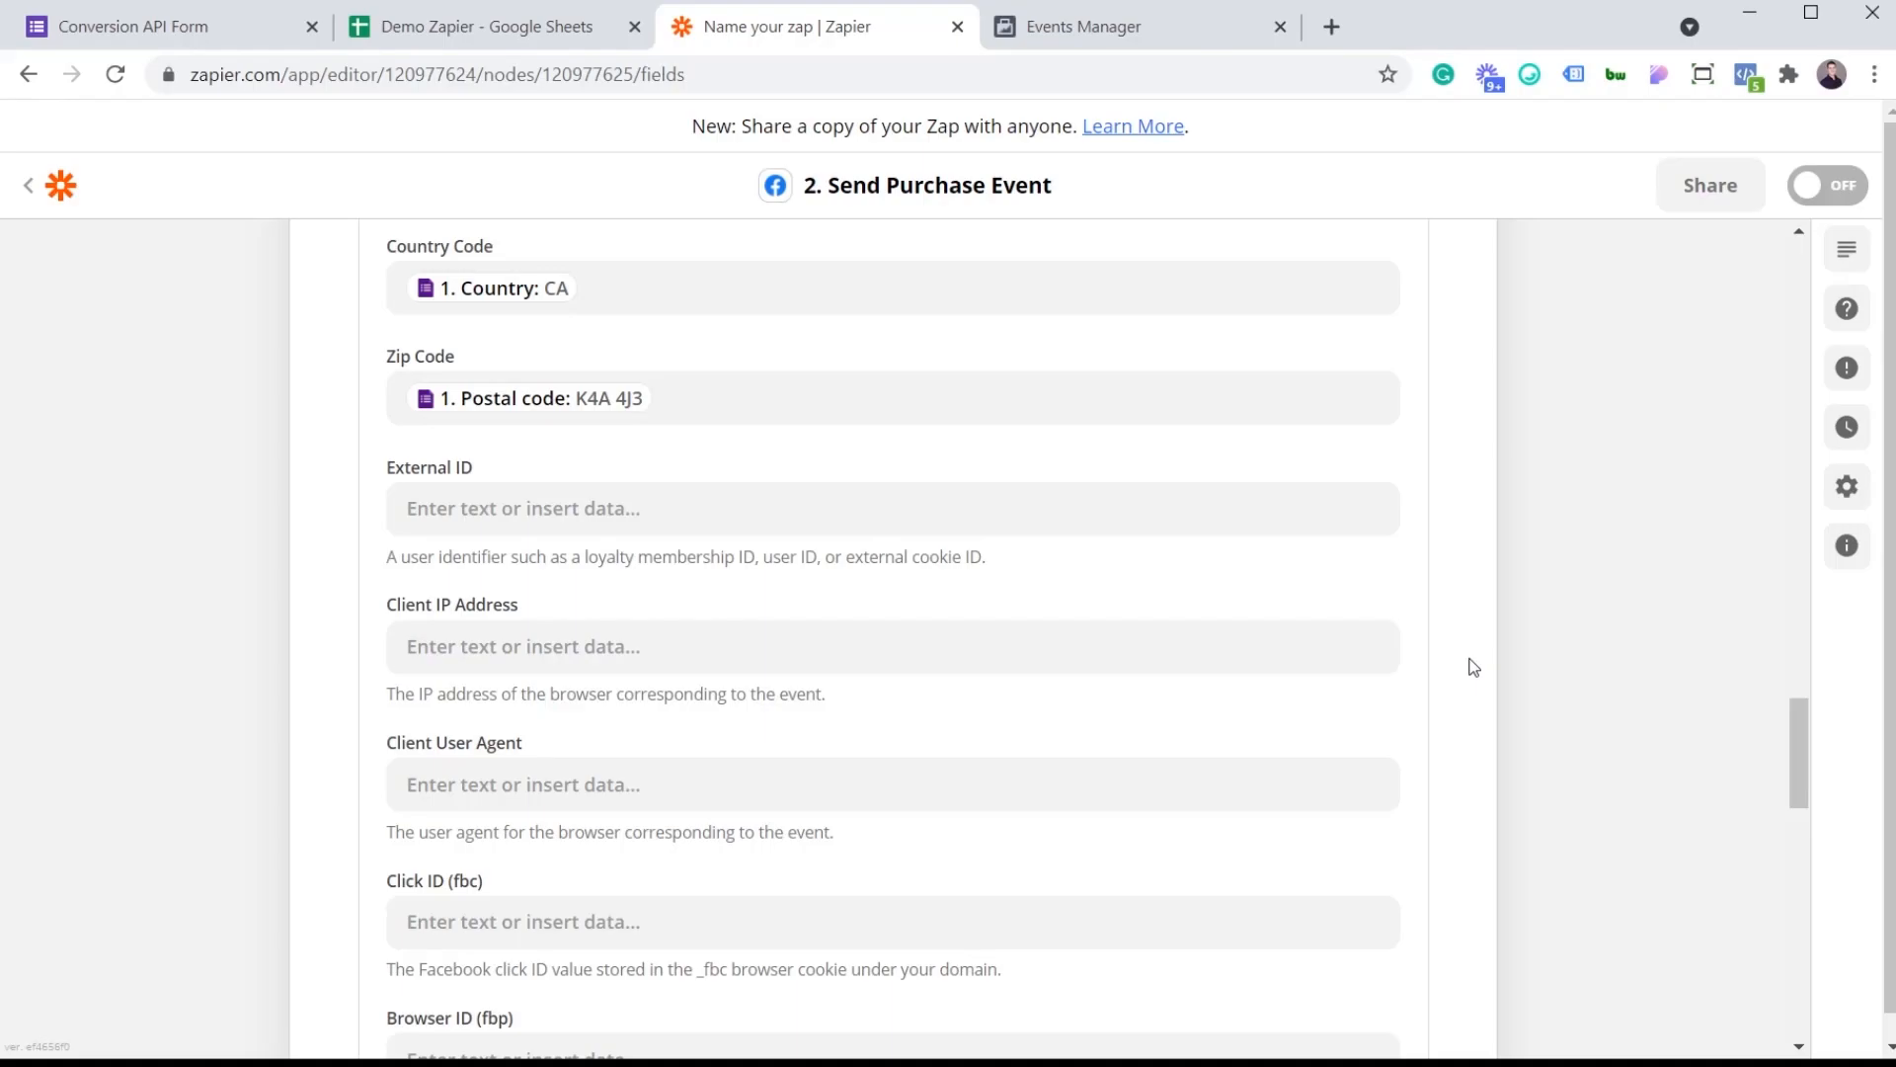
Step: Set Show All Fields to True, revealing Date Of Birth, Gender and other customer fields
{"action": "scroll", "scroll_direction": "down", "scroll_amount": 3}
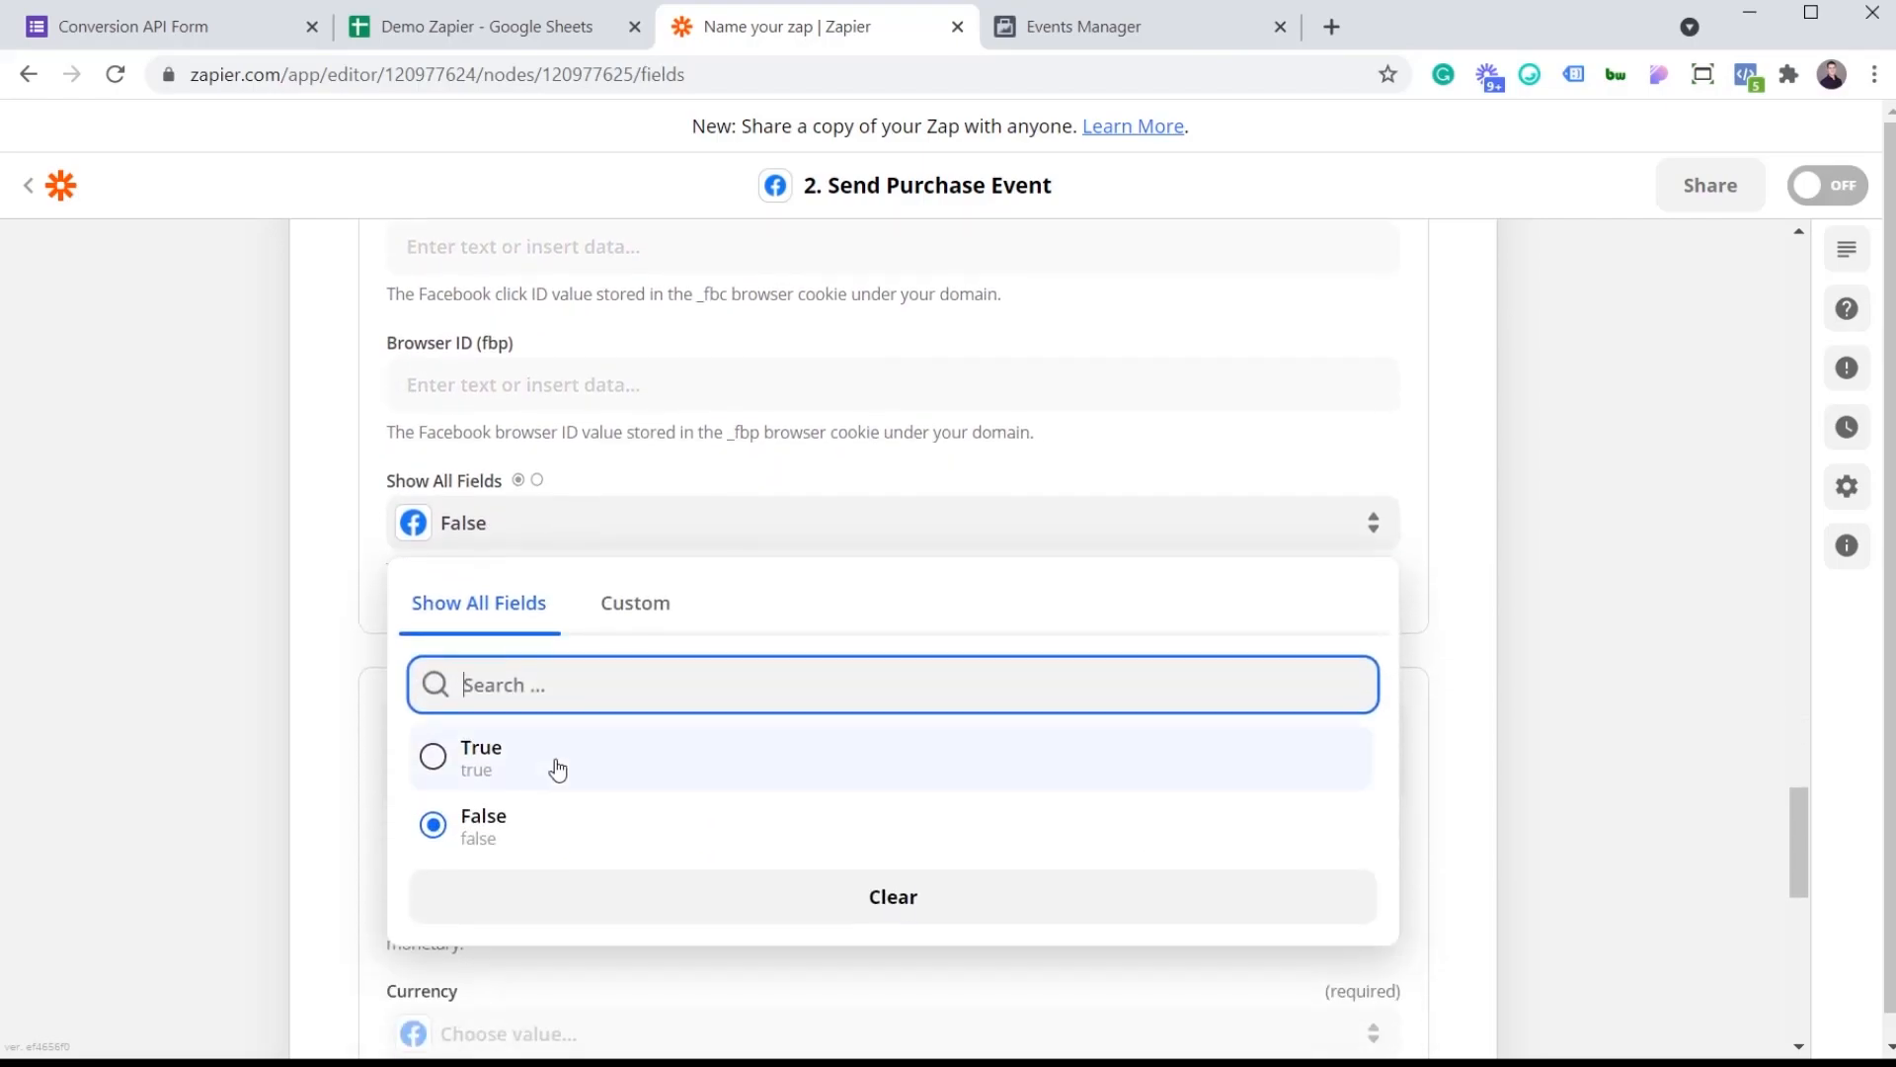
{"action": "left_click", "coordinate": [482, 757]}
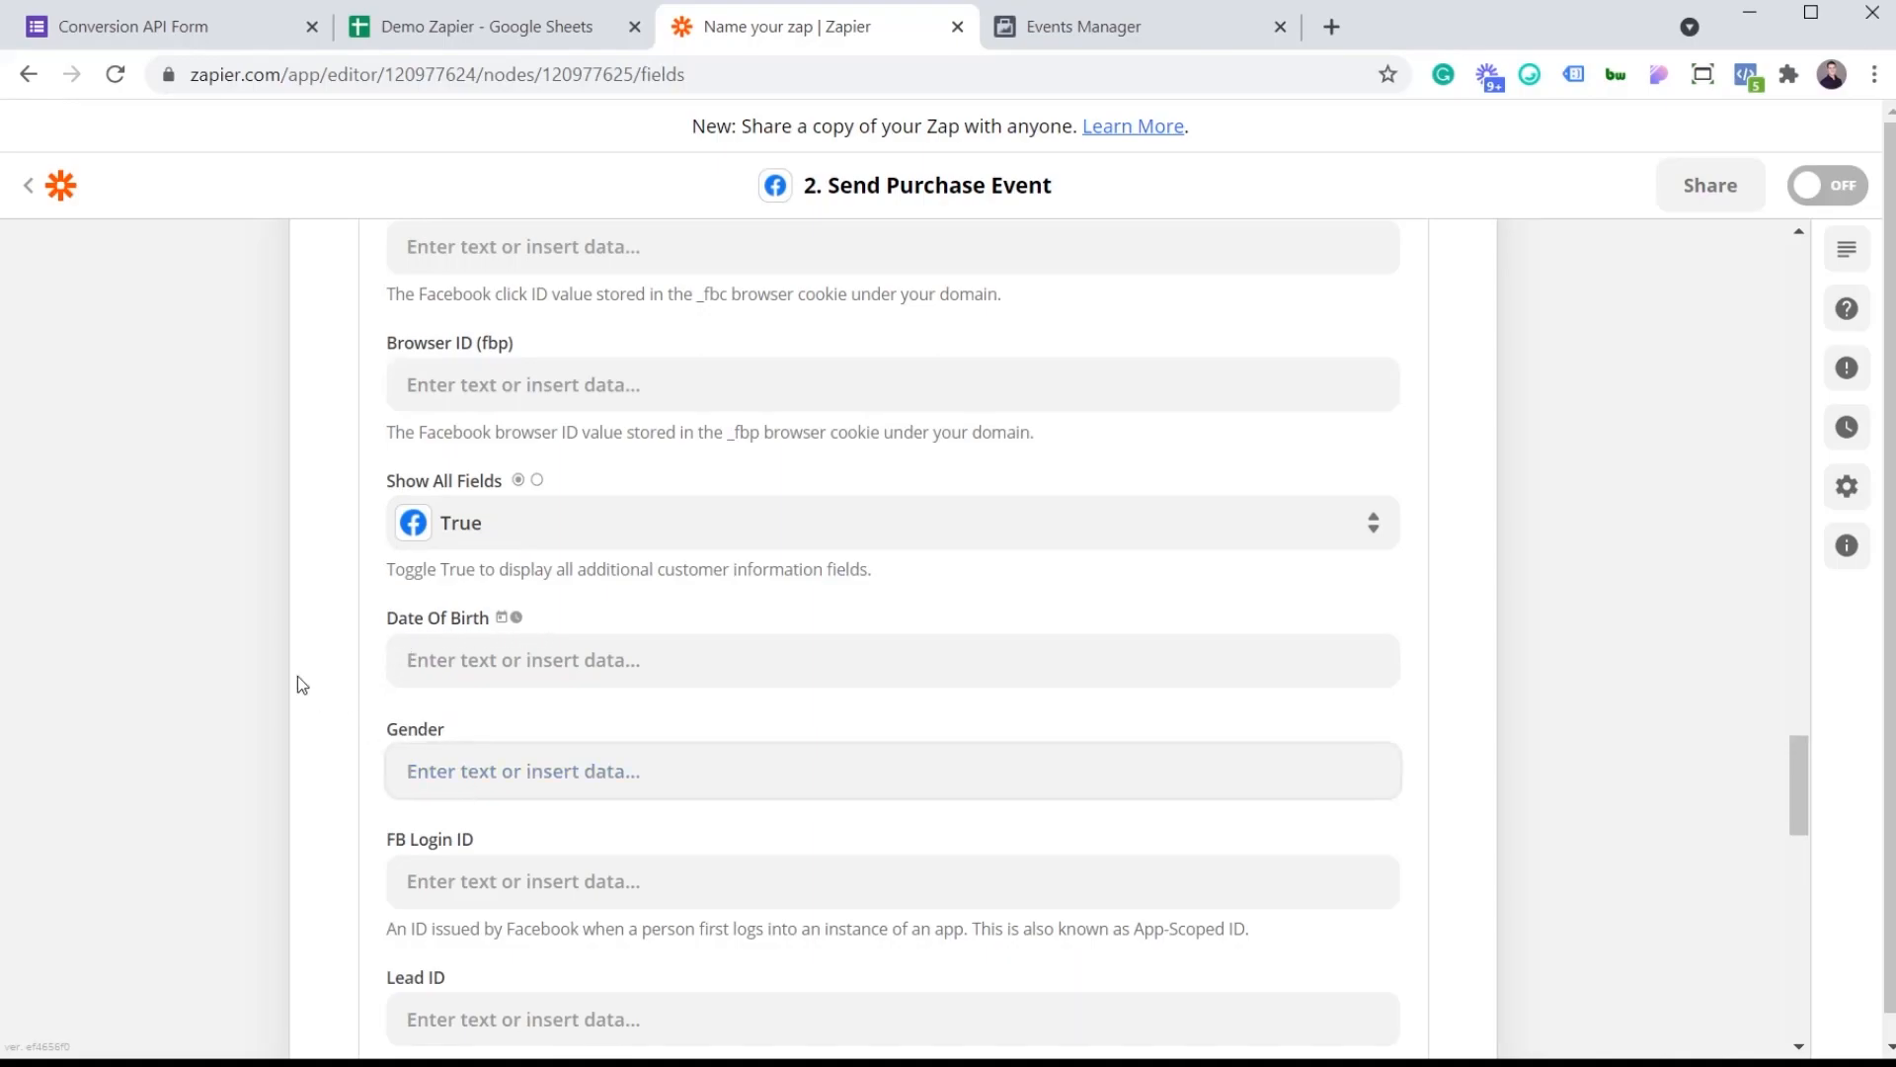
{"action": "scroll", "scroll_direction": "down", "scroll_amount": 3}
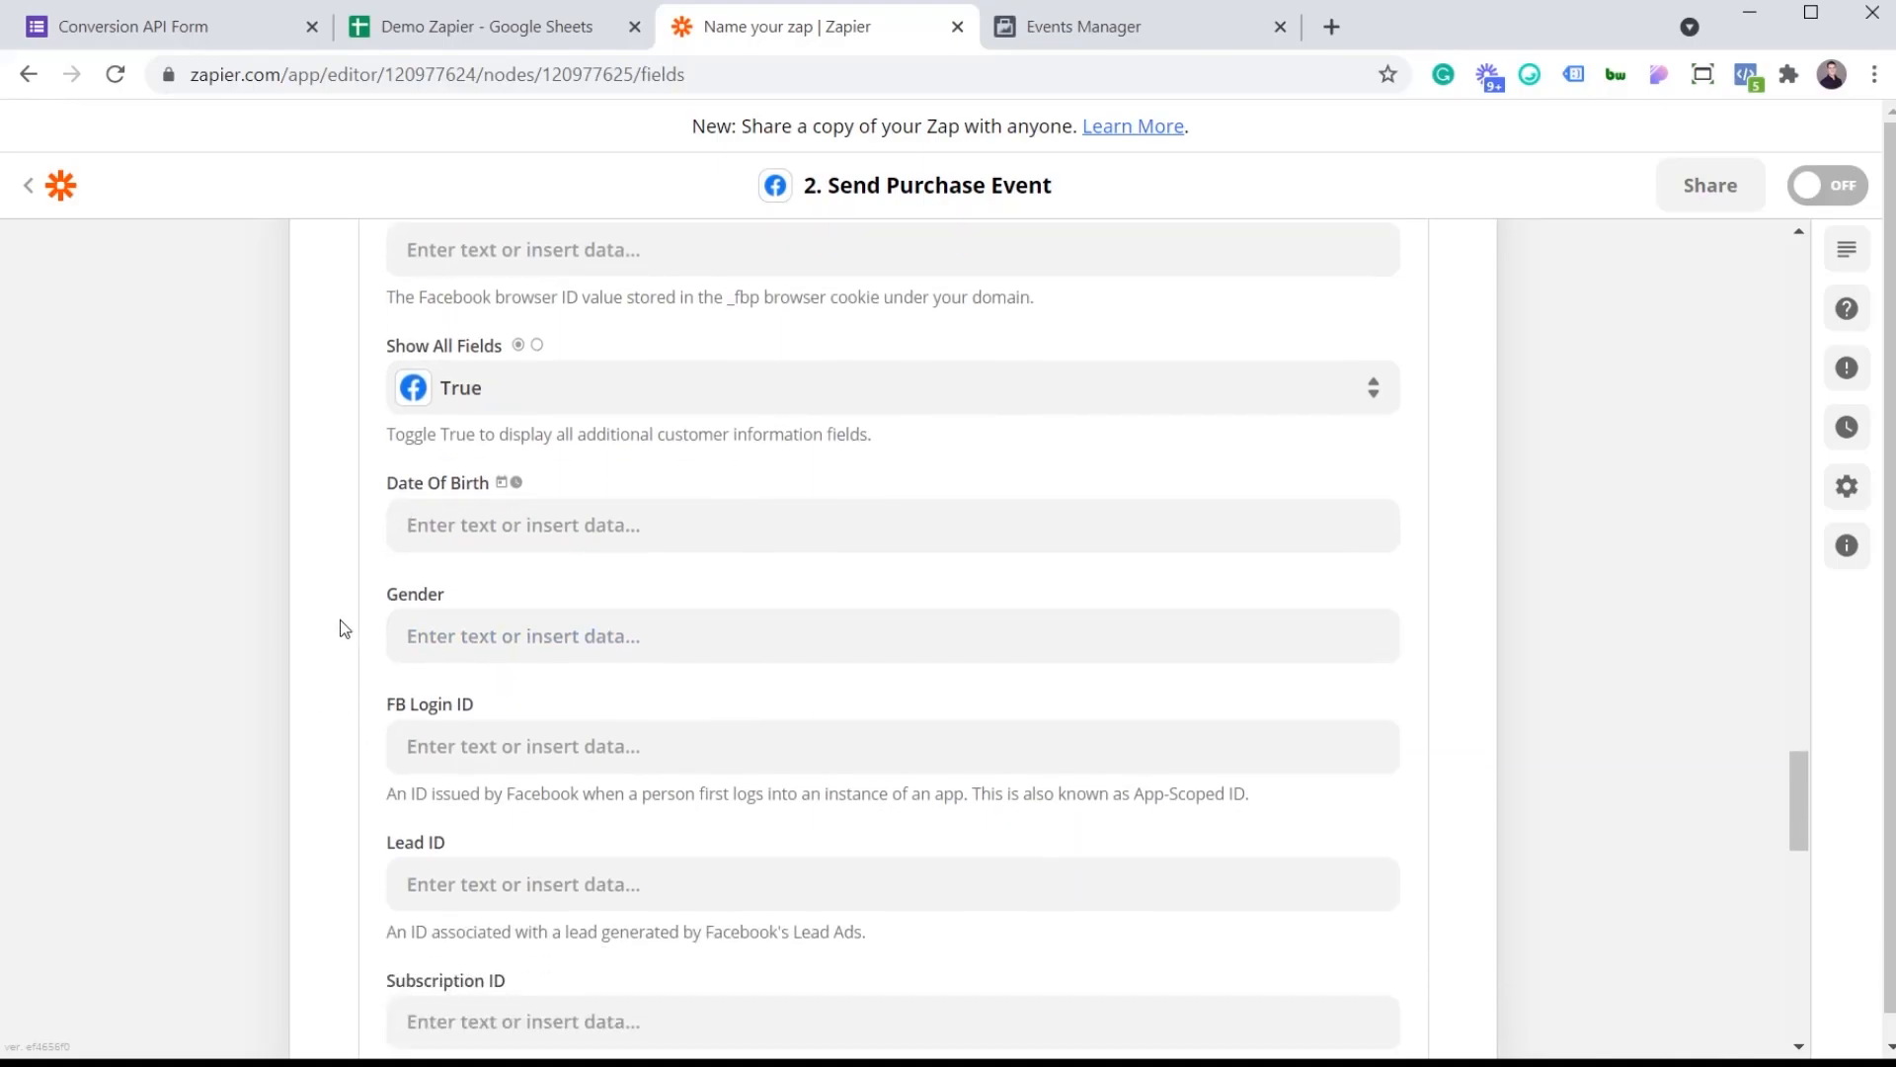
{"action": "mouse_move", "coordinate": [354, 630]}
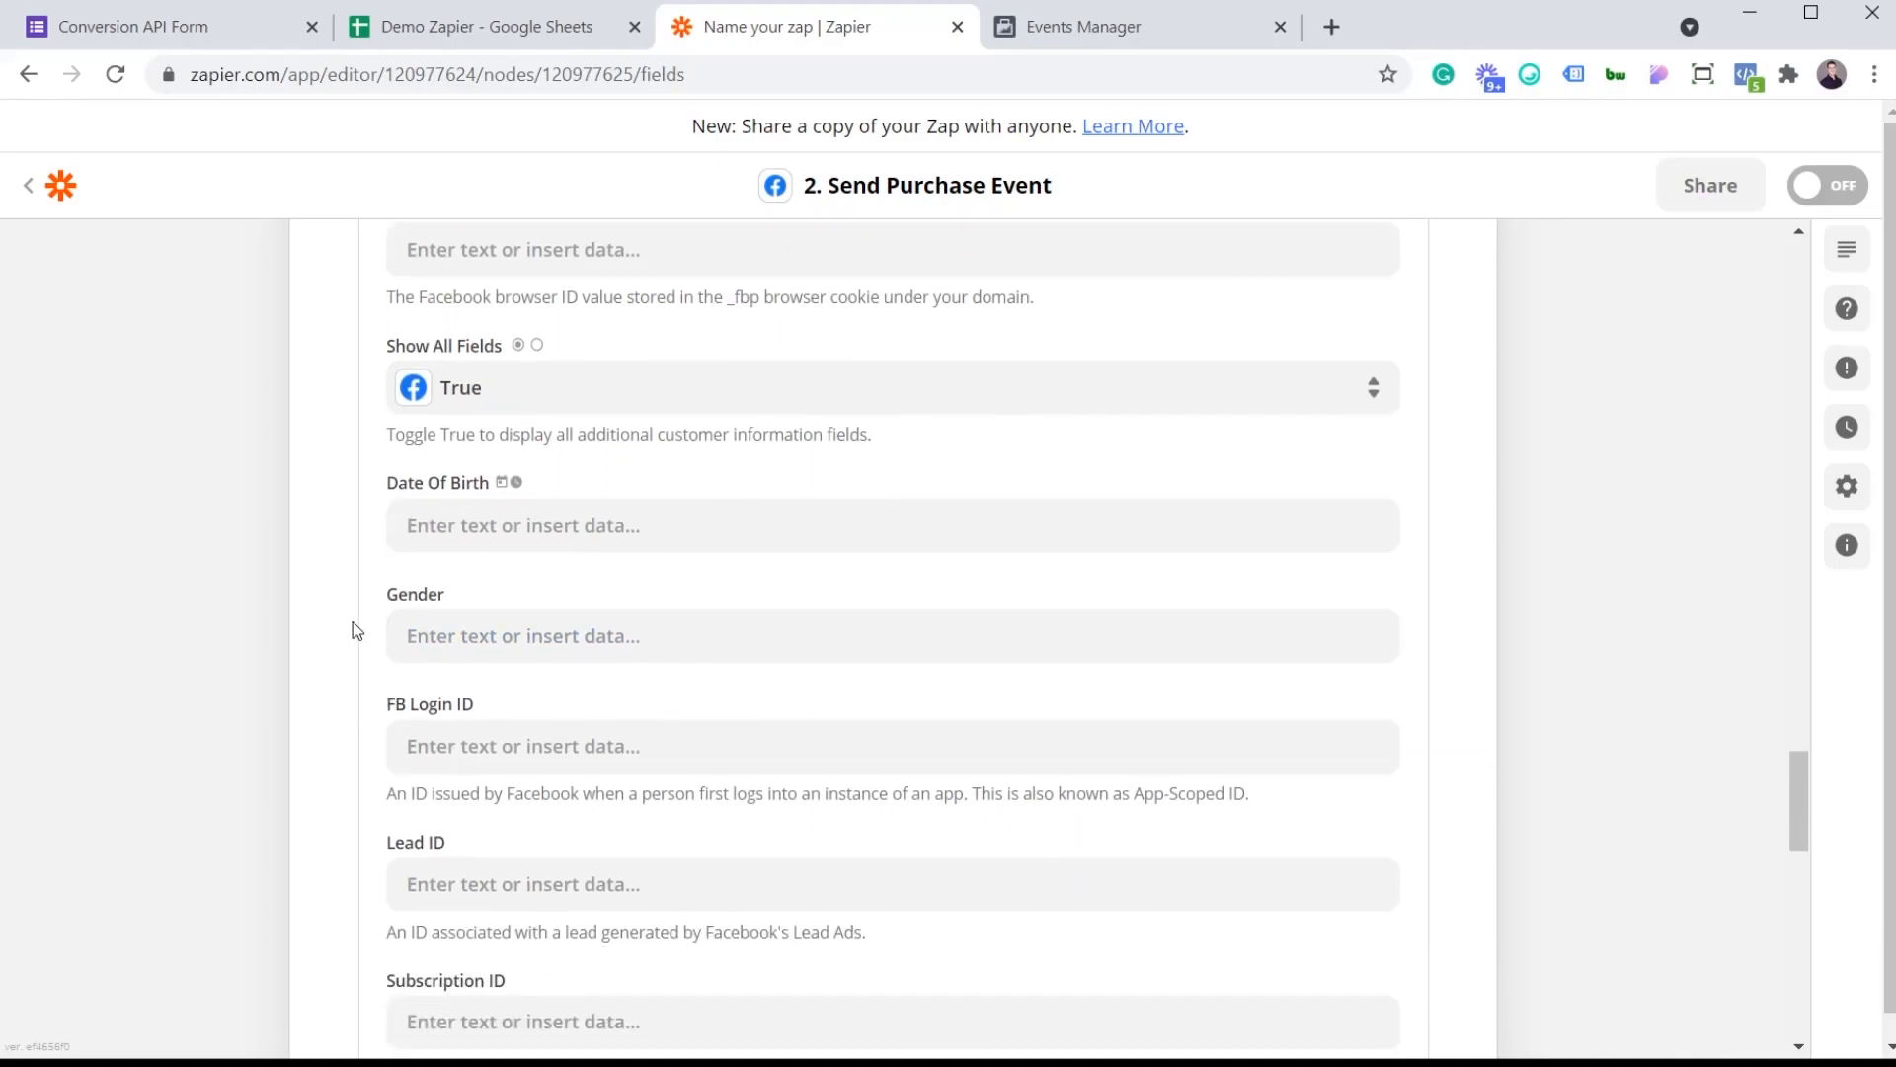
{"action": "scroll", "scroll_direction": "down", "scroll_amount": 3}
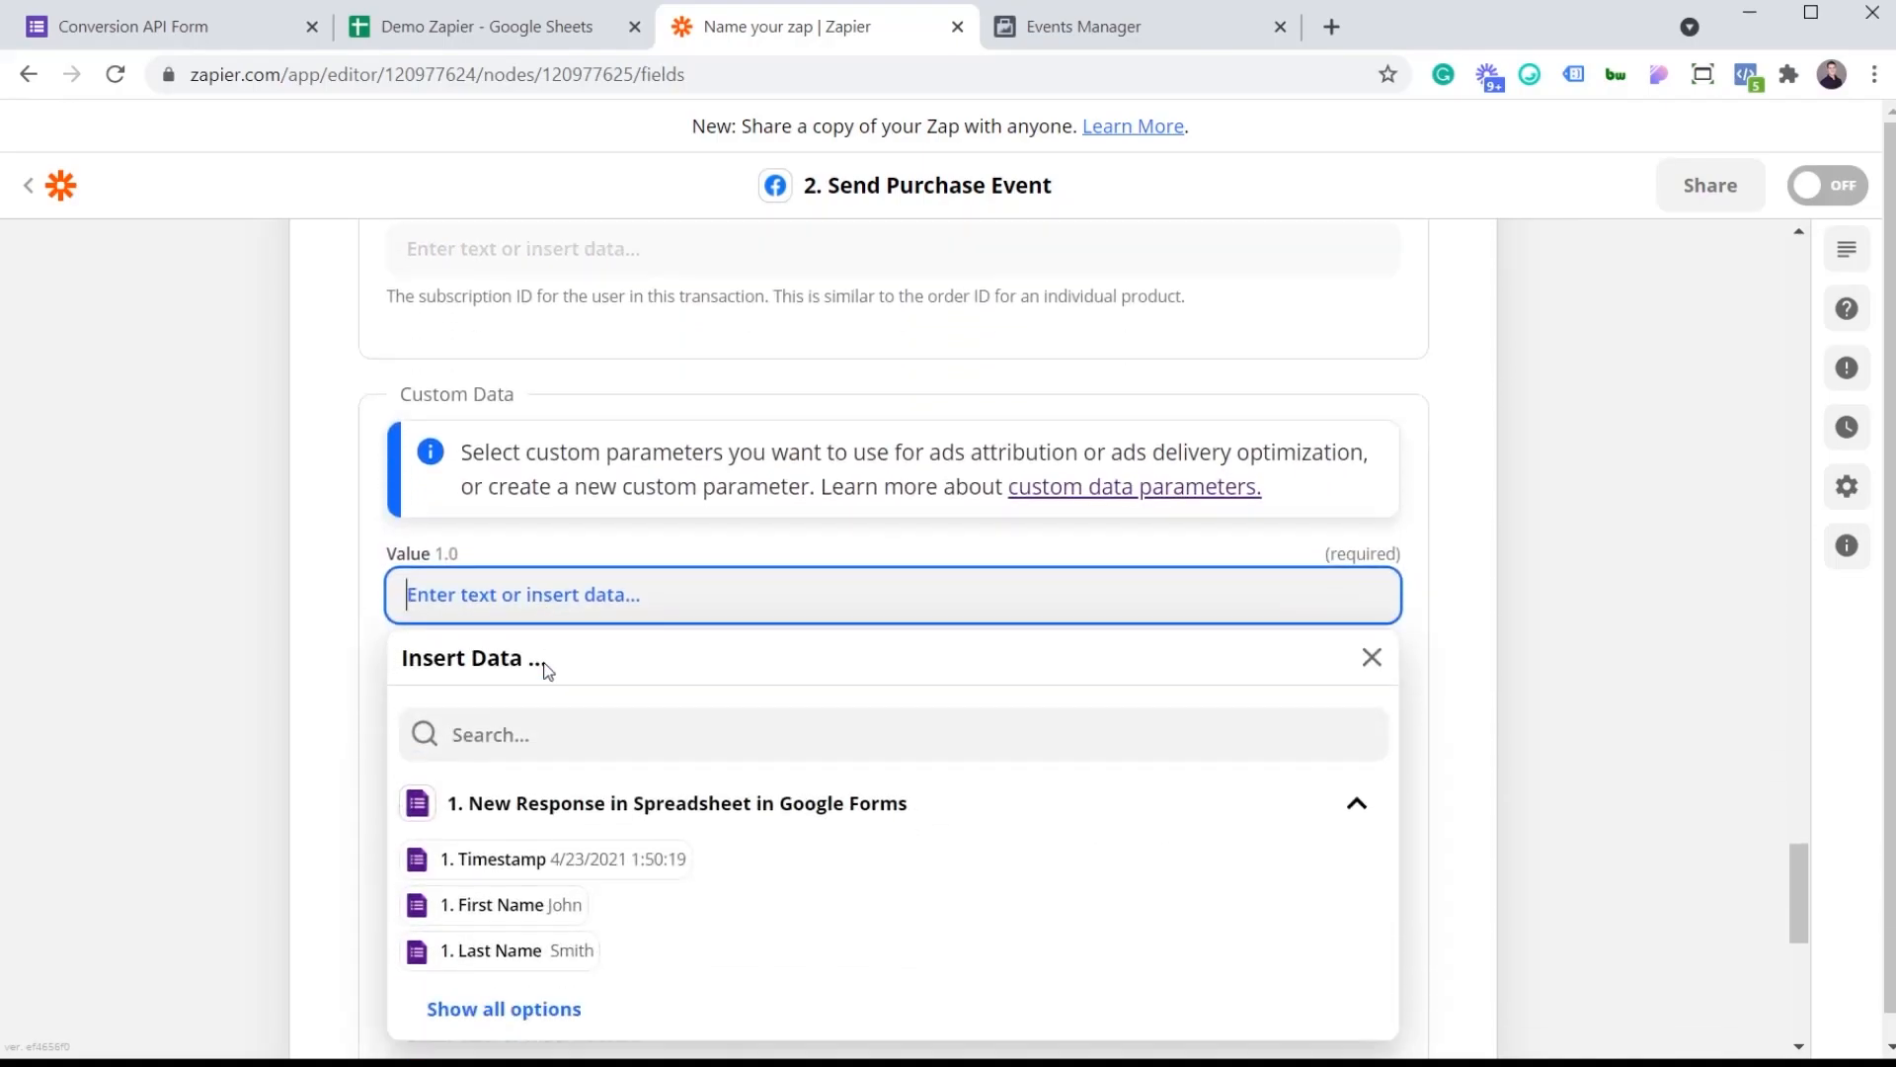
Step: Map the event Value (30) from the form's Value answer and set Currency to CAD
{"action": "left_click", "coordinate": [504, 1009]}
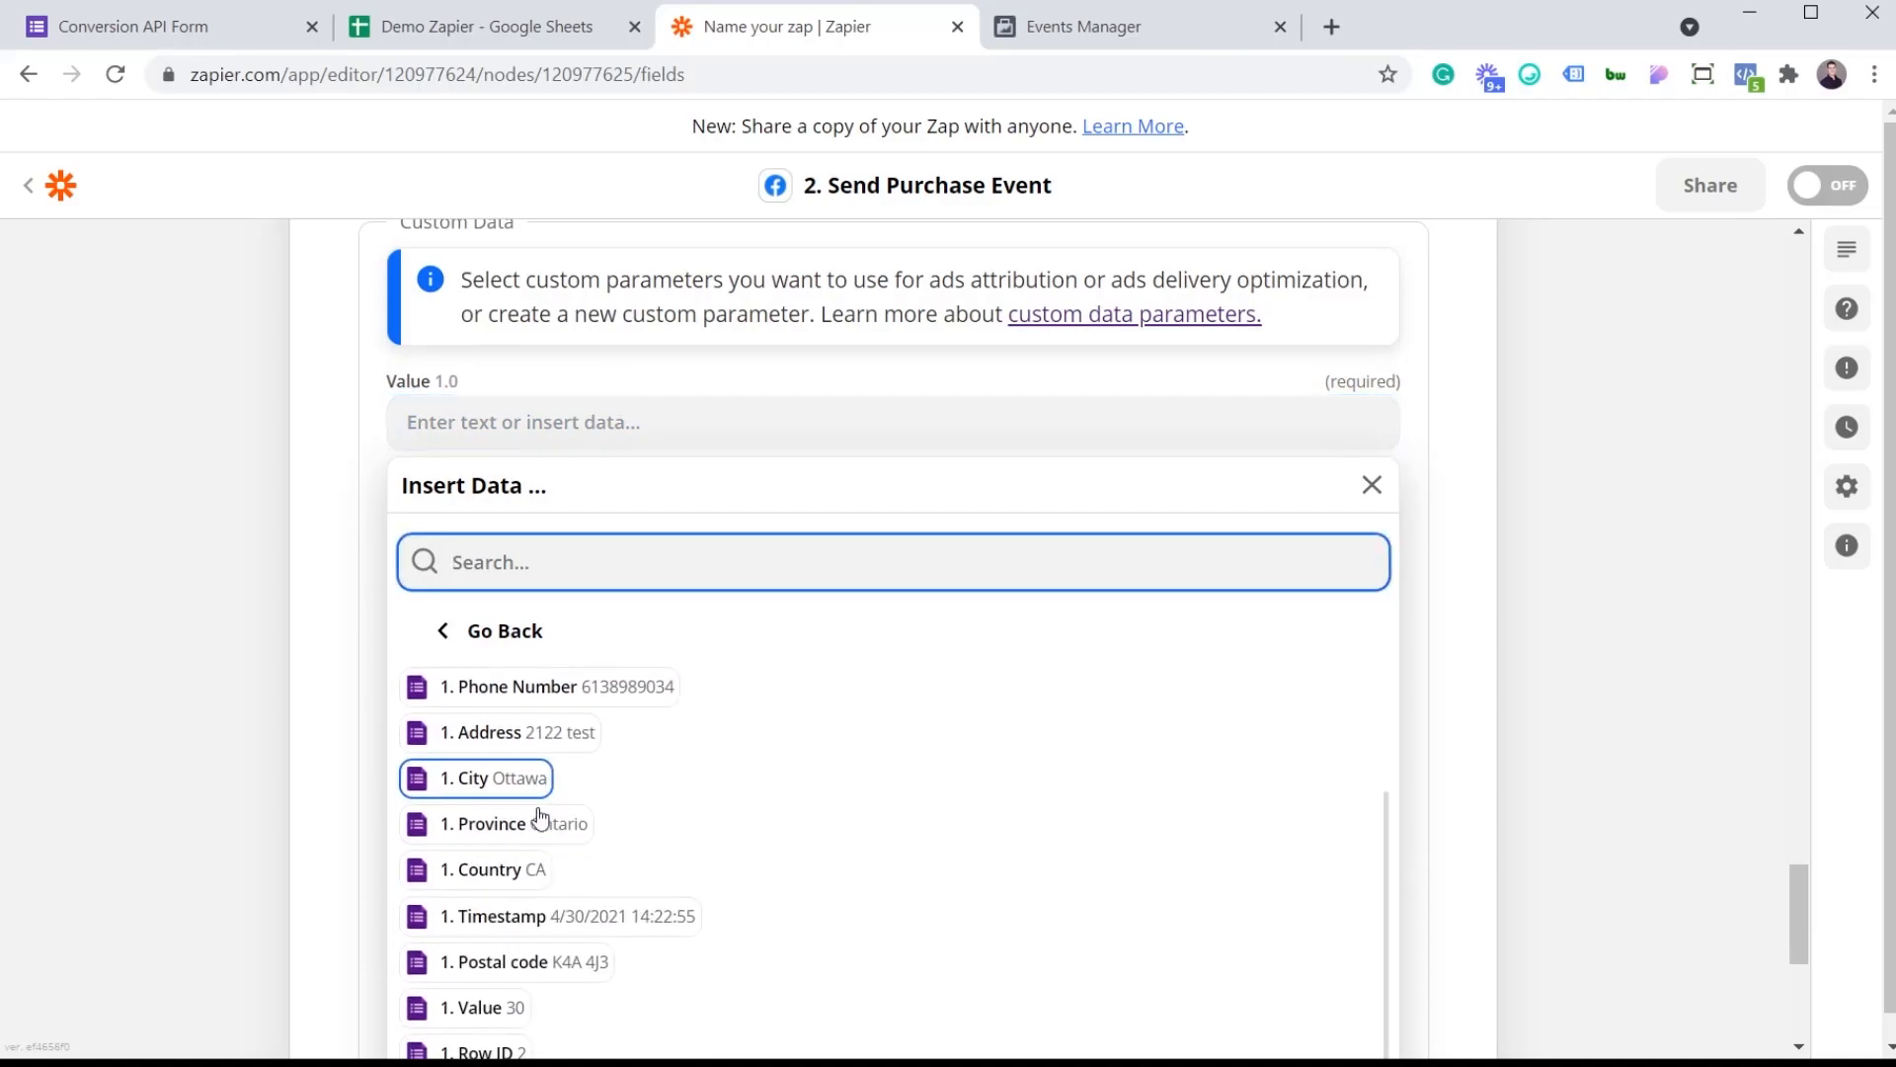
{"action": "left_click", "coordinate": [482, 1007]}
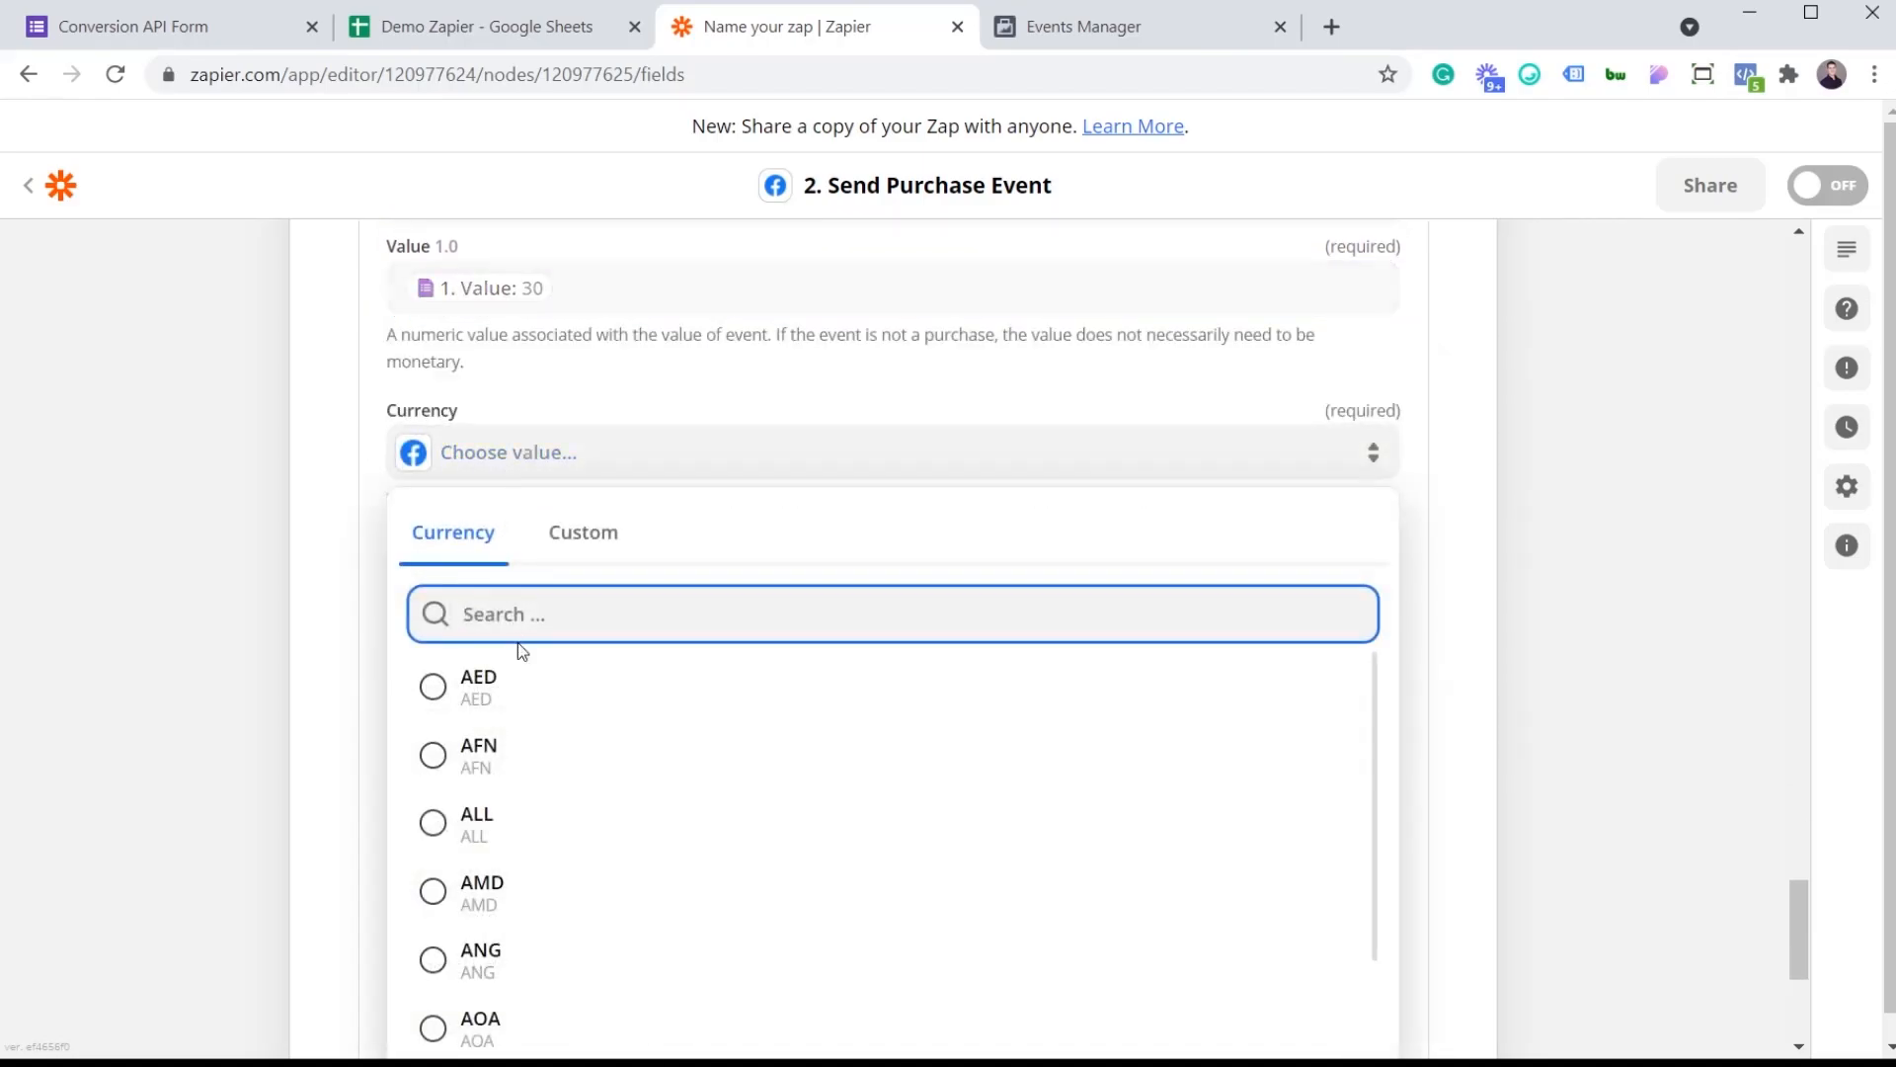
{"action": "type", "text": "cad"}
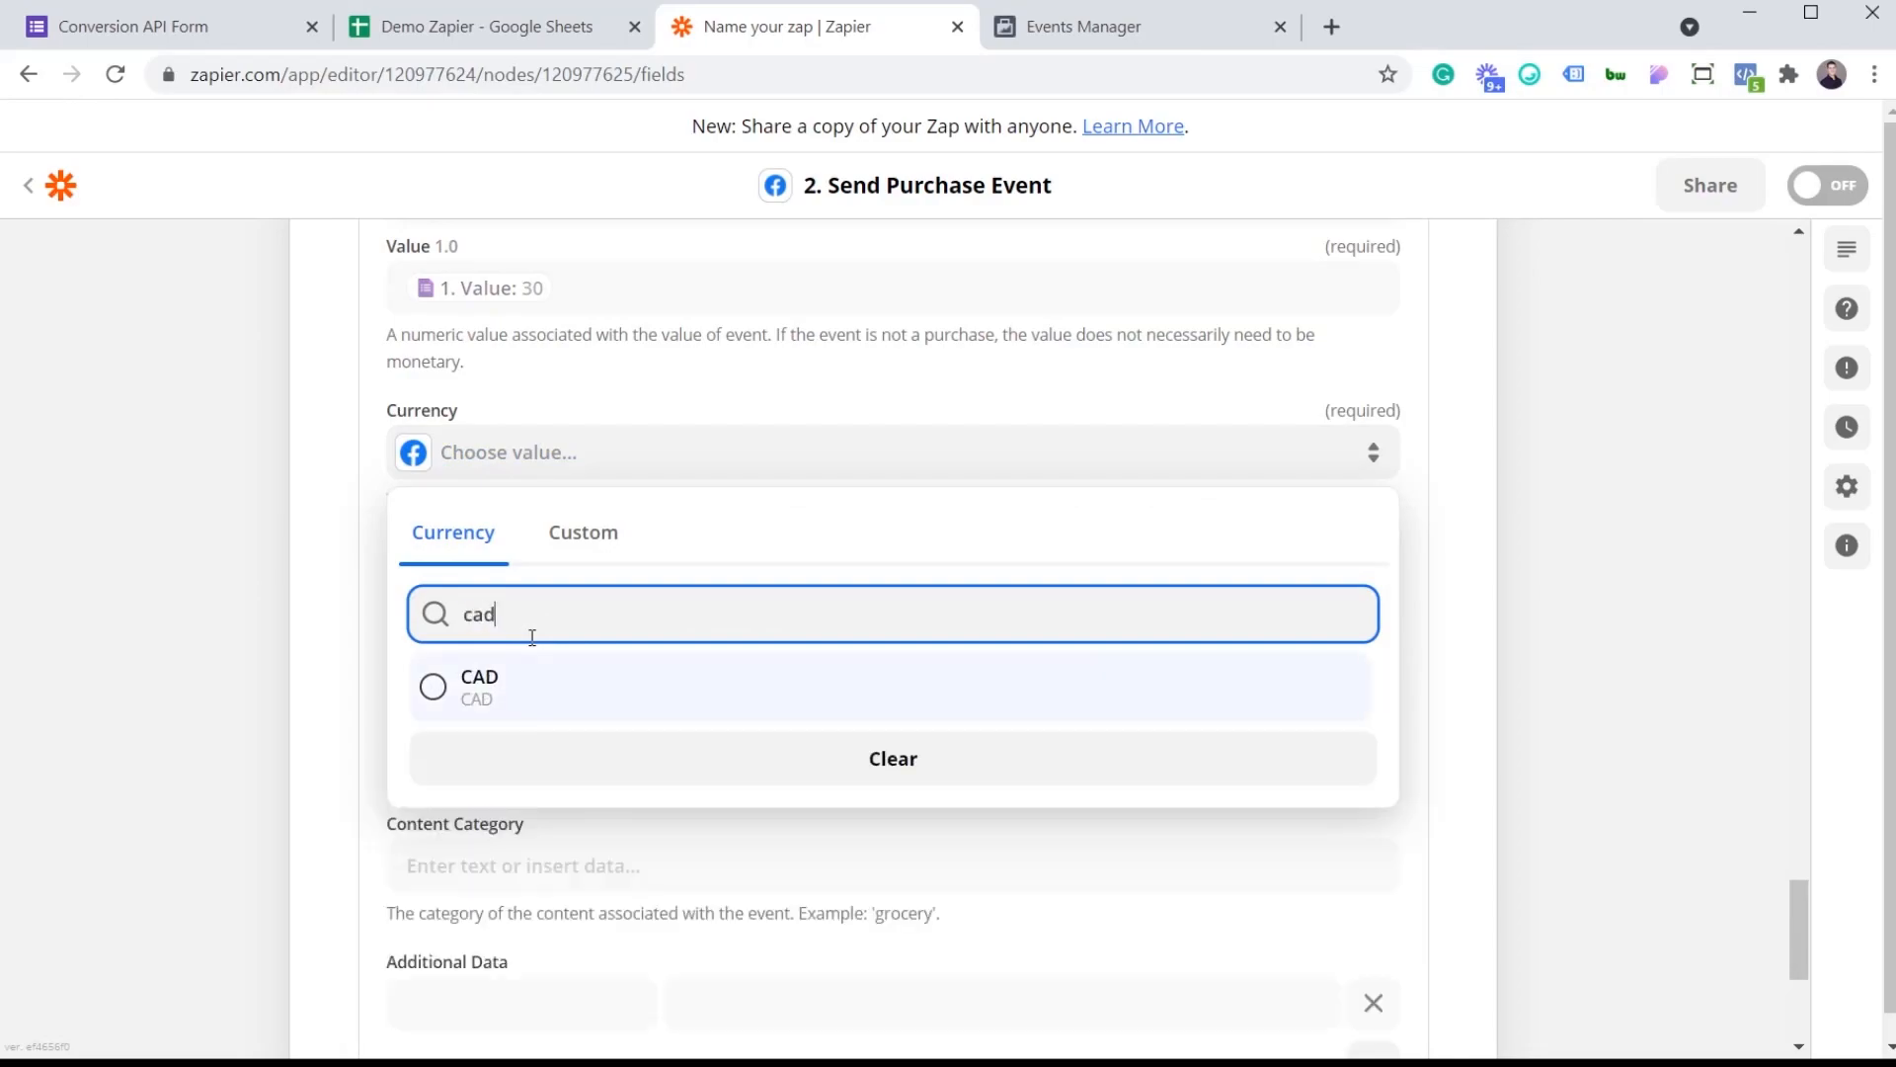
{"action": "left_click", "coordinate": [480, 686]}
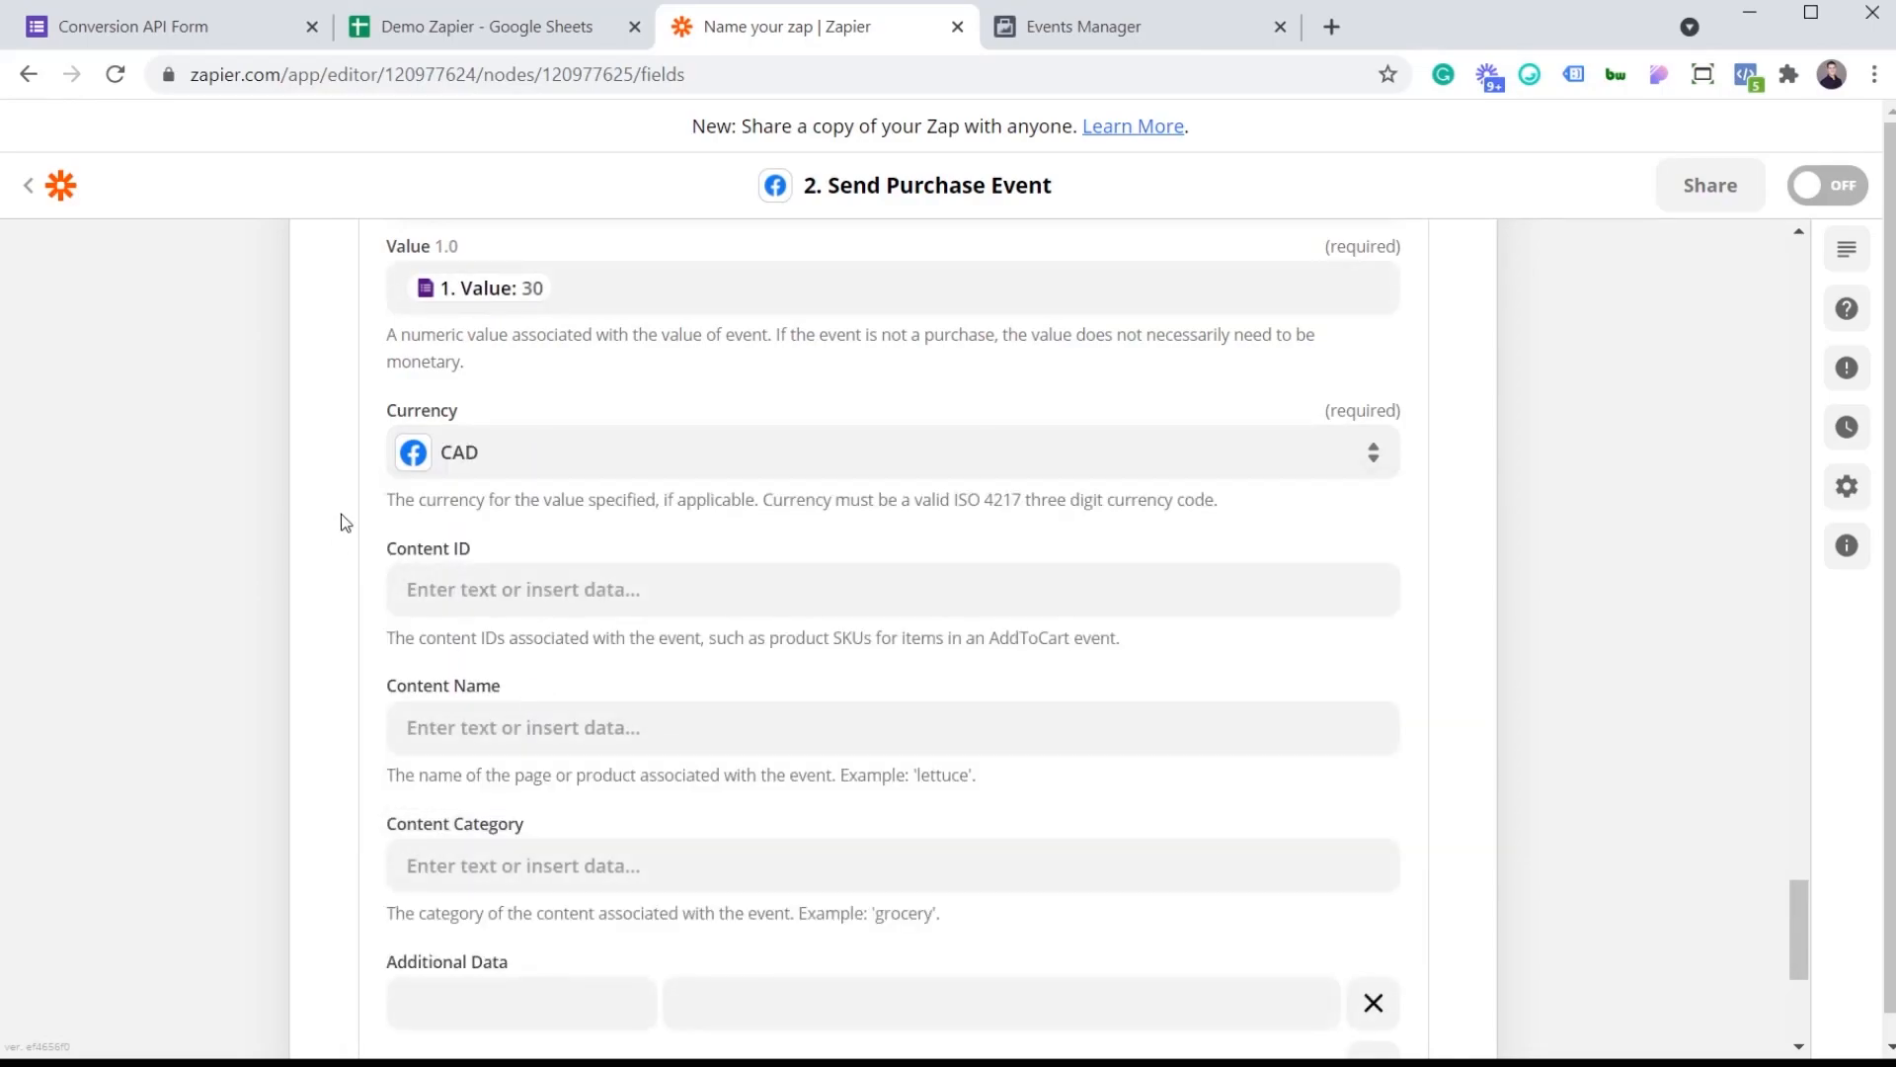
{"action": "mouse_move", "coordinate": [349, 557]}
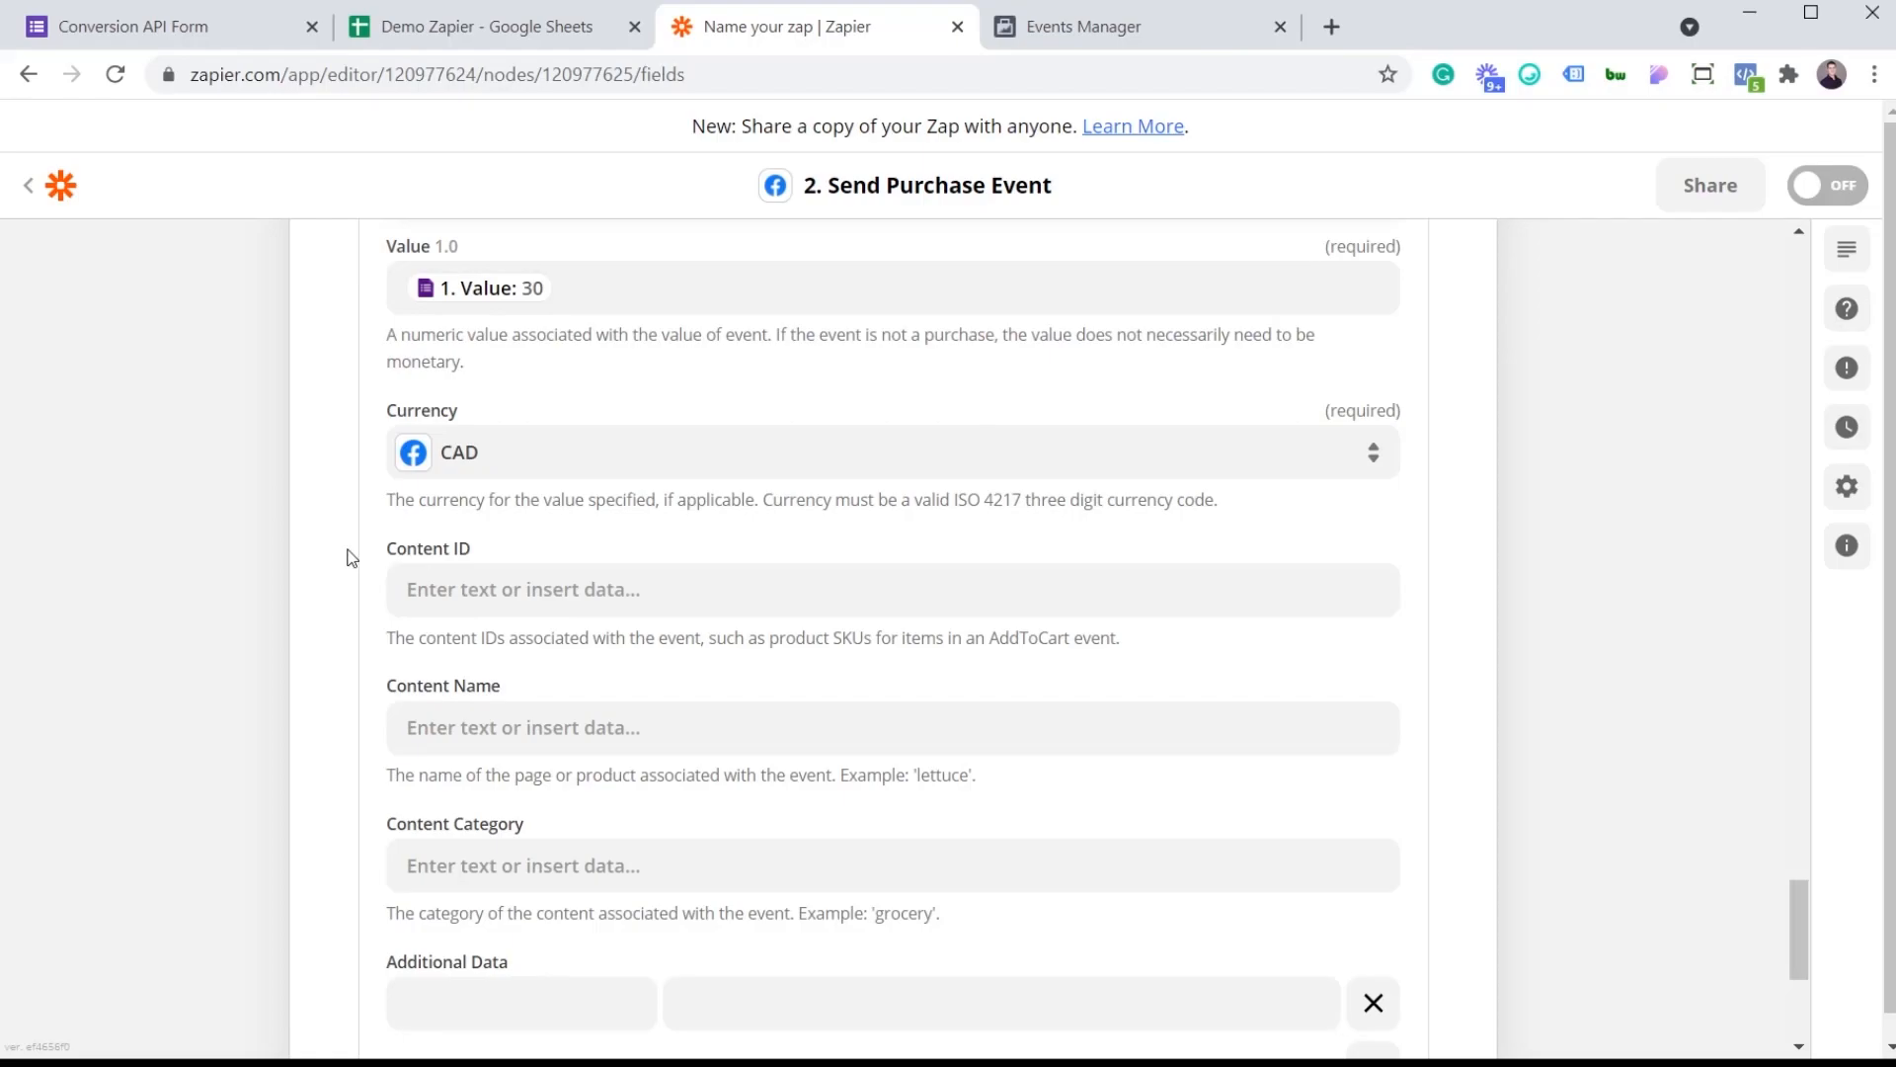
{"action": "mouse_move", "coordinate": [368, 687]}
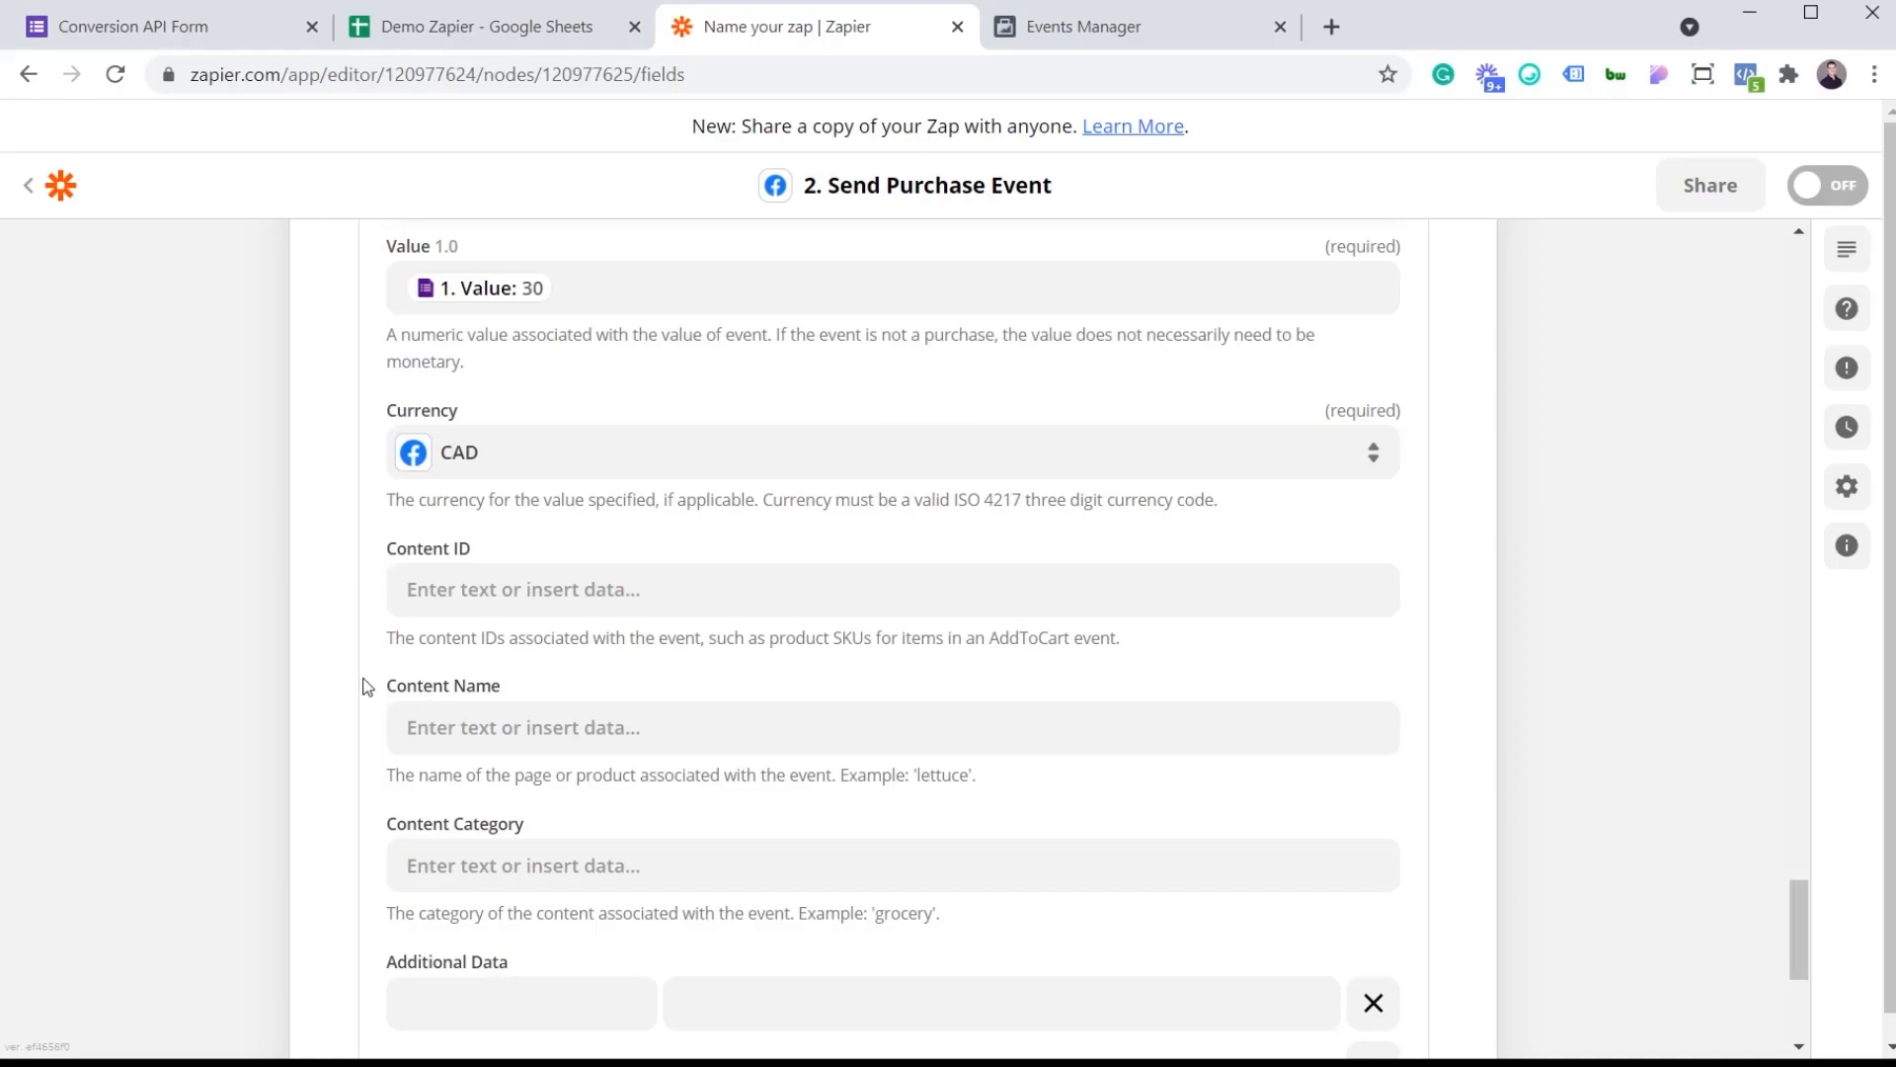
{"action": "scroll", "scroll_direction": "down", "scroll_amount": 3}
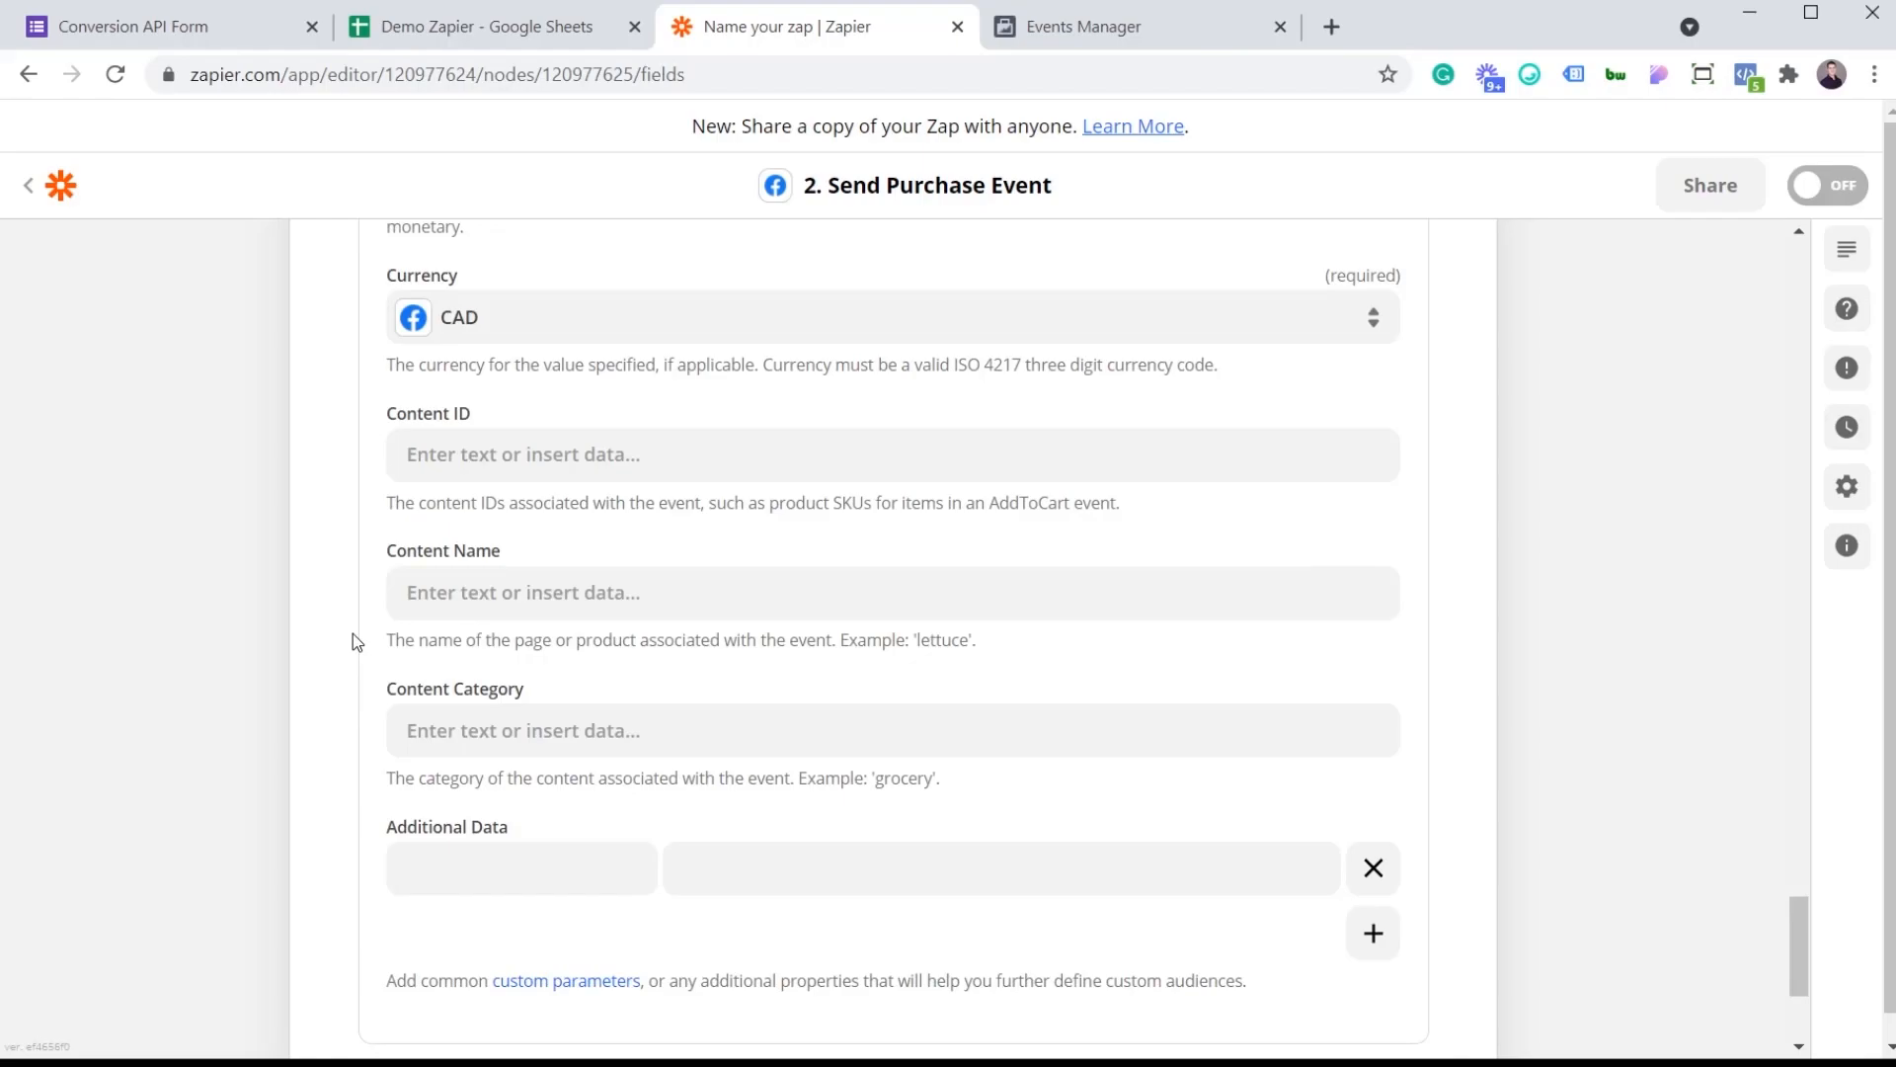
{"action": "mouse_move", "coordinate": [934, 646]}
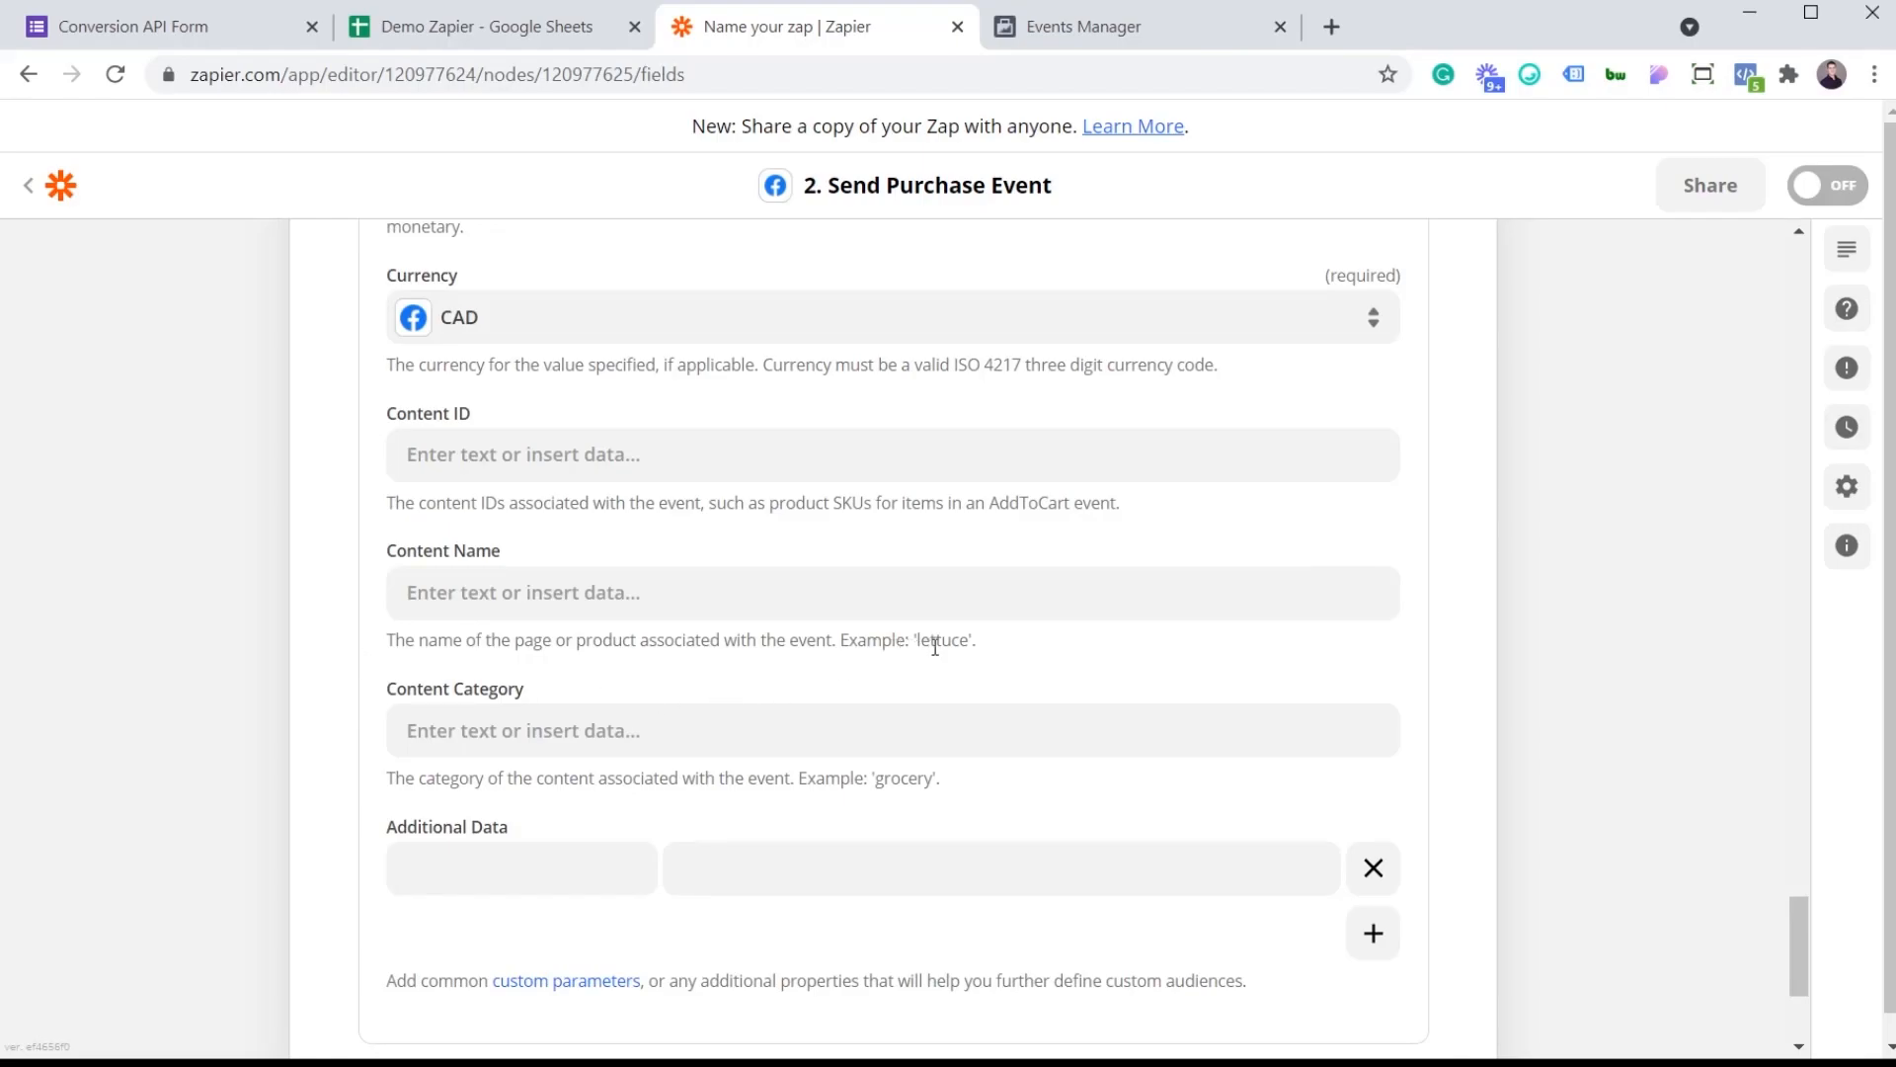
{"action": "mouse_move", "coordinate": [300, 723]}
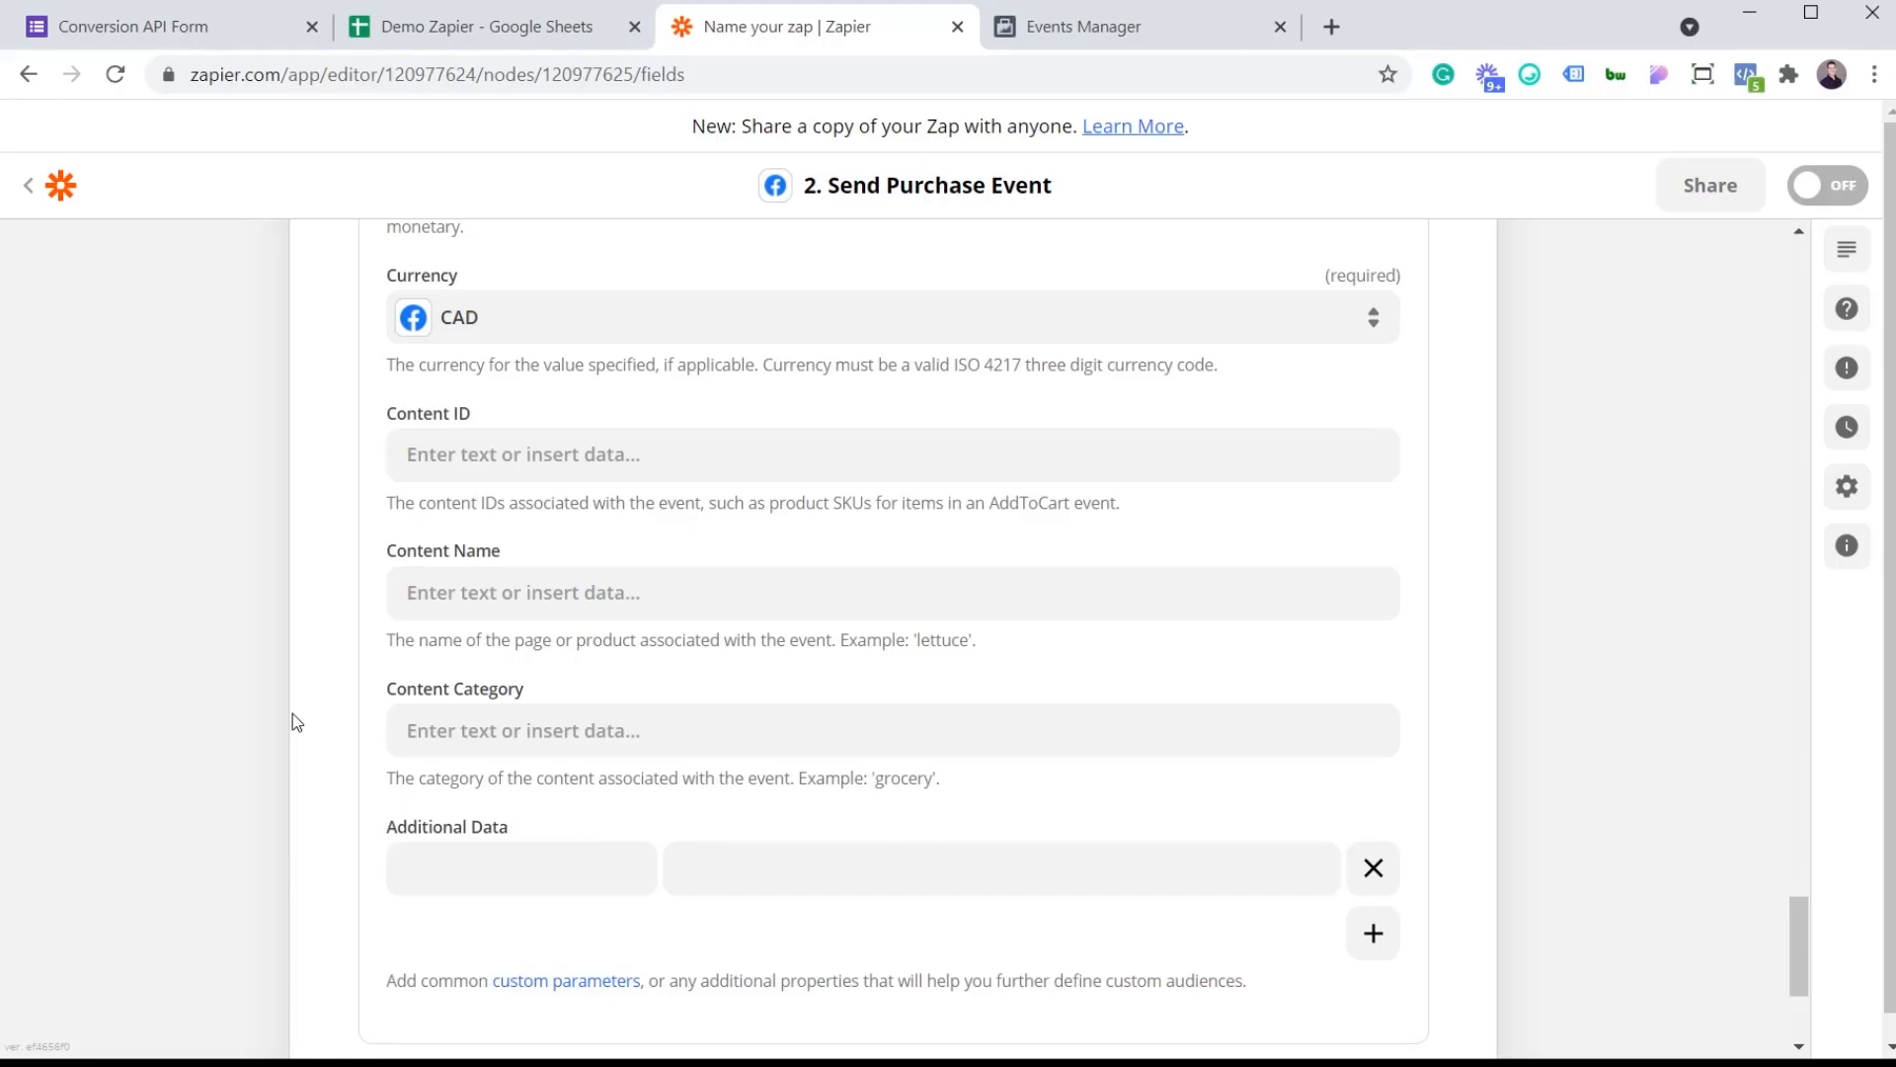
{"action": "mouse_move", "coordinate": [297, 539]}
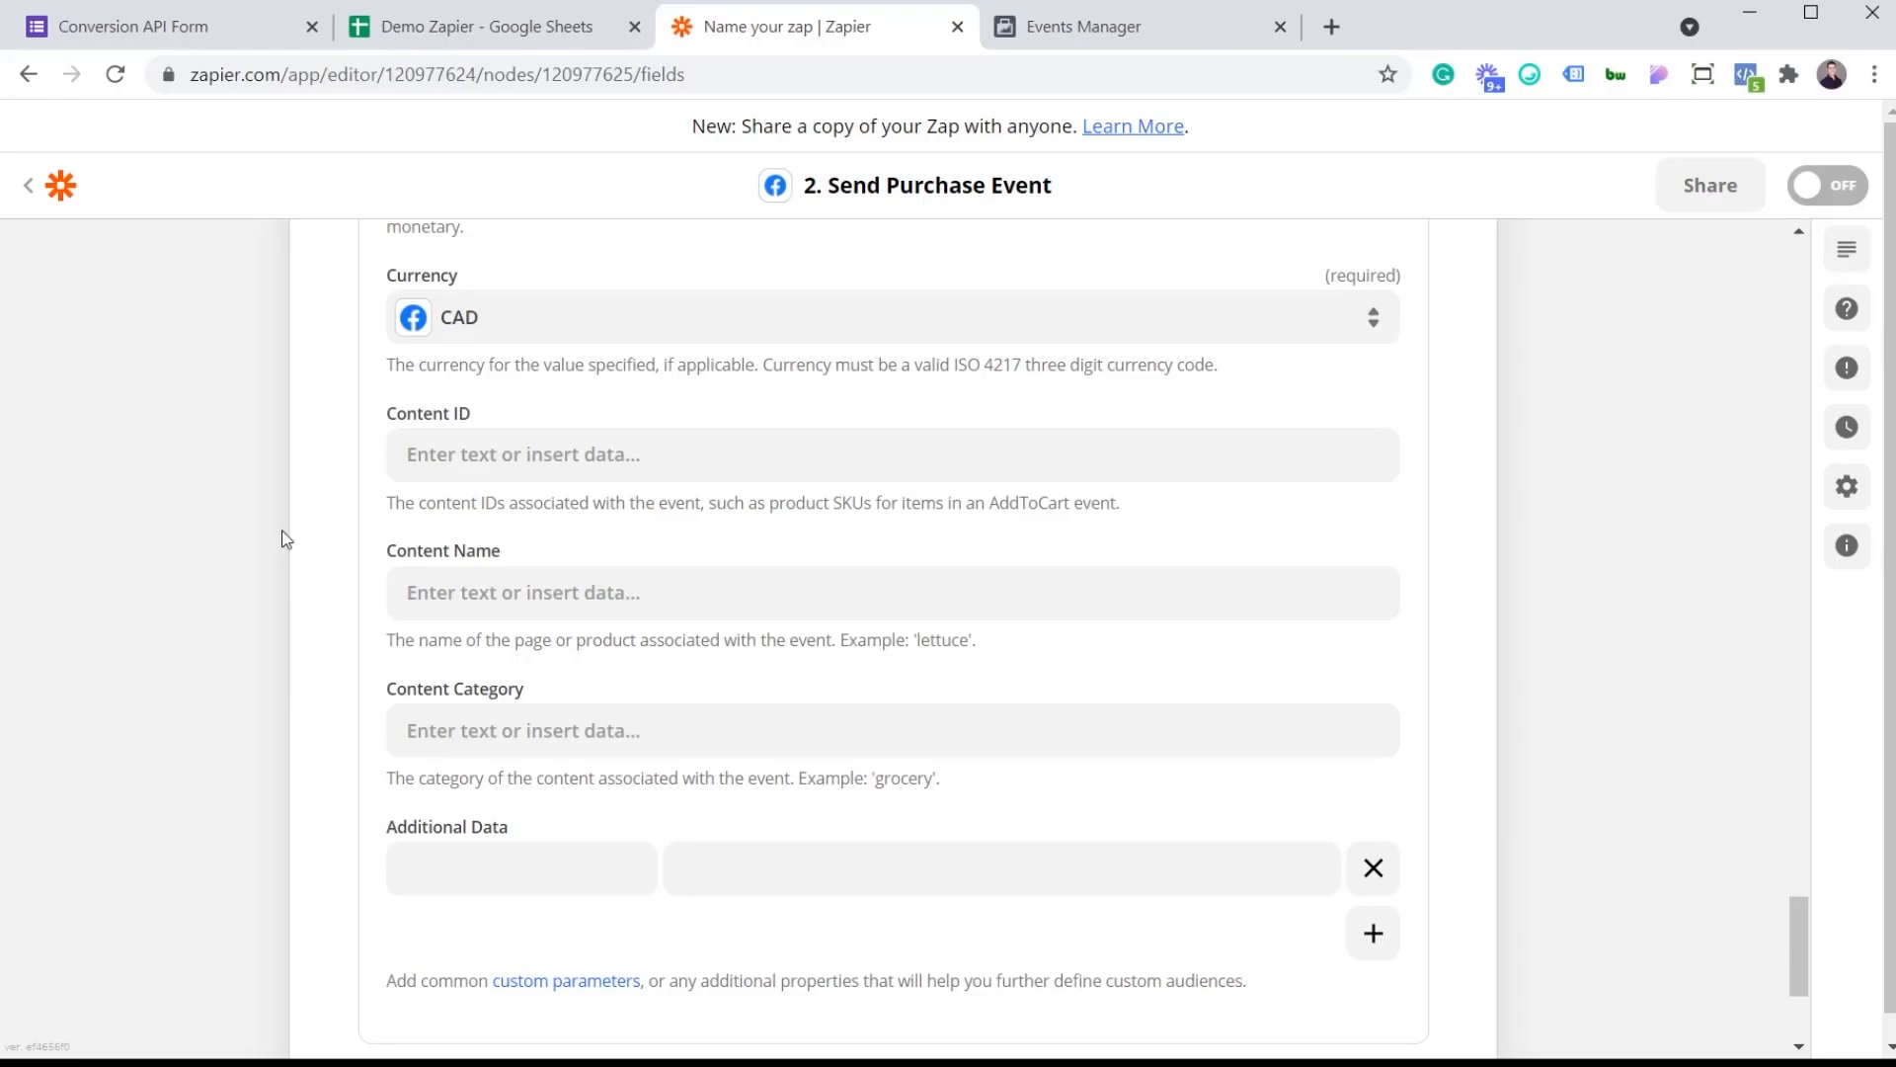
{"action": "scroll", "scroll_direction": "down", "scroll_amount": 3}
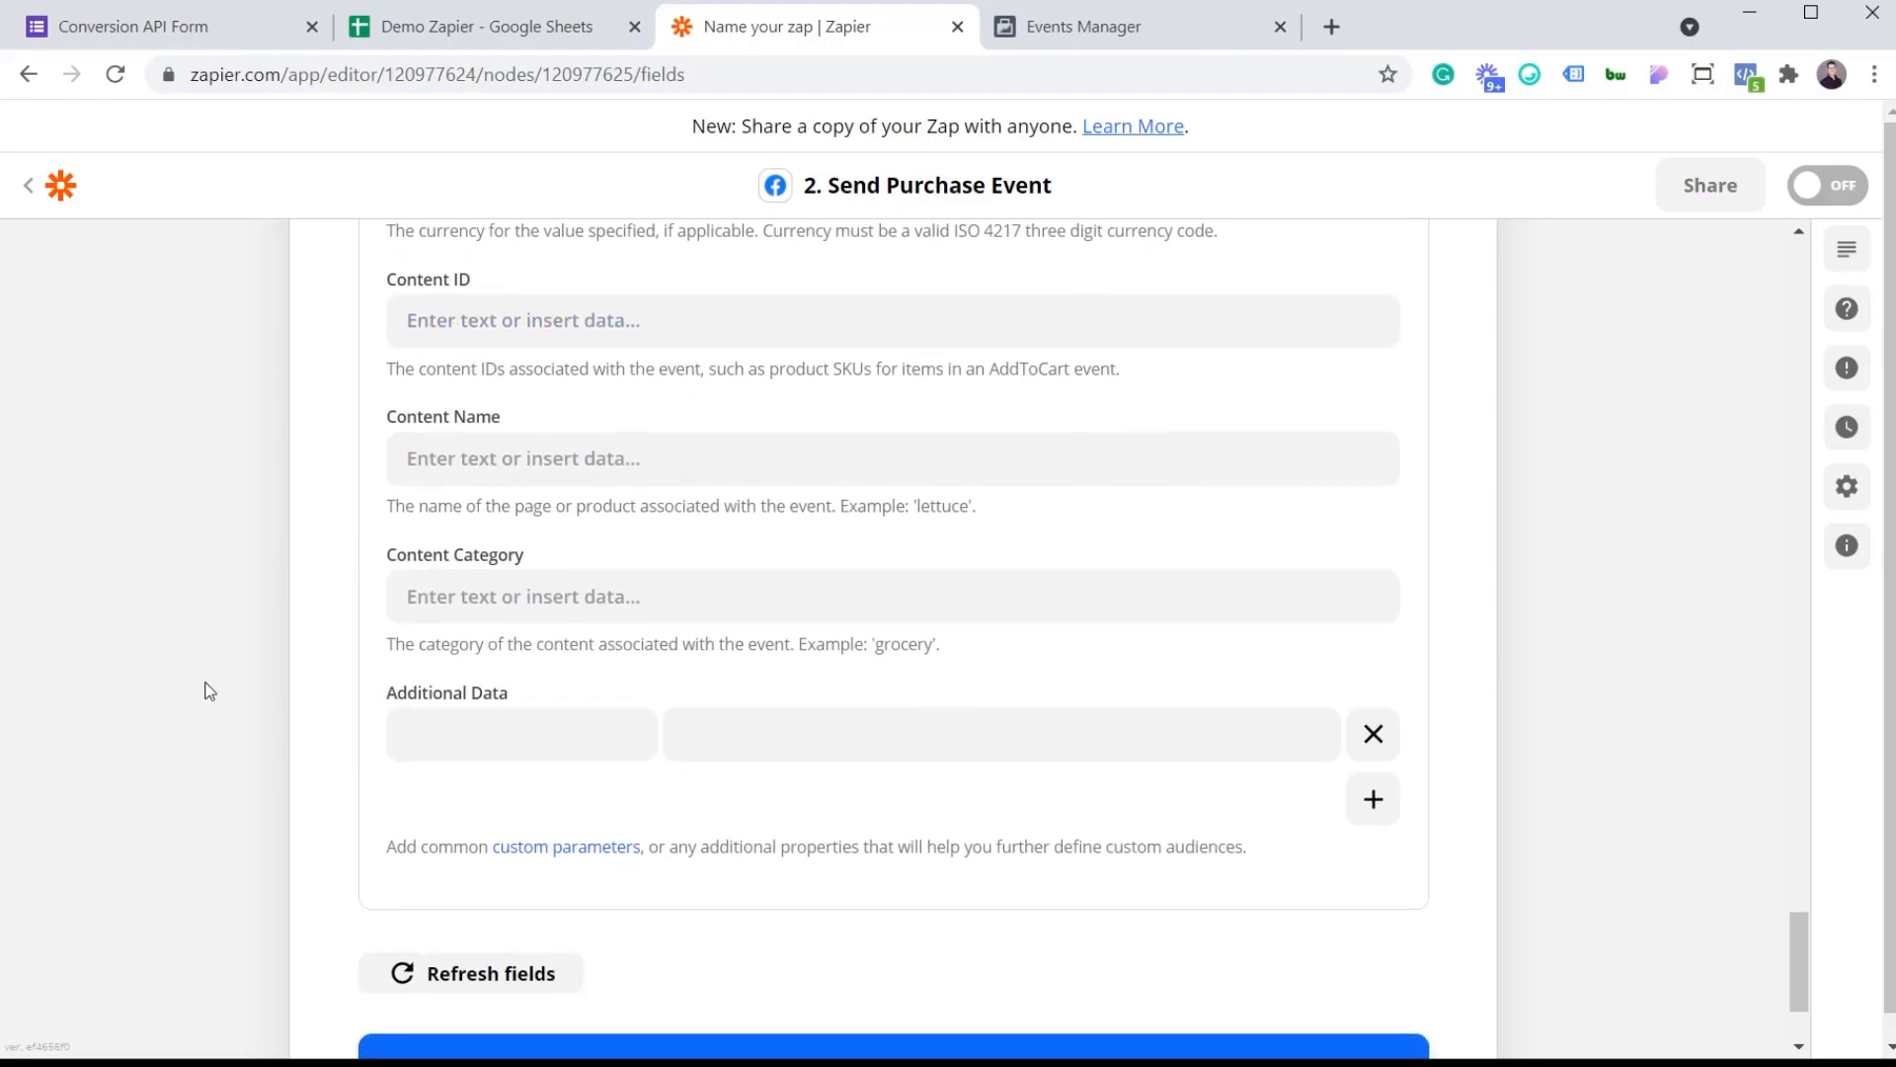
{"action": "mouse_move", "coordinate": [456, 816]}
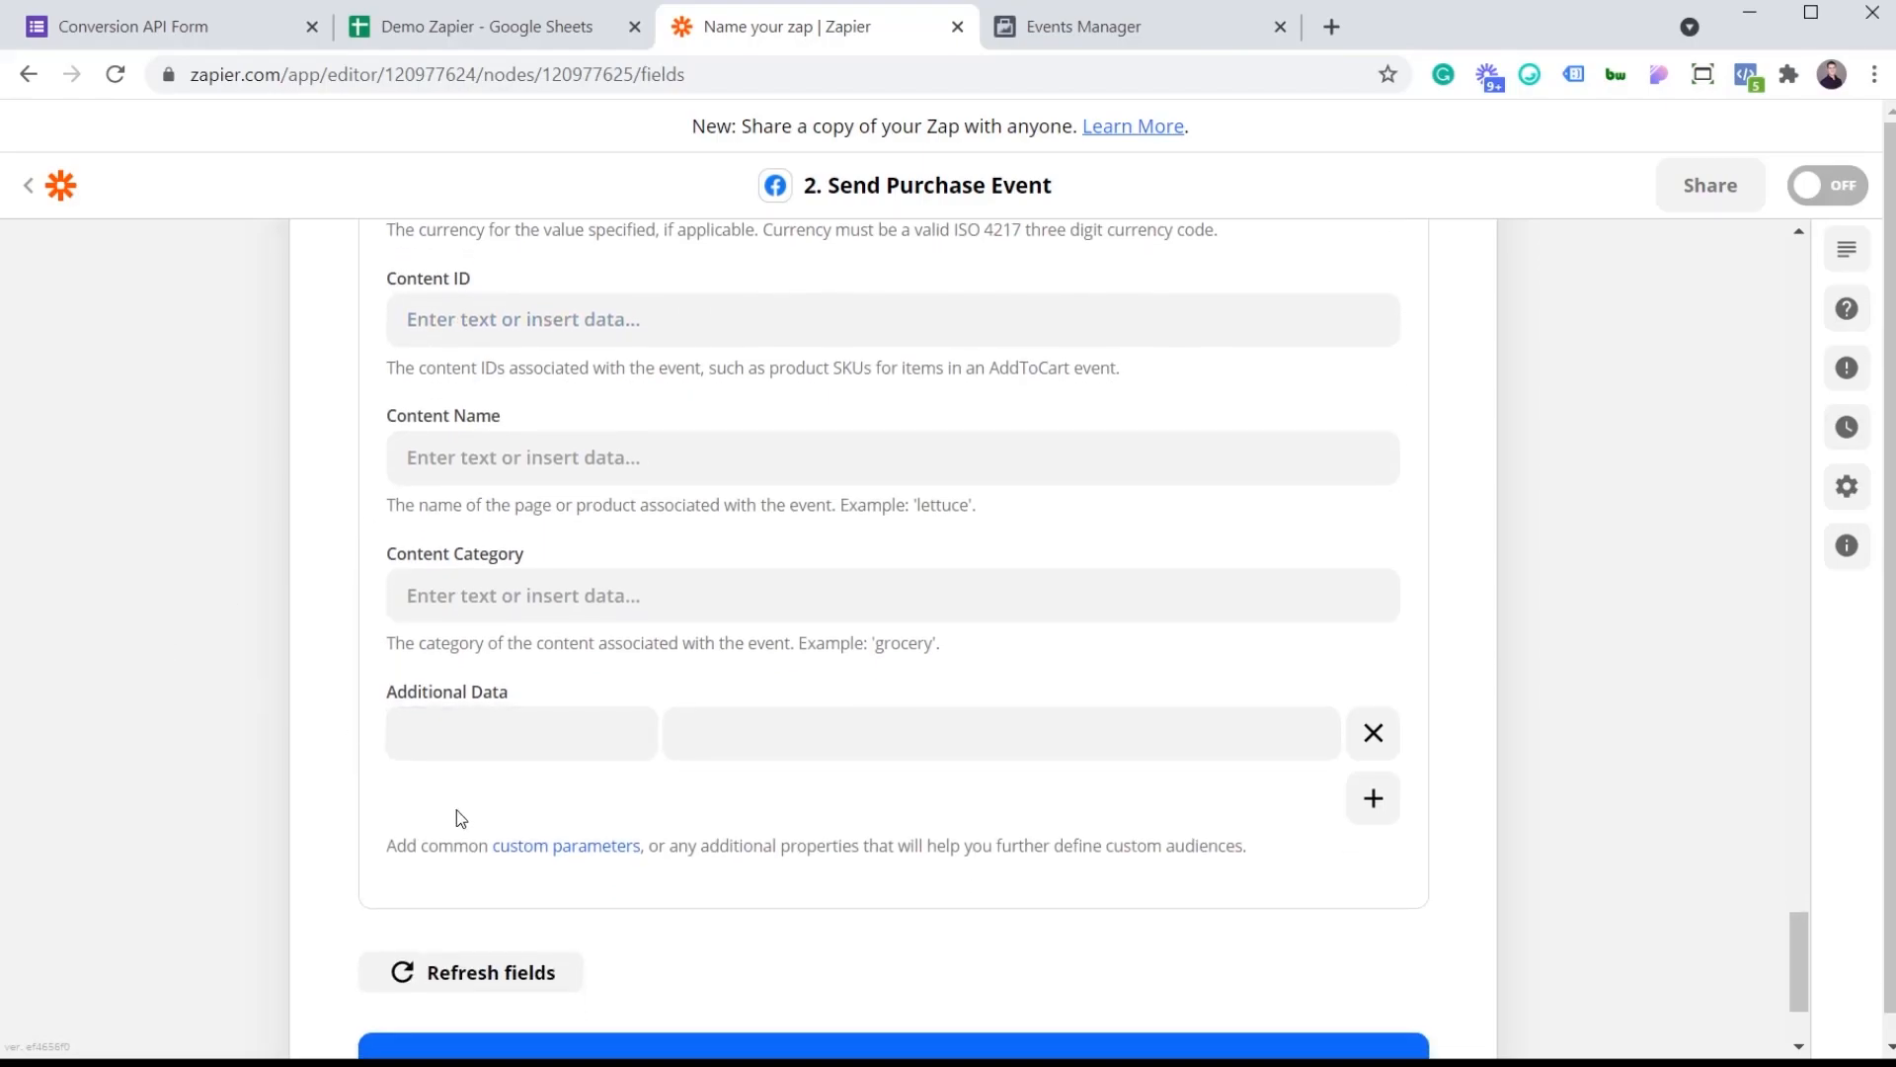
Step: View Facebook's Custom Data Parameters docs, then return to the Zap being edited
{"action": "left_click", "coordinate": [565, 846]}
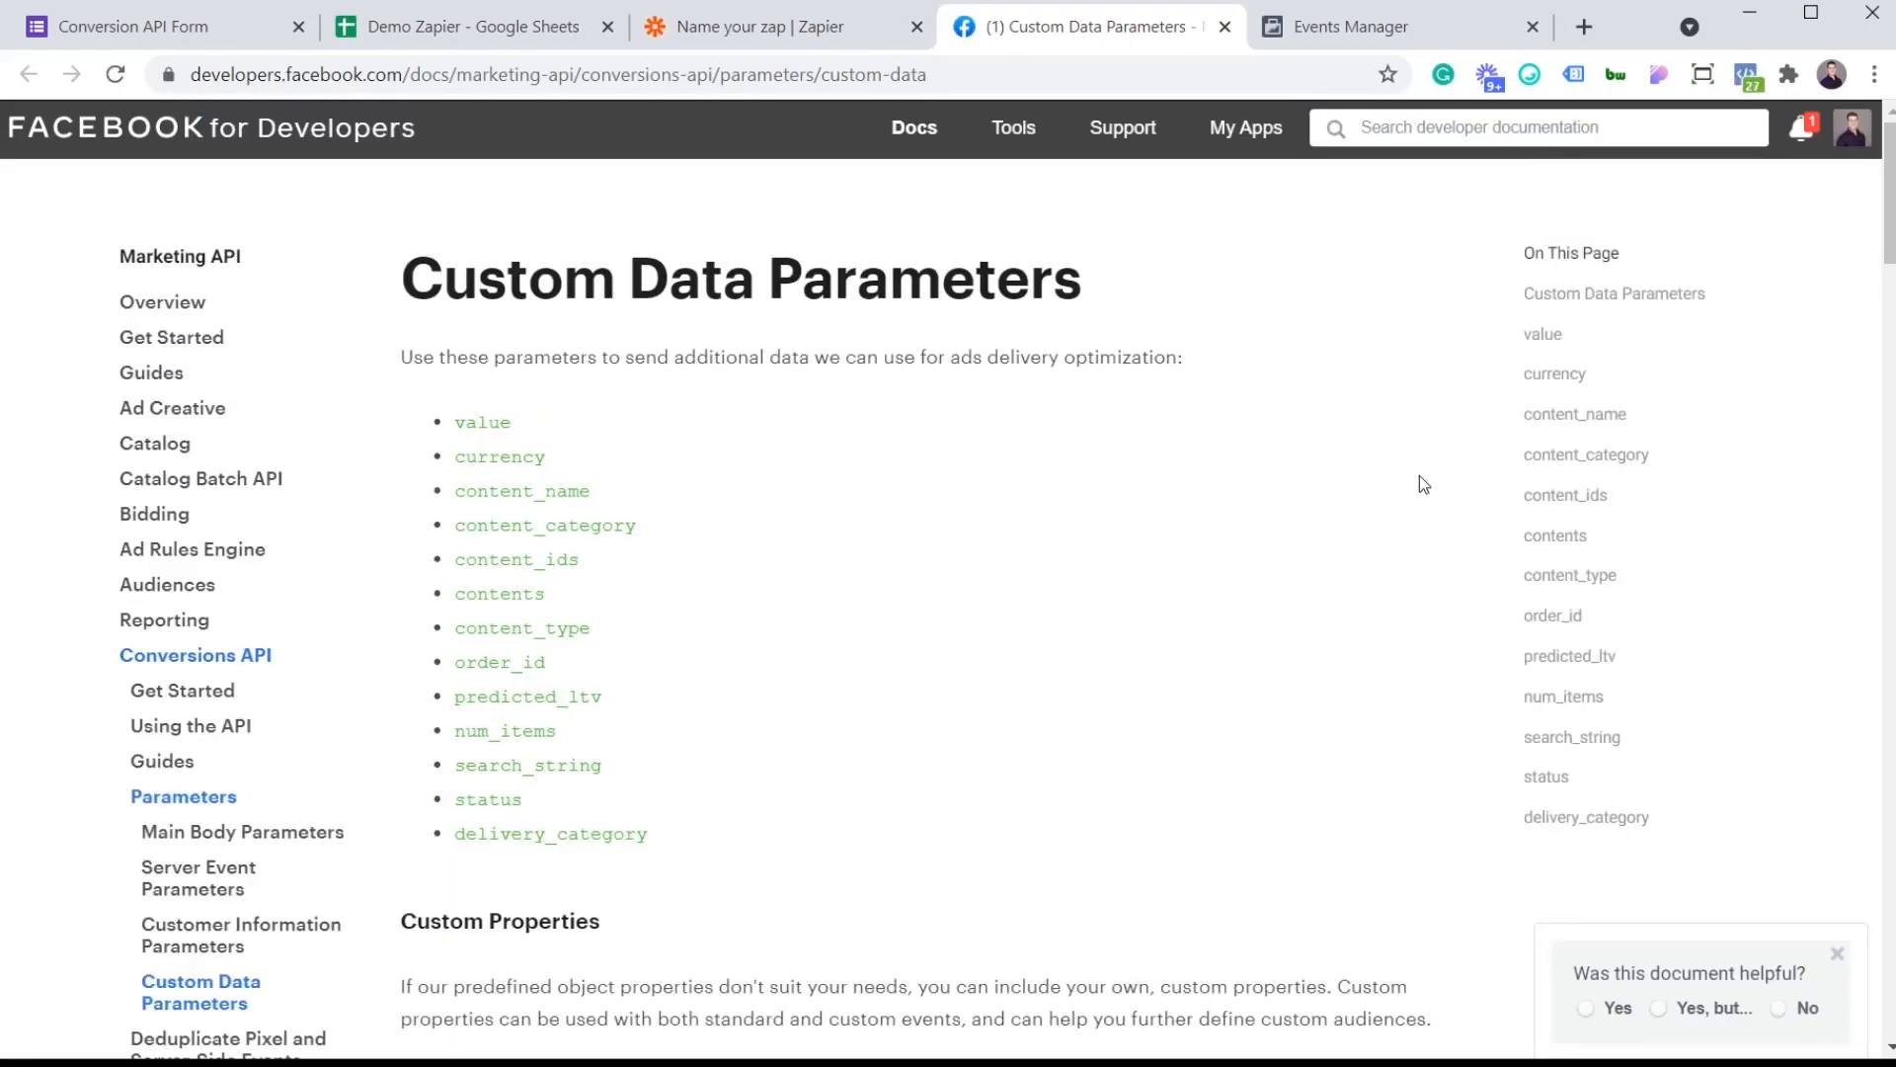
{"action": "left_click", "coordinate": [750, 26]}
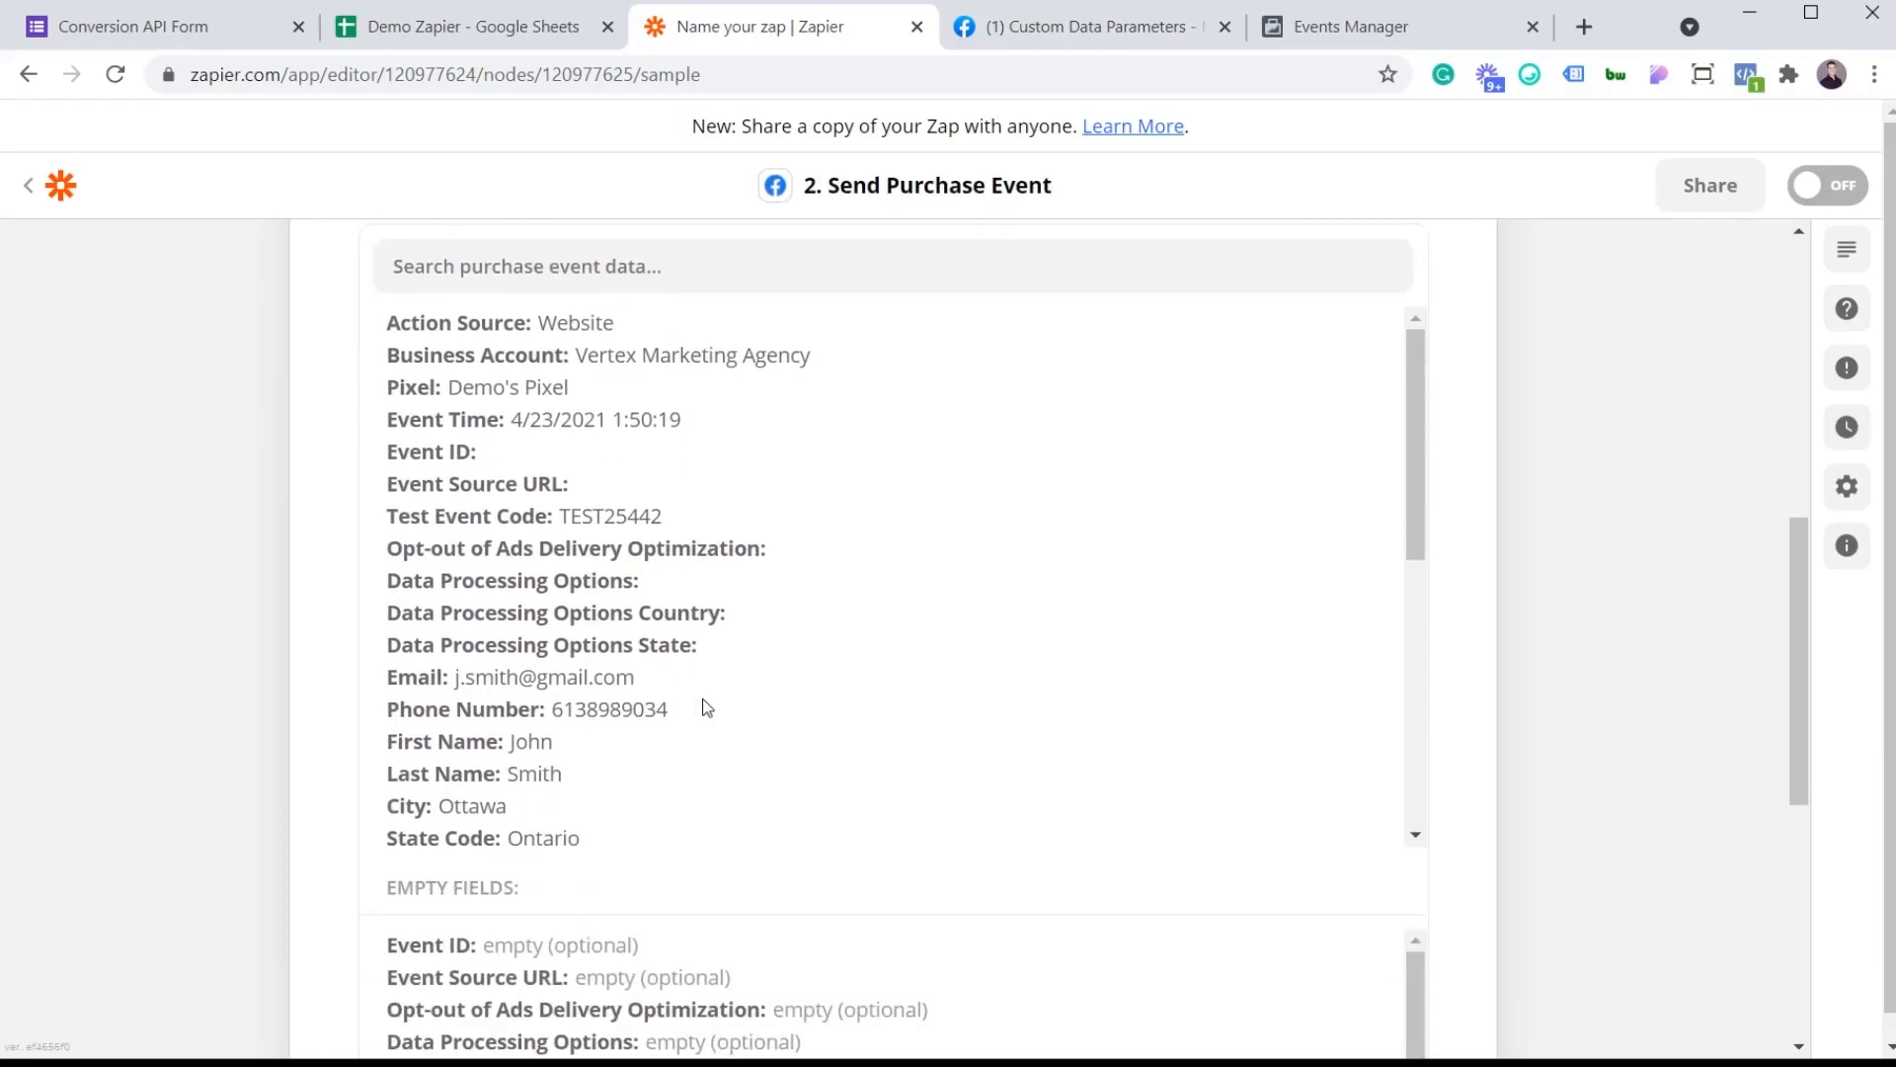
Step: Run Test & Review so a purchase event is sent successfully to Facebook Conversions
{"action": "scroll", "scroll_direction": "down", "scroll_amount": 3}
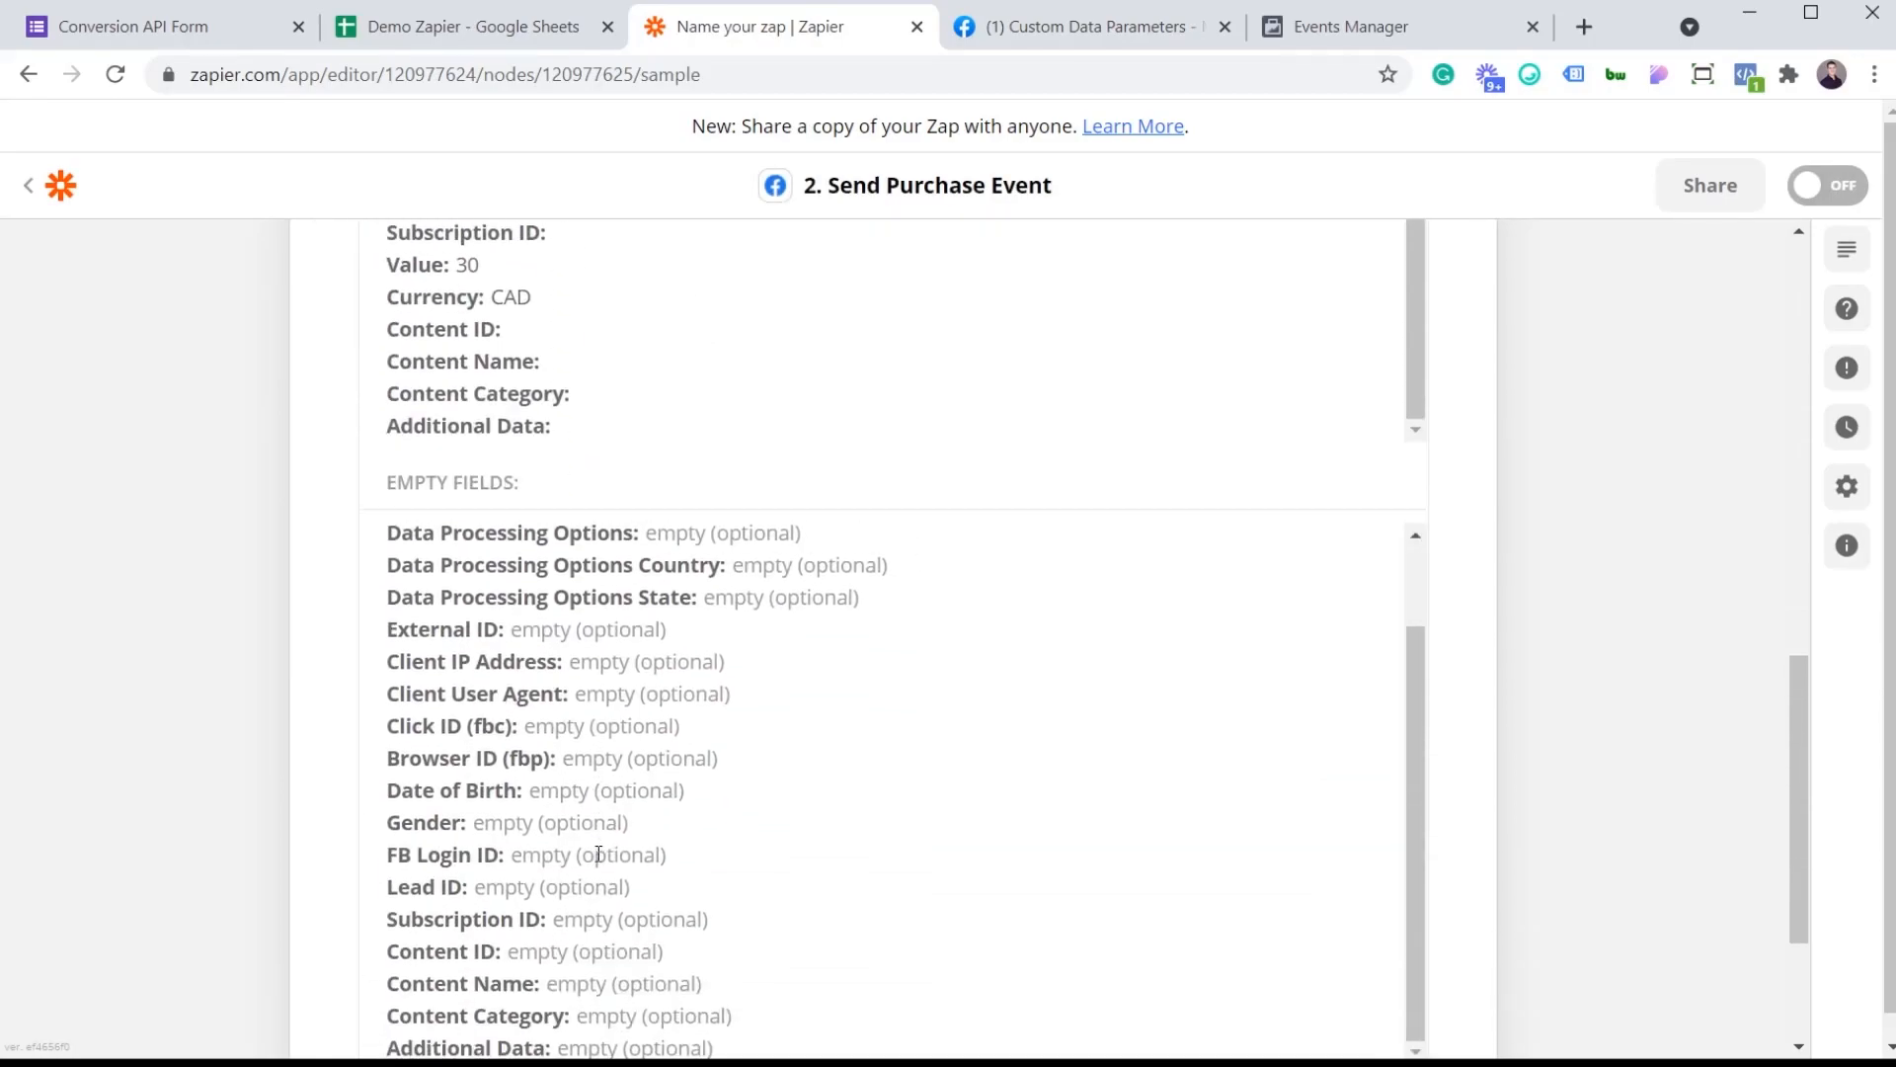
{"action": "scroll", "scroll_direction": "down", "scroll_amount": 3}
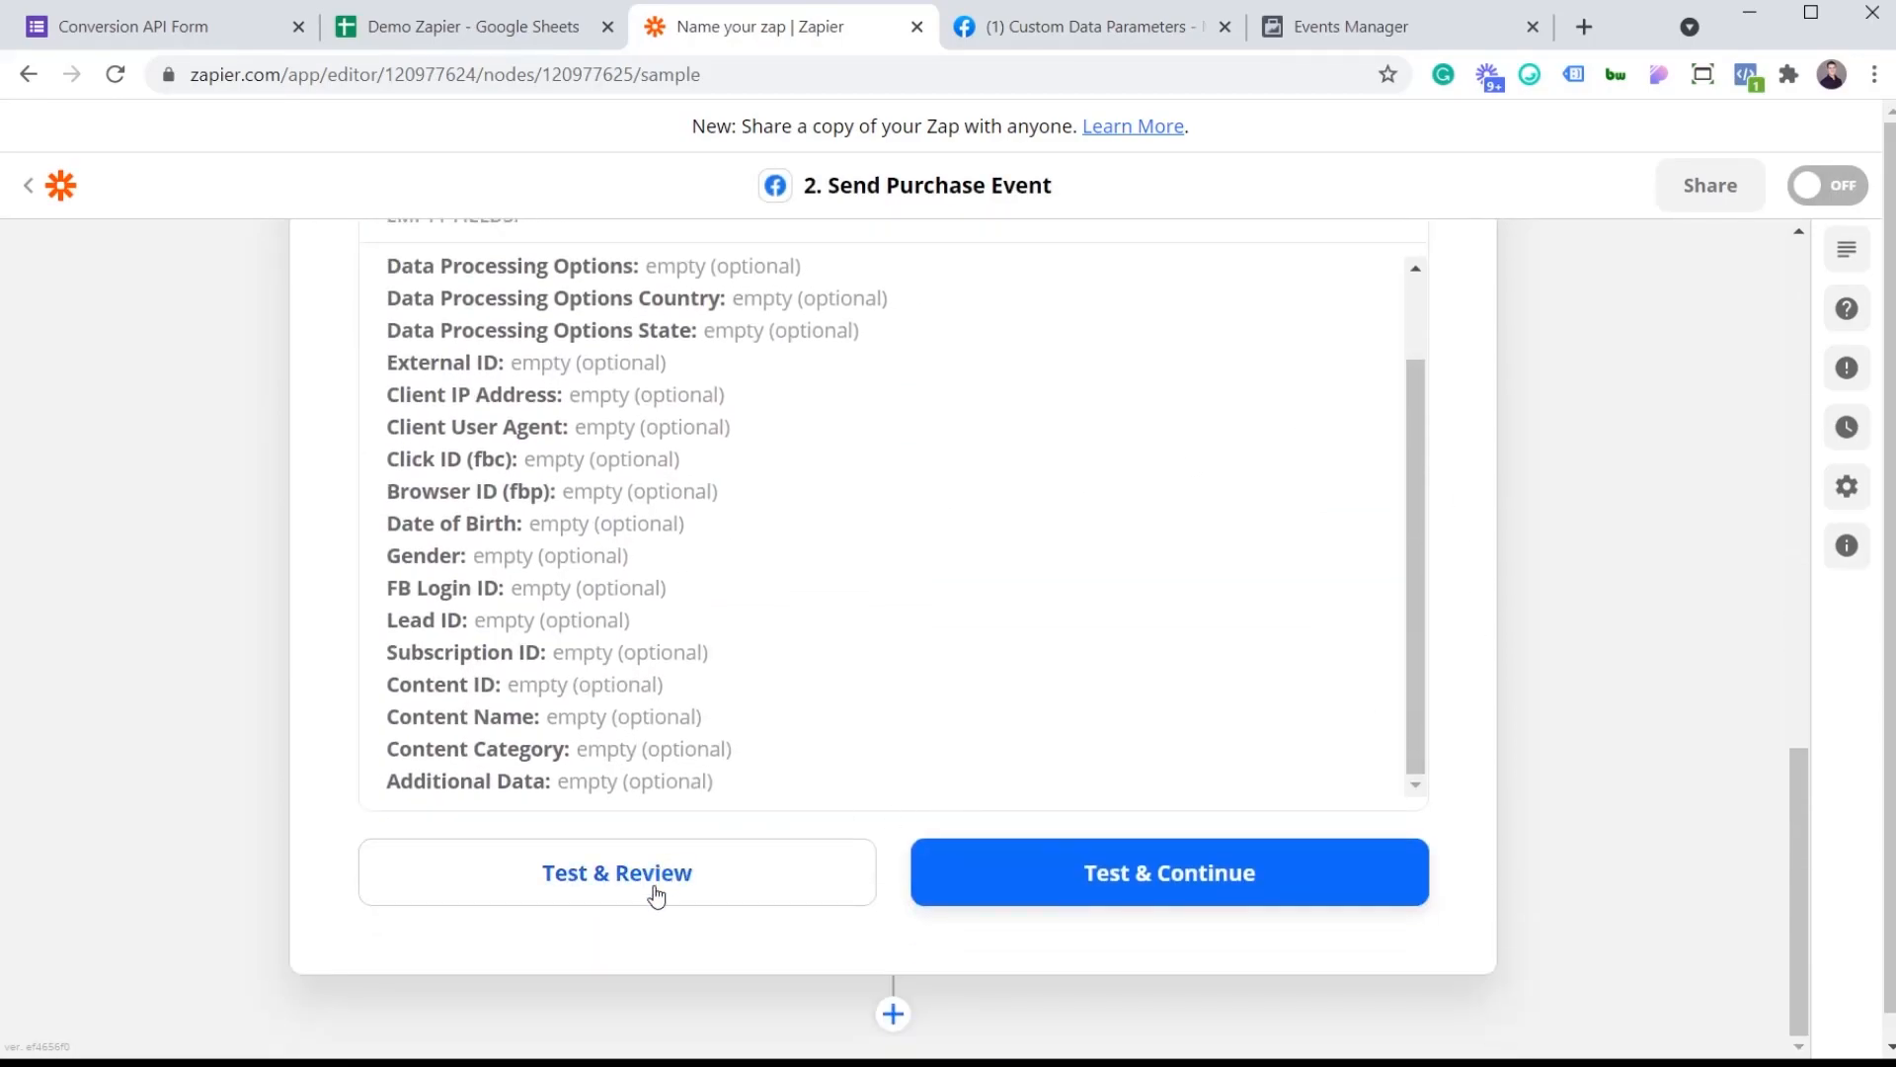
{"action": "mouse_move", "coordinate": [687, 895]}
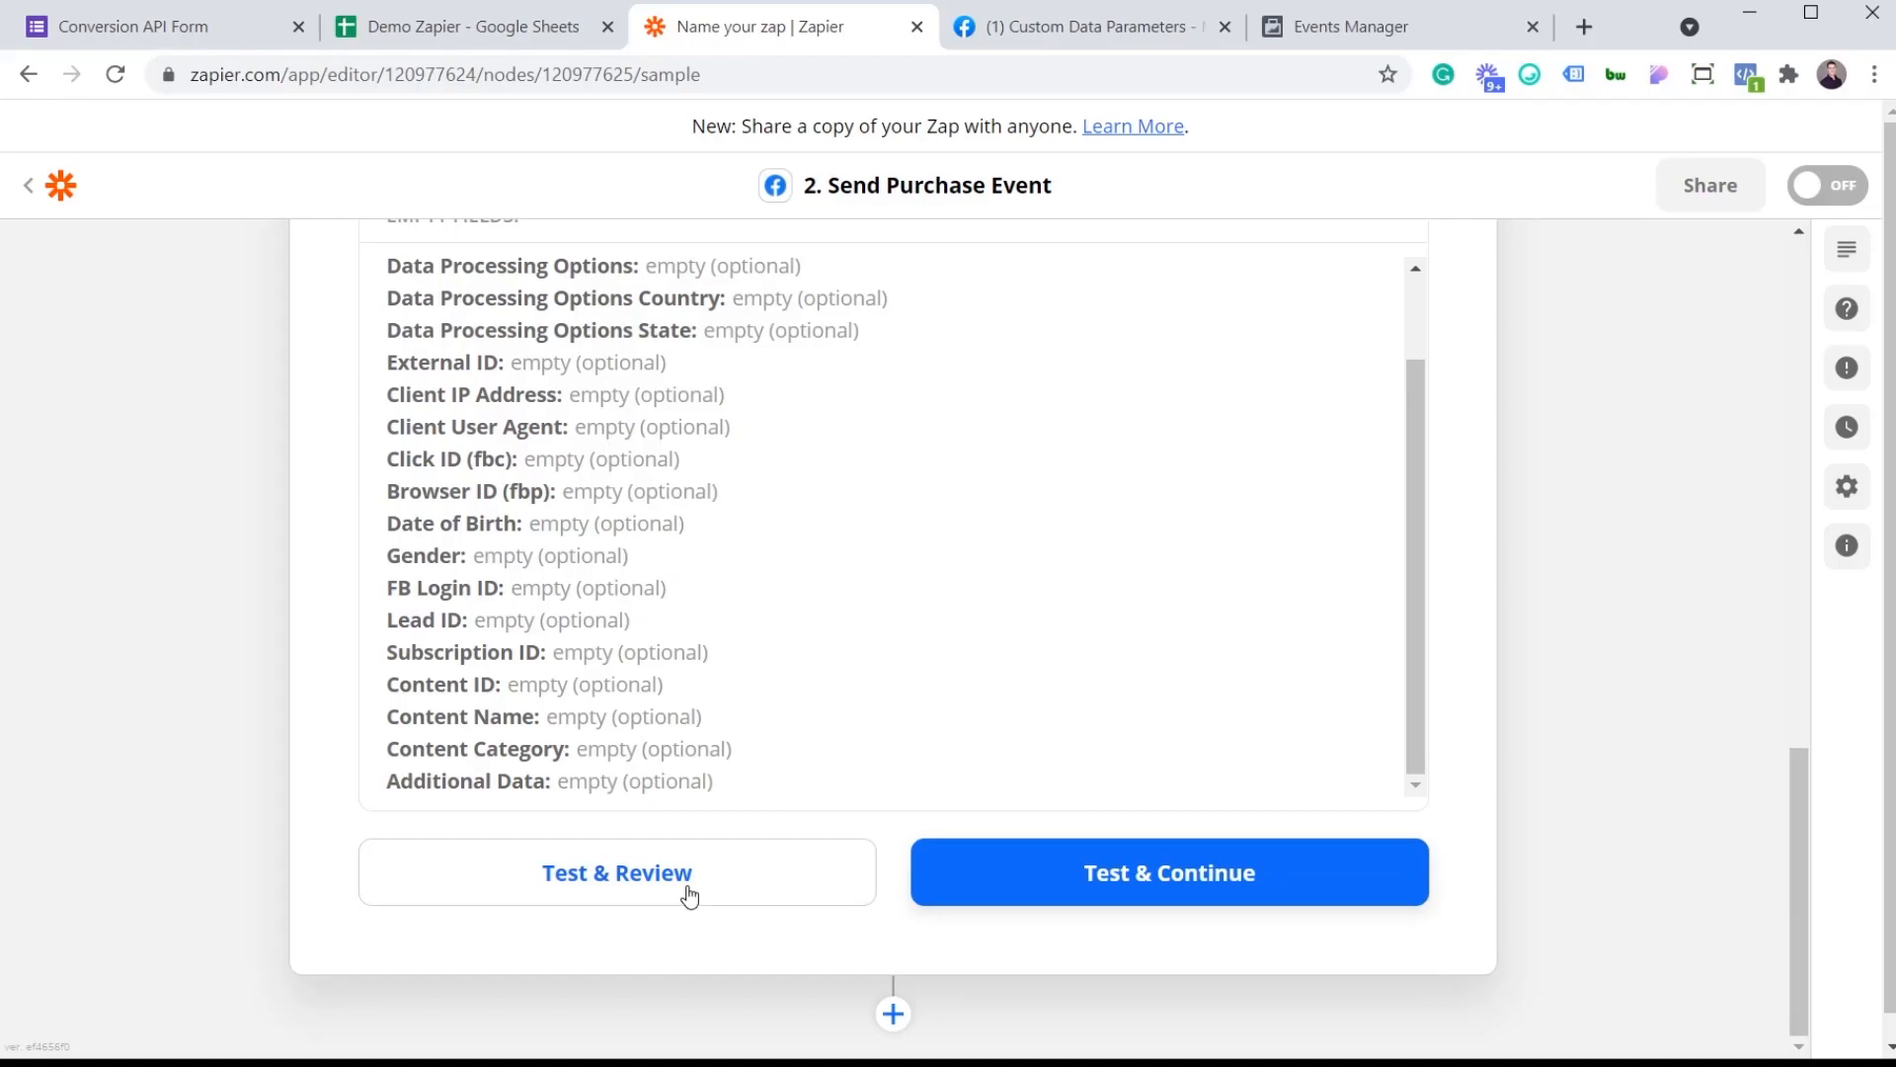
{"action": "left_click", "coordinate": [1168, 871]}
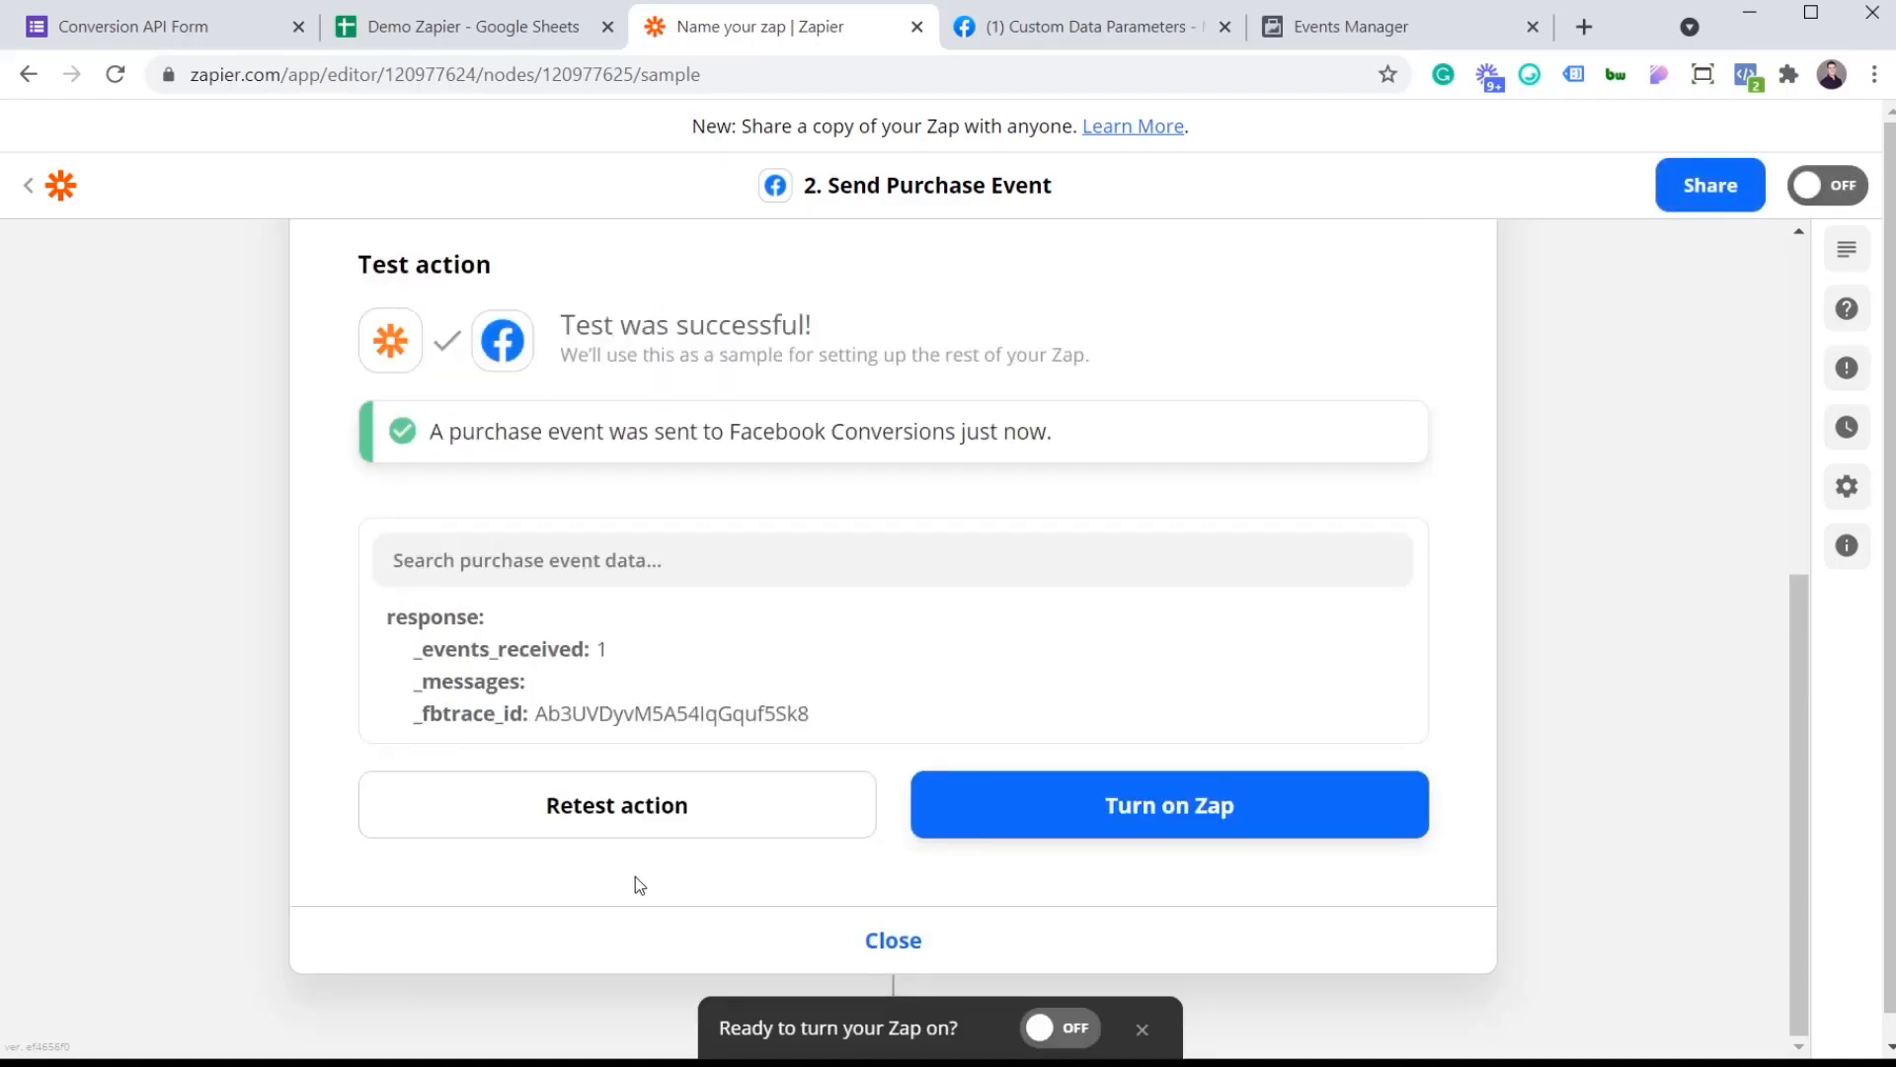
{"action": "mouse_move", "coordinate": [980, 446]}
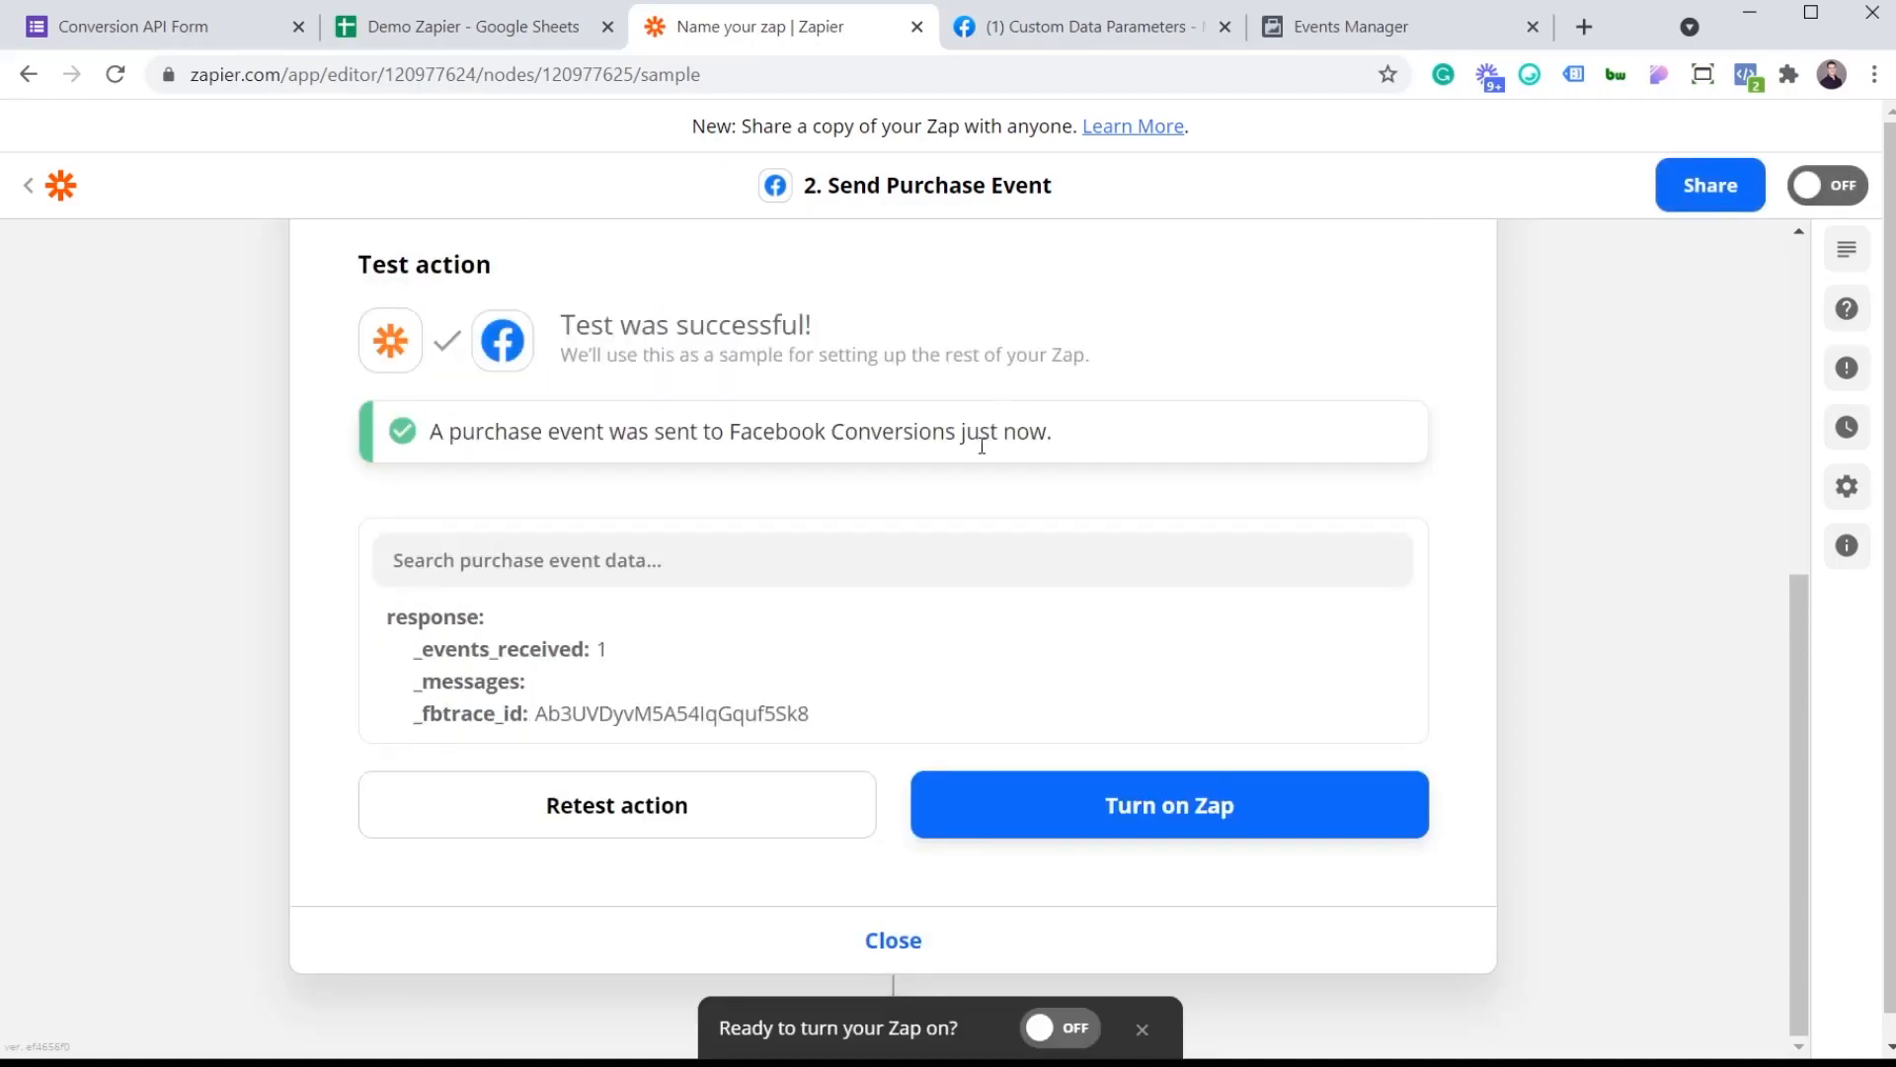
Step: Check Test Events shows the server Purchase event with value 30 and currency CAD
{"action": "left_click", "coordinate": [1349, 26]}
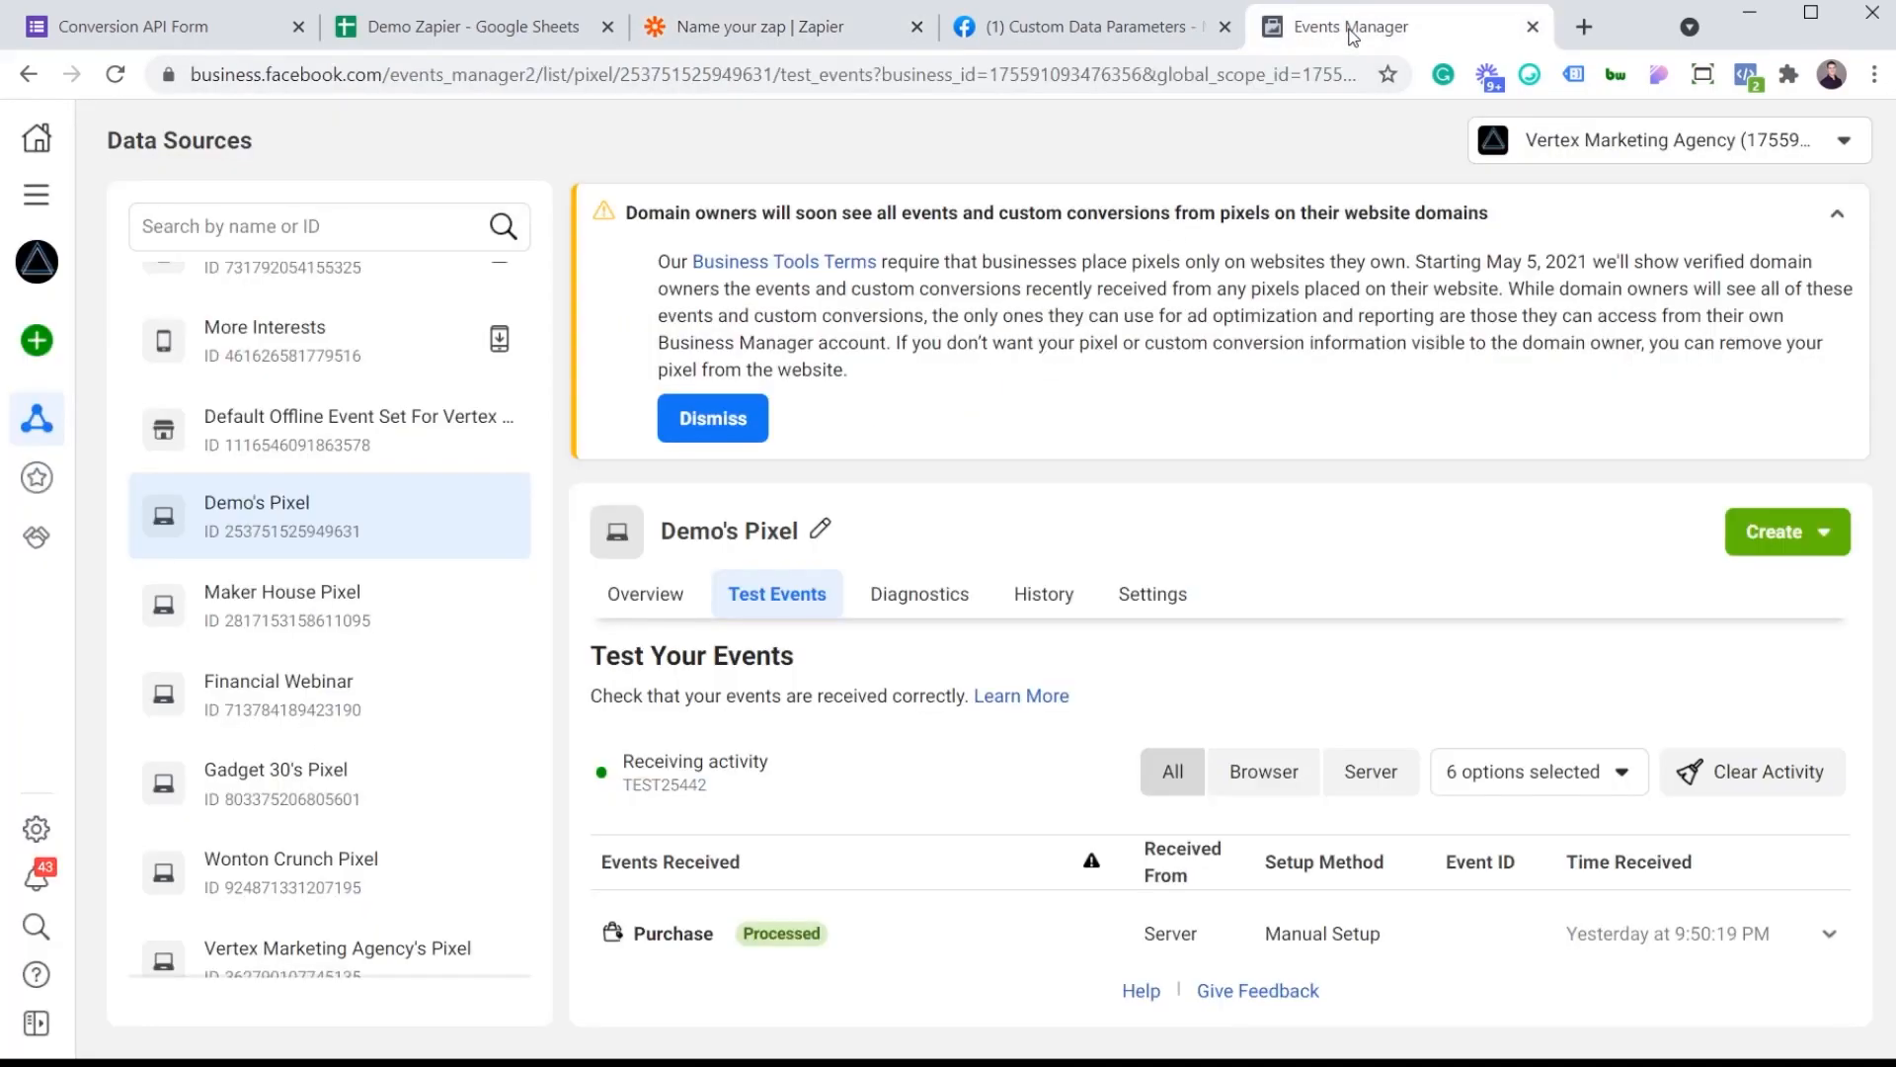
{"action": "mouse_move", "coordinate": [888, 956]}
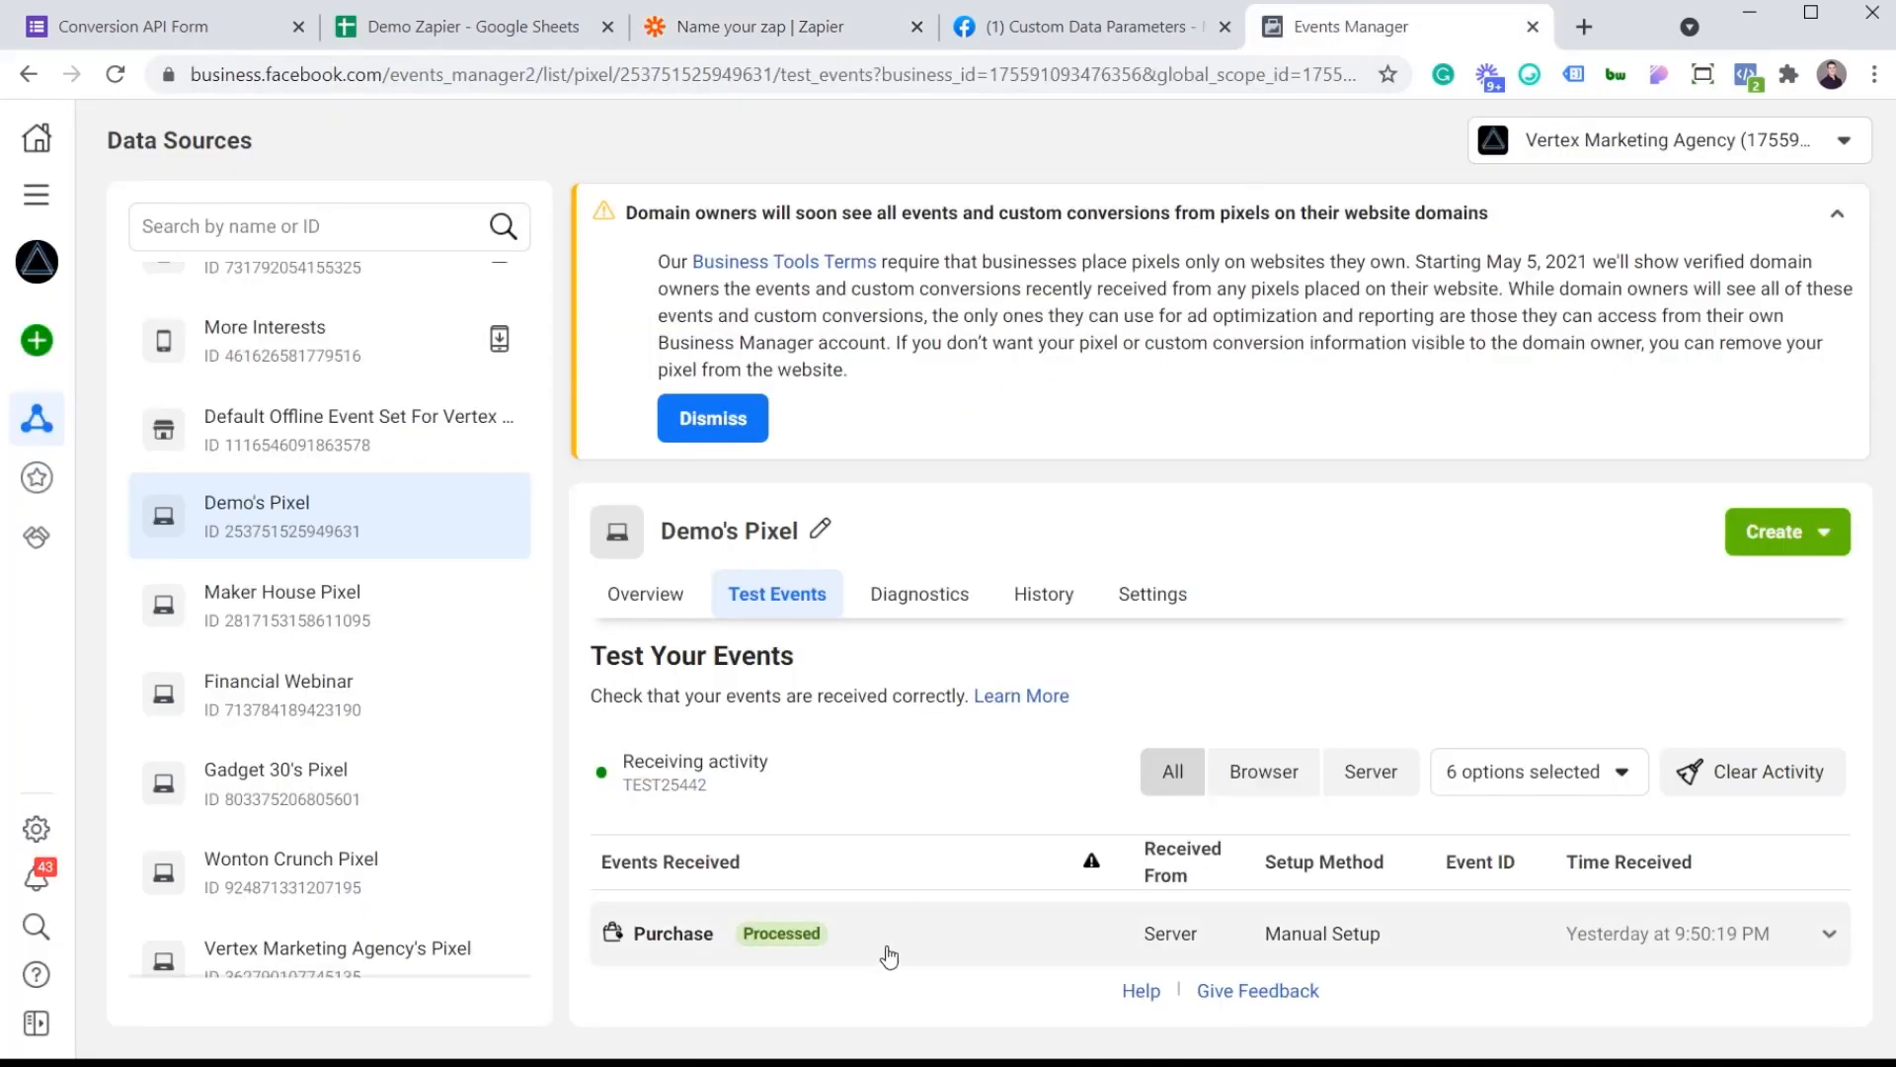
{"action": "mouse_move", "coordinate": [705, 952]}
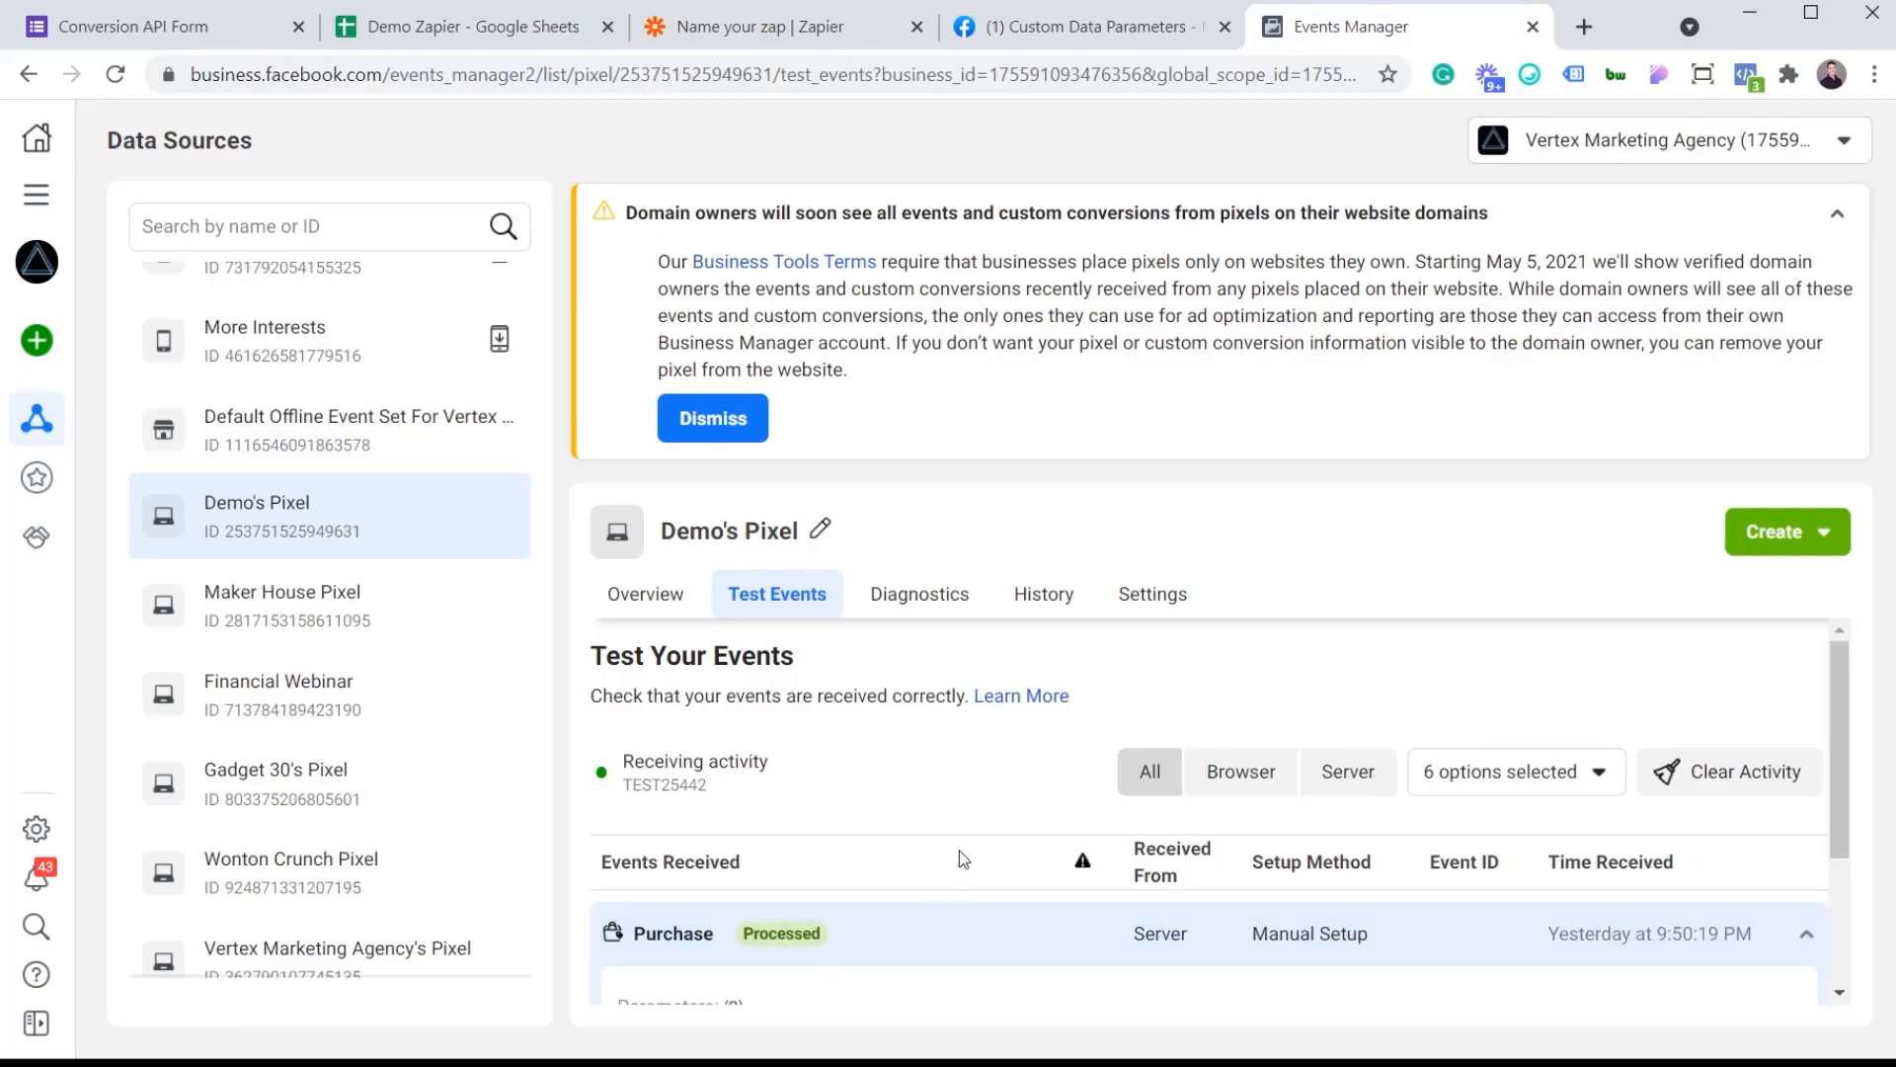
{"action": "scroll", "scroll_direction": "down", "scroll_amount": 3}
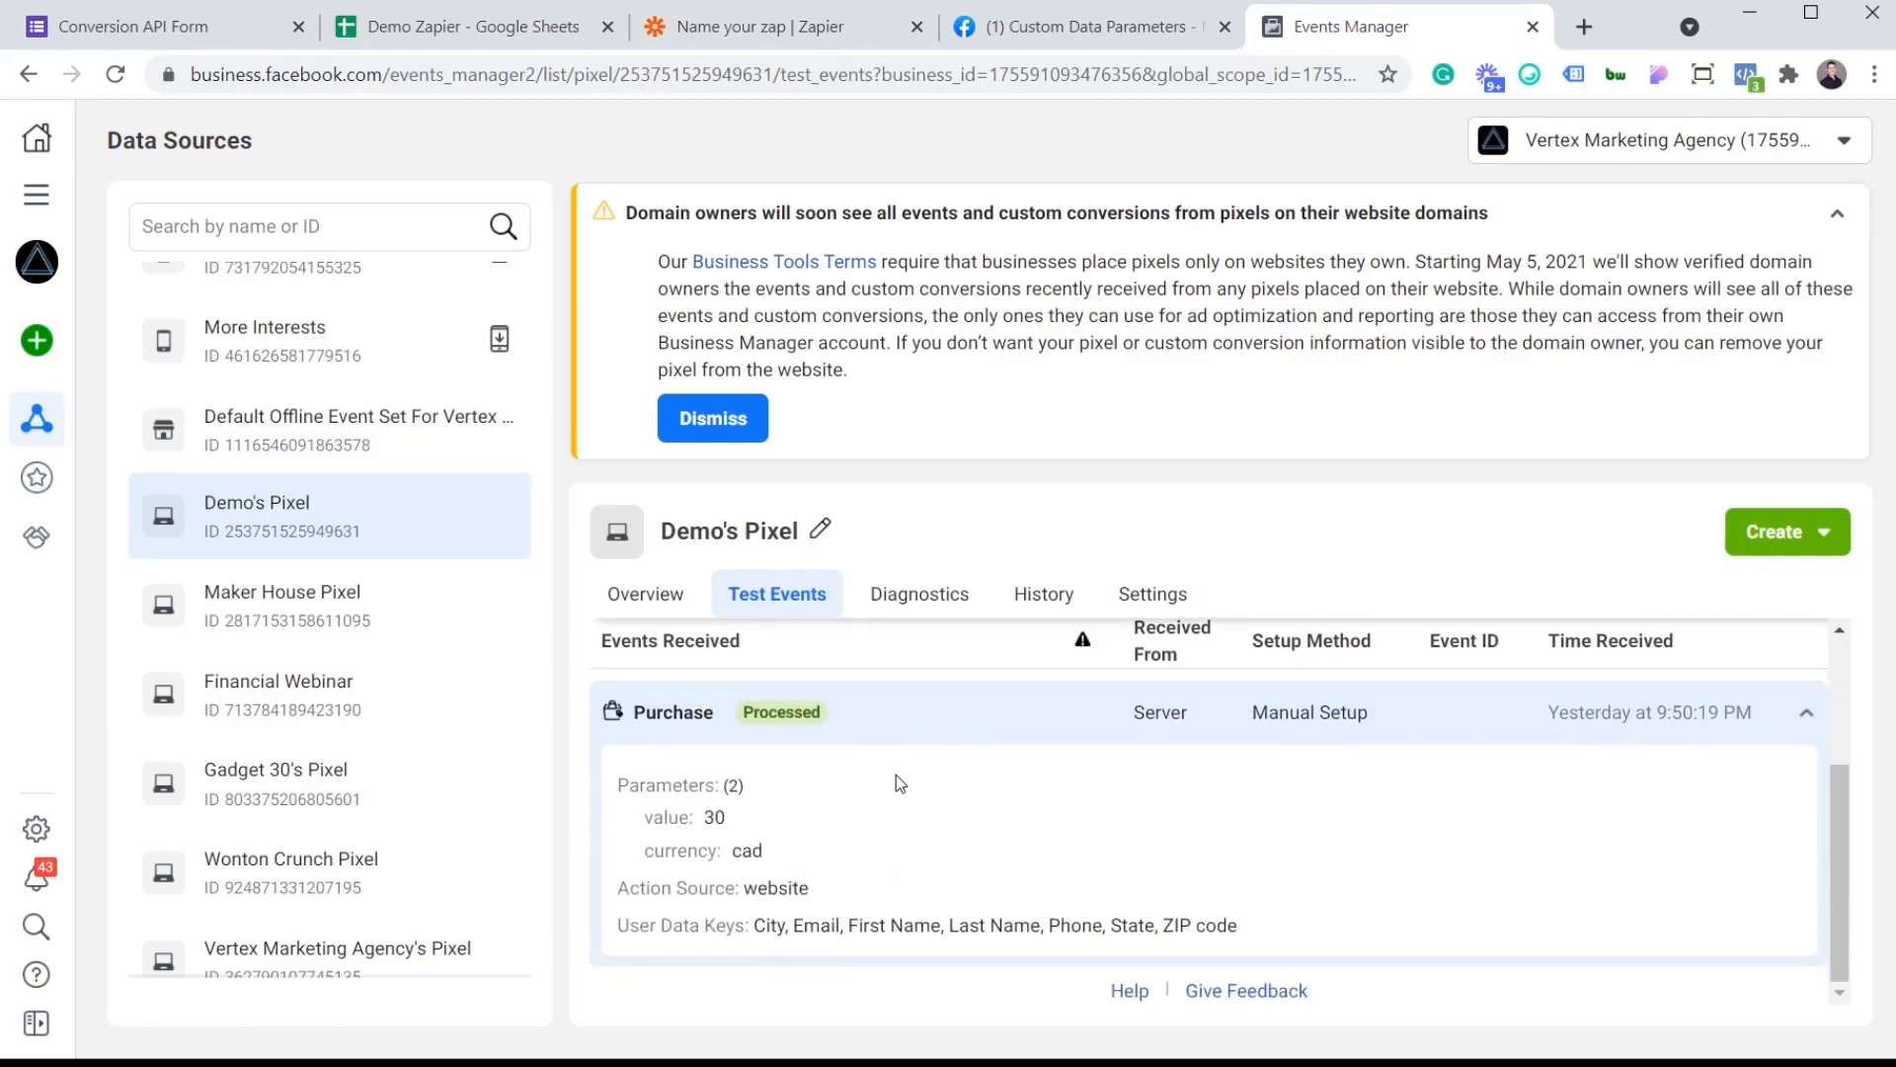
{"action": "mouse_move", "coordinate": [711, 859]}
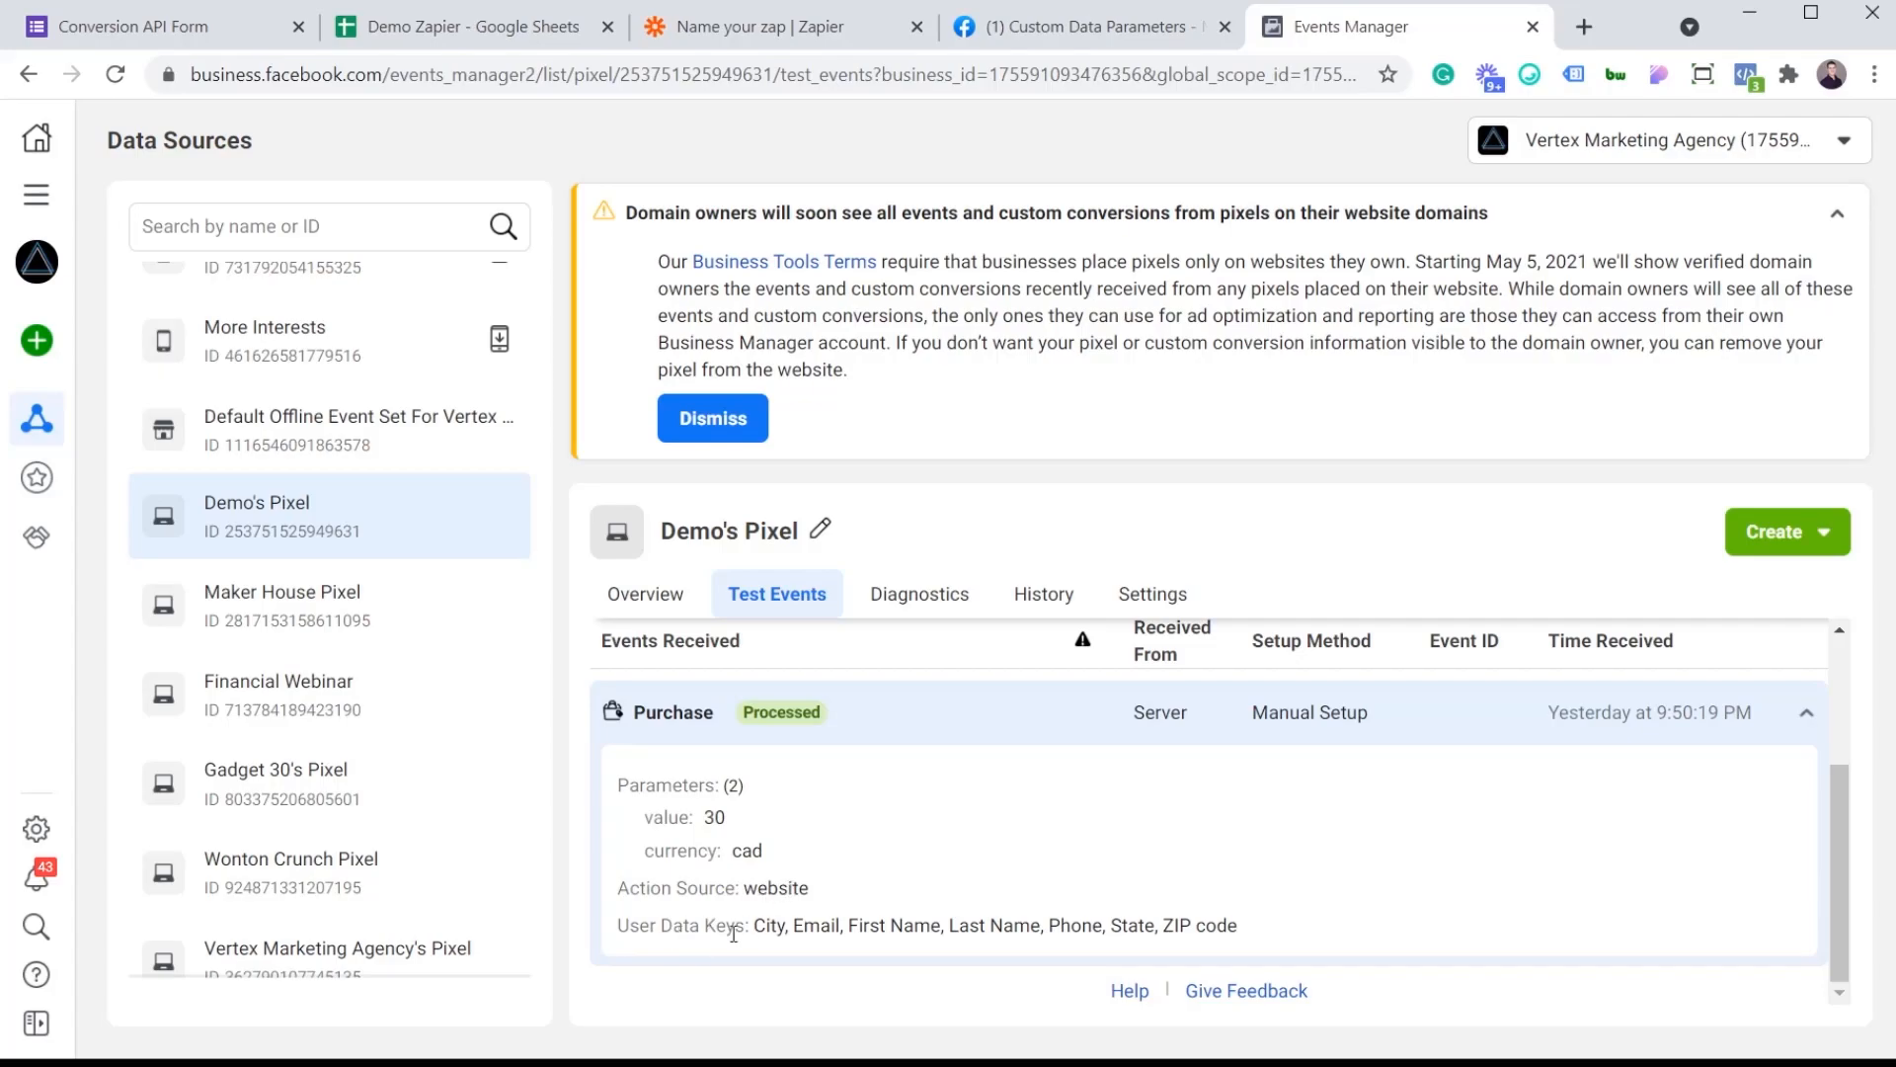
{"action": "mouse_move", "coordinate": [913, 936]}
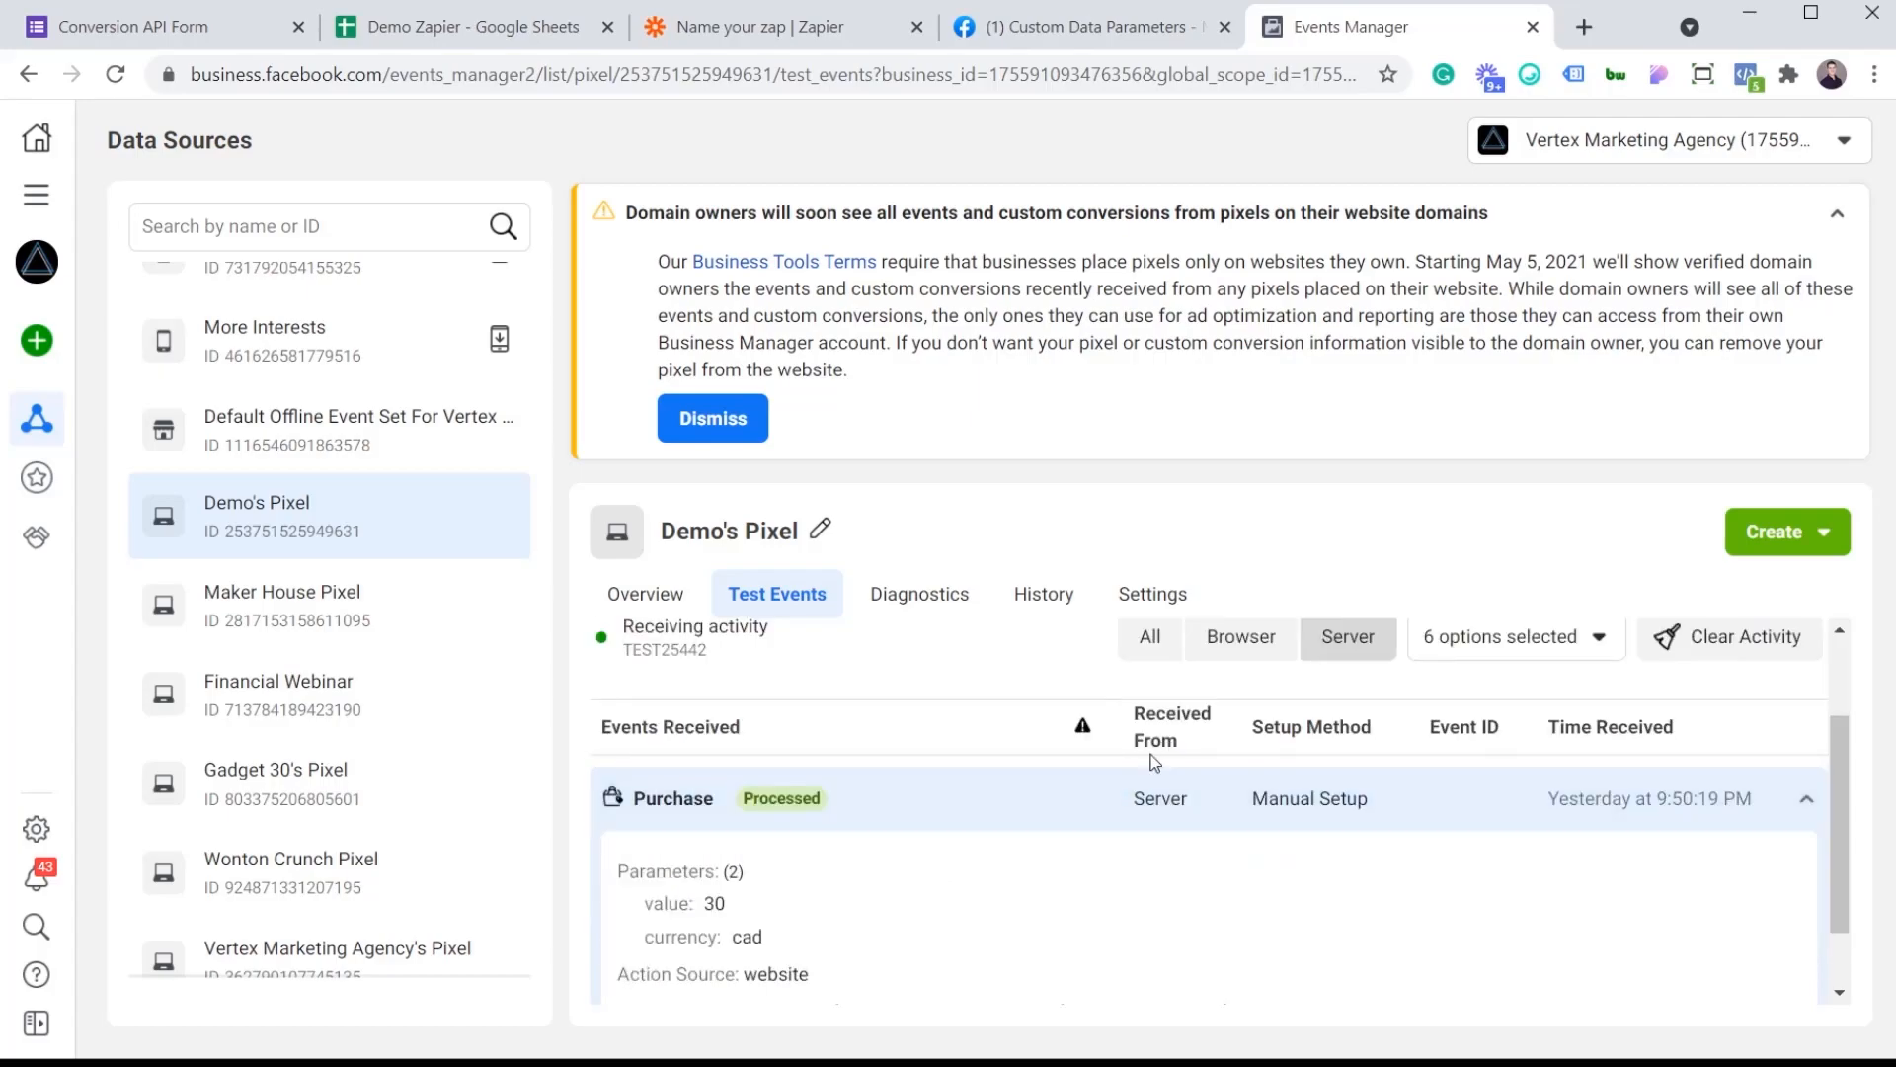
{"action": "mouse_move", "coordinate": [1146, 798]}
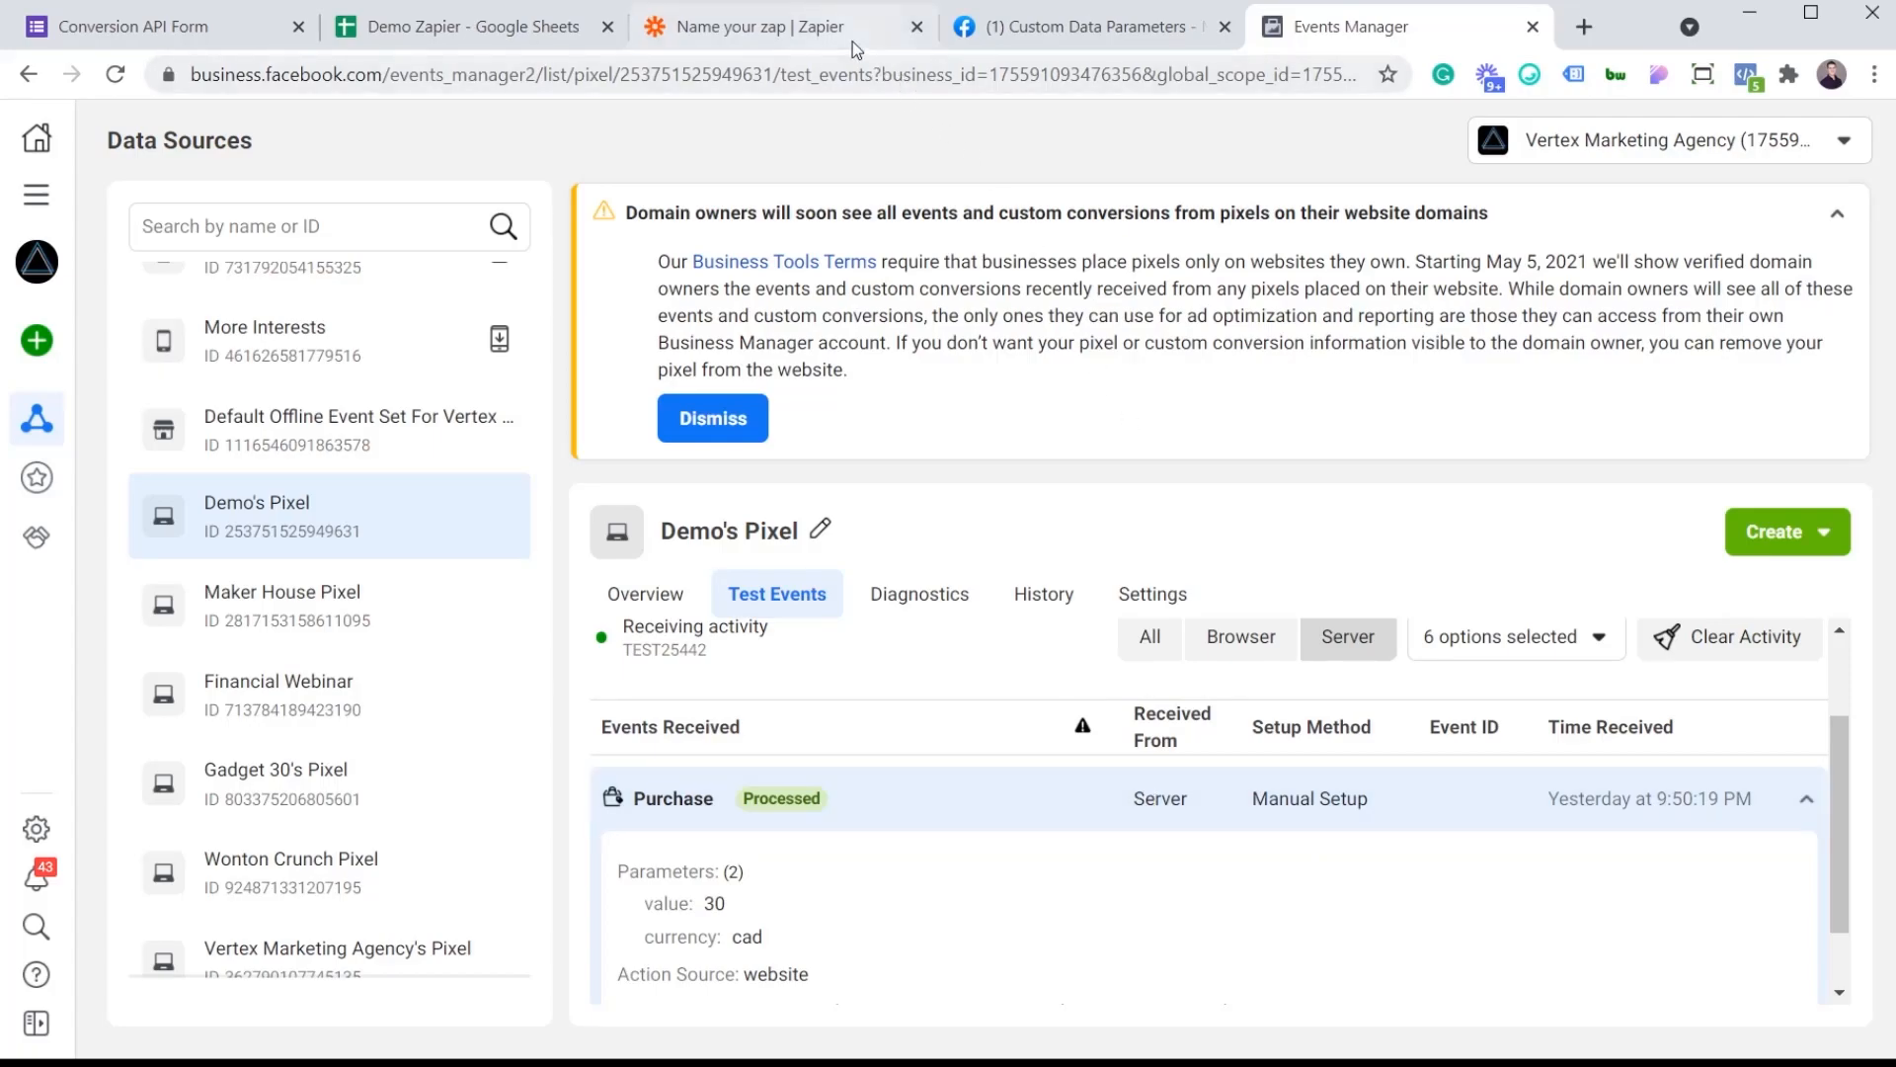
Step: Clear TEST25442 from the Test Event Code field, leaving it blank
{"action": "left_click", "coordinate": [780, 26]}
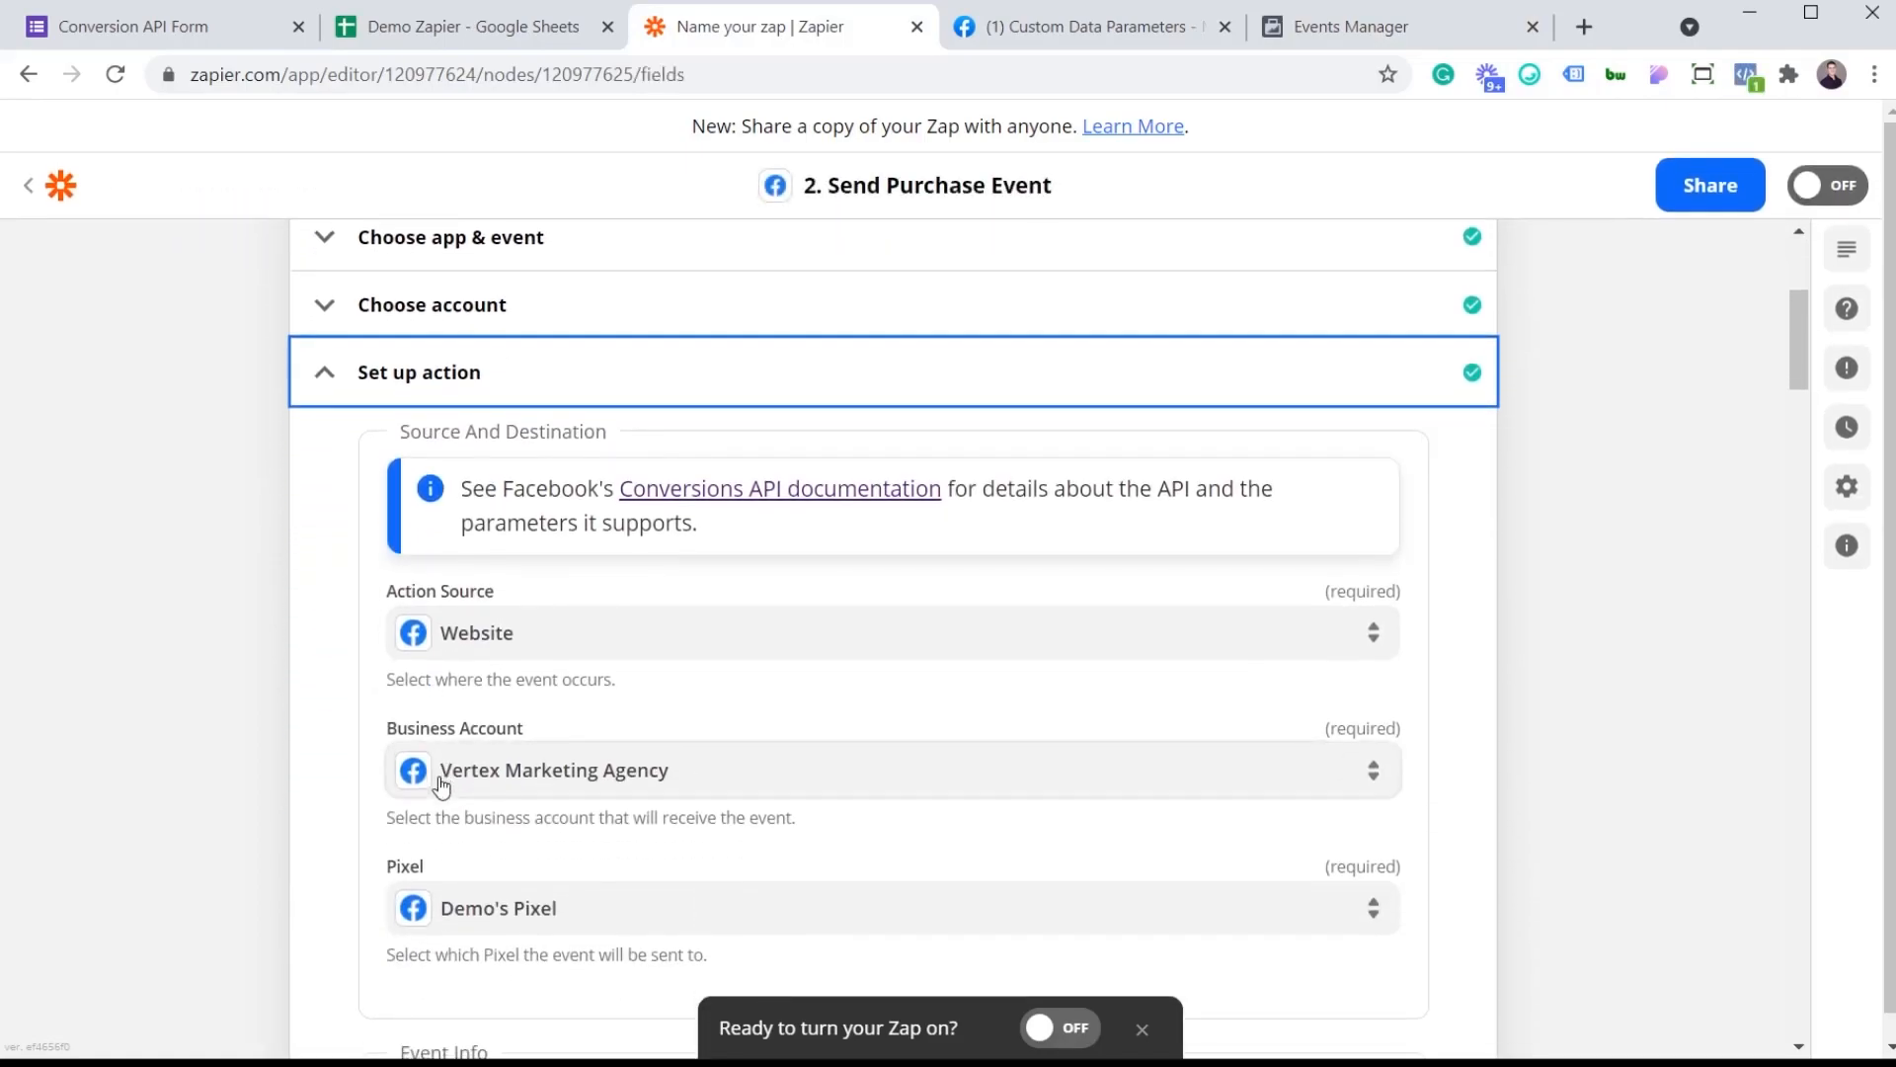
{"action": "scroll", "scroll_direction": "down", "scroll_amount": 3}
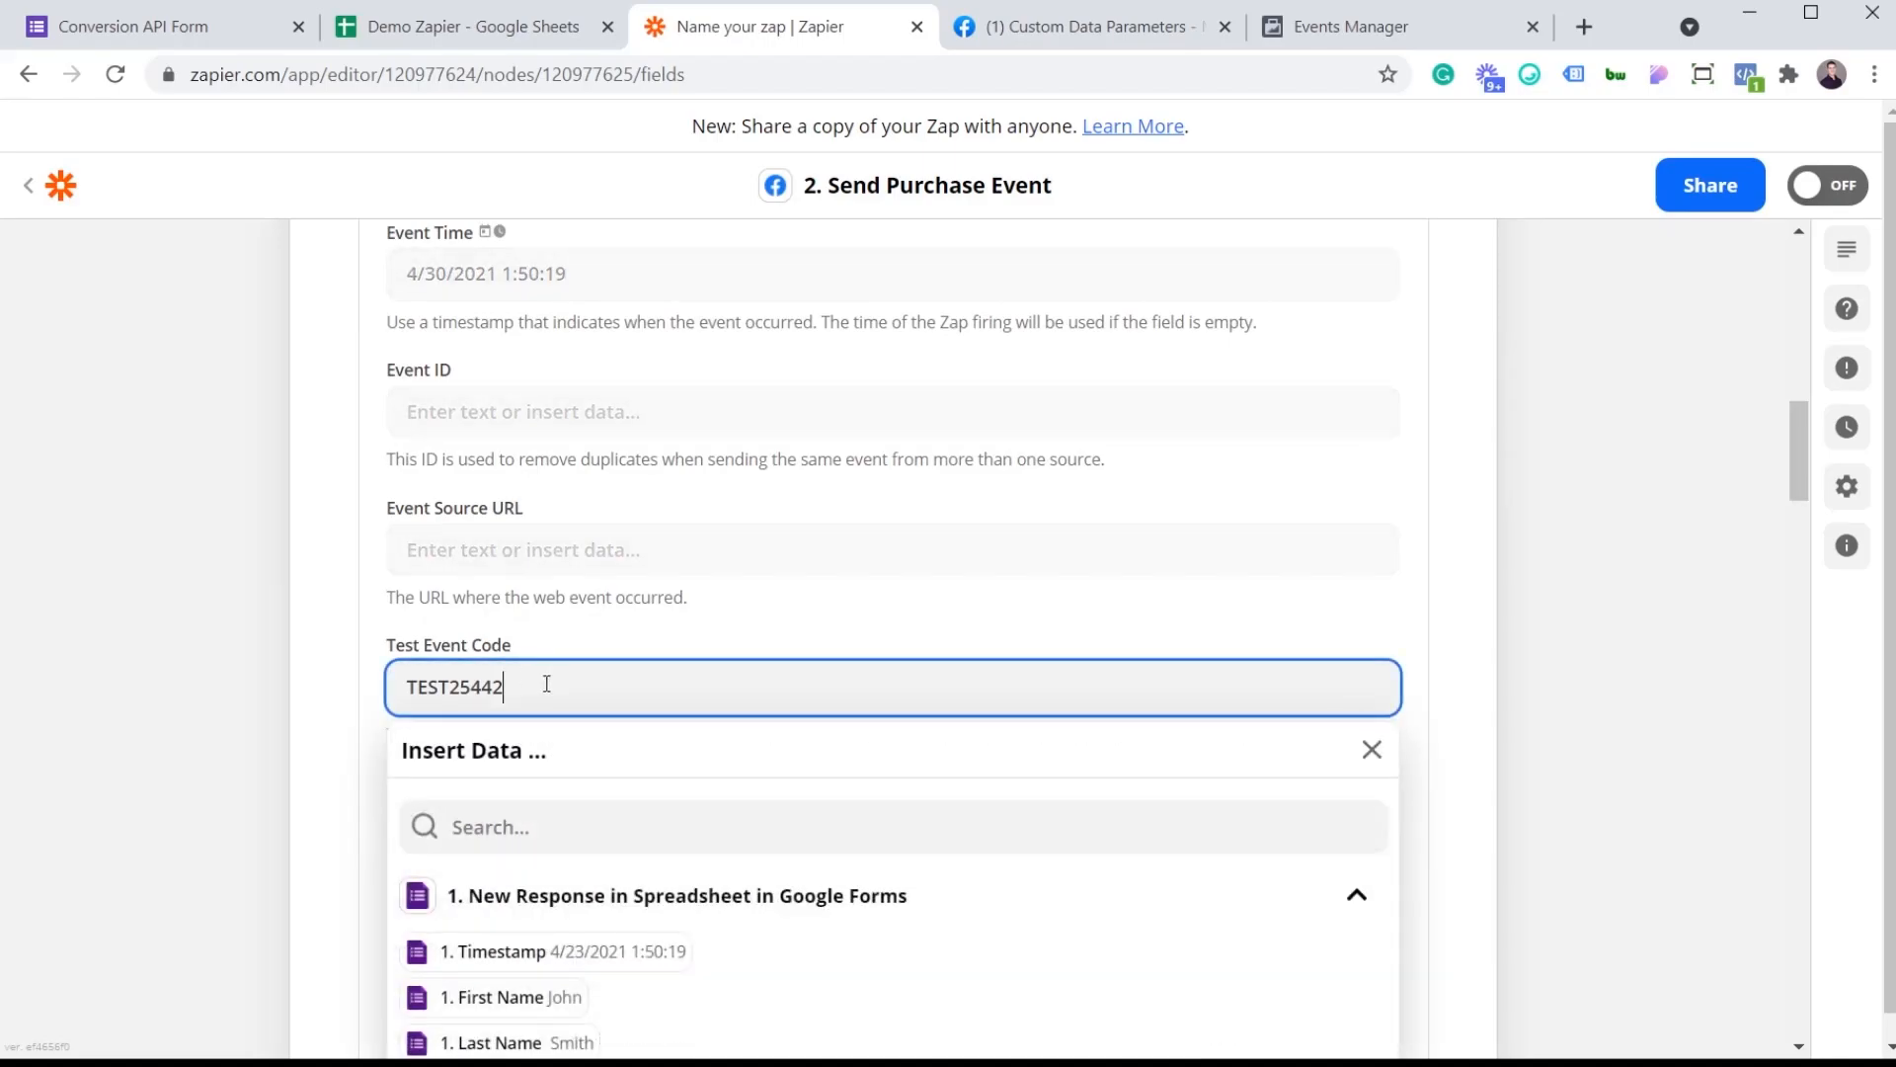
{"action": "key", "text": "ctrl+a"}
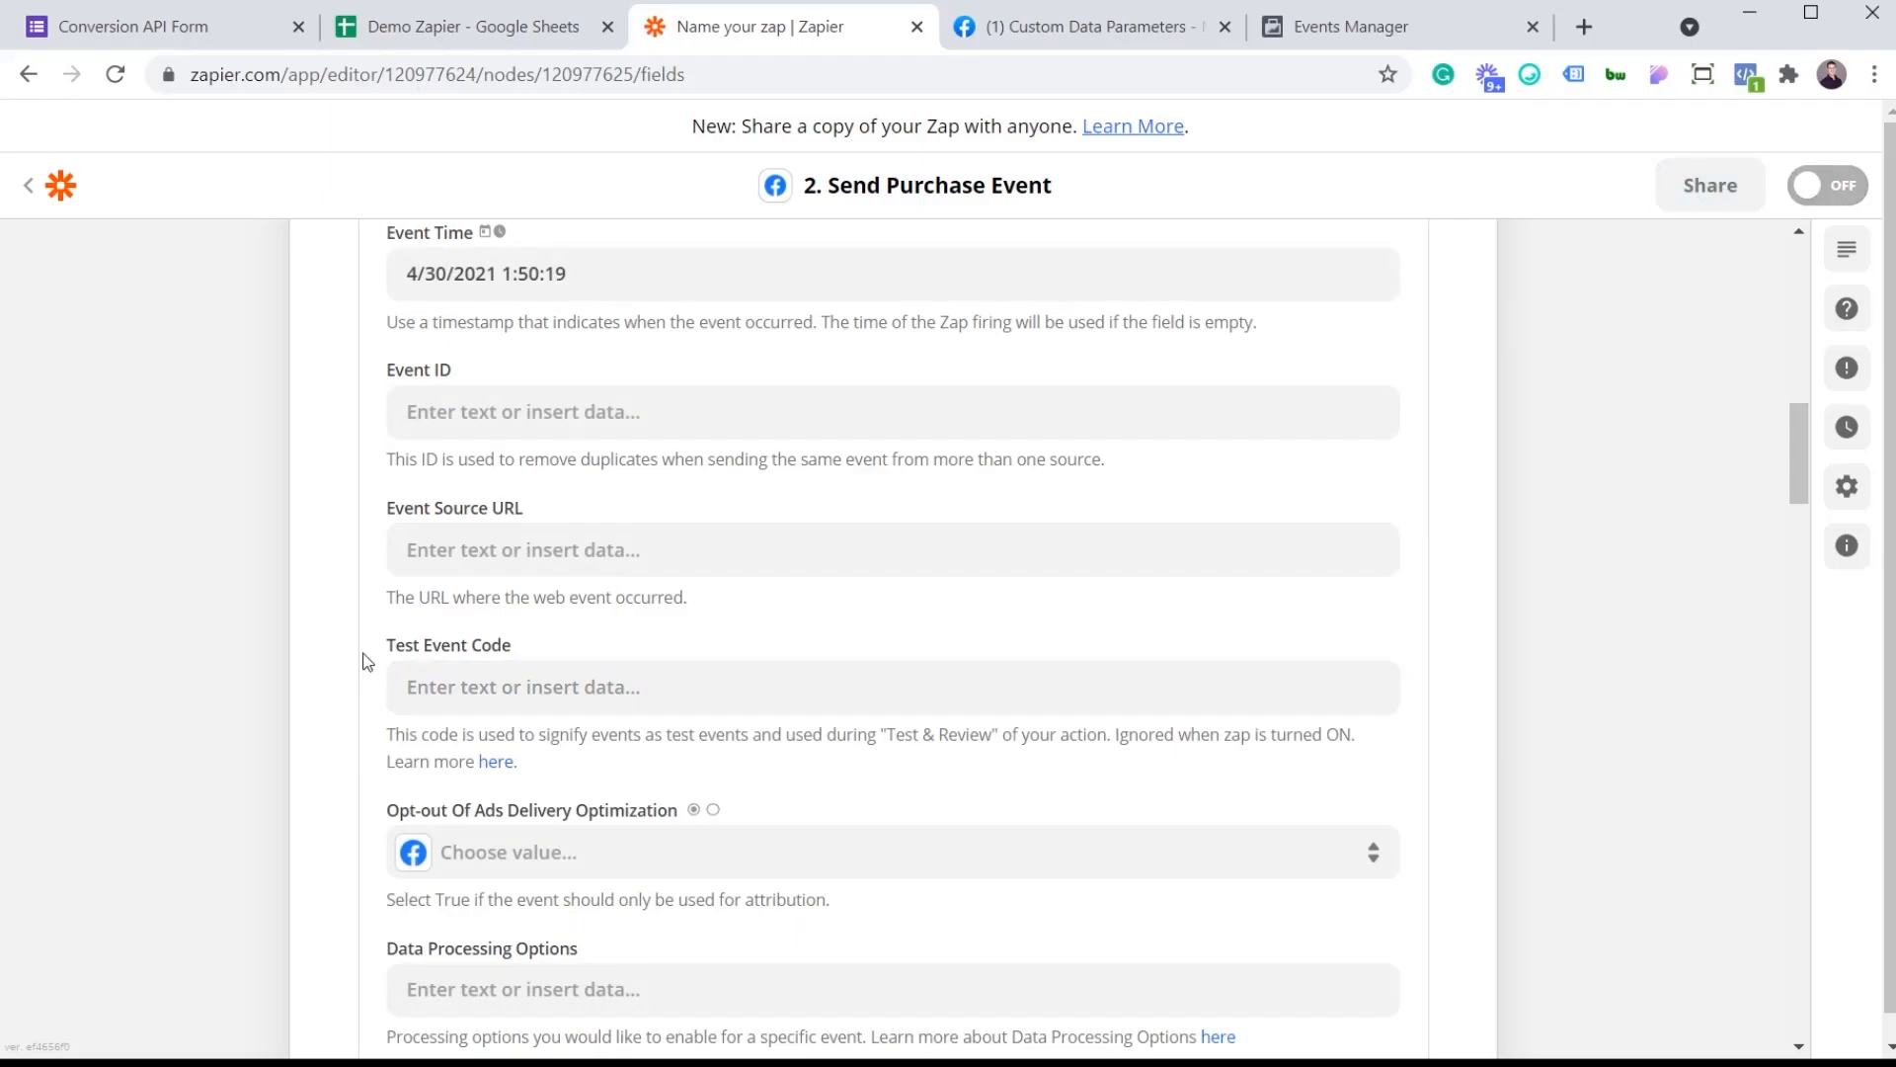
{"action": "scroll", "scroll_direction": "up", "scroll_amount": 3}
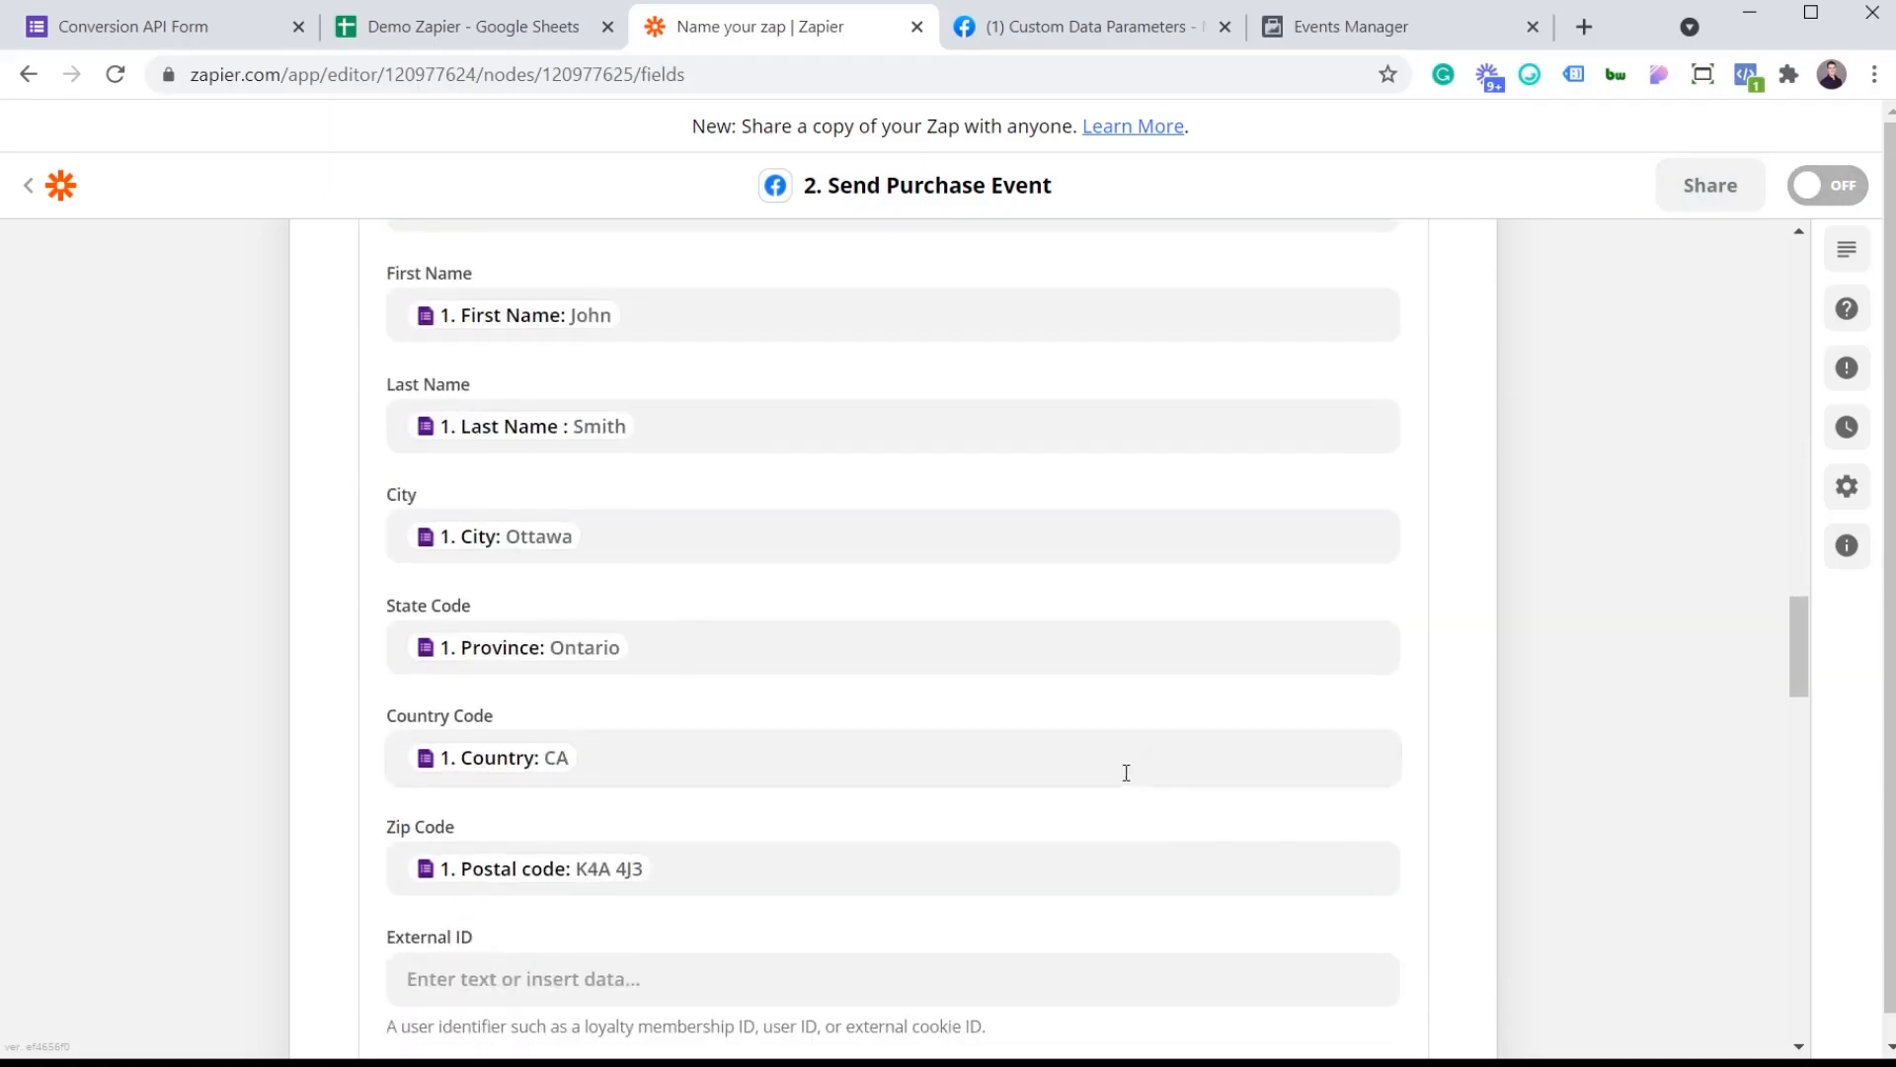
{"action": "scroll", "scroll_direction": "down", "scroll_amount": 3}
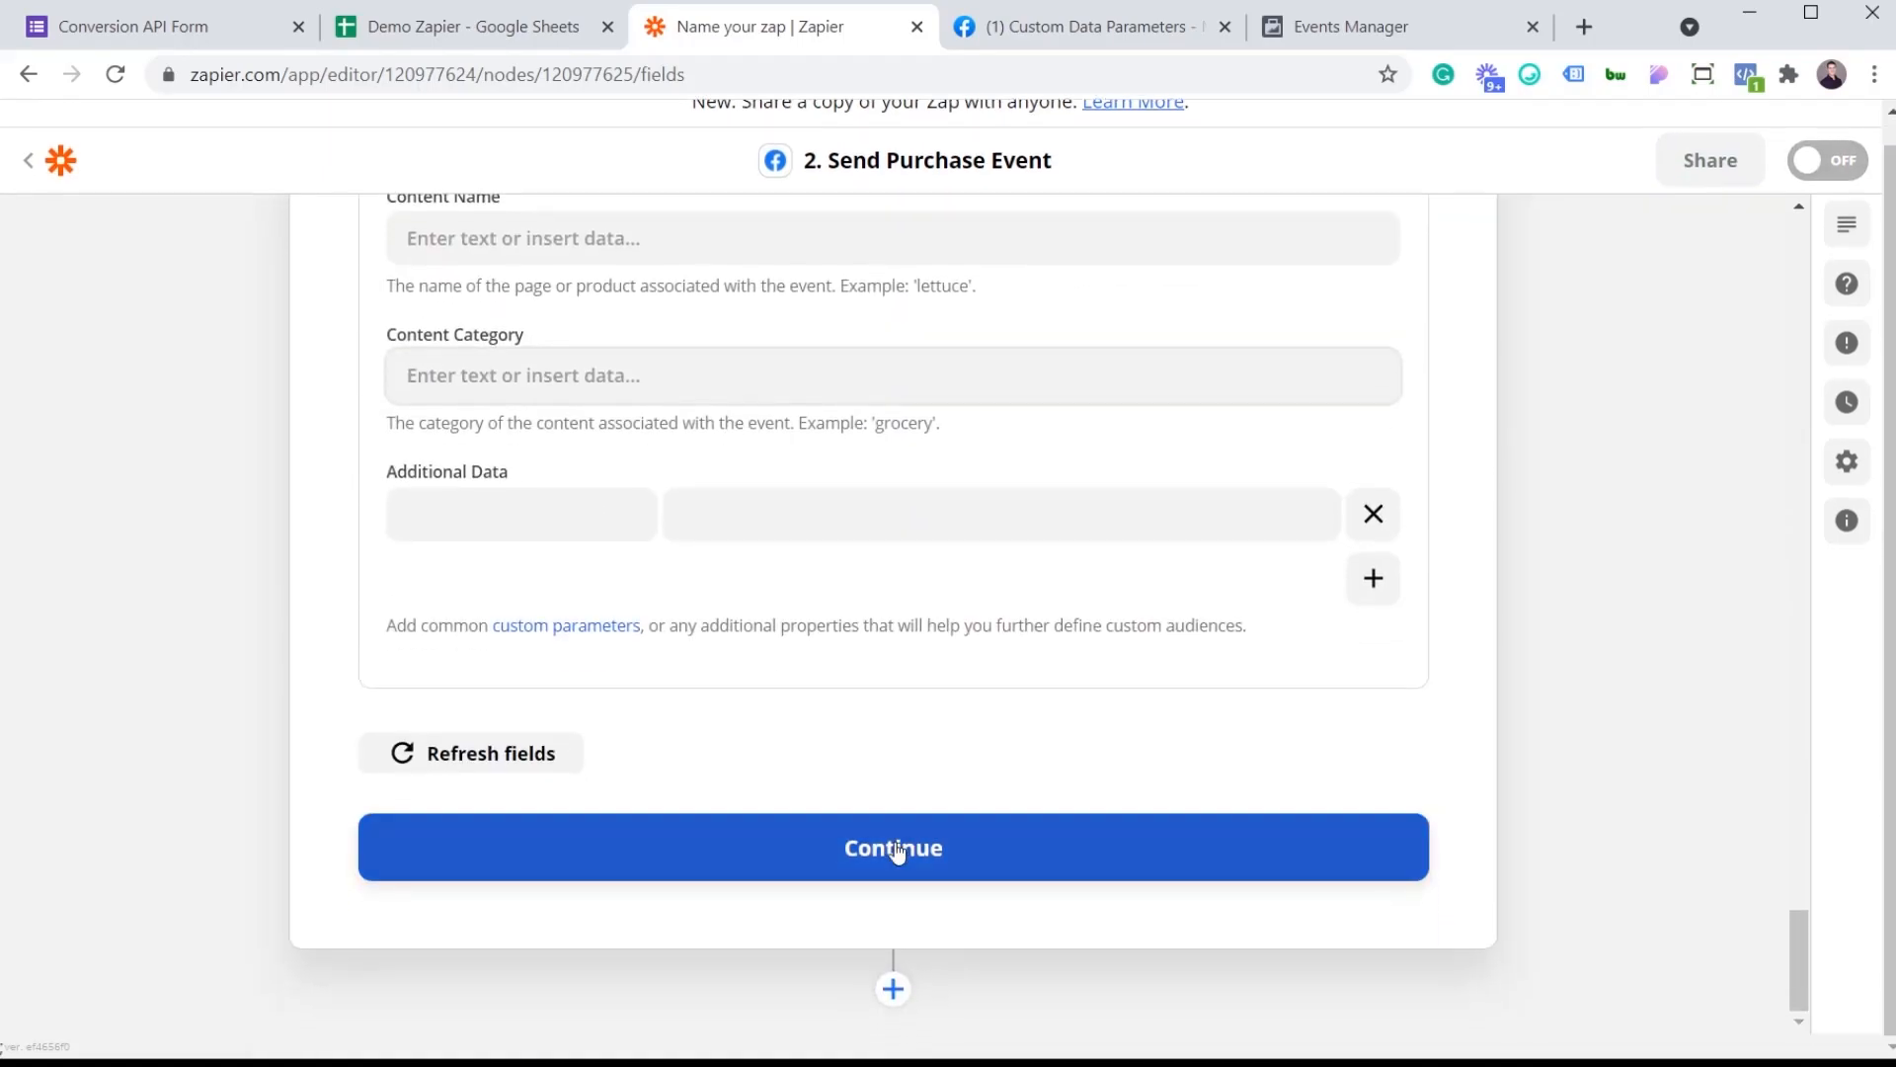
Step: Save the action with Continue and switch the Zap ON so it runs live
{"action": "left_click", "coordinate": [893, 847]}
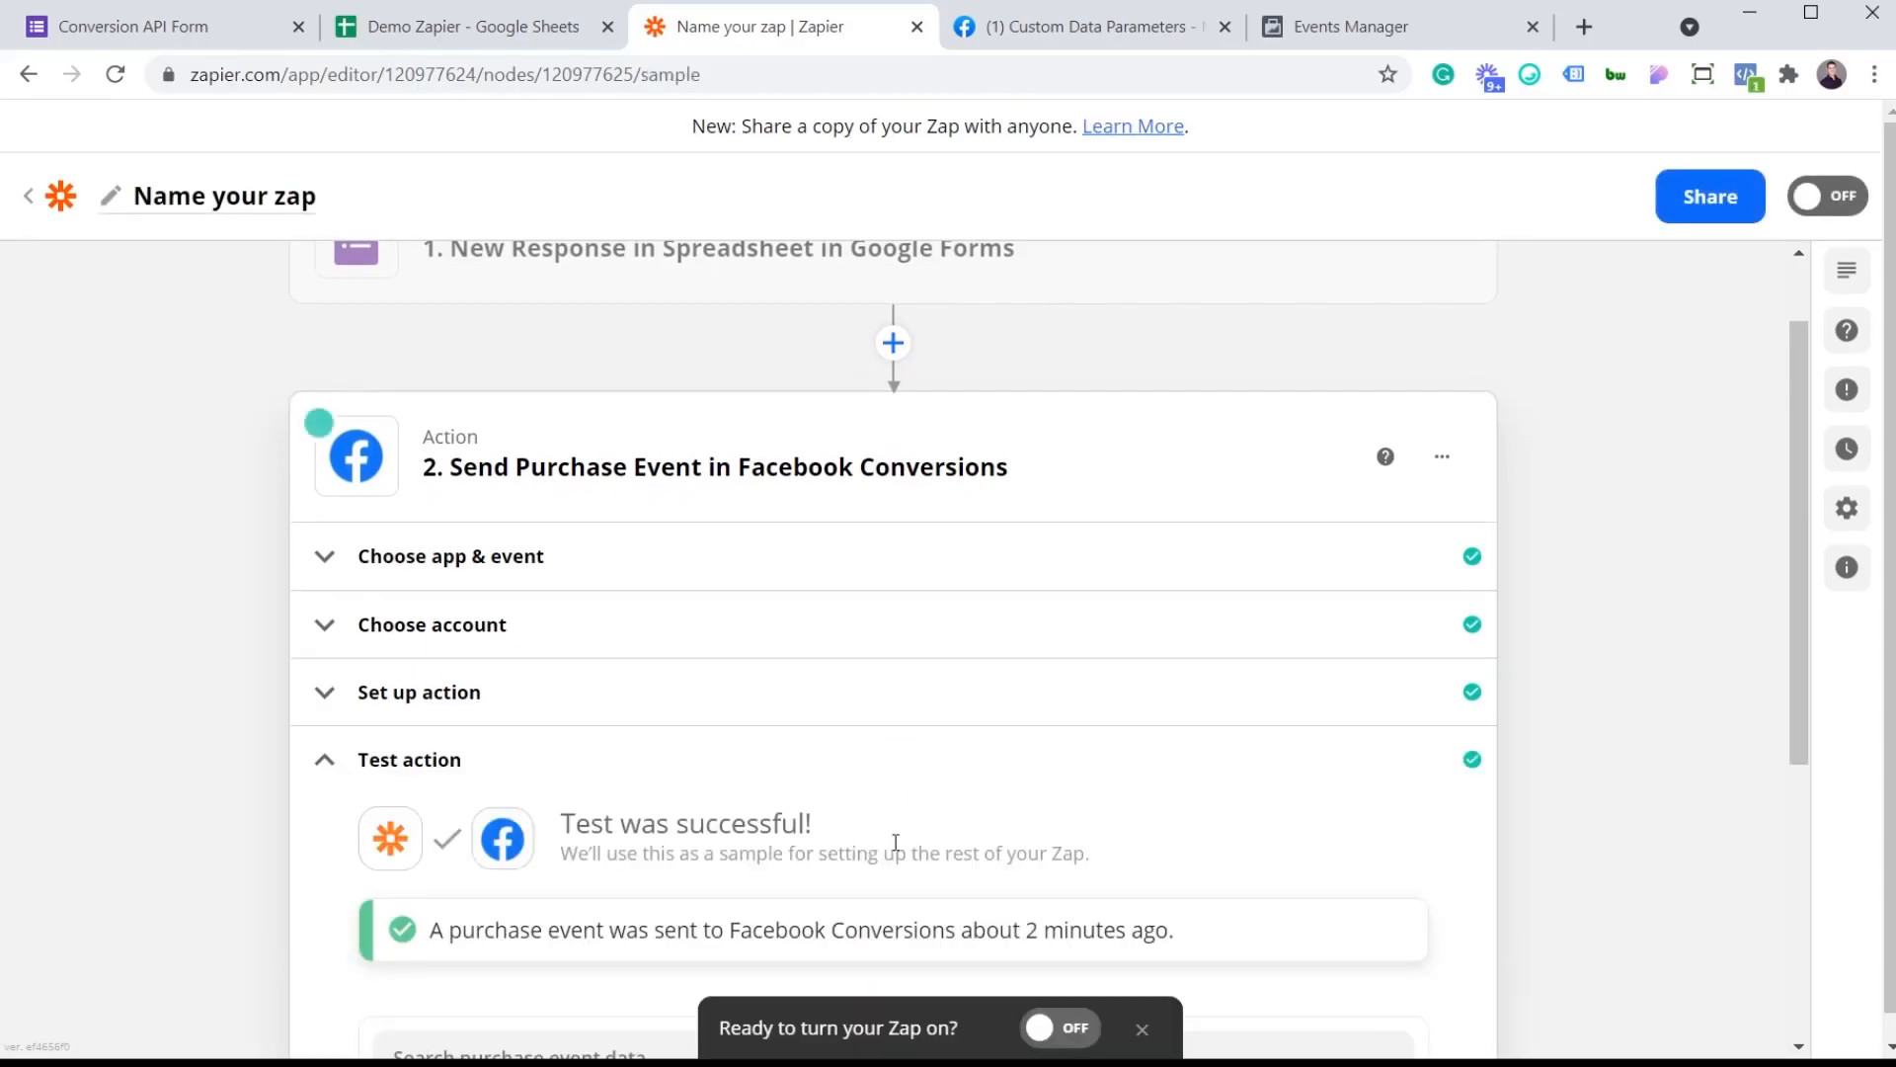
{"action": "scroll", "scroll_direction": "down", "scroll_amount": 3}
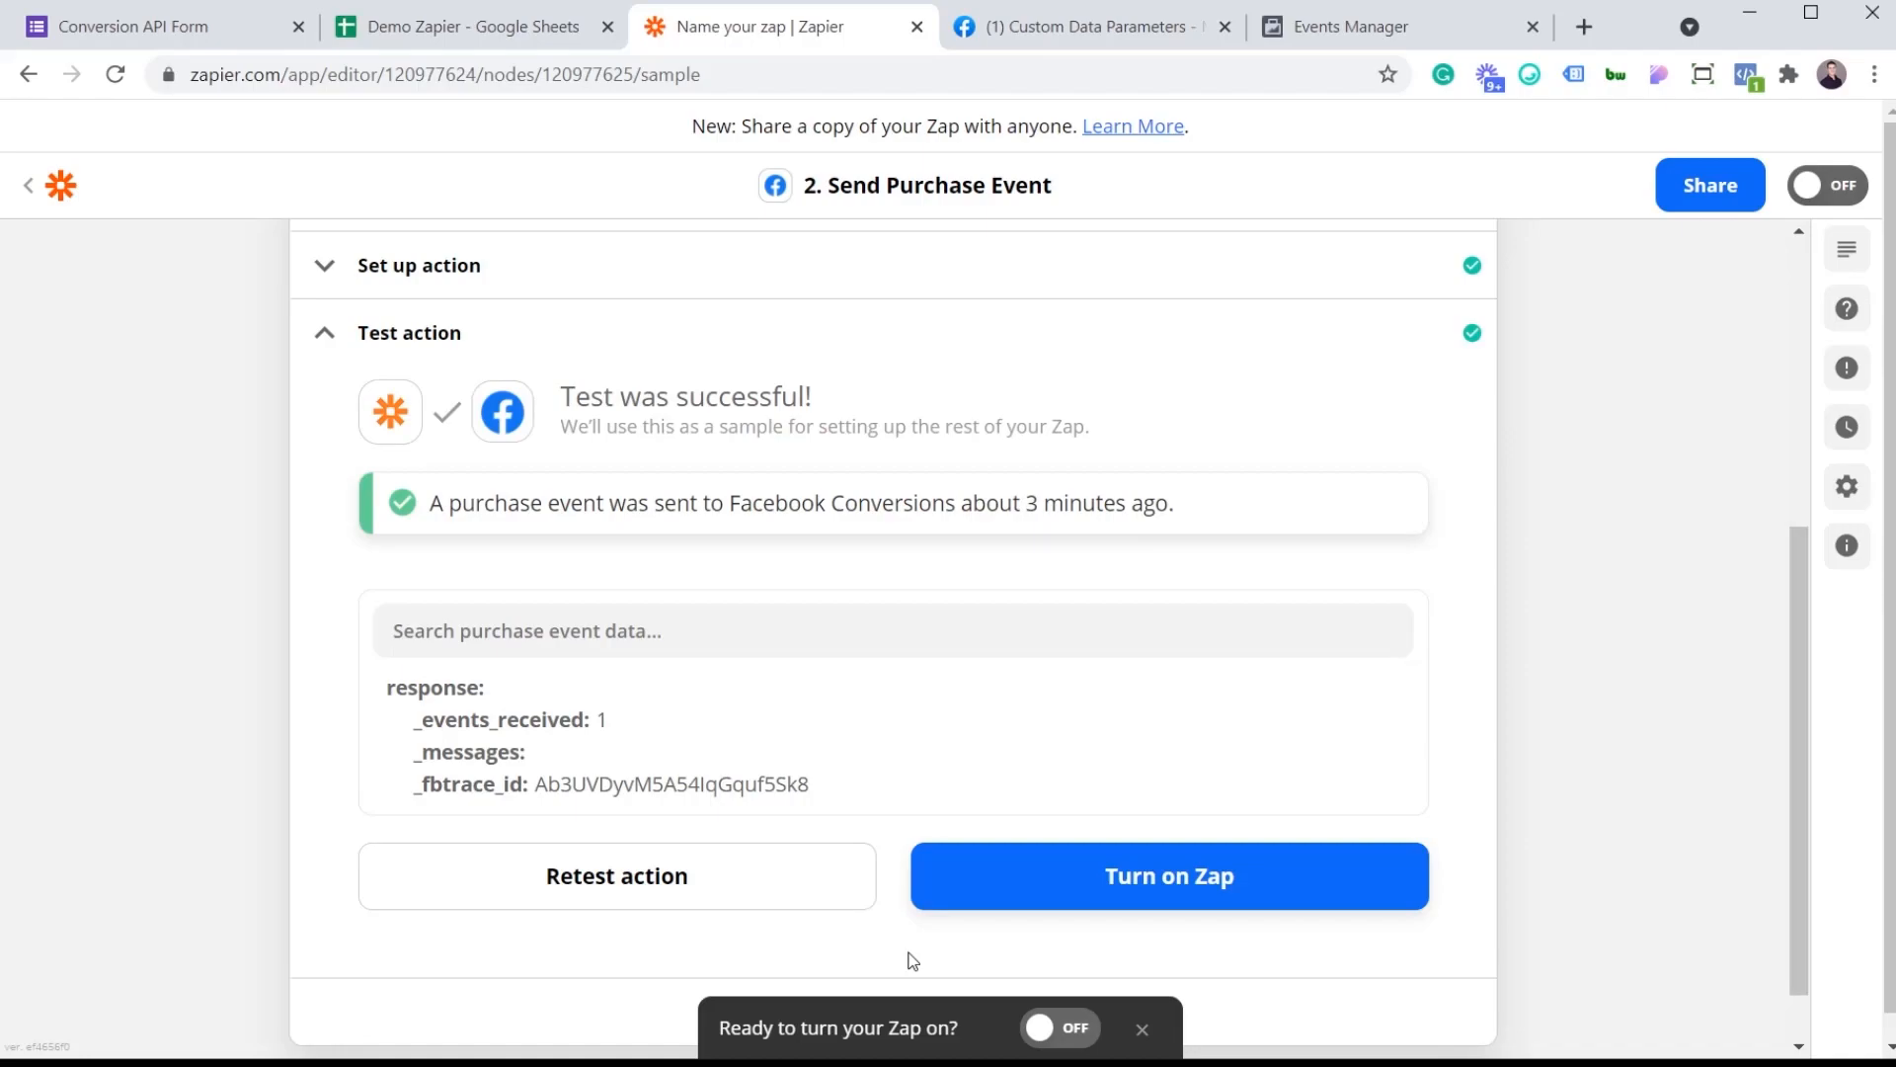
{"action": "mouse_move", "coordinate": [1021, 981]}
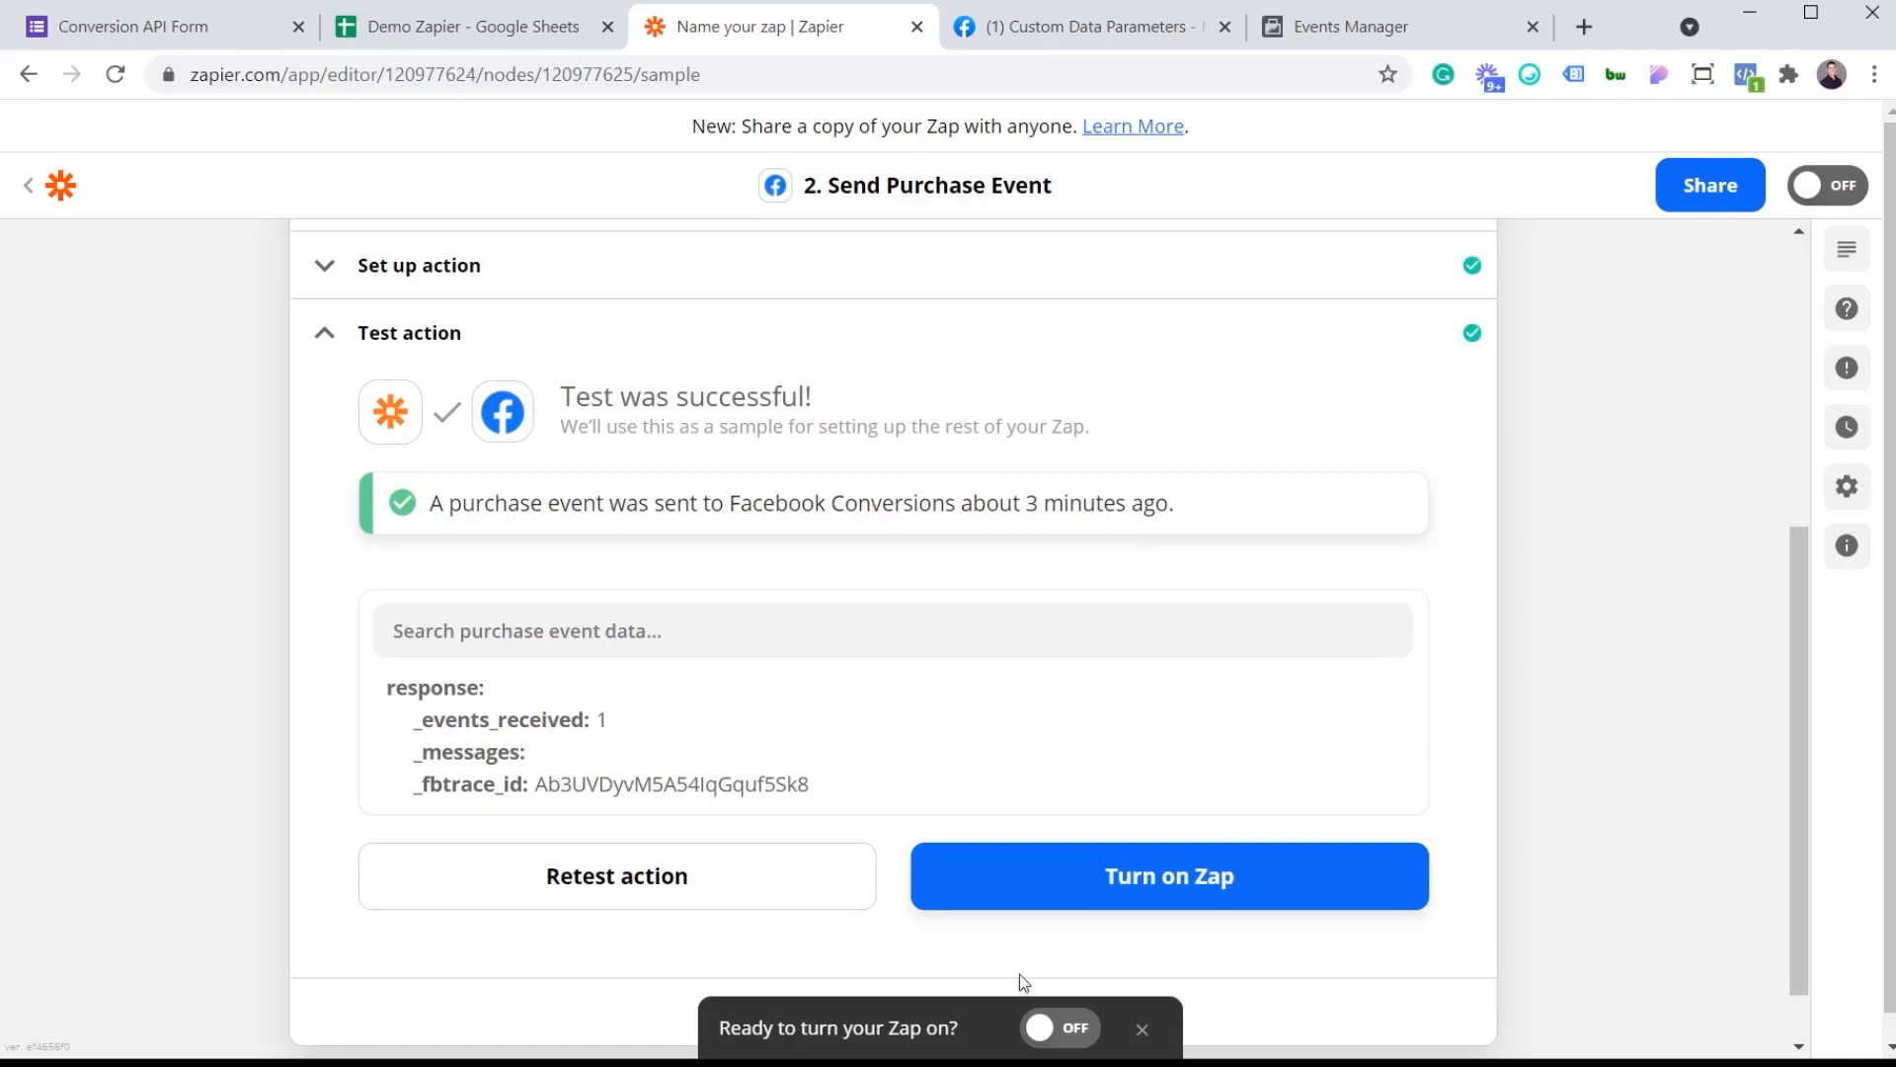
{"action": "left_click", "coordinate": [1057, 1029]}
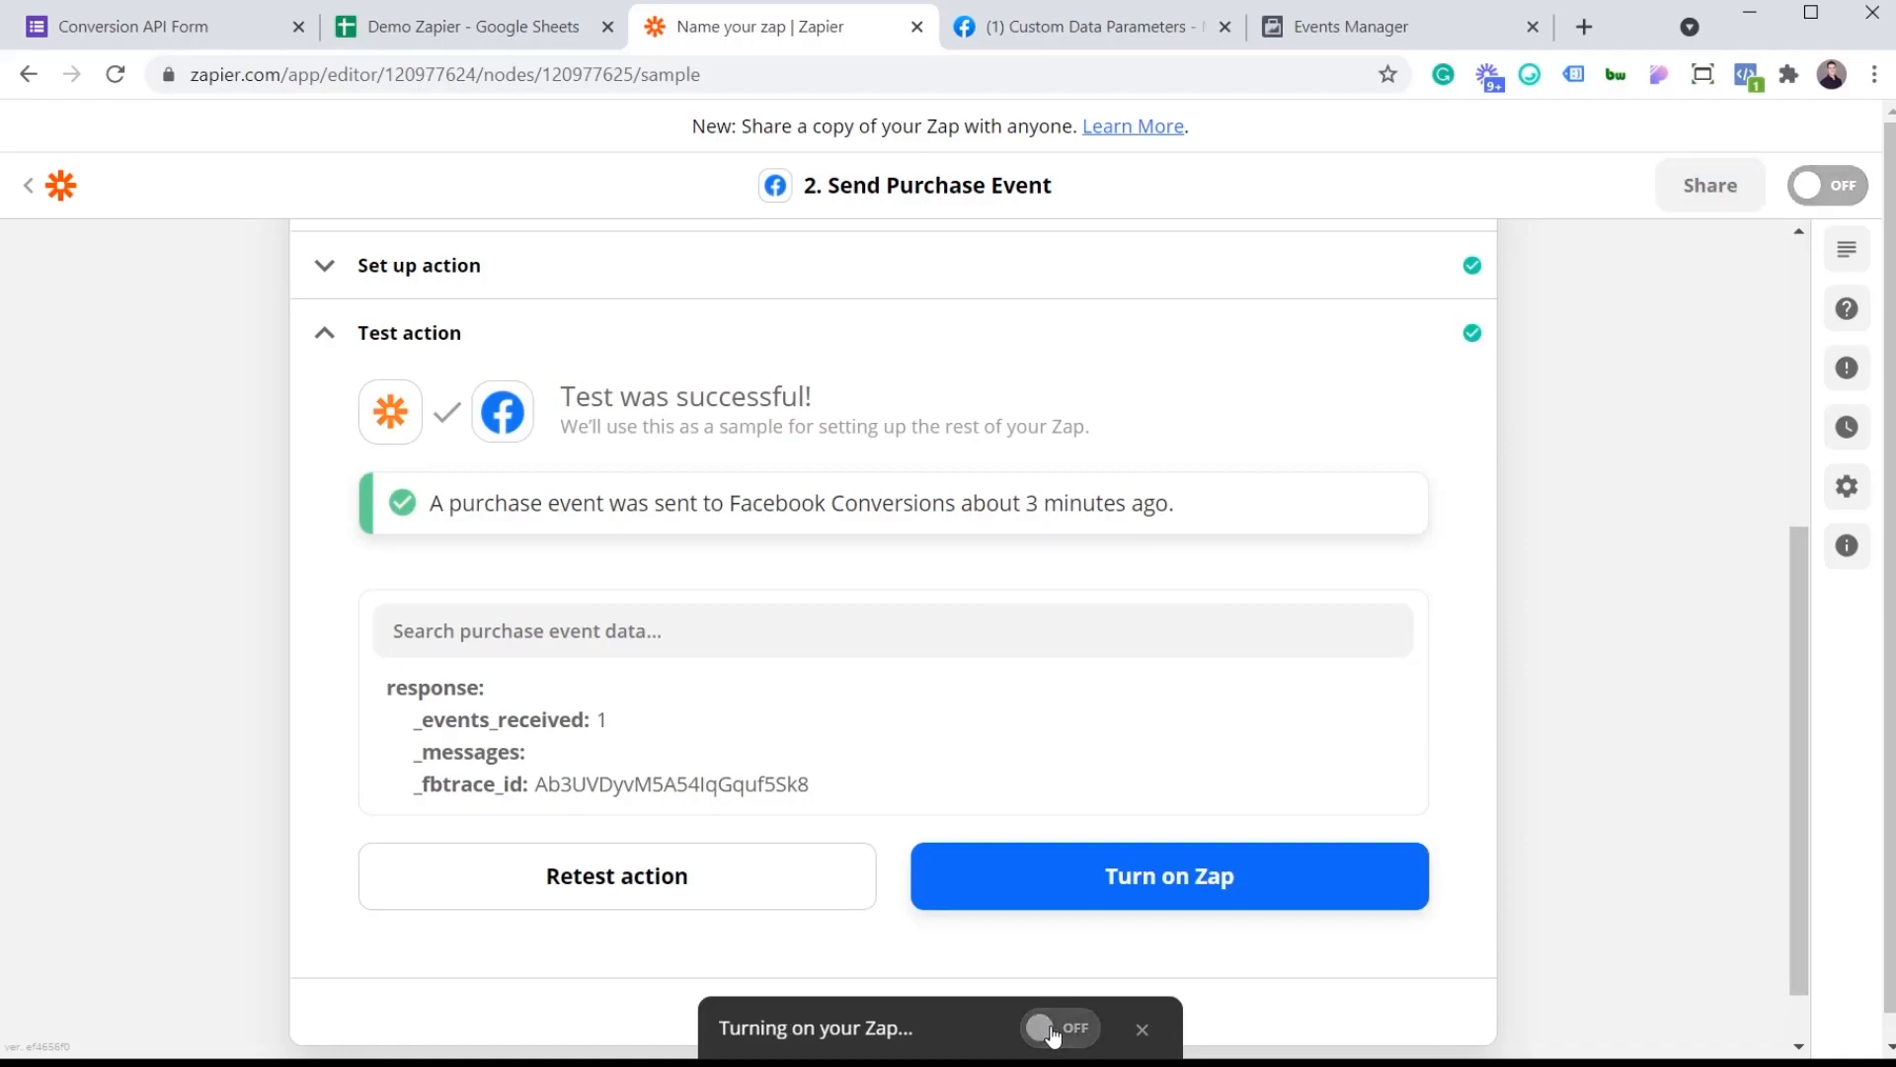
{"action": "left_click", "coordinate": [1165, 875]}
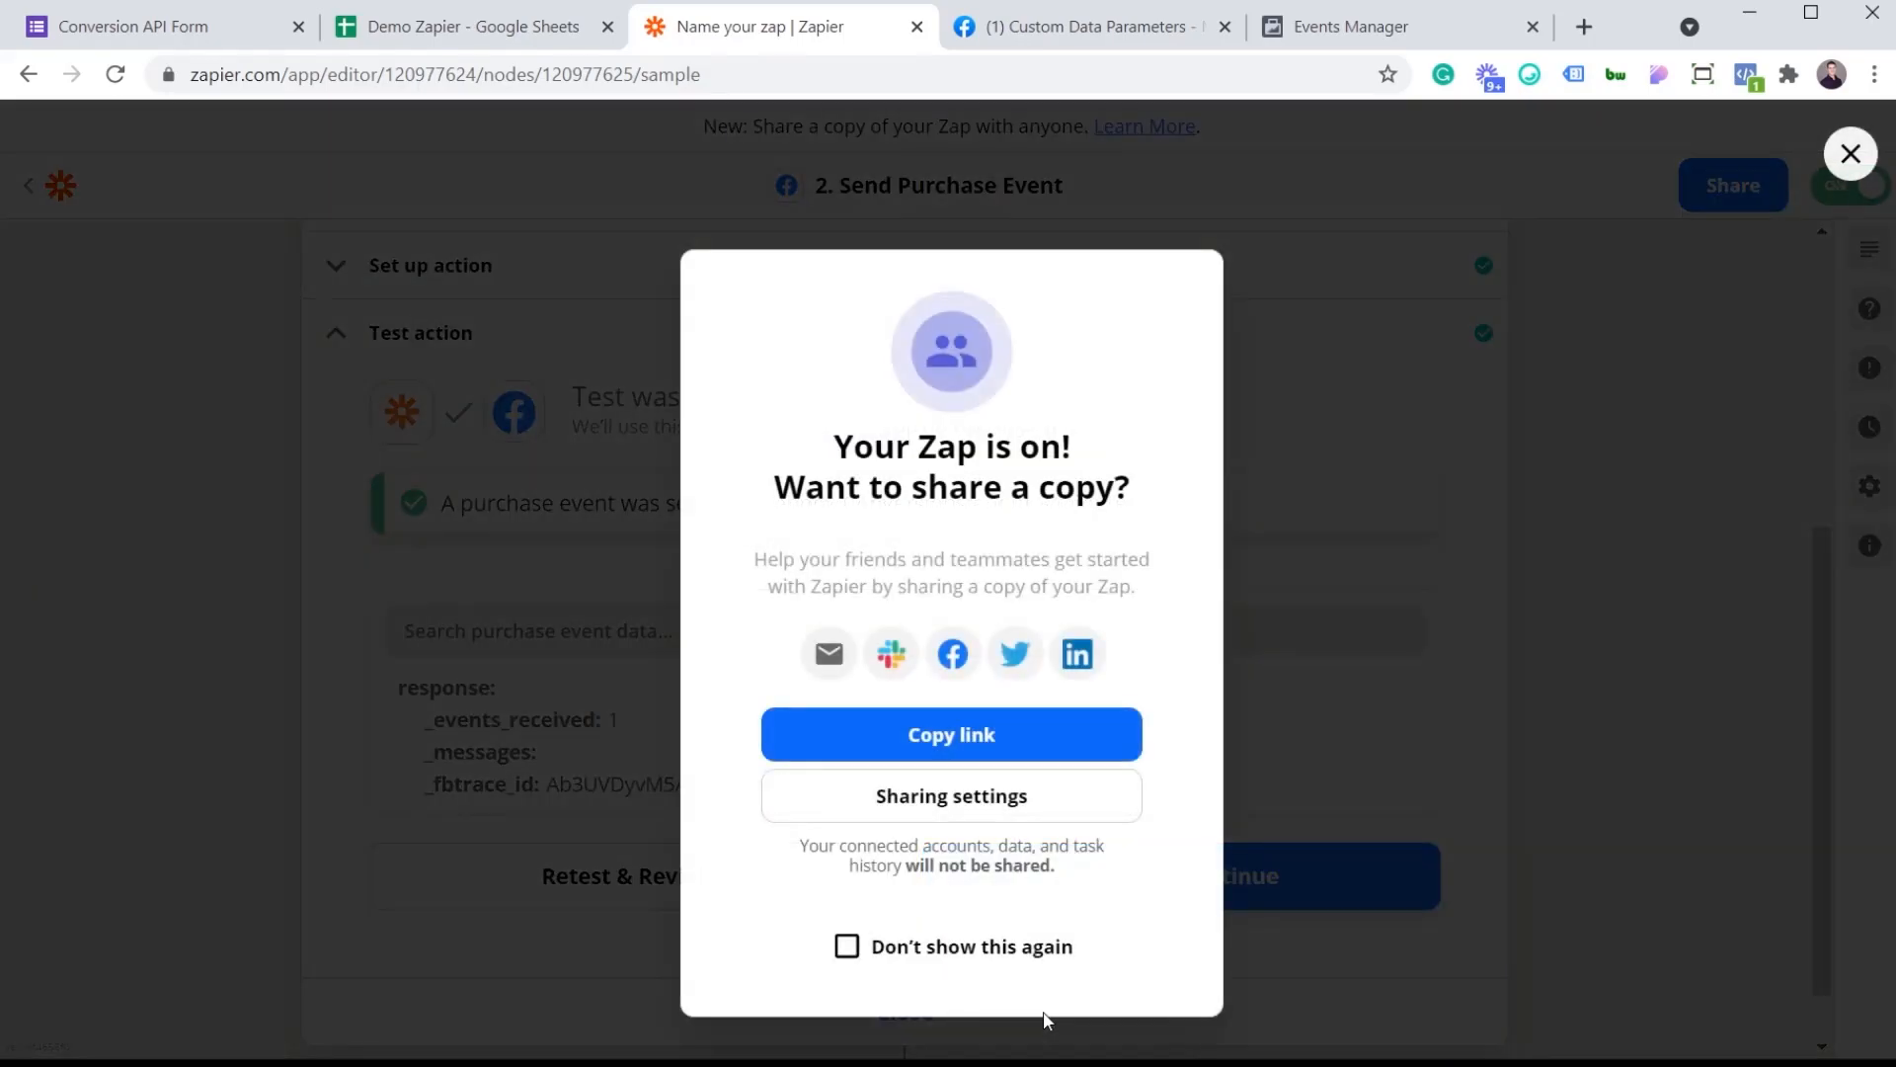